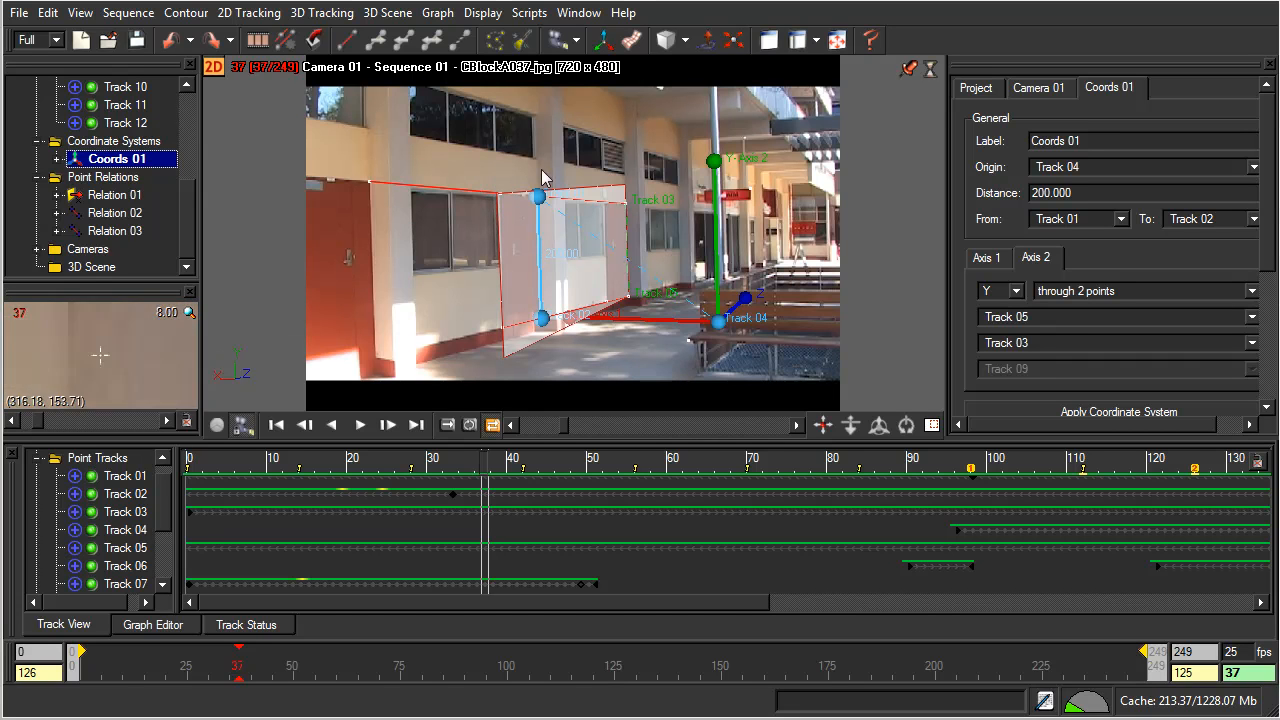
mouse_move(620, 188)
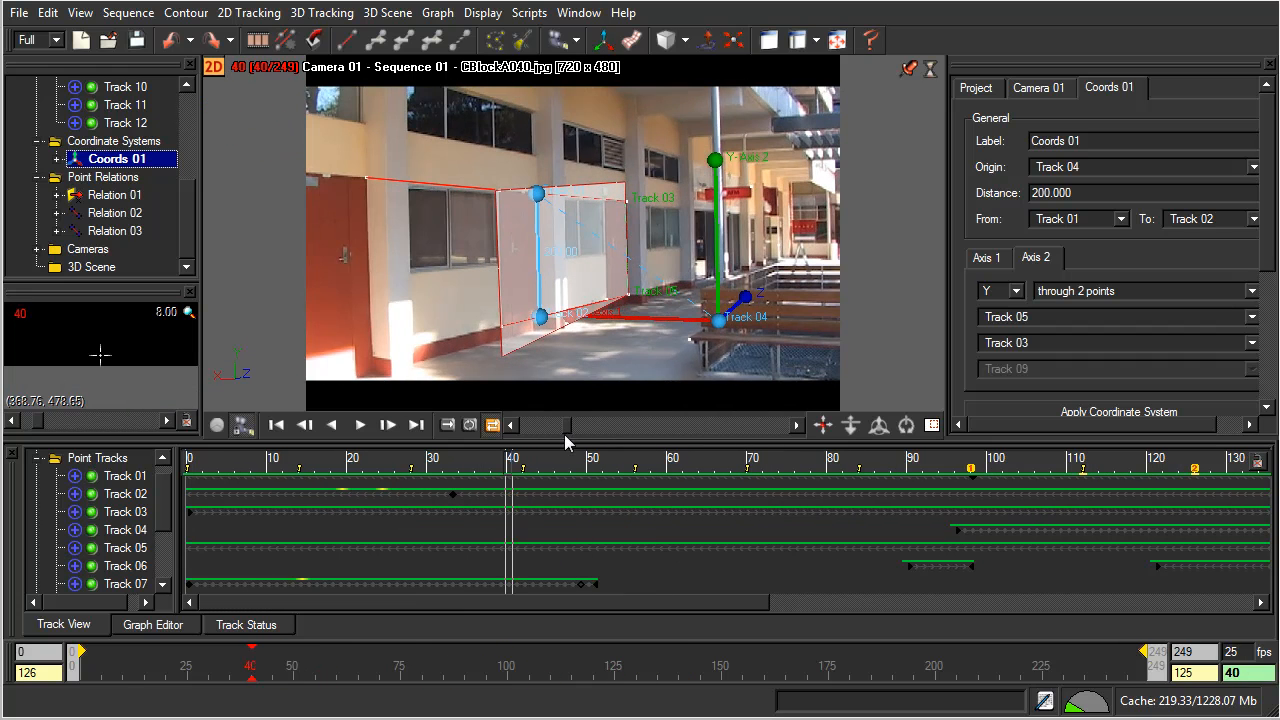
mouse_move(636, 210)
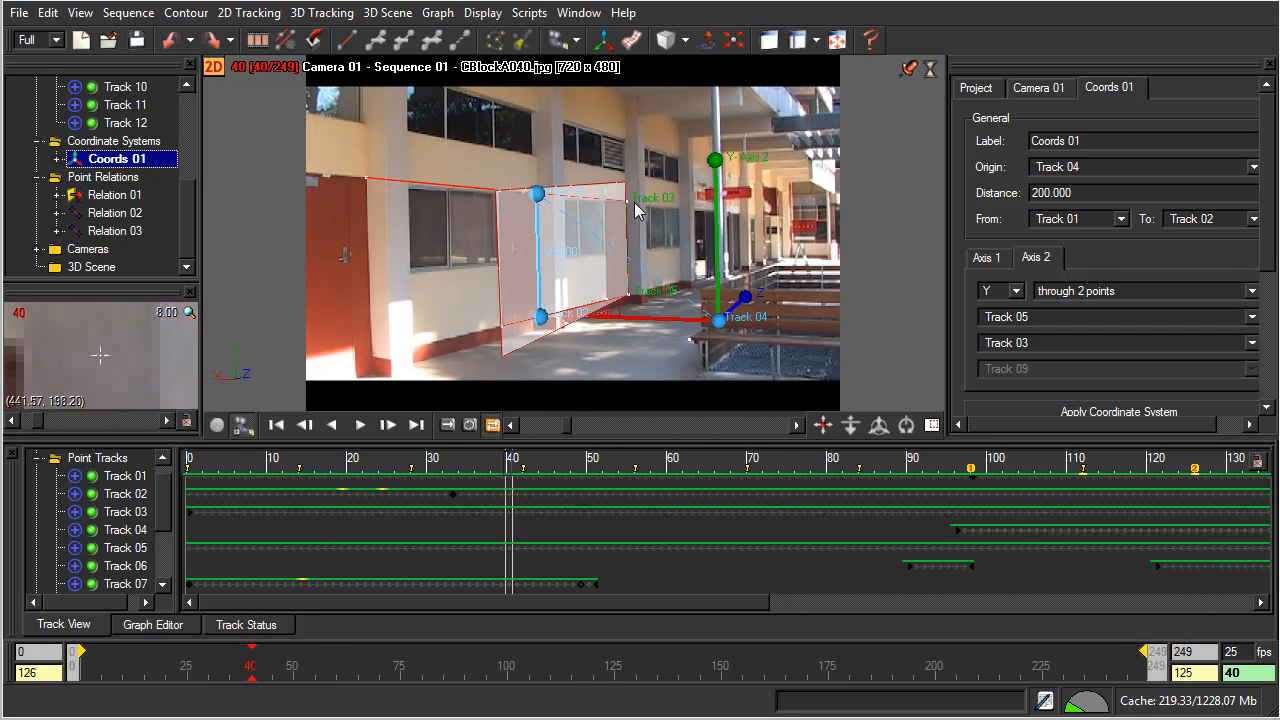
mouse_move(562, 210)
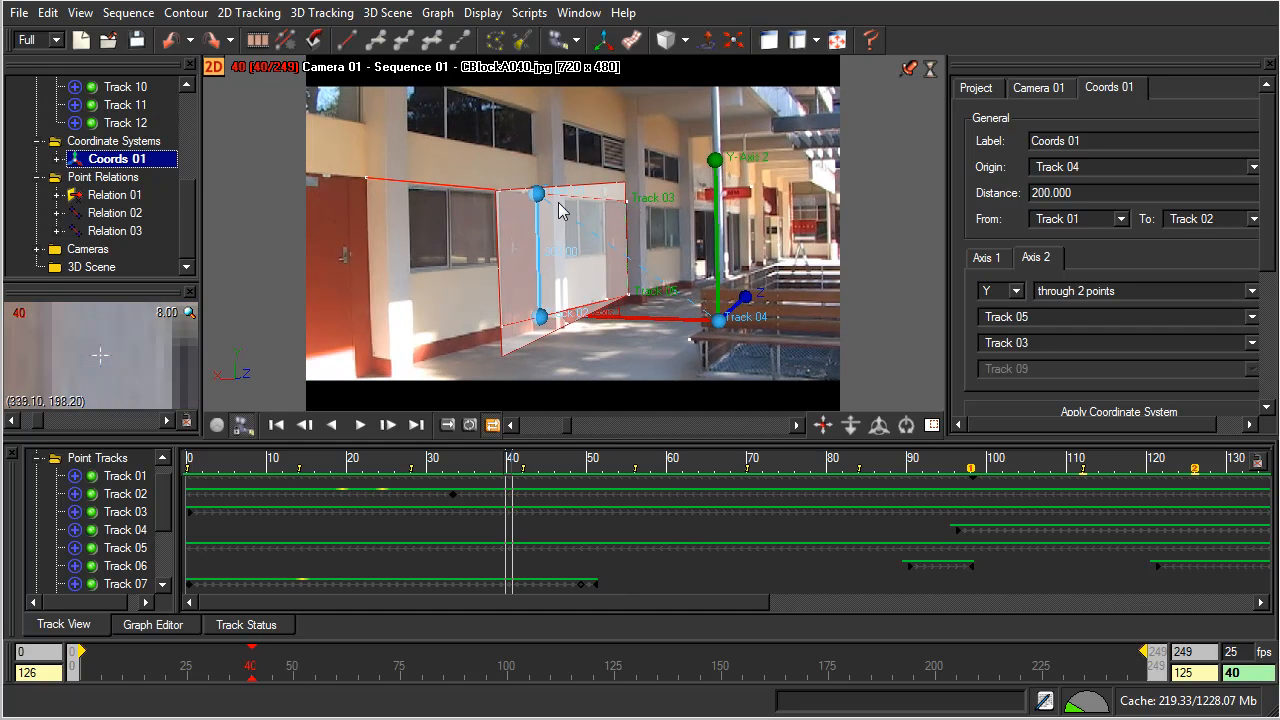
mouse_move(616, 200)
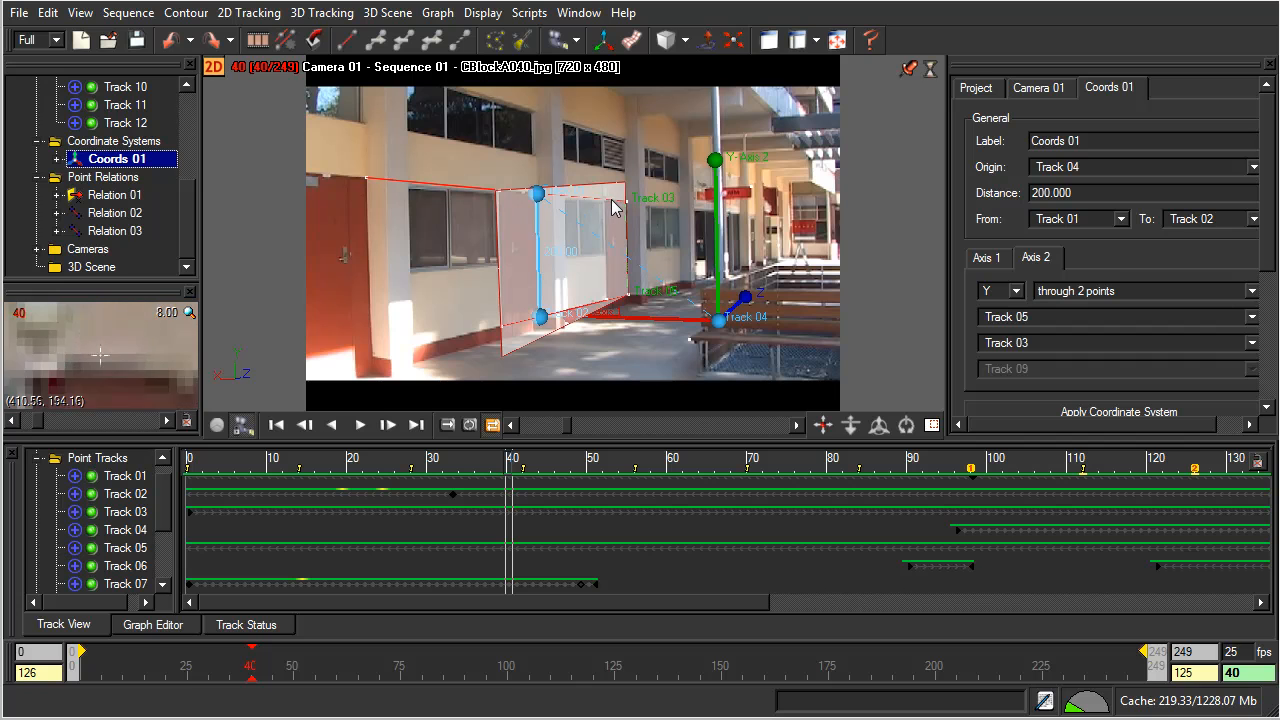
mouse_move(608, 218)
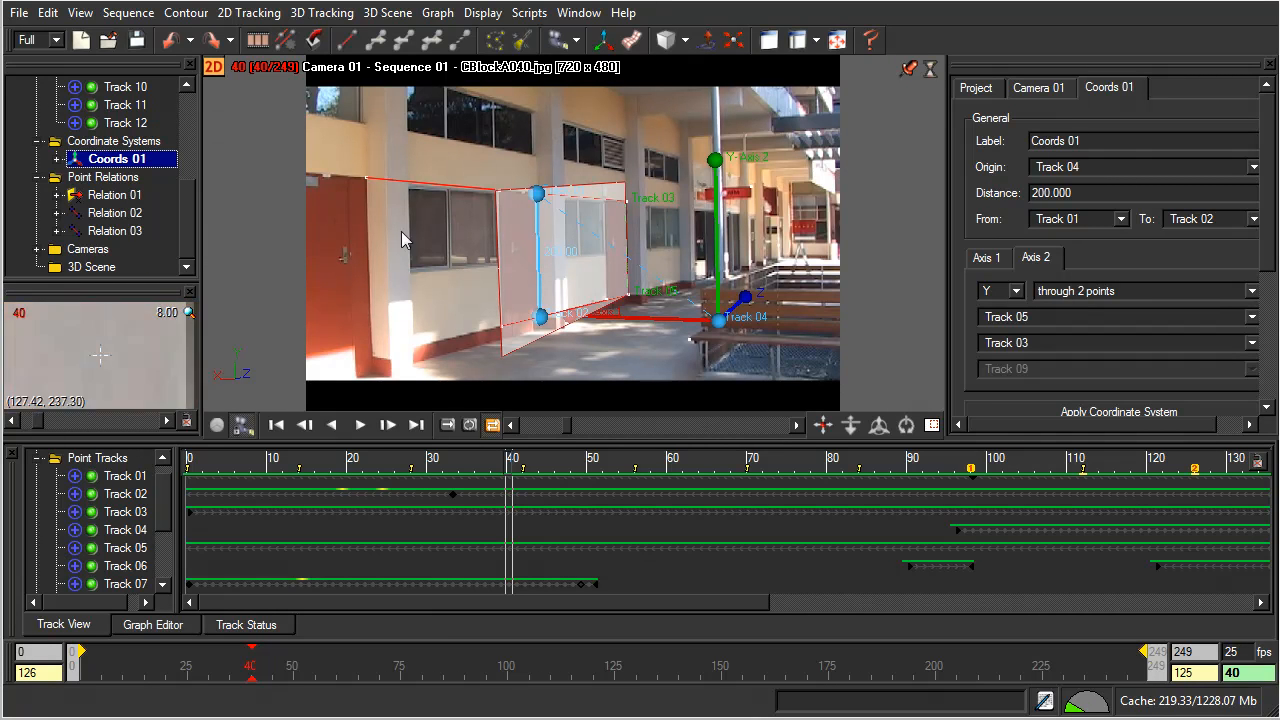
mouse_move(620, 212)
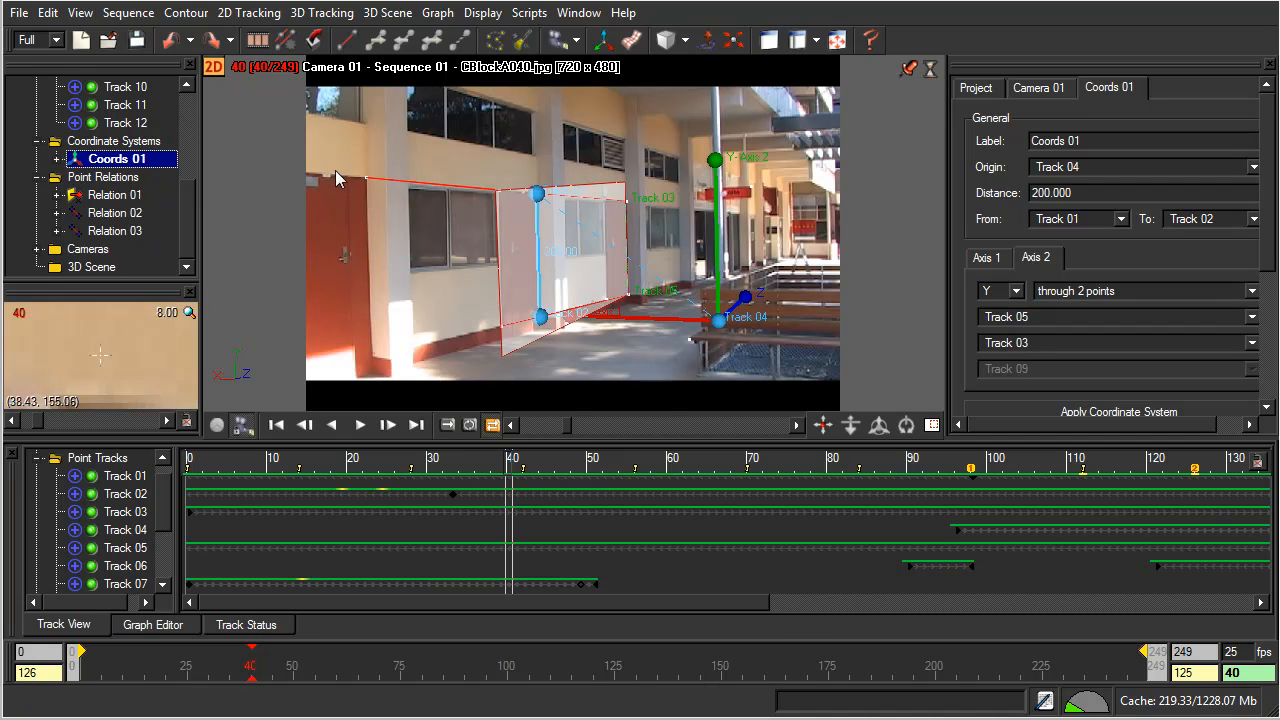
mouse_move(688, 332)
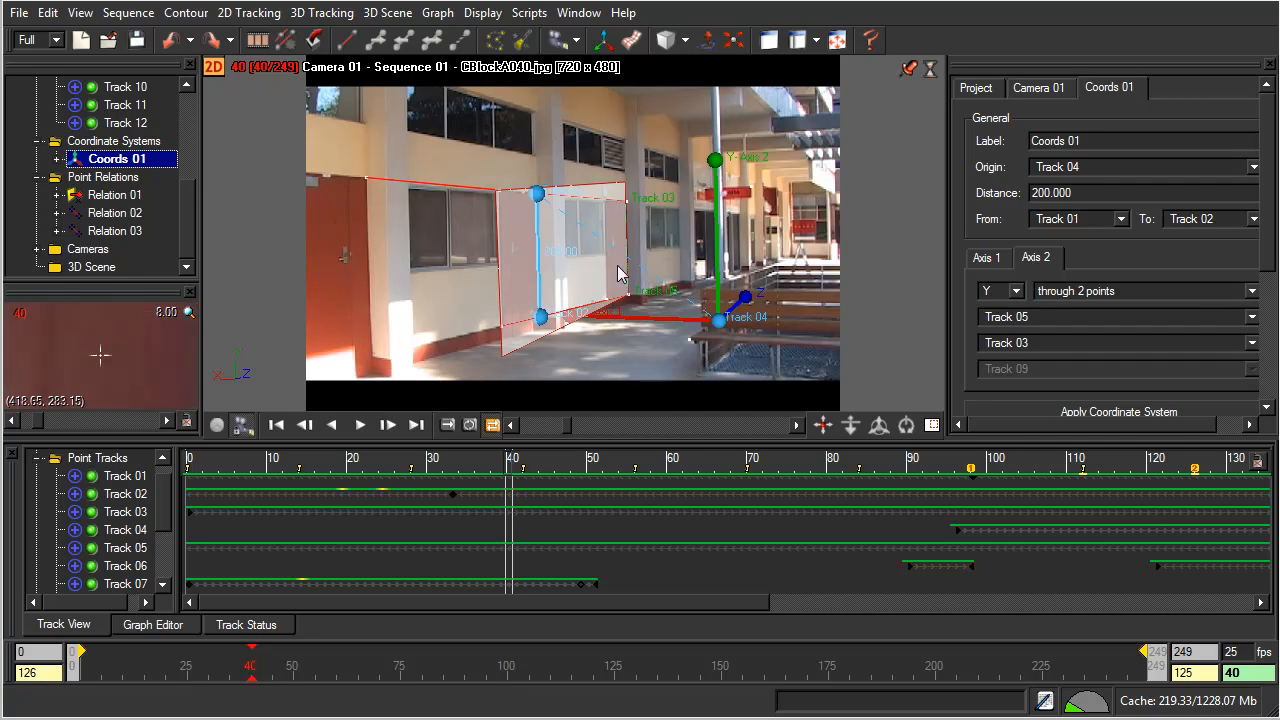
mouse_move(664, 260)
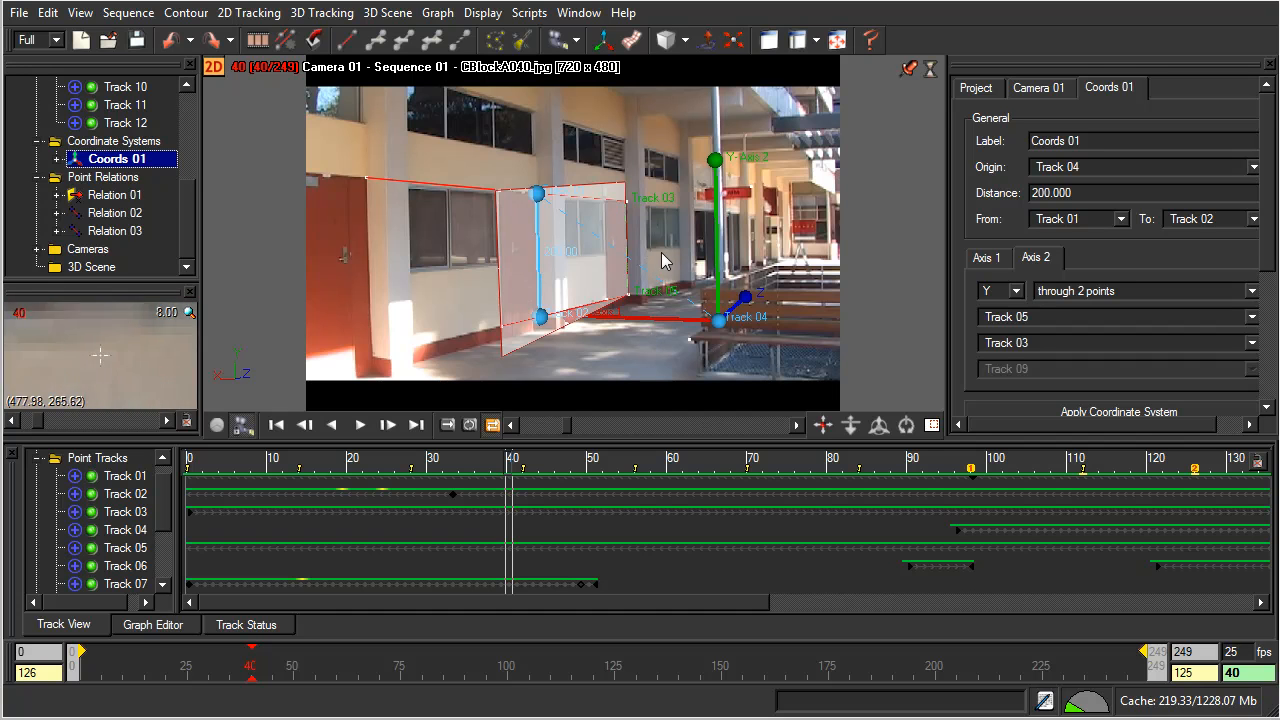
mouse_move(624, 200)
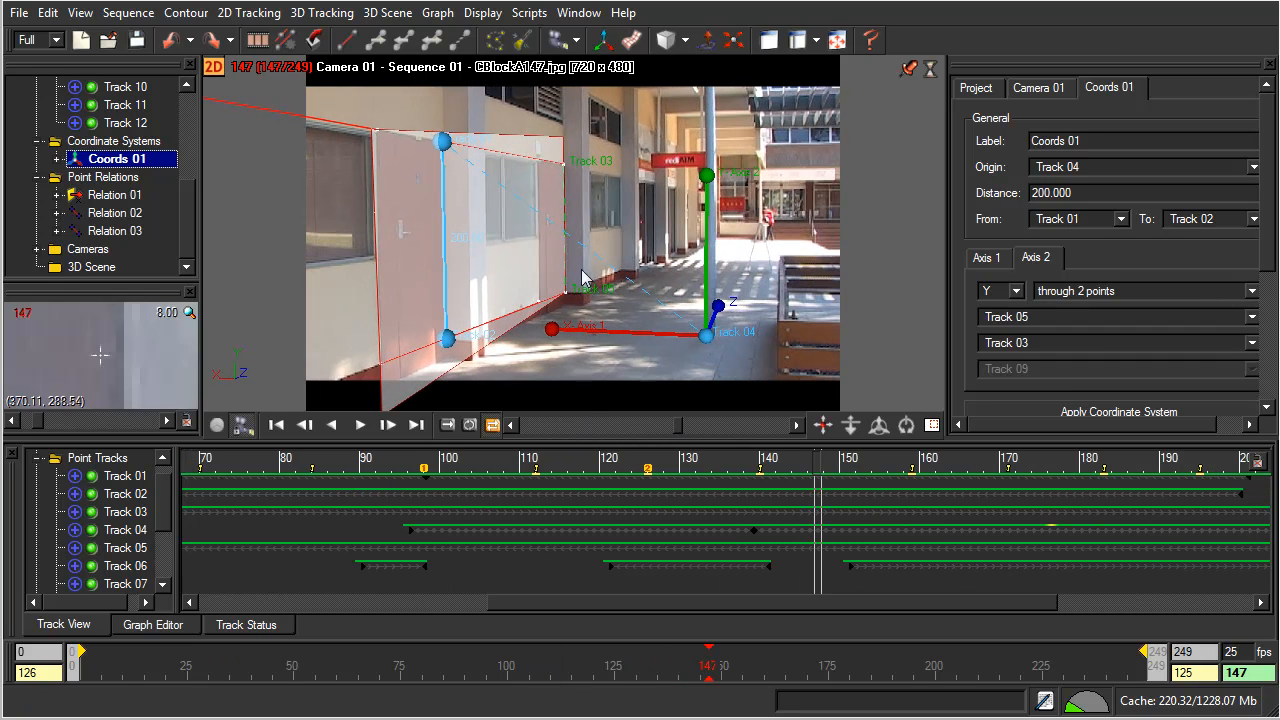
mouse_move(556, 340)
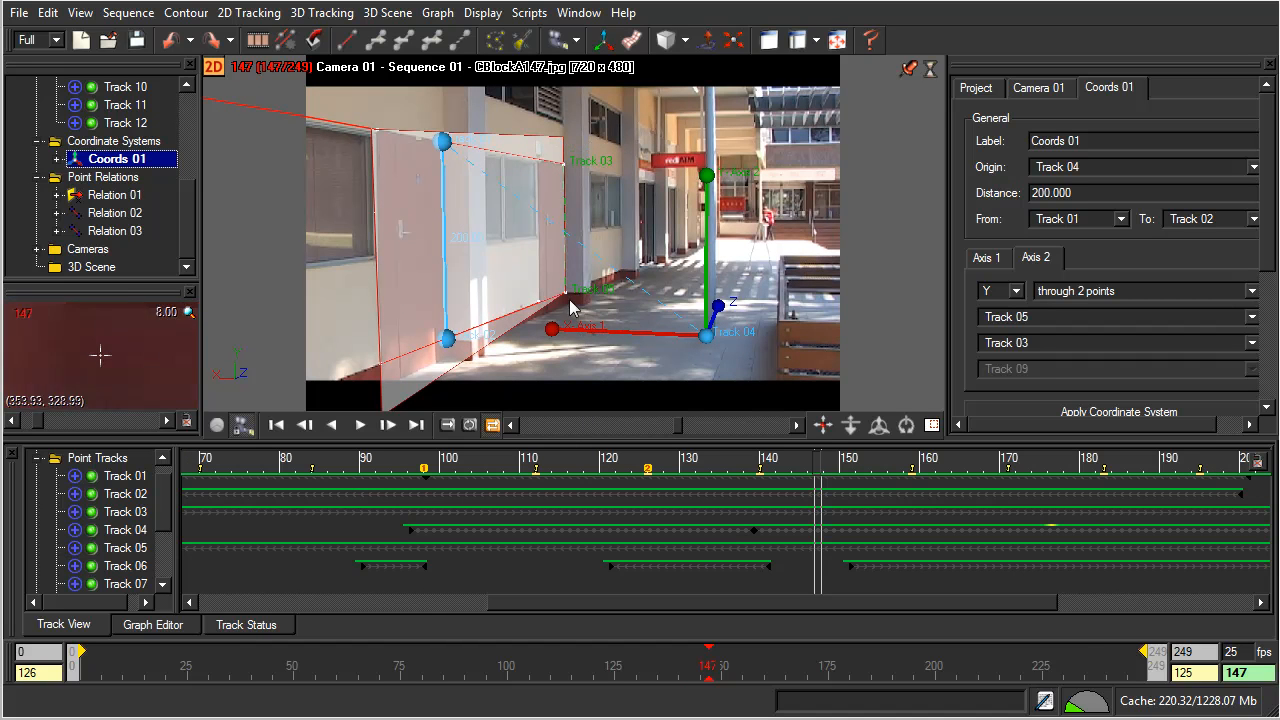
mouse_move(604, 330)
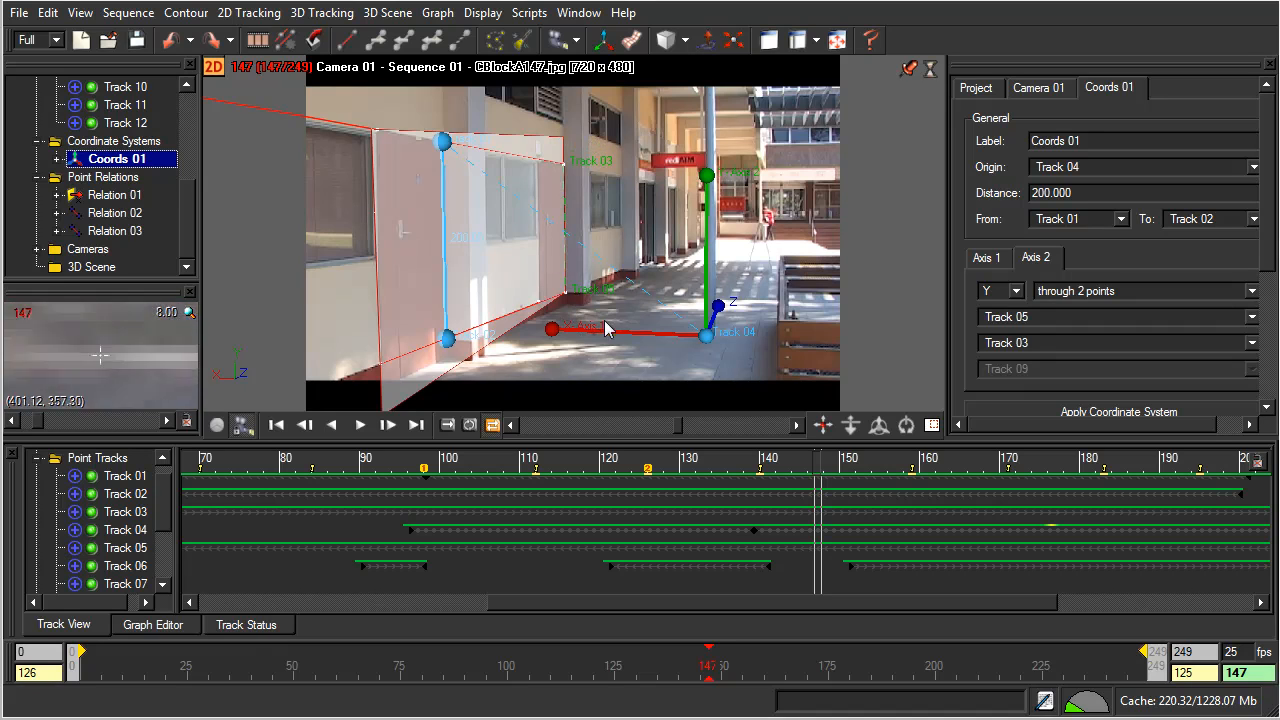
mouse_move(644, 380)
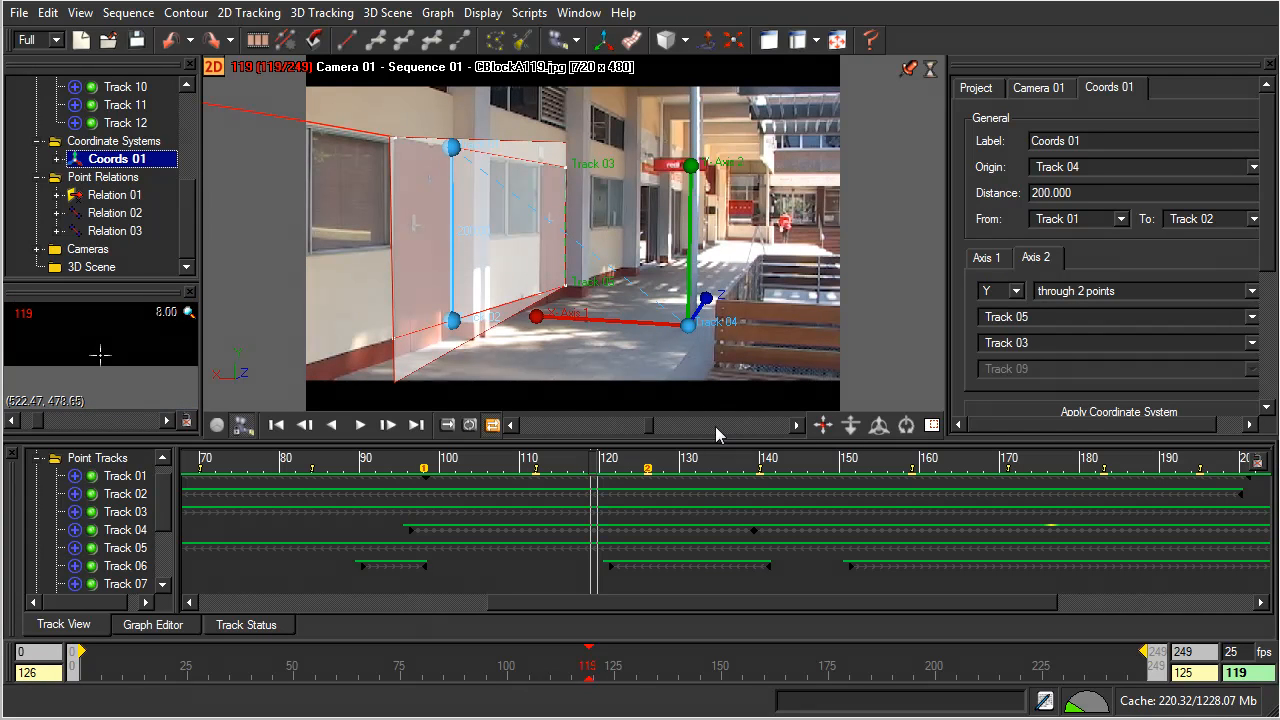
mouse_move(584, 170)
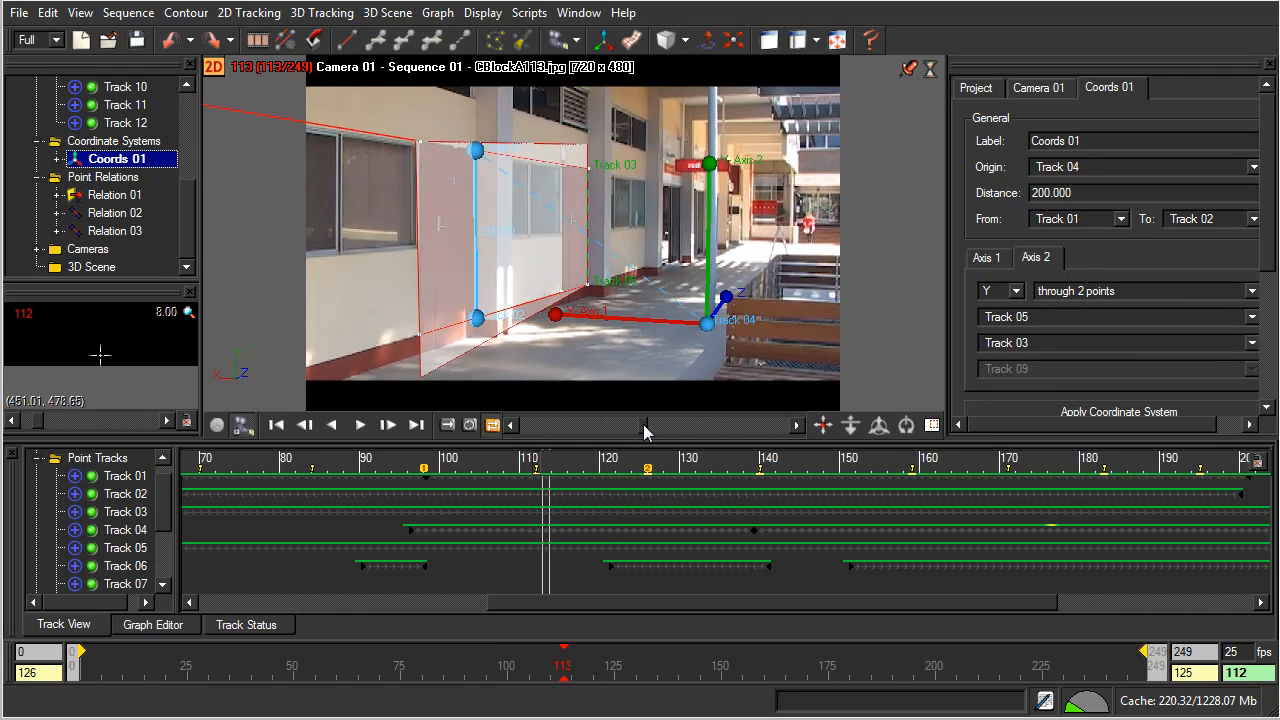
Set Relation 01's status to Initialized and then to Fixed, keeping Share X 240.80
left_click(112, 196)
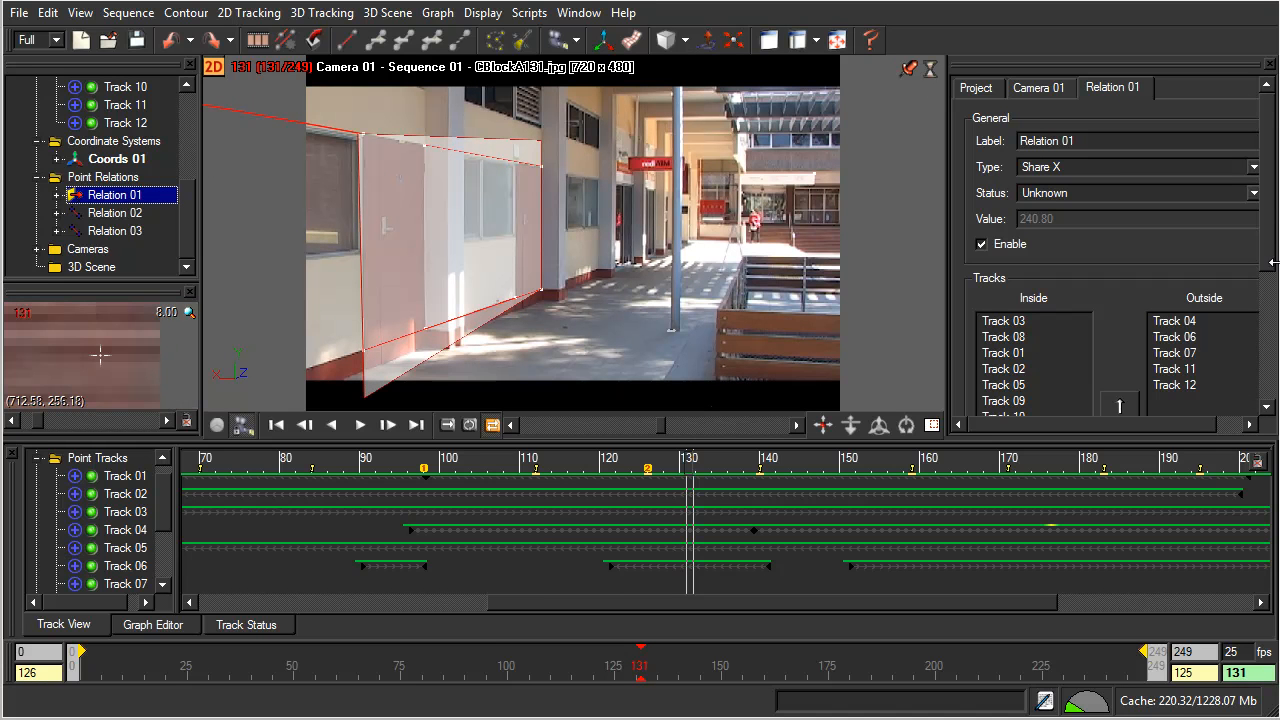
mouse_move(604, 164)
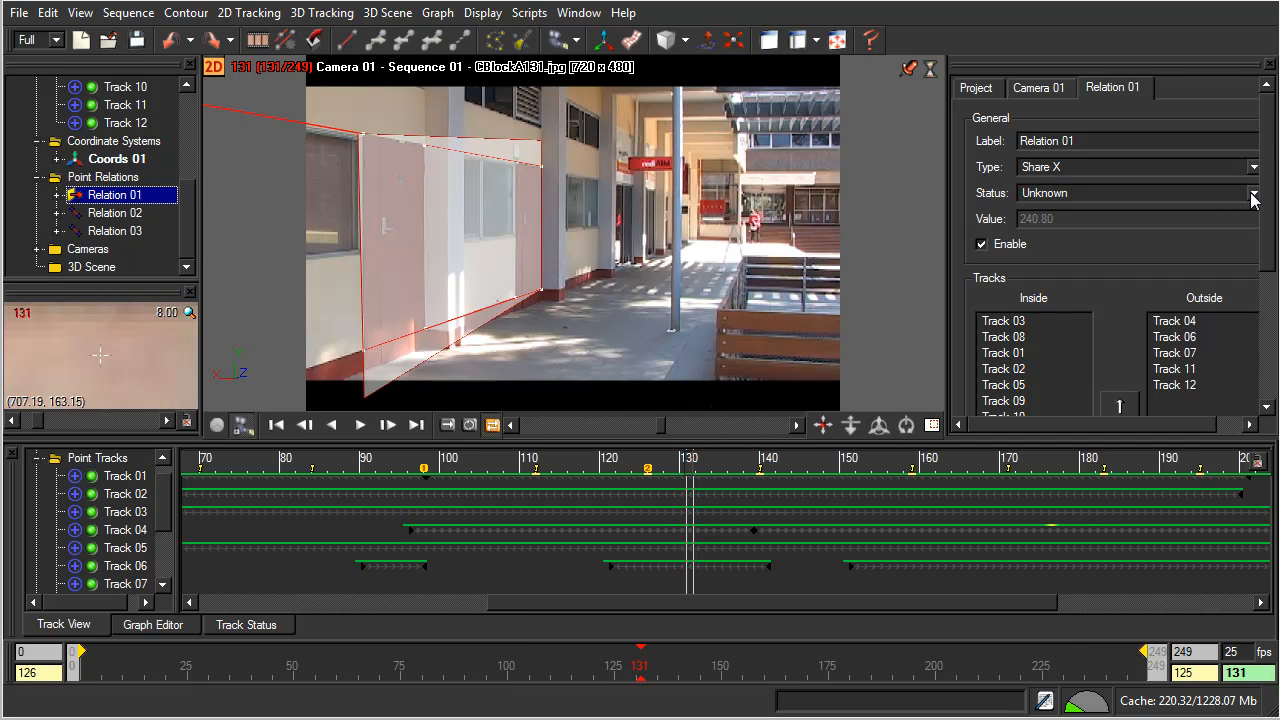
left_click(1252, 192)
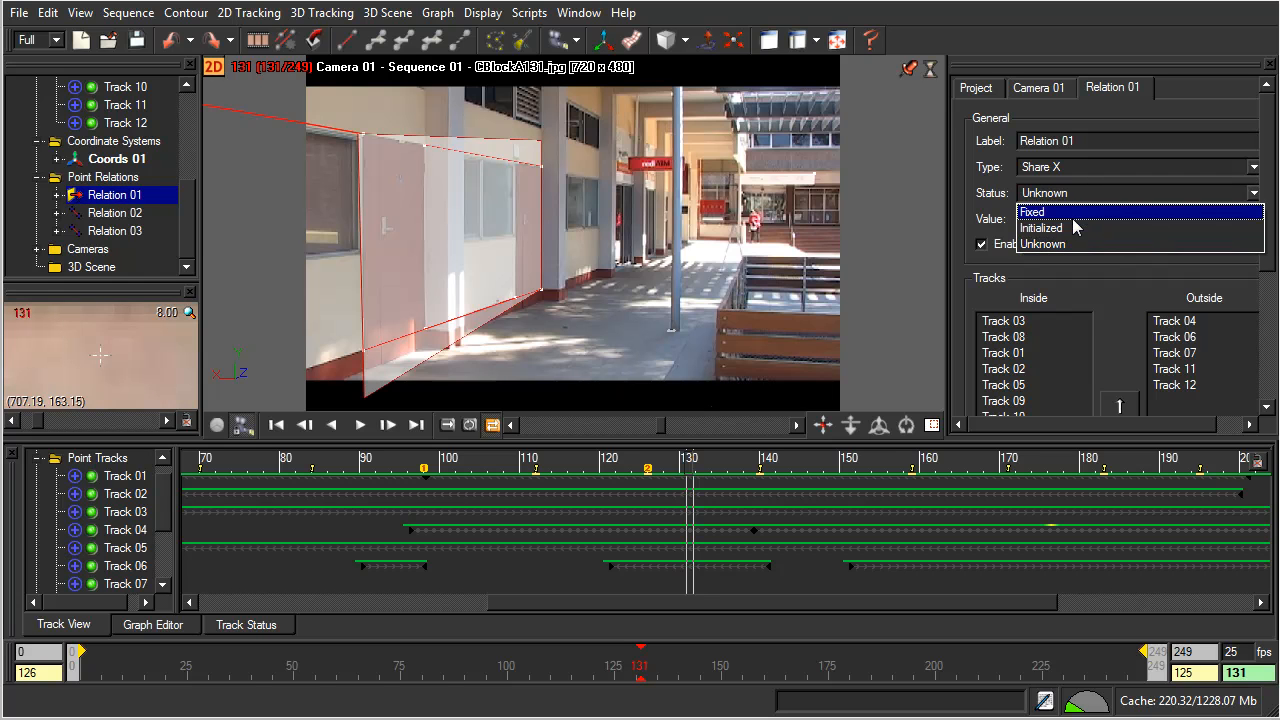
left_click(1040, 228)
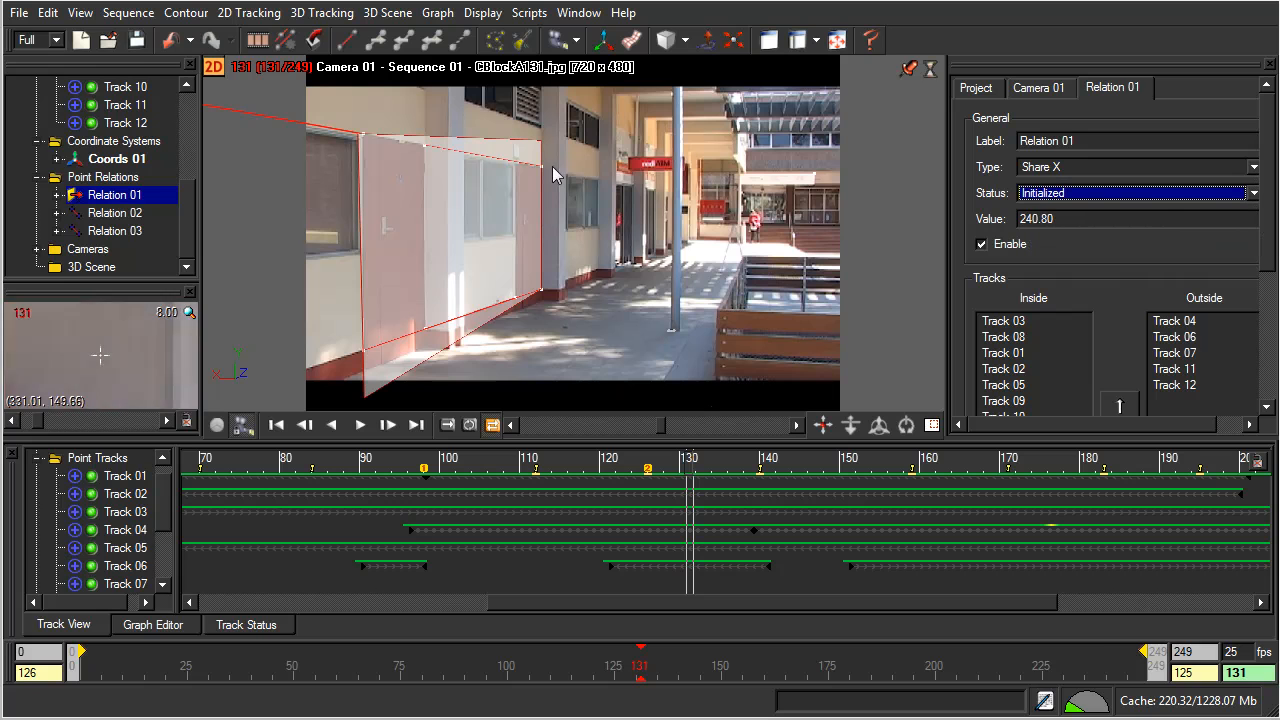
mouse_move(570, 330)
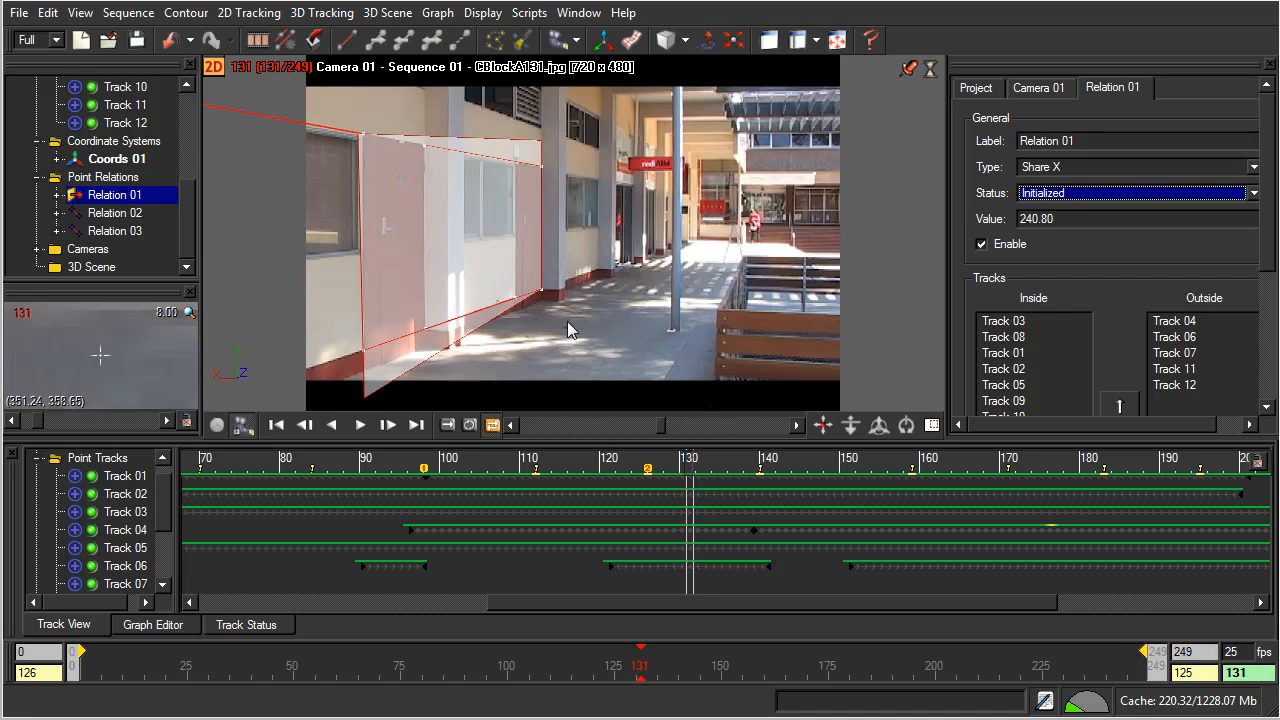
mouse_move(572, 360)
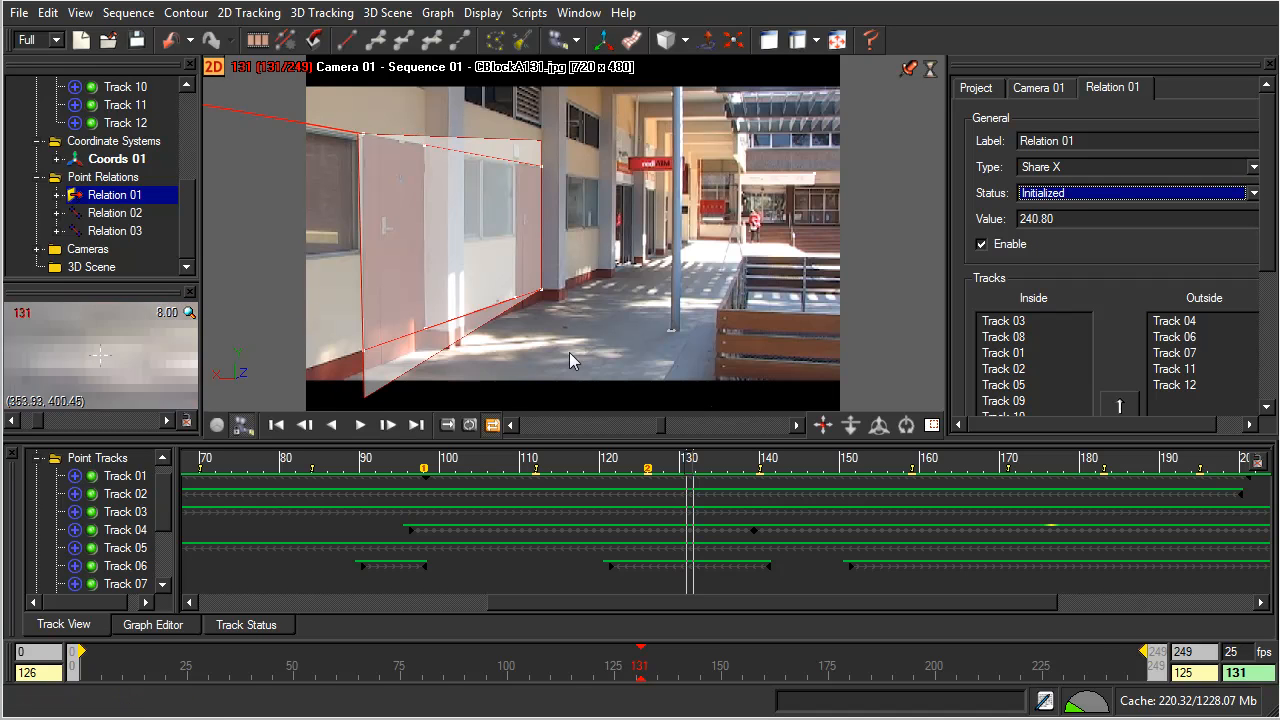
mouse_move(584, 352)
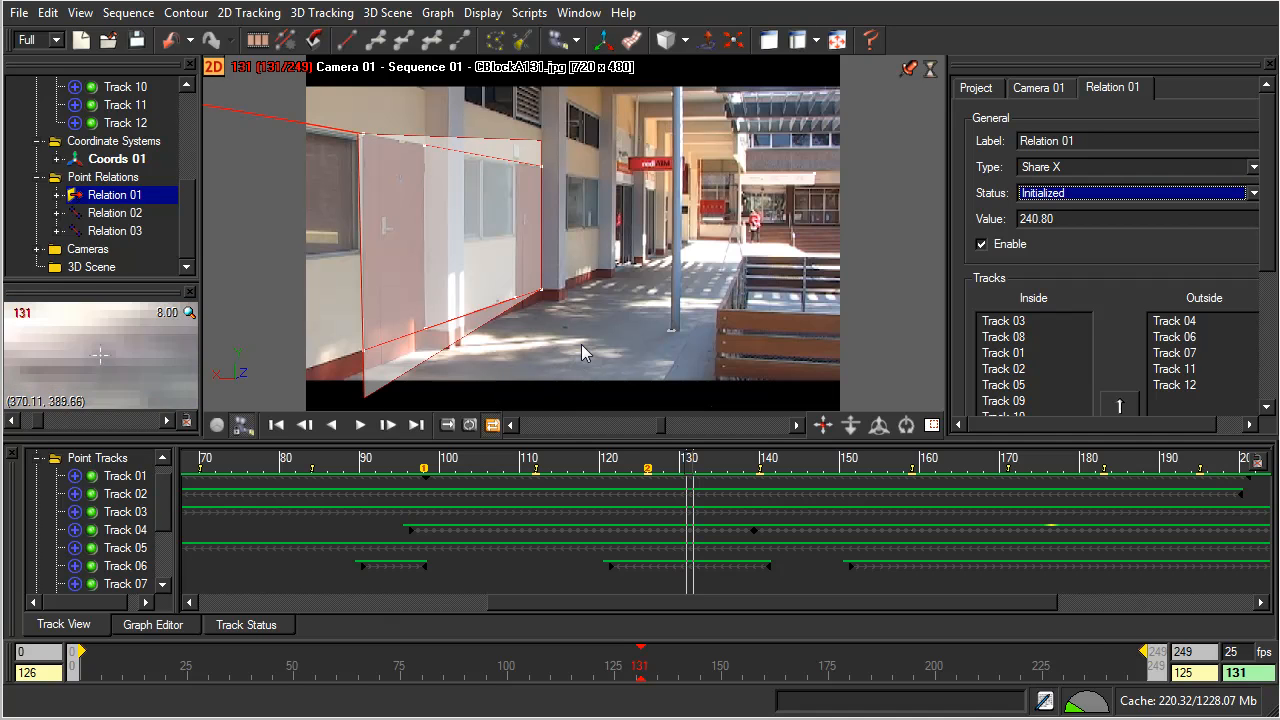
left_click(1252, 192)
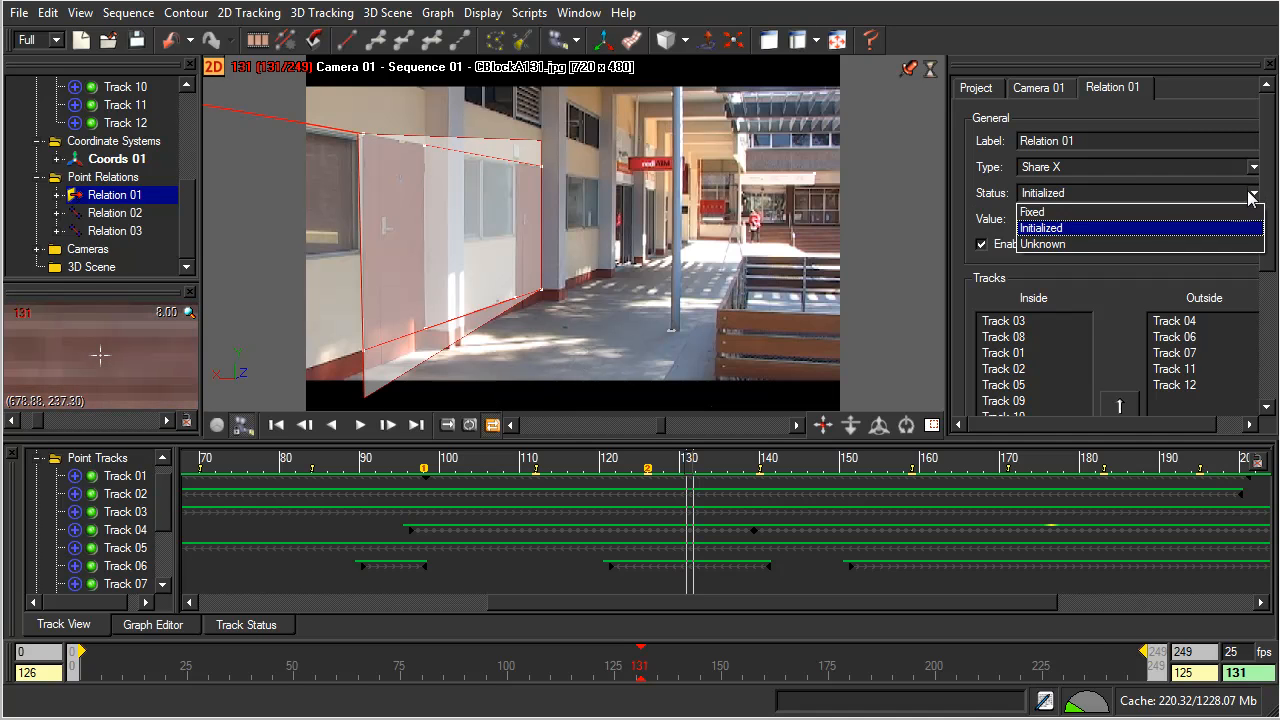
left_click(1032, 212)
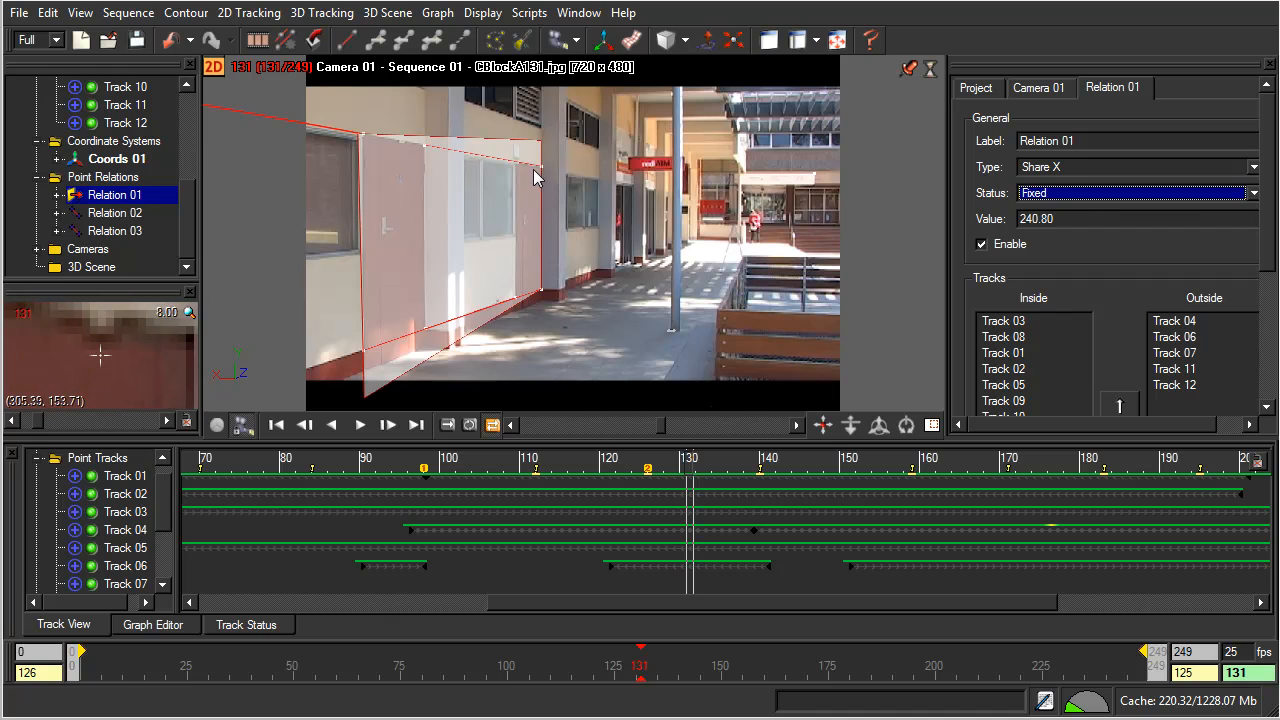
mouse_move(508, 258)
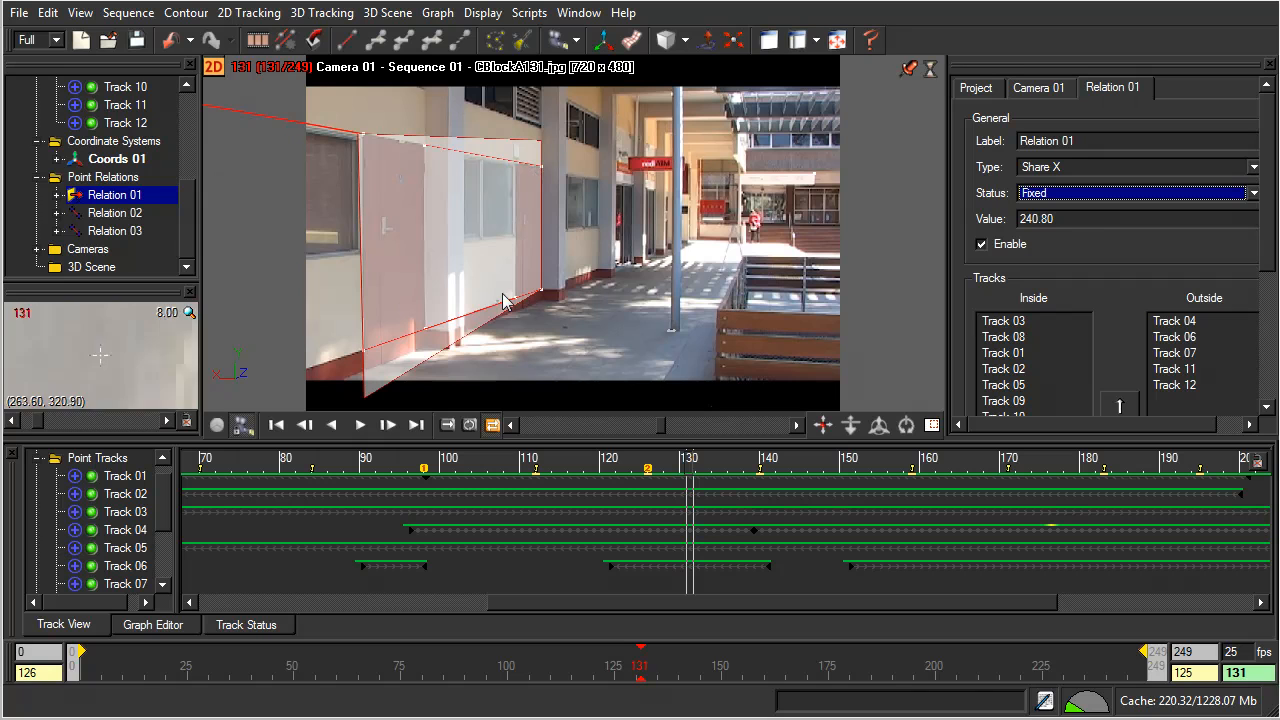
mouse_move(564, 344)
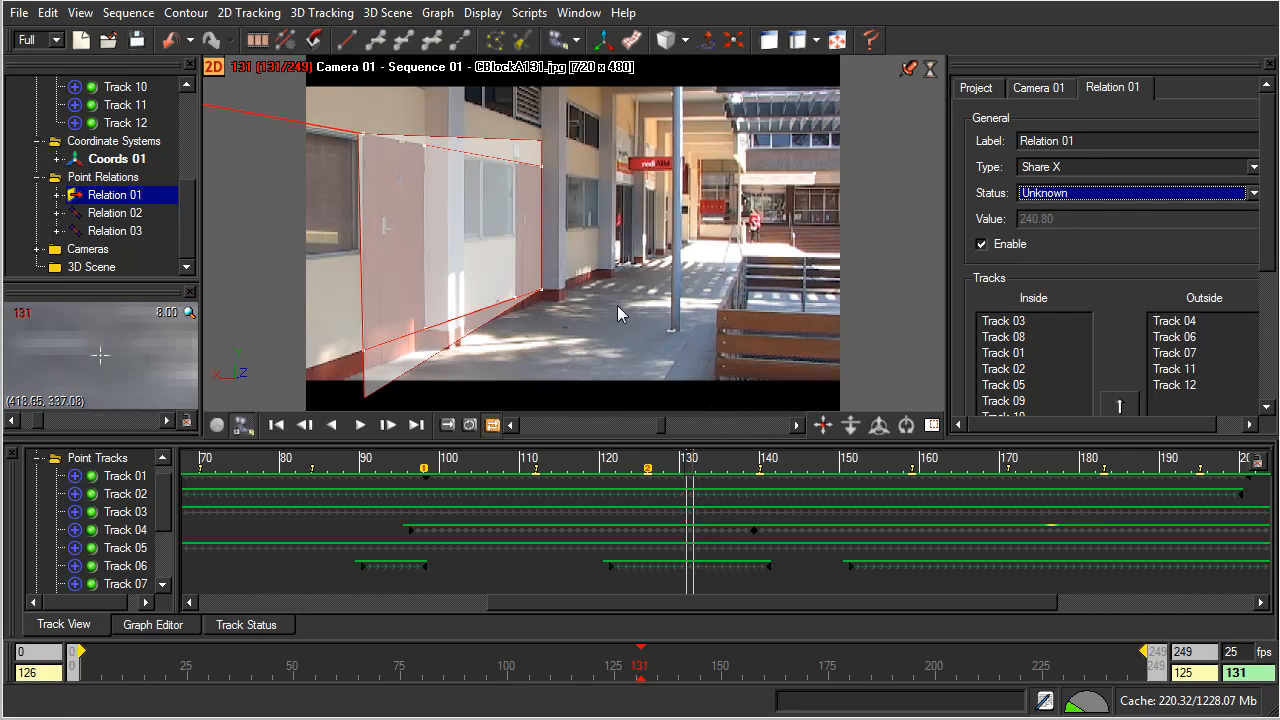
mouse_move(624, 292)
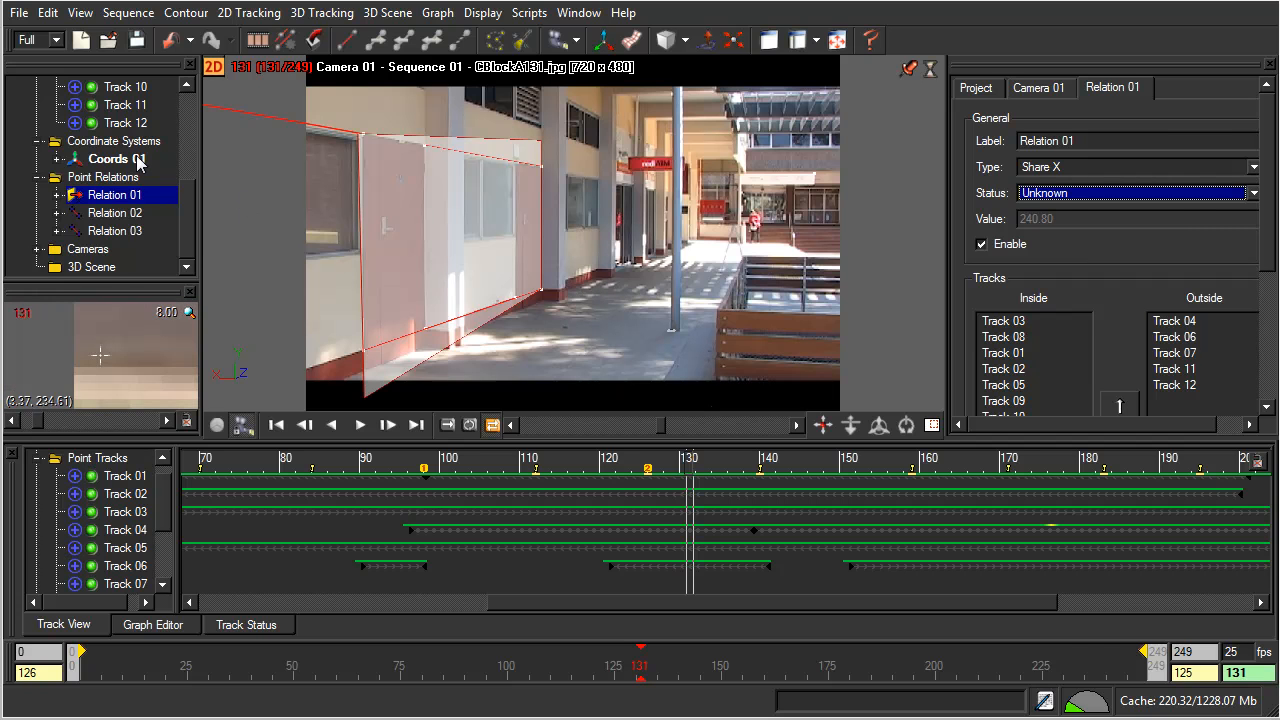
Set the Coords 01 coordinate system's 3D grid step to 10
left_click(116, 160)
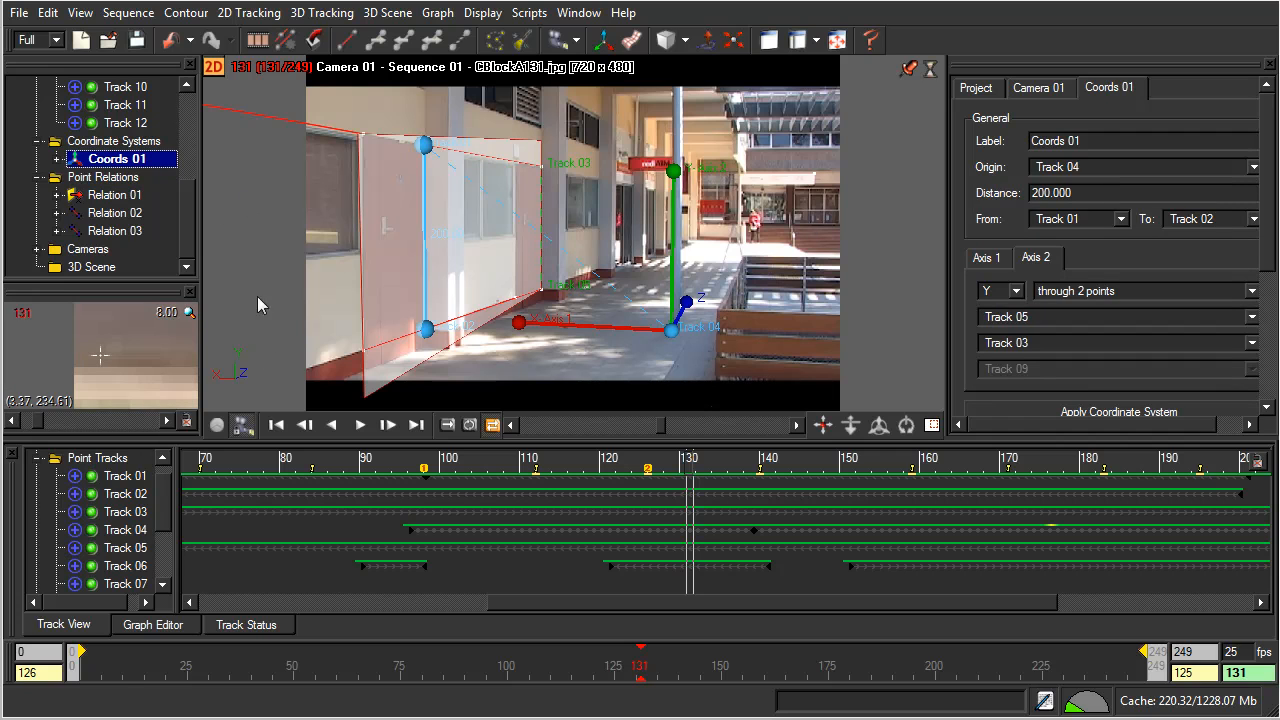
mouse_move(272, 338)
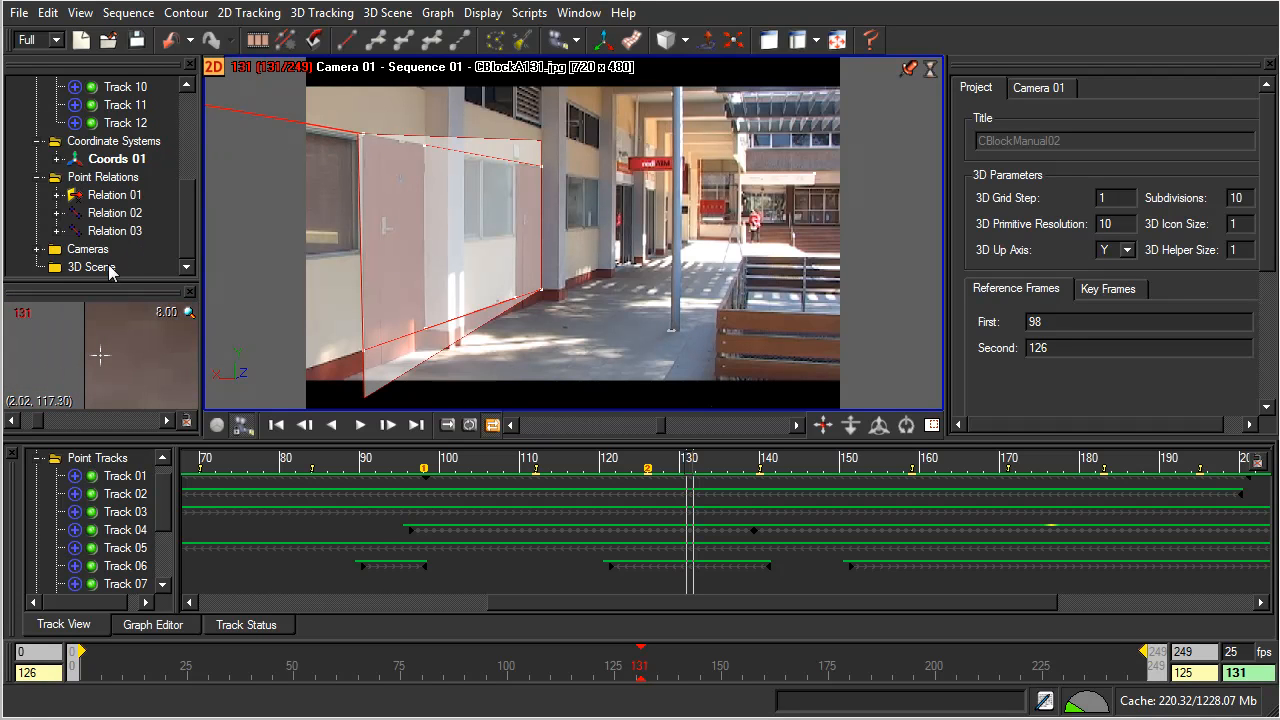
mouse_move(698, 388)
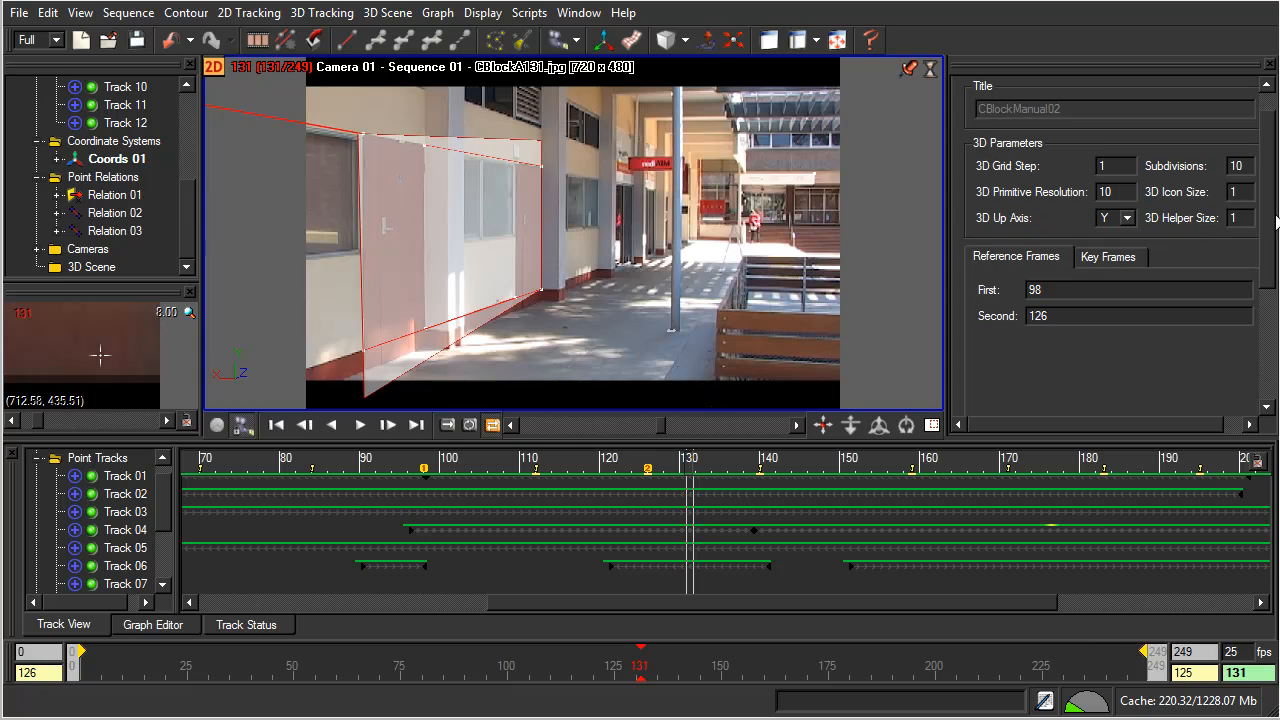
left_click(1112, 166)
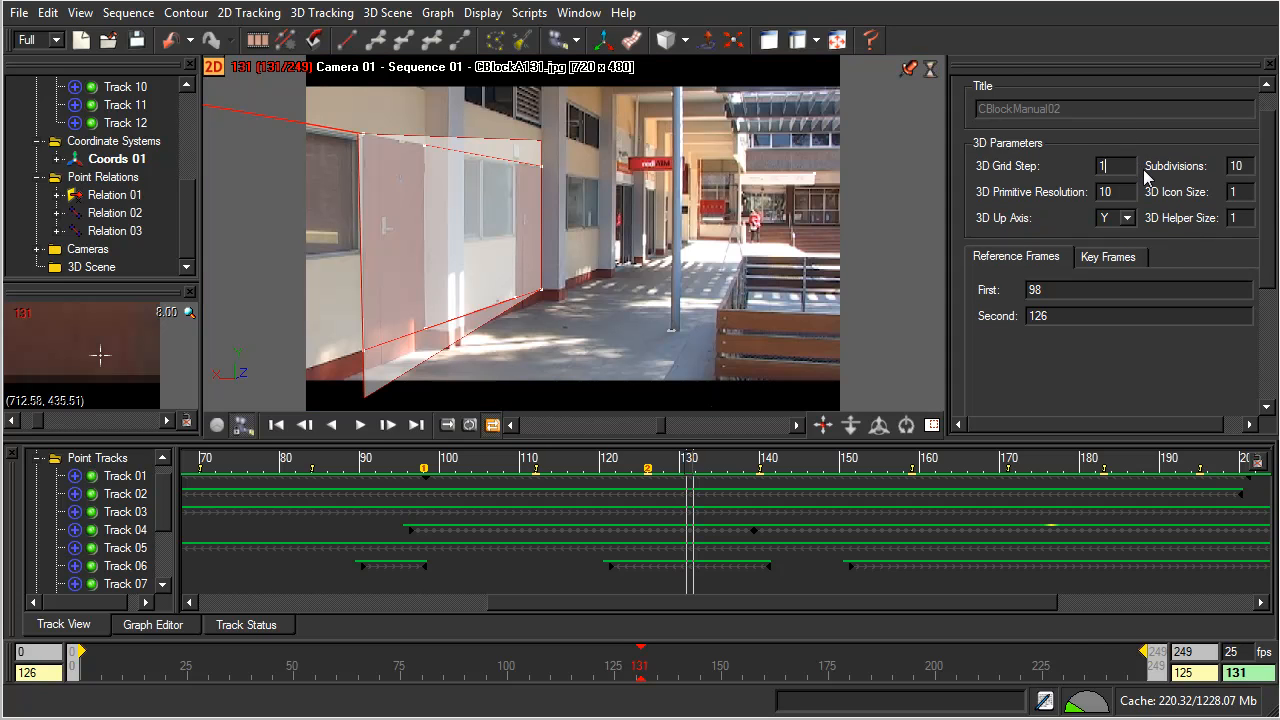
type("10")
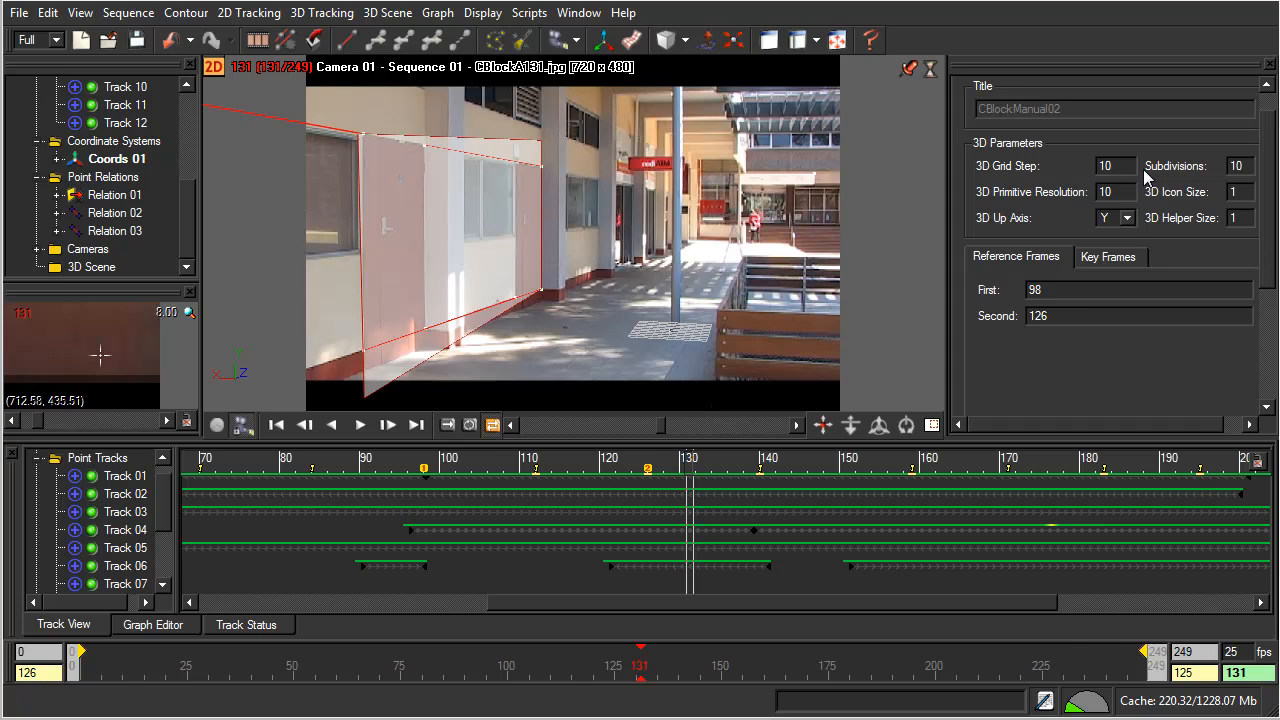
mouse_move(652, 362)
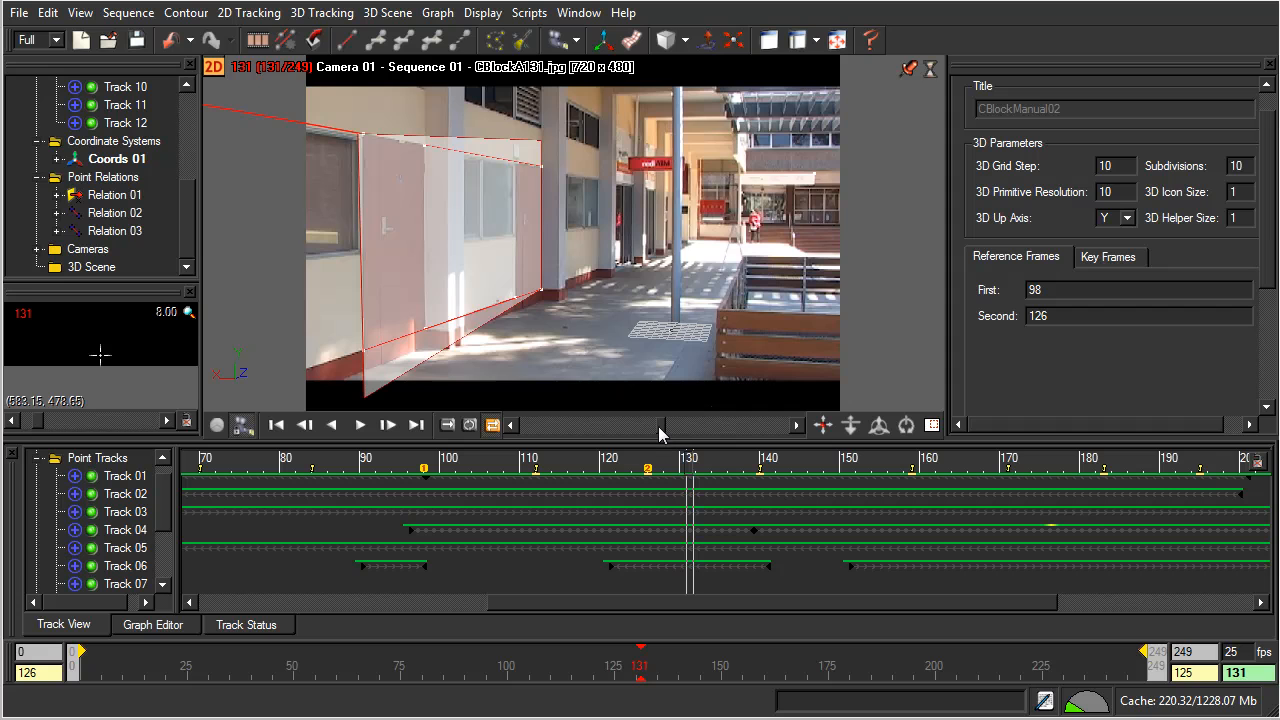
left_click(276, 424)
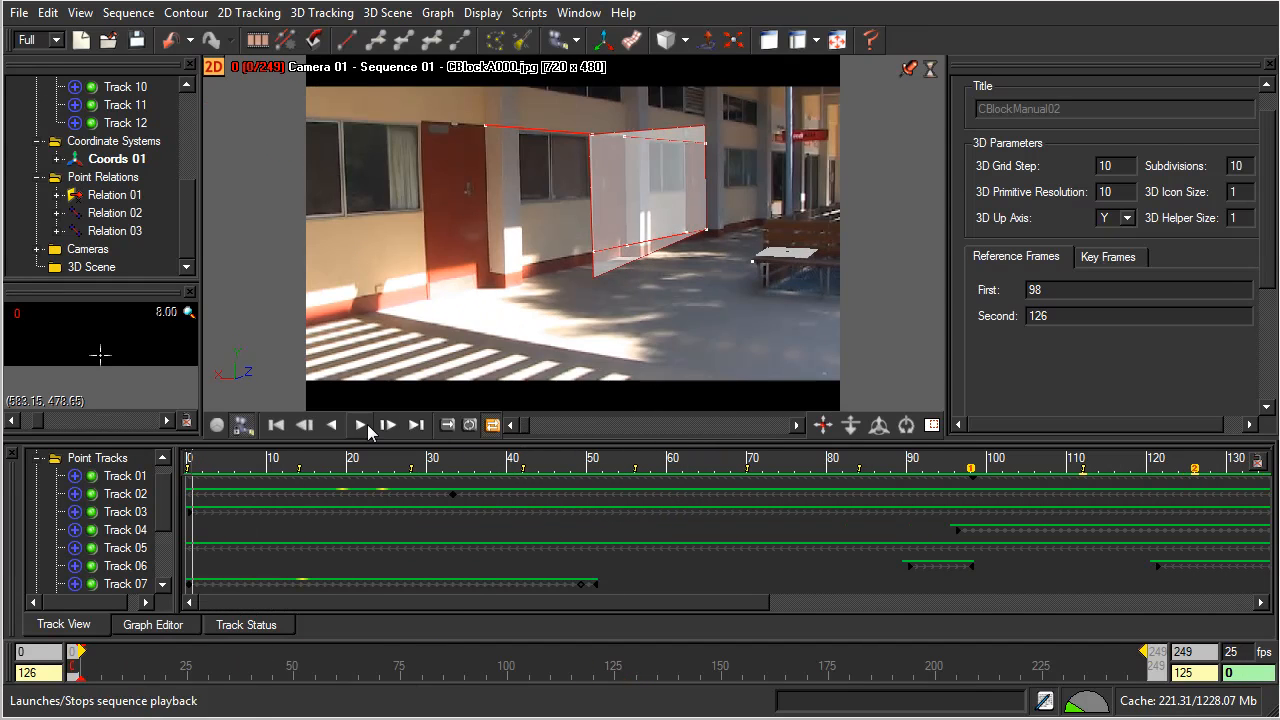
left_click(360, 424)
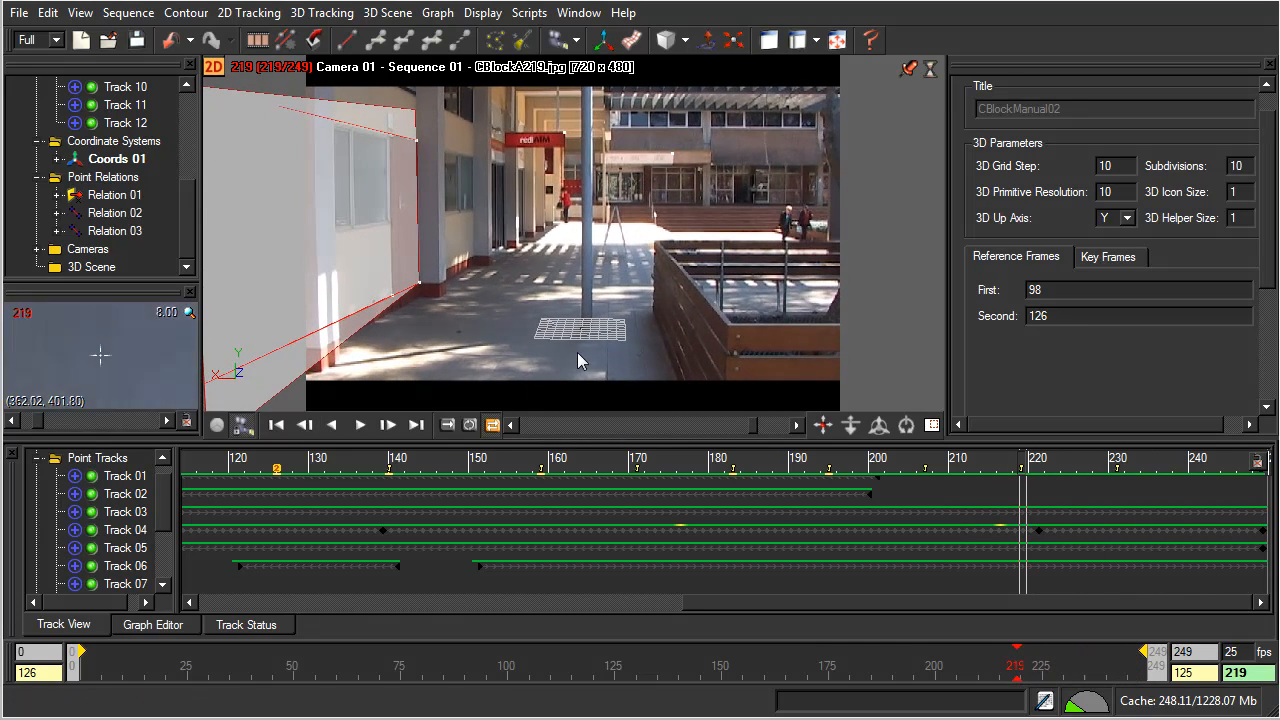
mouse_move(656, 212)
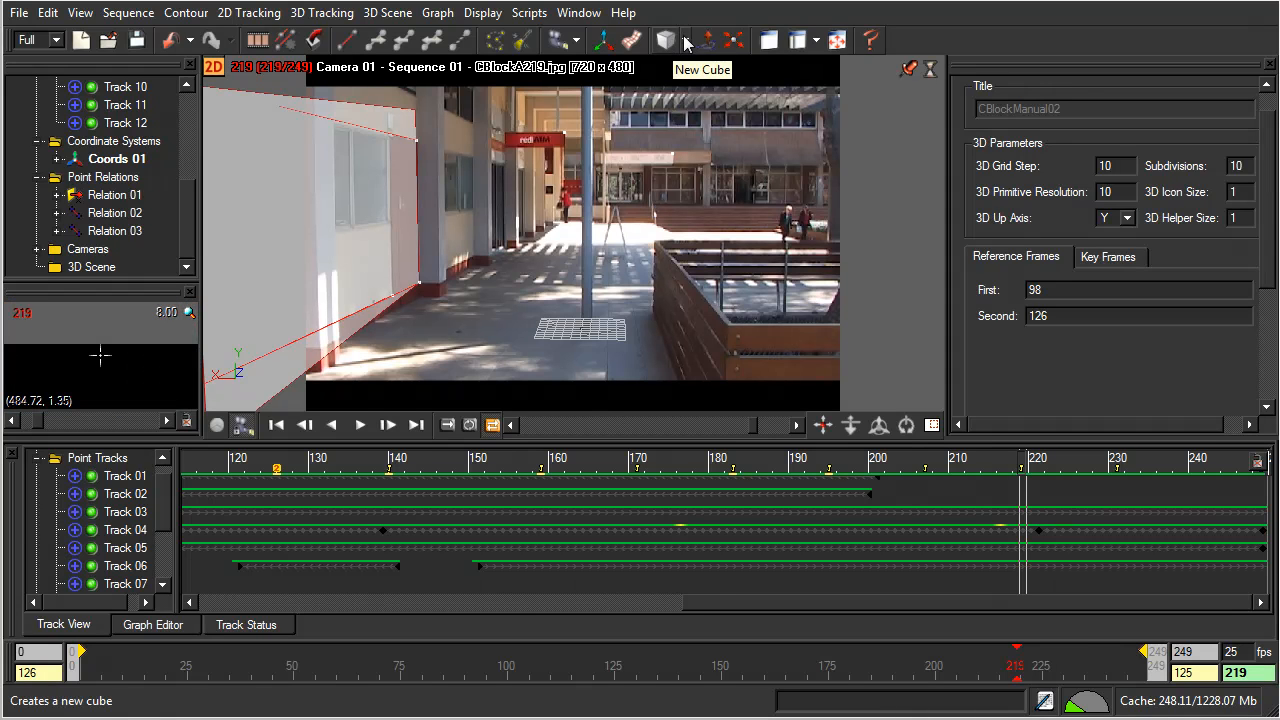
Add a Cube primitive to the 3D scene and step back through the footage frames
left_click(664, 40)
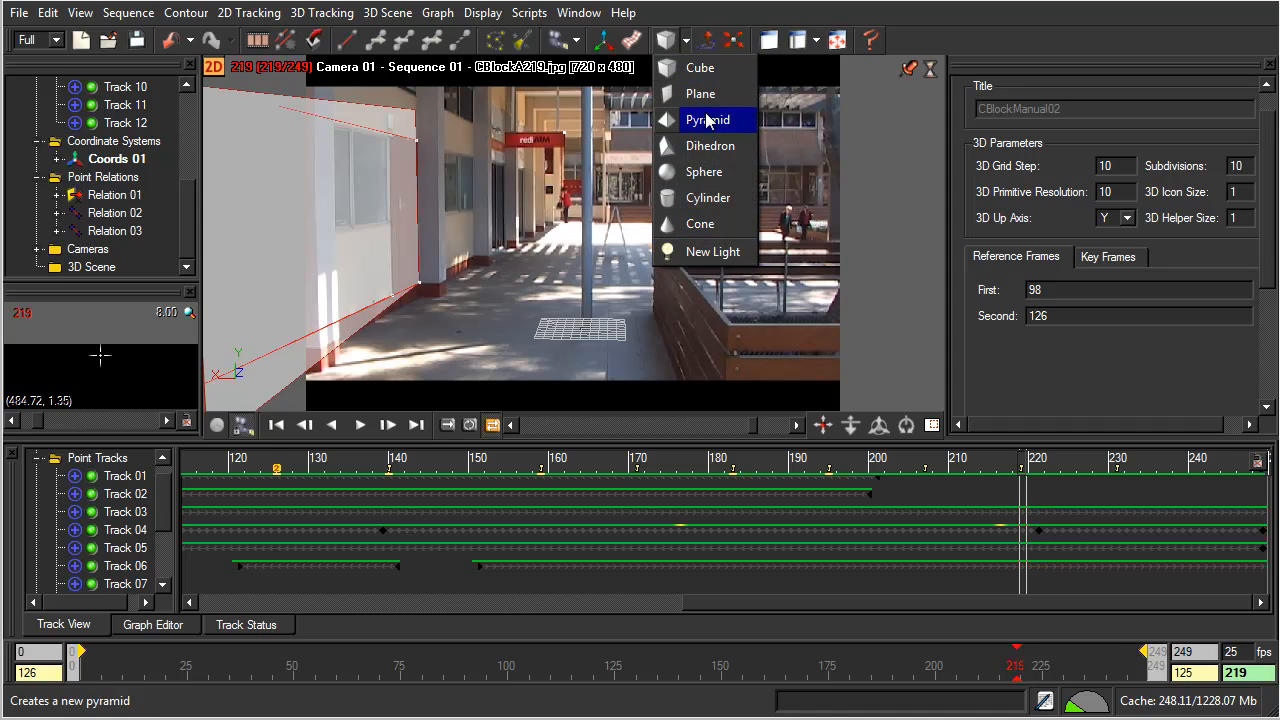
mouse_move(700, 68)
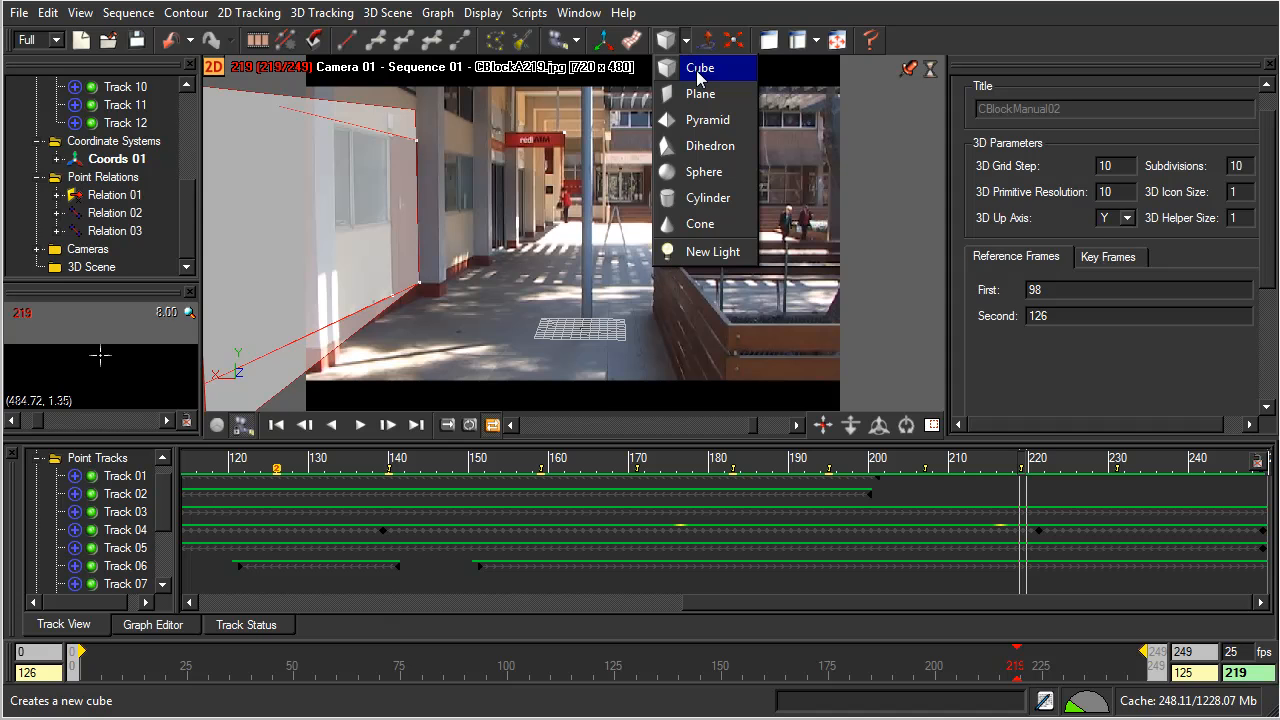
left_click(700, 68)
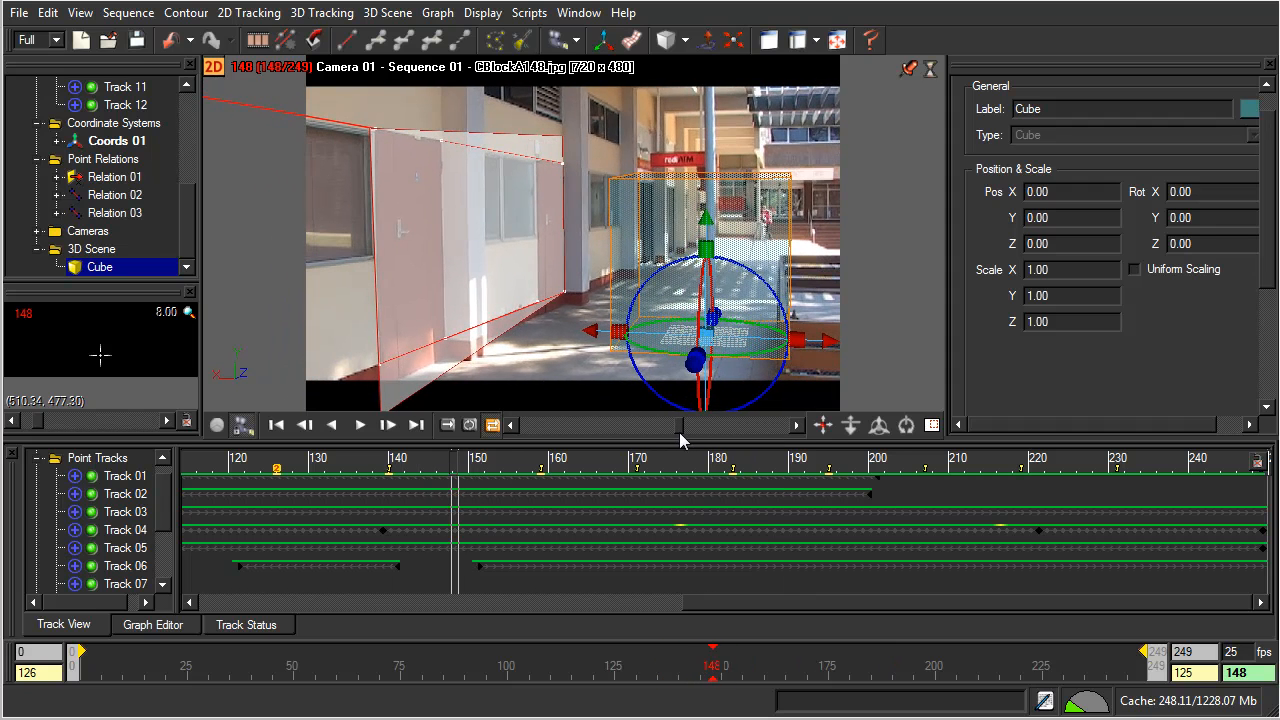
left_click(332, 424)
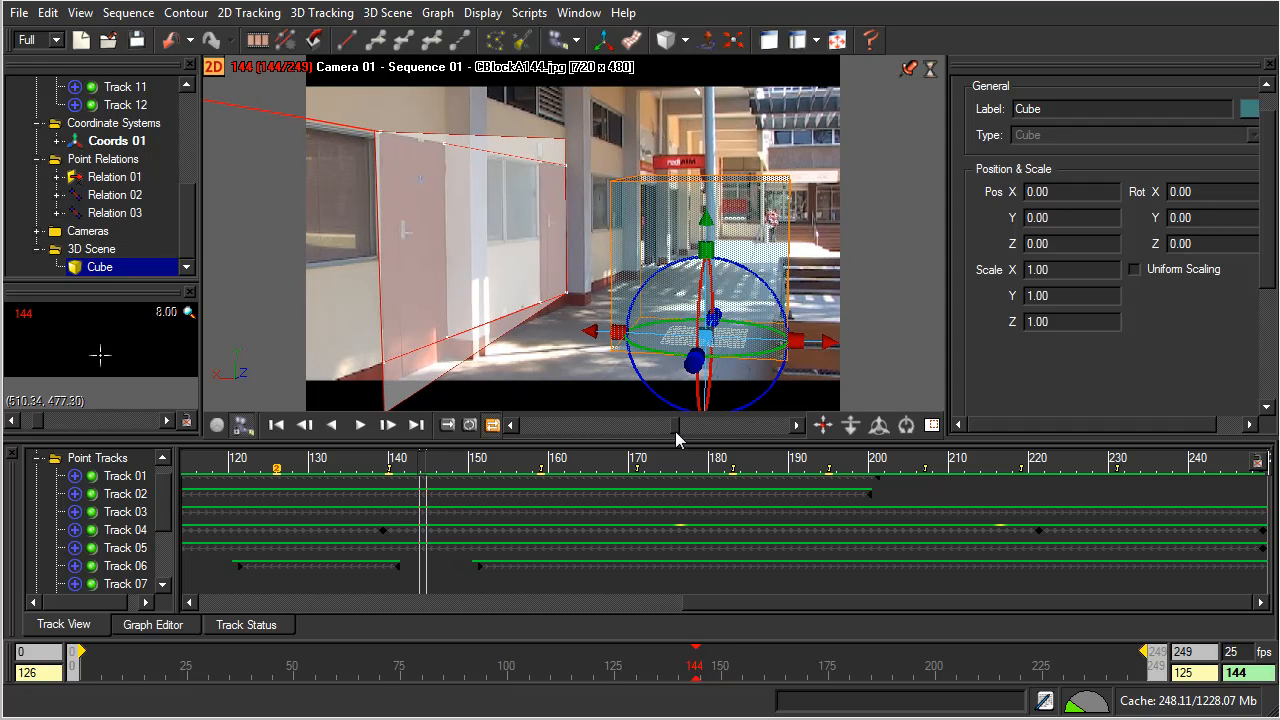
left_click(388, 424)
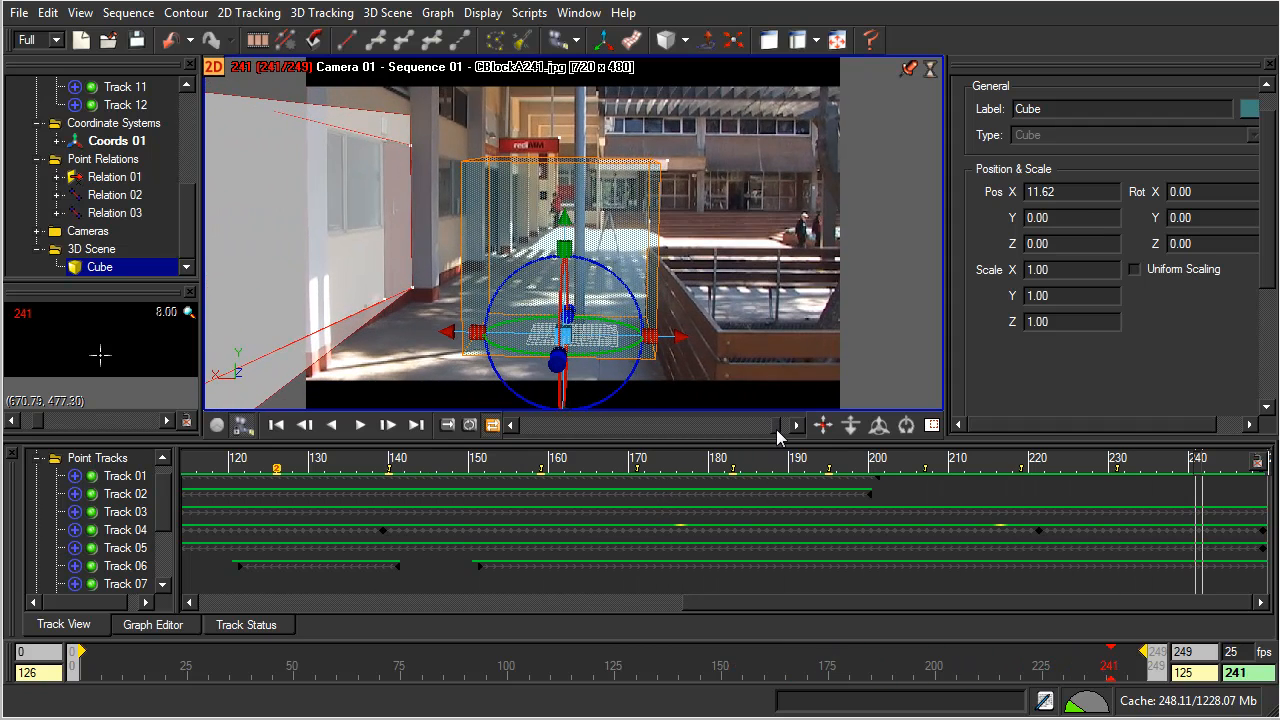
mouse_move(650, 368)
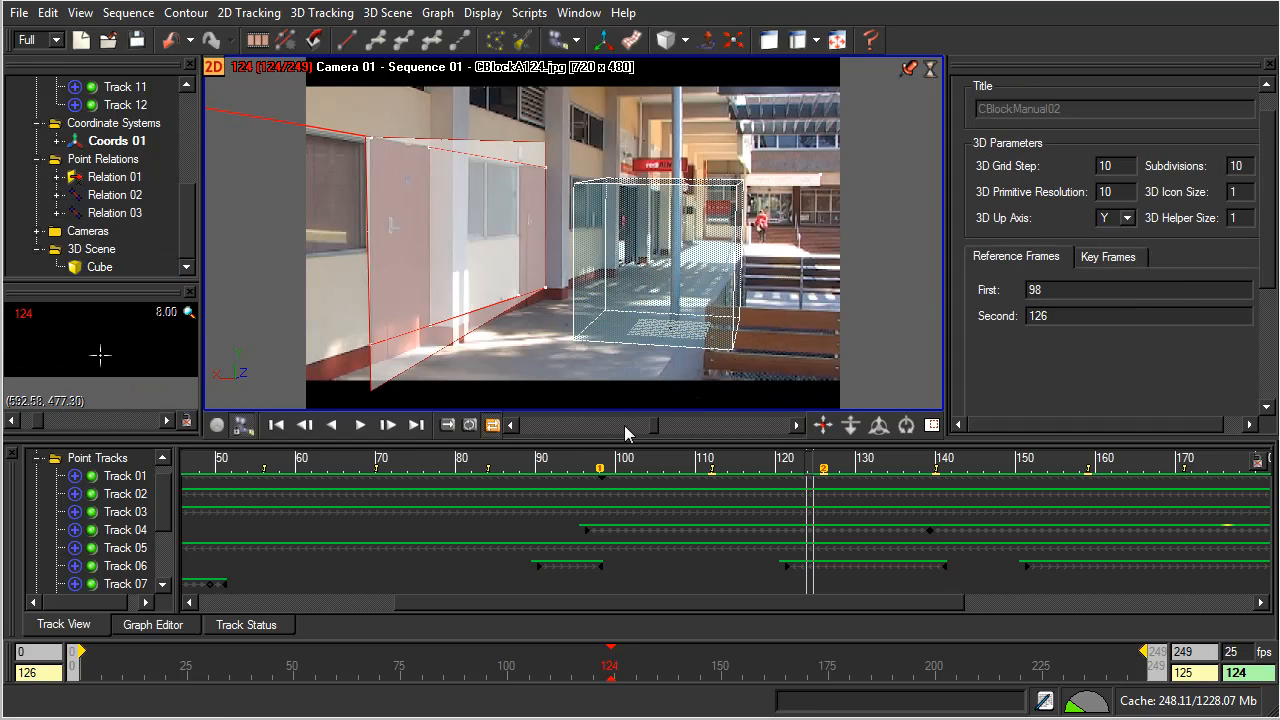
Play through the sequence to review the cube over the footage, then stop playback
left_click(360, 424)
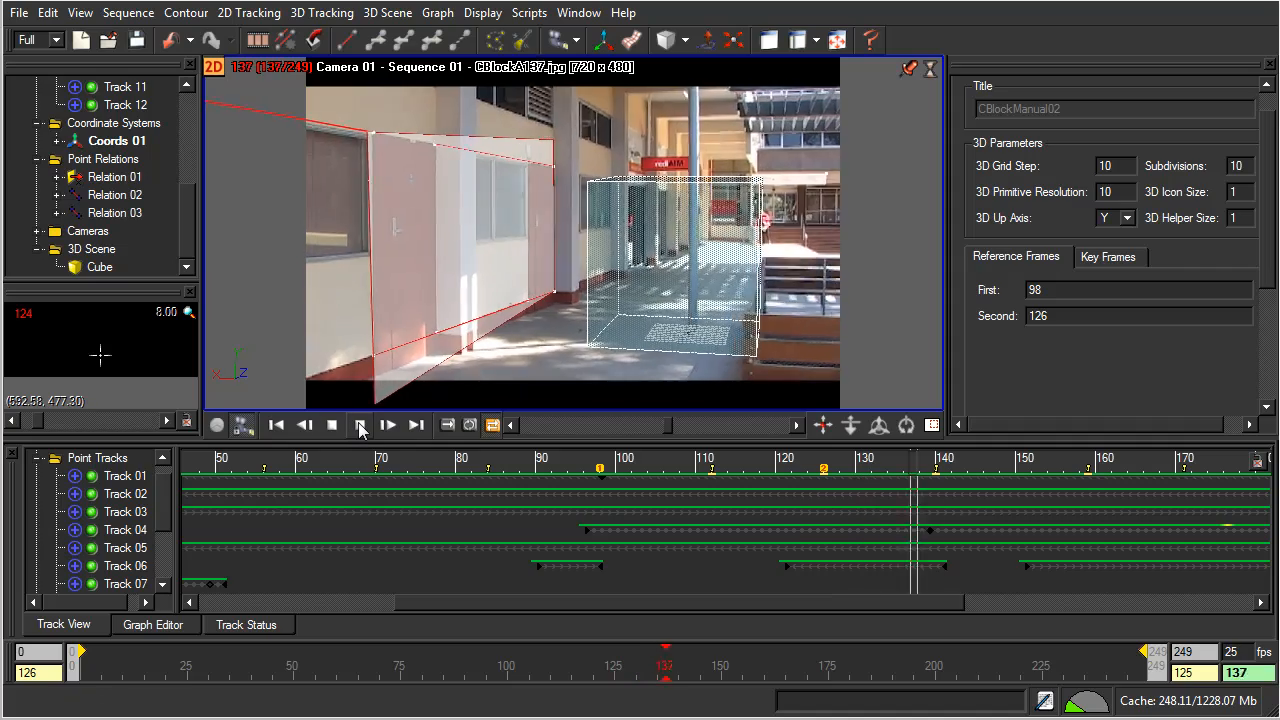
left_click(388, 424)
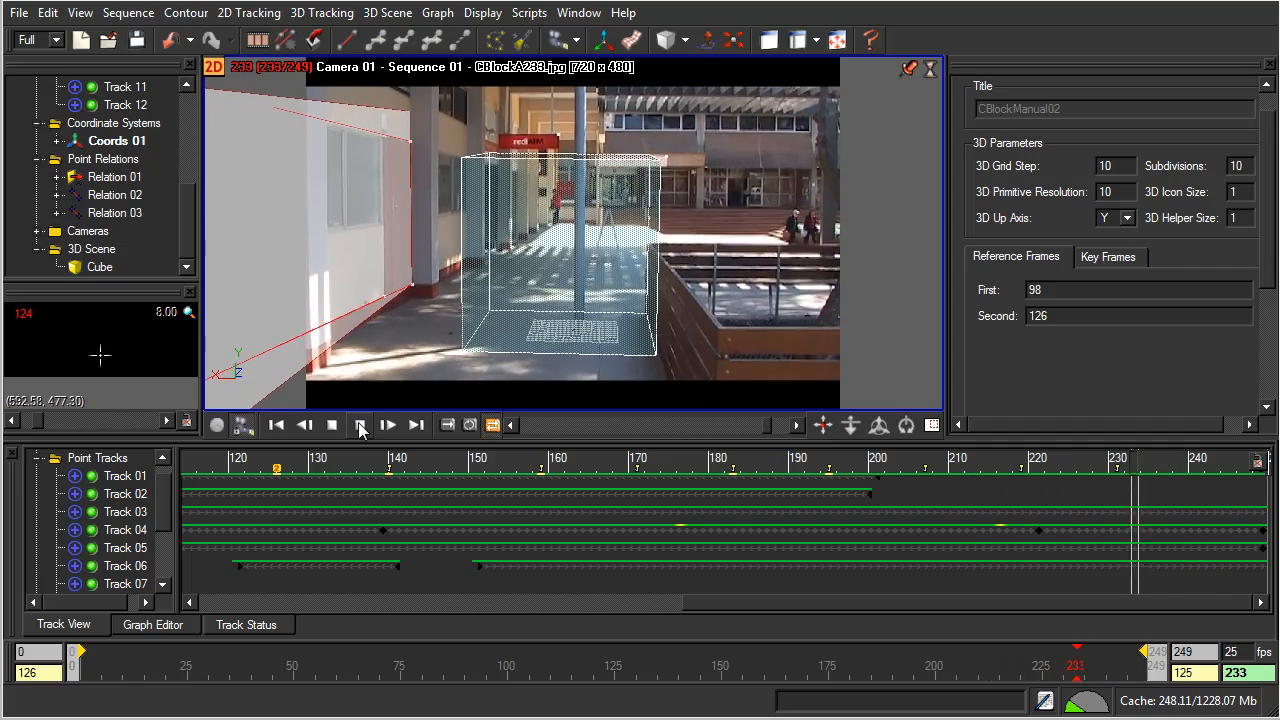
left_click(360, 424)
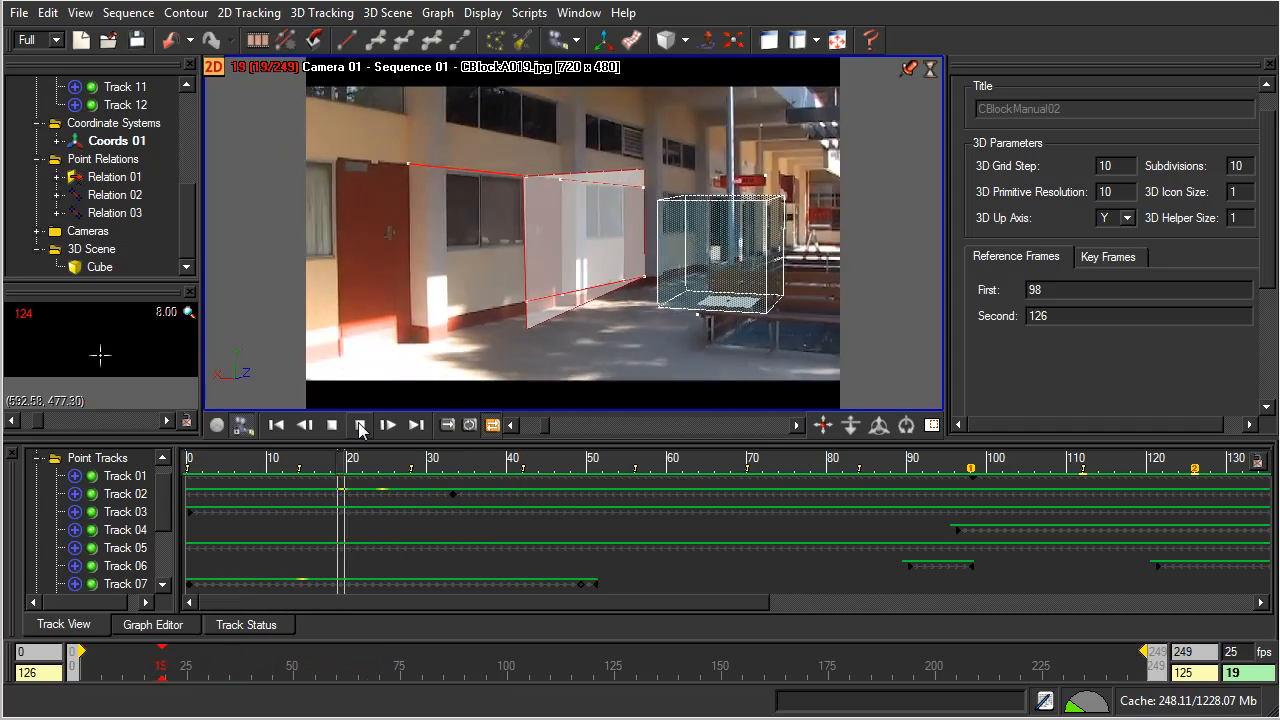
left_click(388, 424)
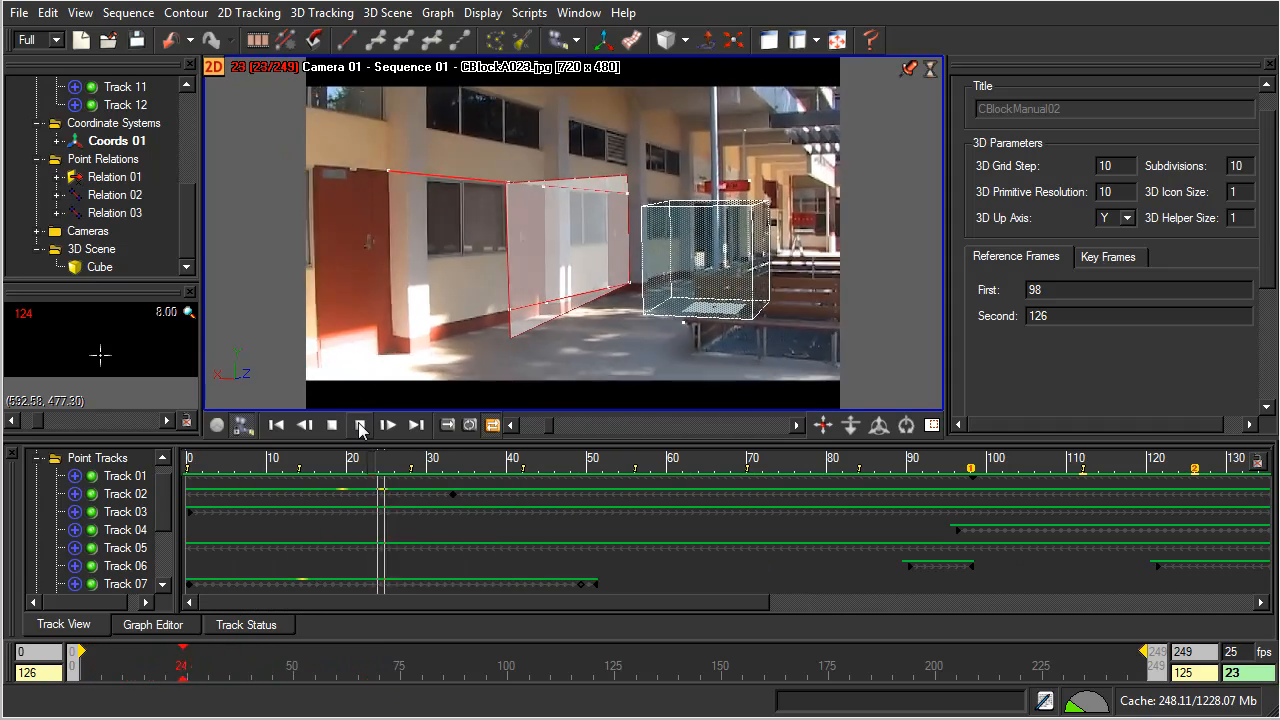
left_click(388, 424)
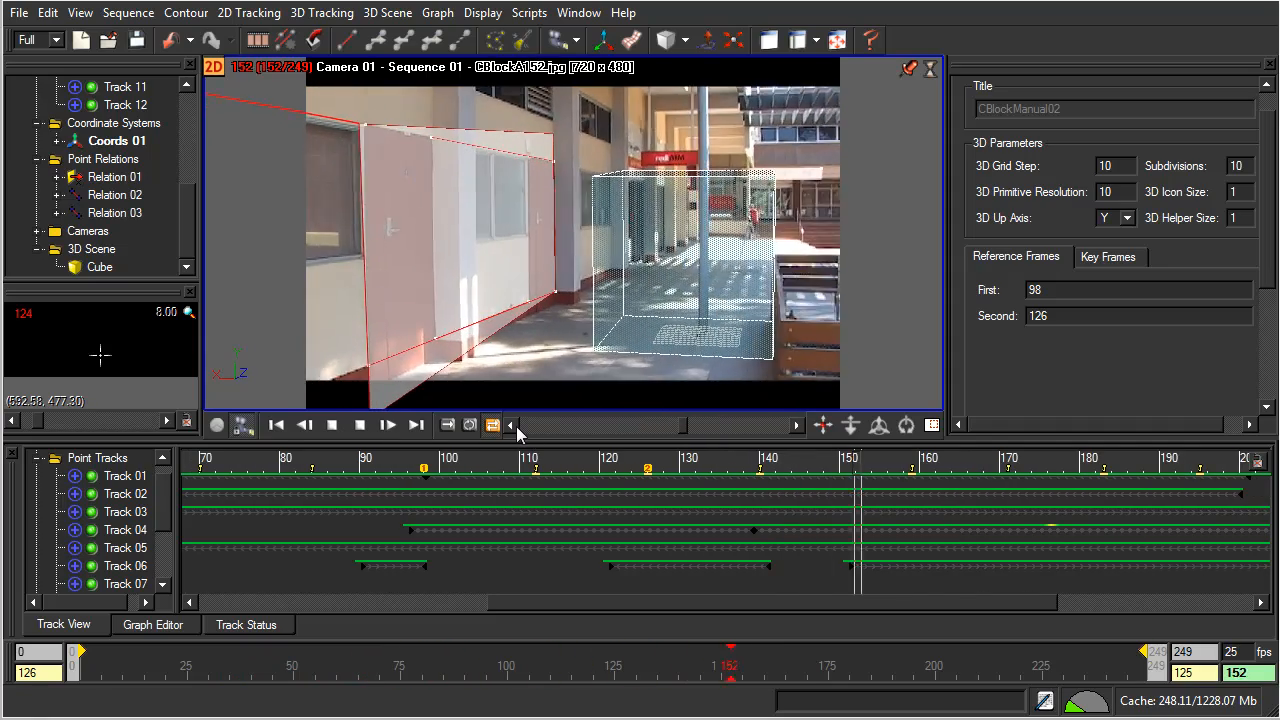
left_click(388, 424)
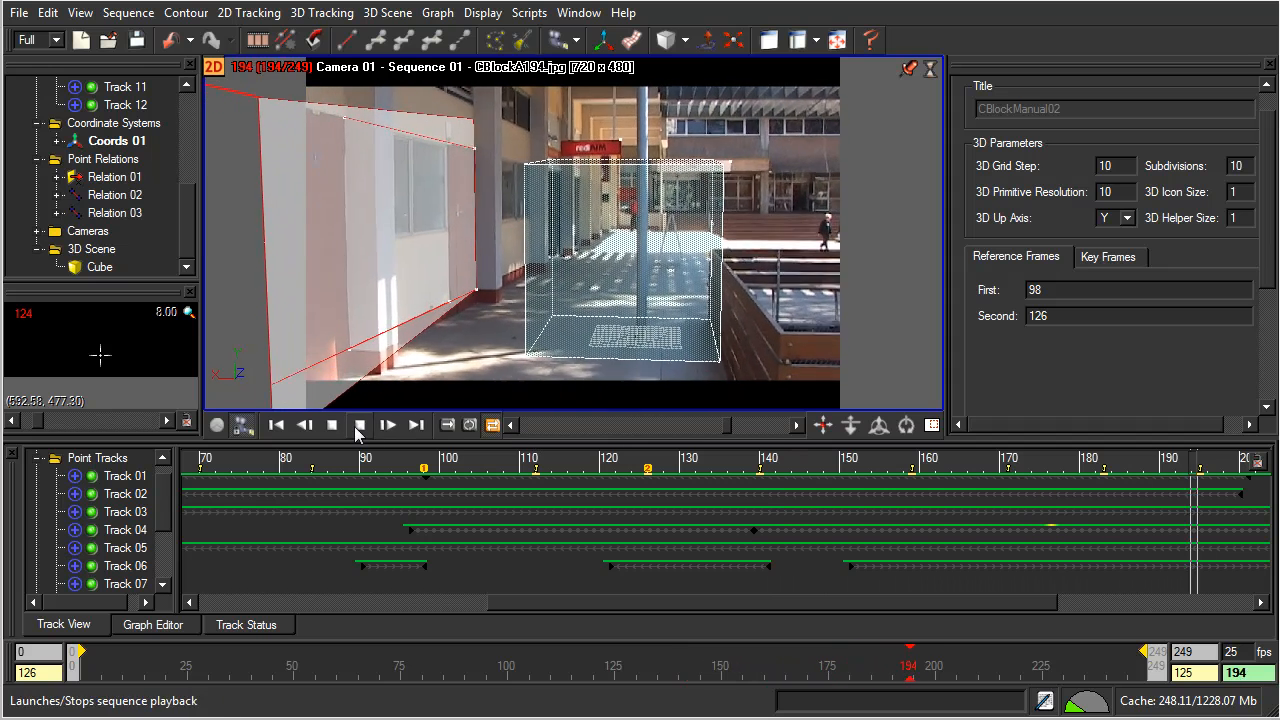
left_click(388, 424)
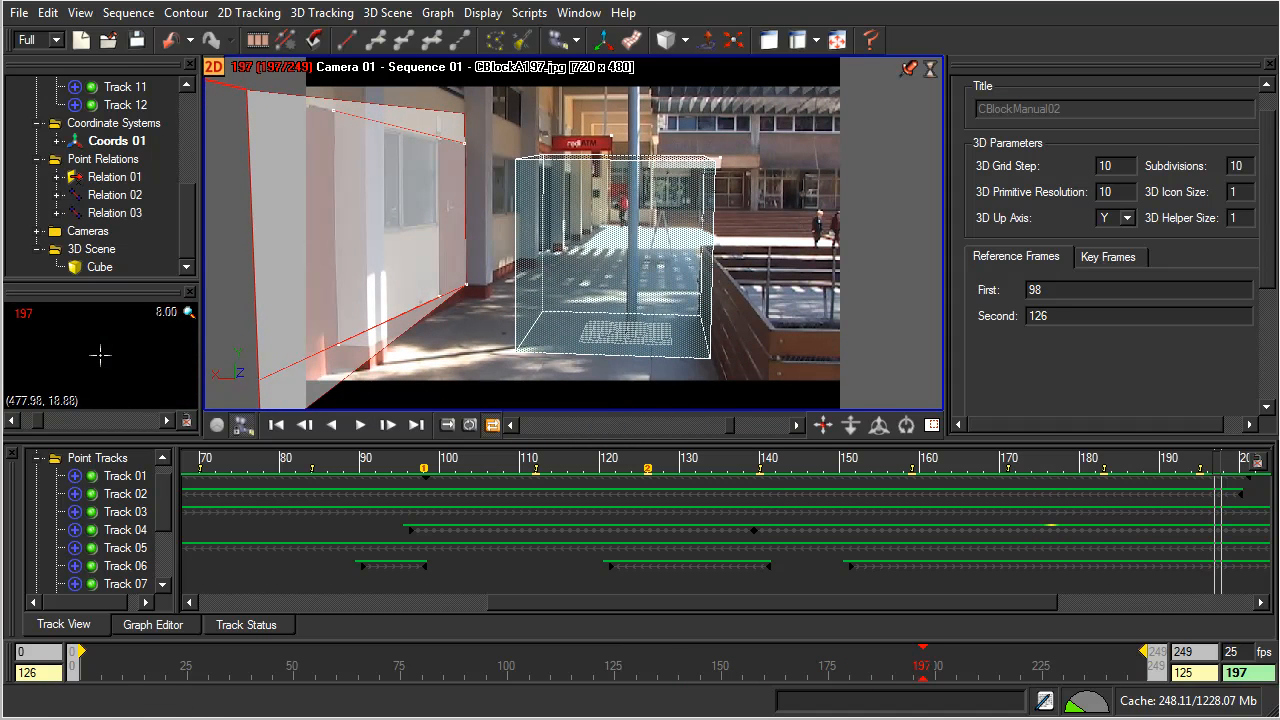
Bring up the File > Export dialog, set to Maya (*.ma)
left_click(18, 12)
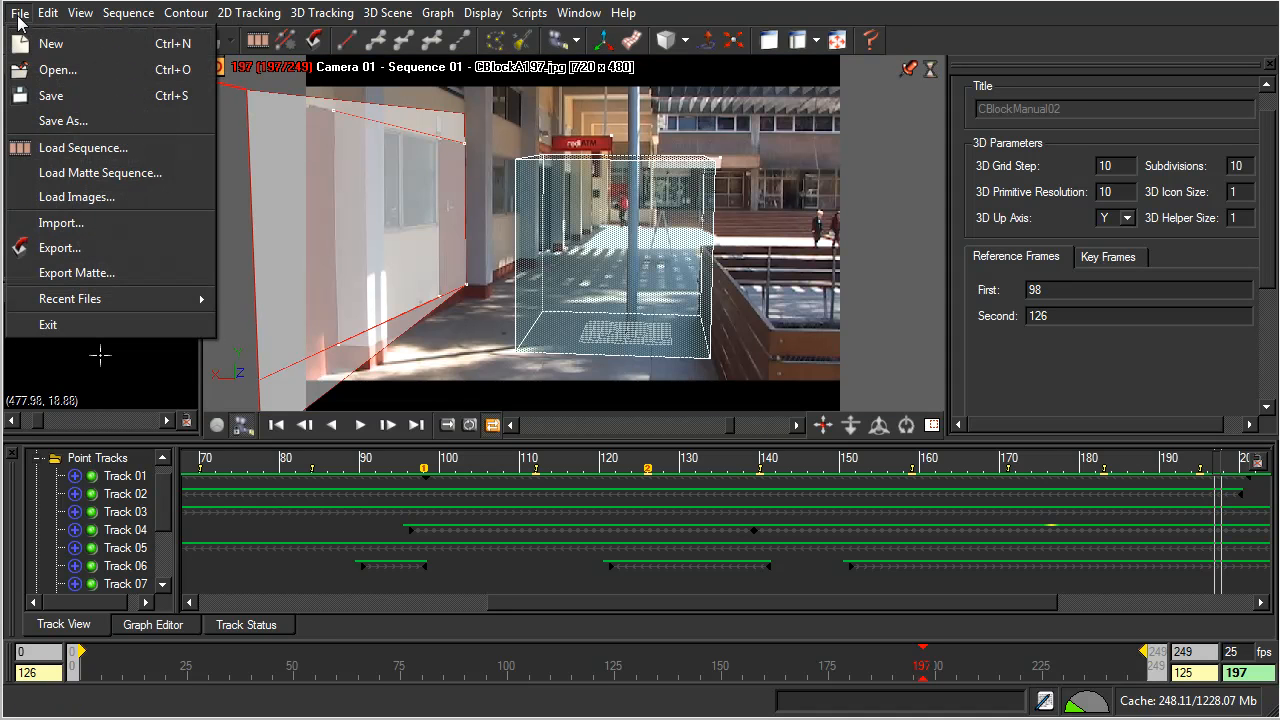
mouse_move(60, 248)
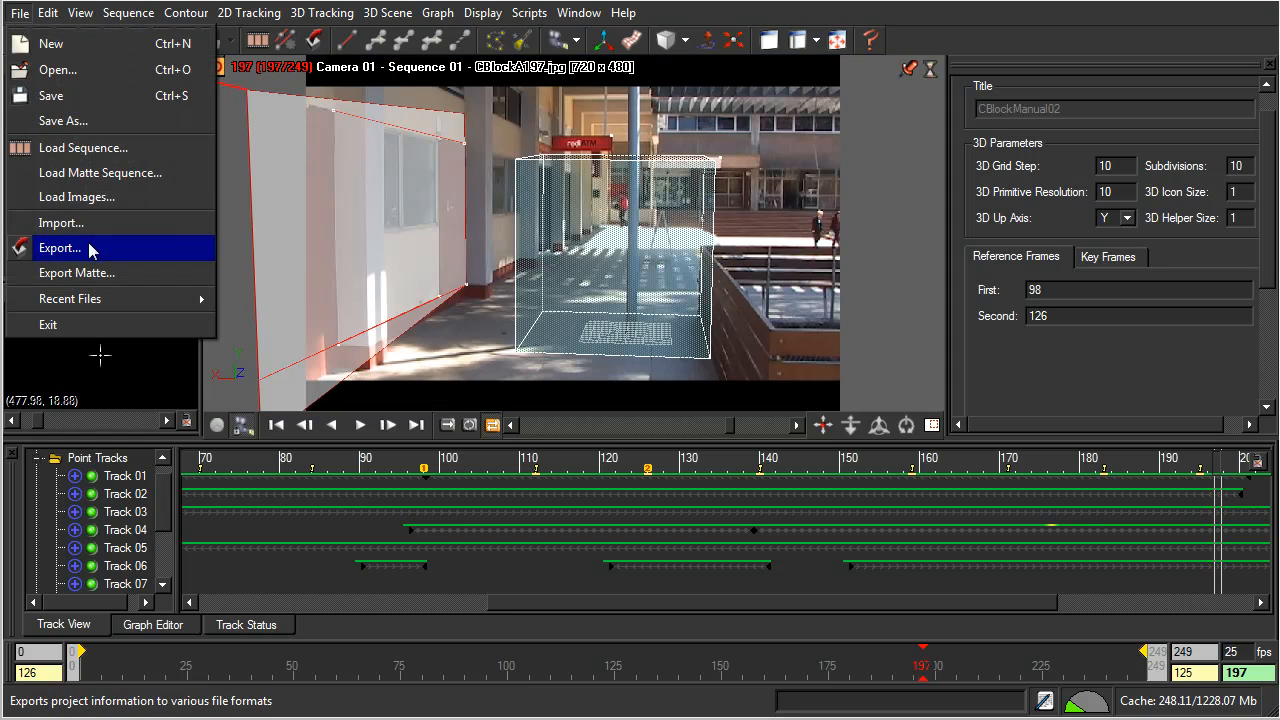
mouse_move(60, 256)
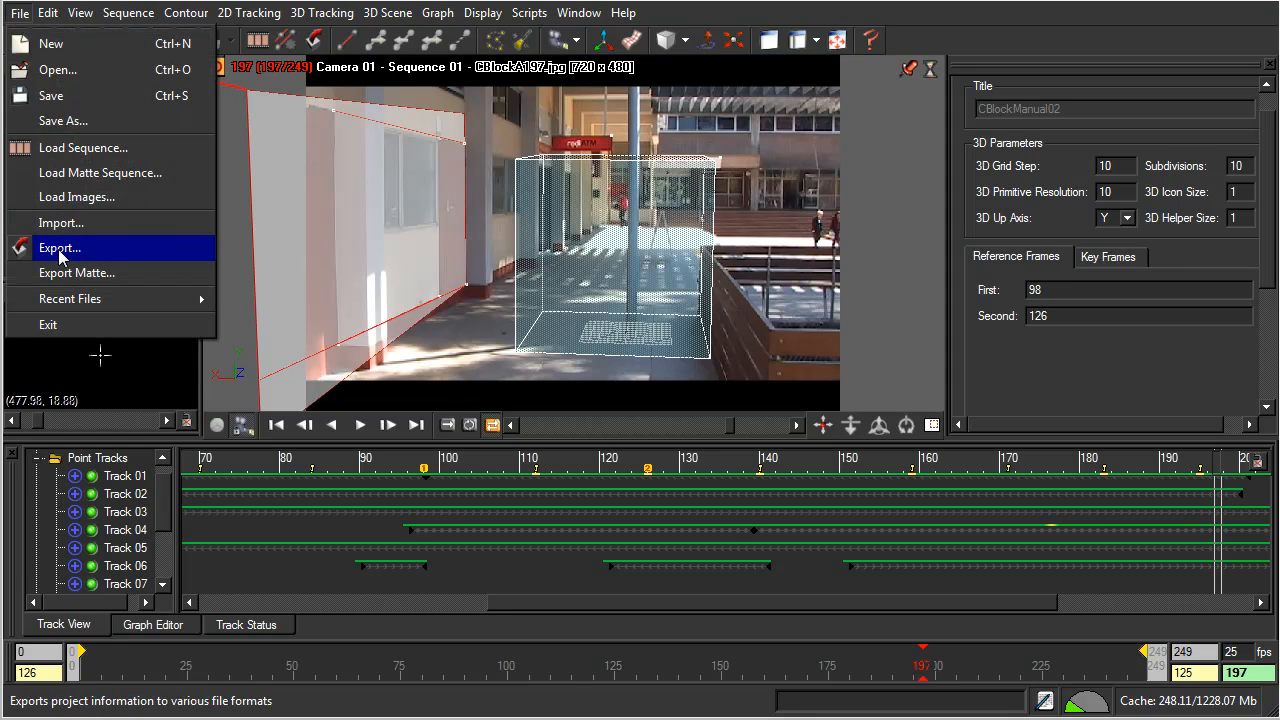
left_click(58, 248)
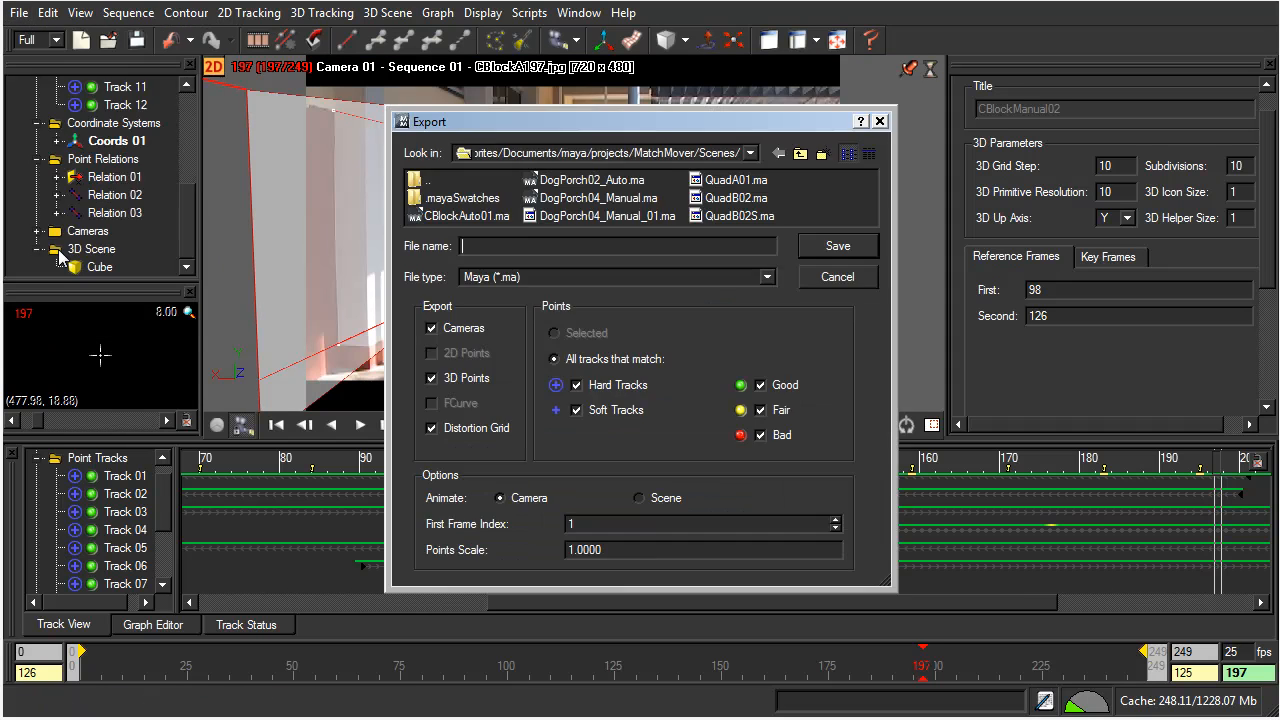
mouse_move(784, 350)
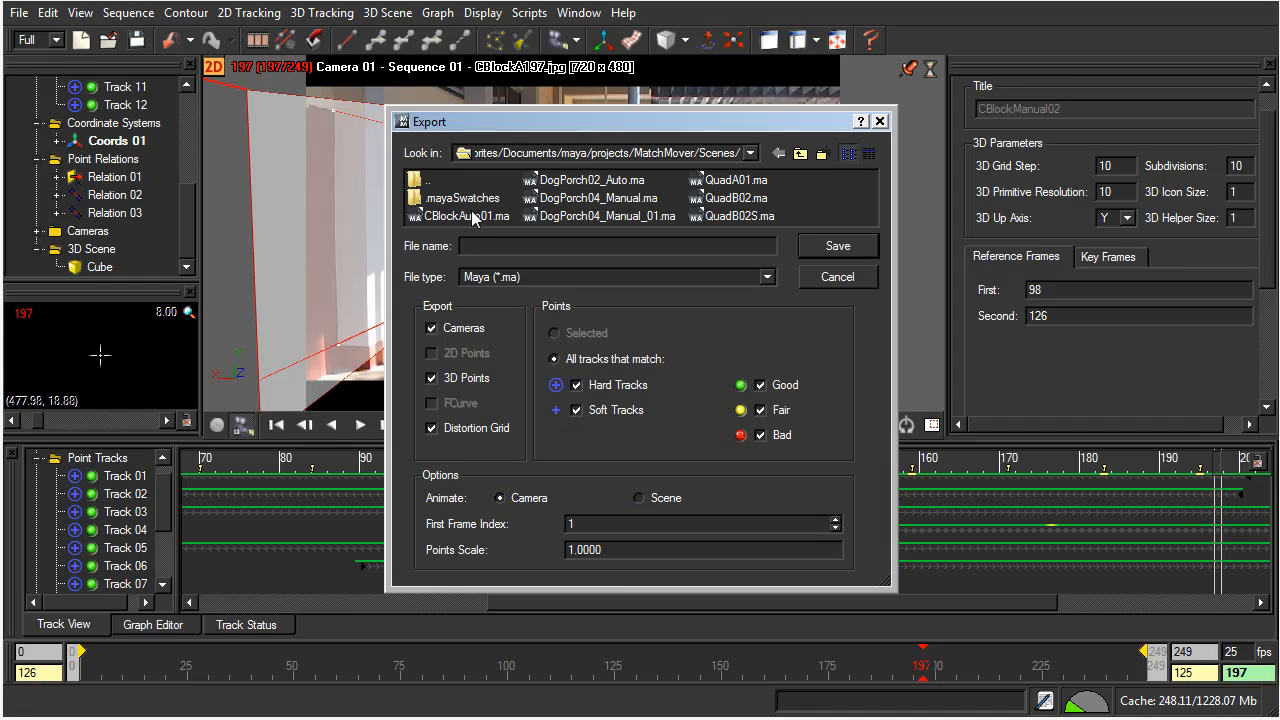
Pick the existing CBlockAuto01.ma as the starting export file name
left_click(470, 216)
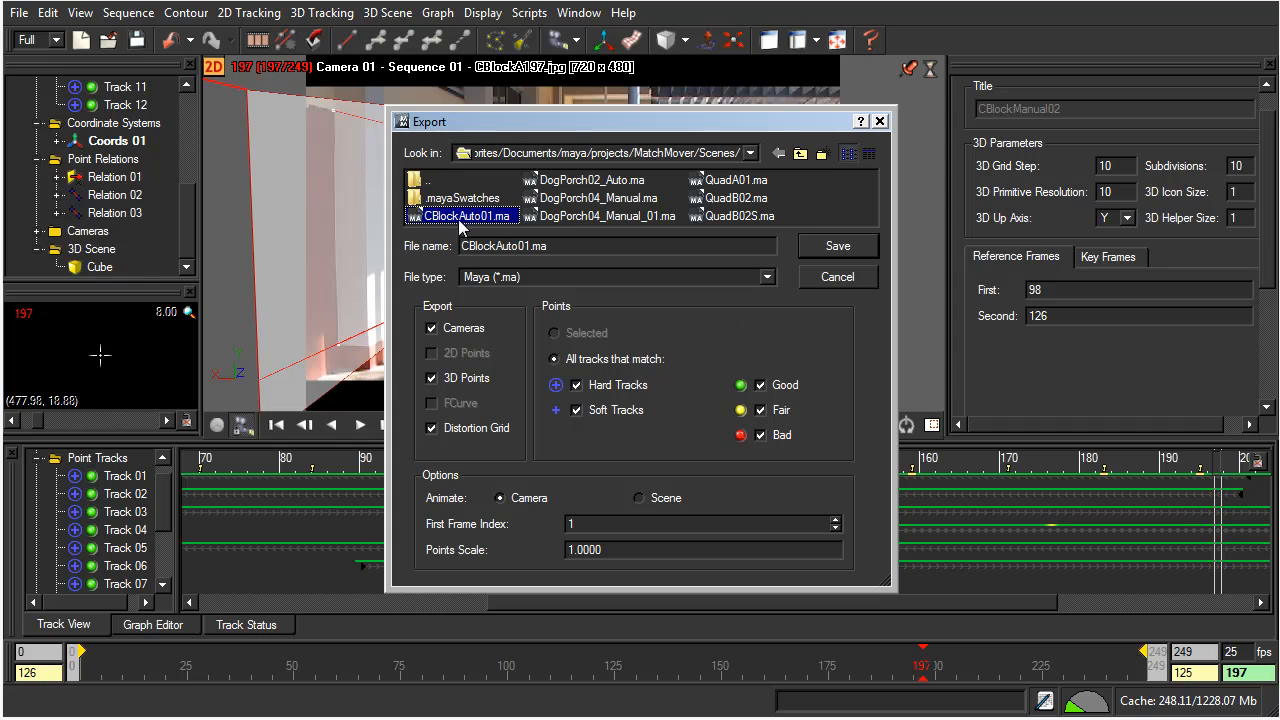
mouse_move(496, 246)
type("Manual")
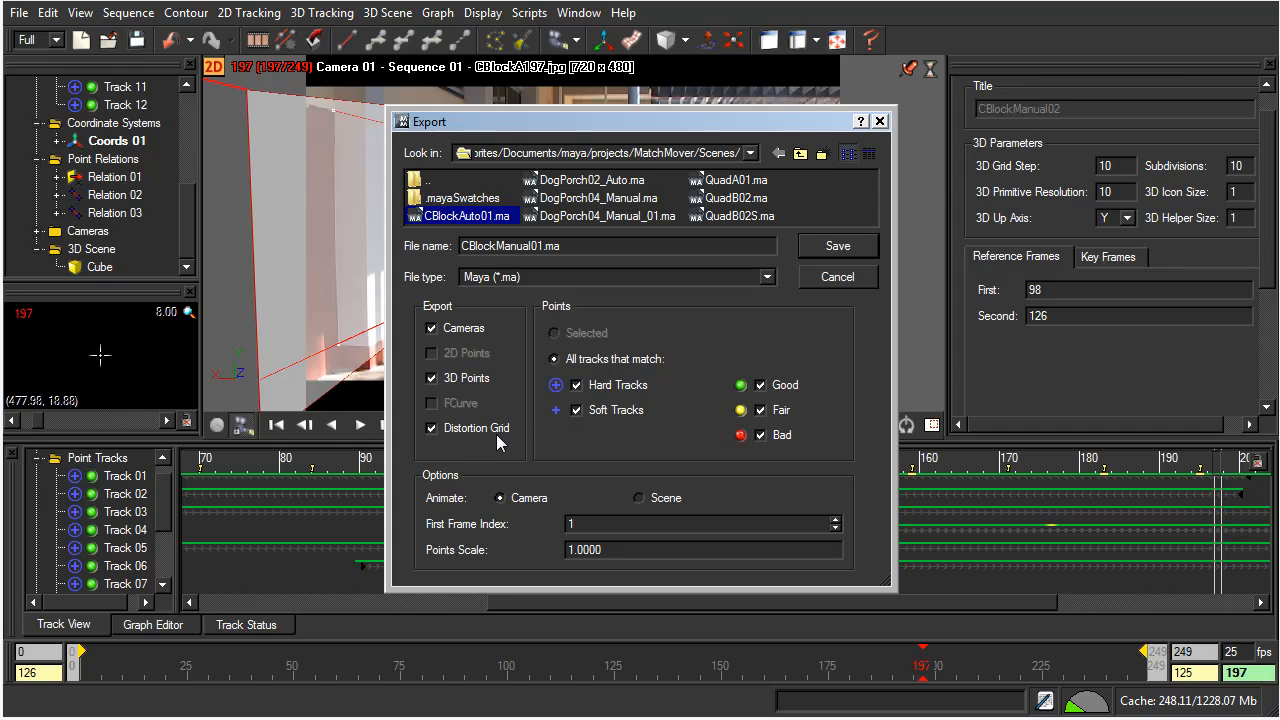
mouse_move(472, 440)
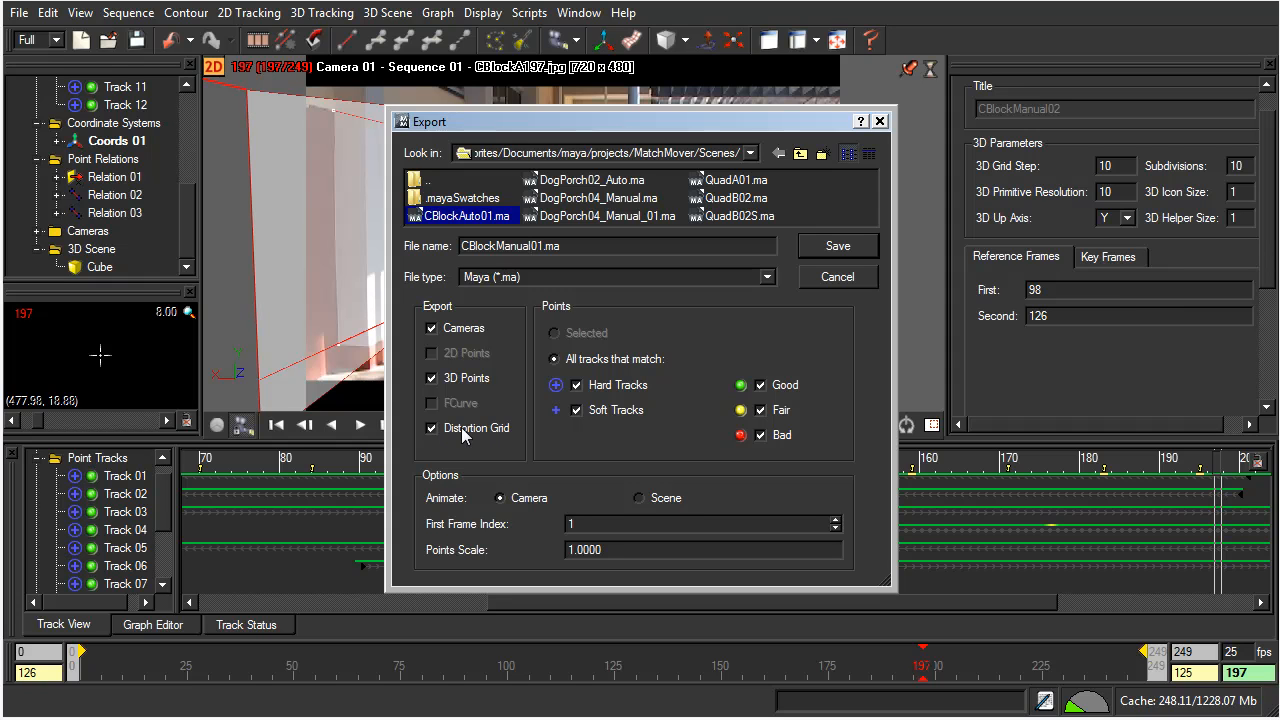
mouse_move(464, 438)
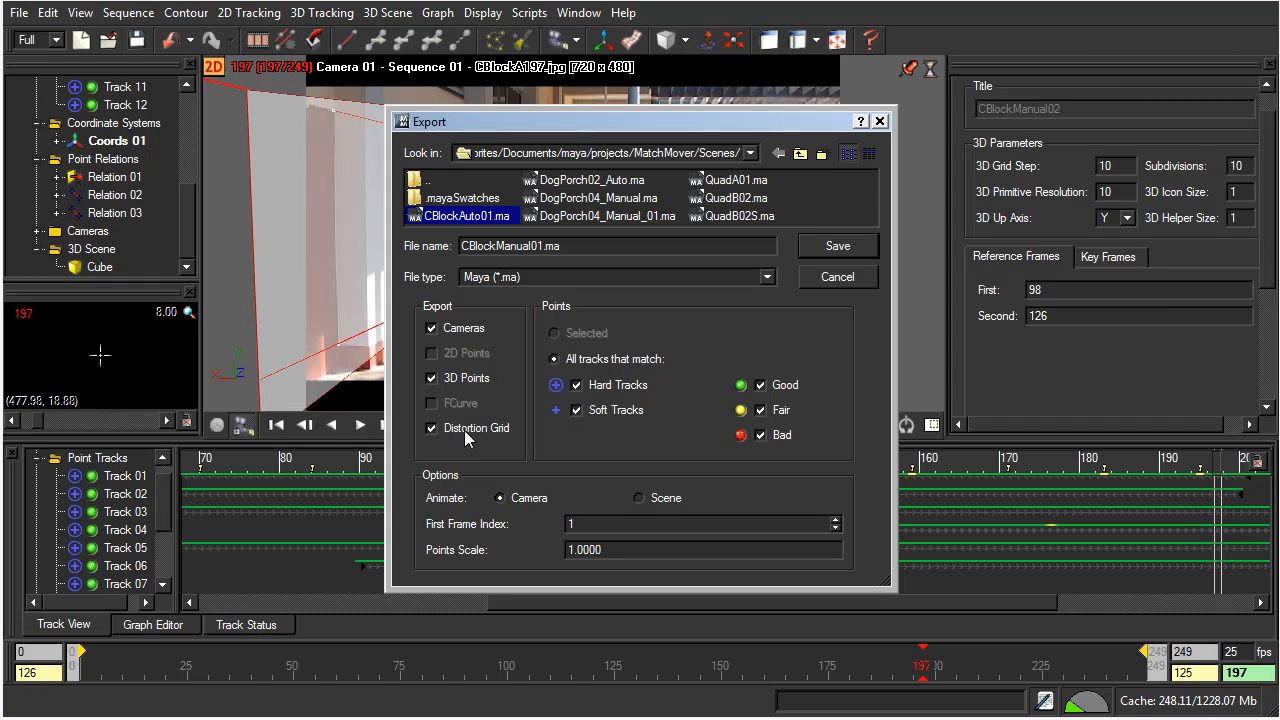
mouse_move(518, 442)
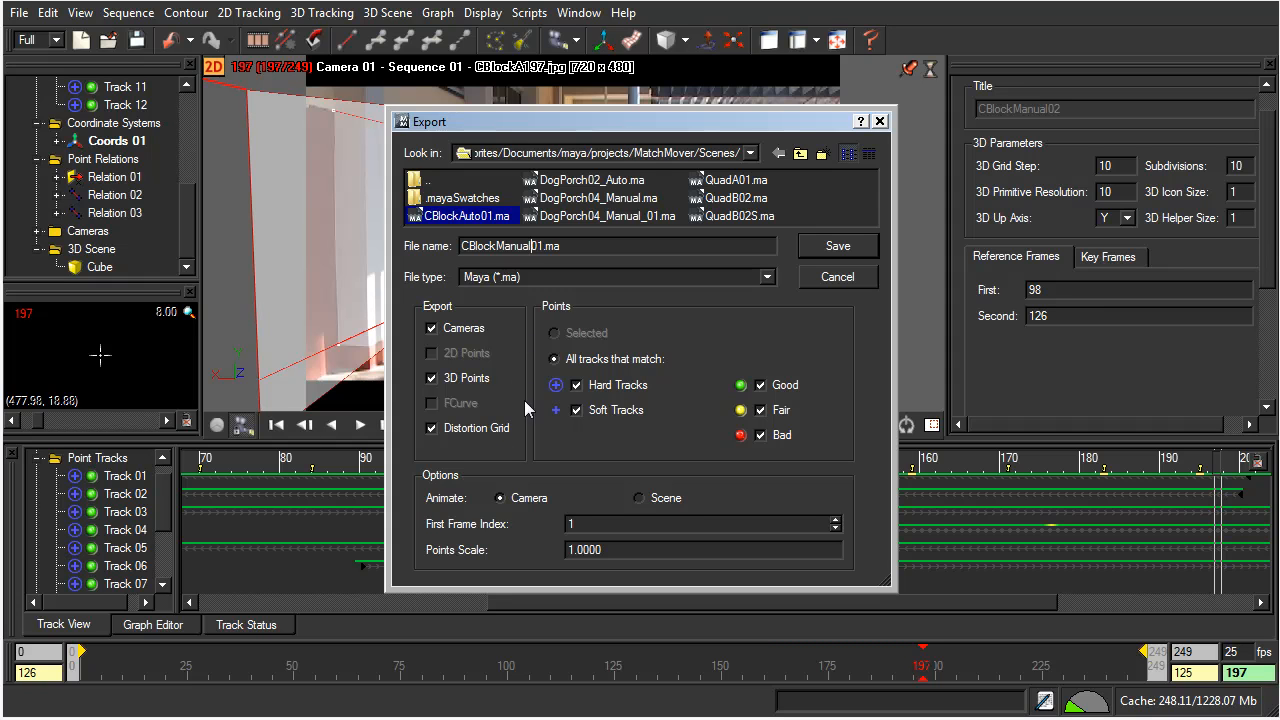
mouse_move(480, 442)
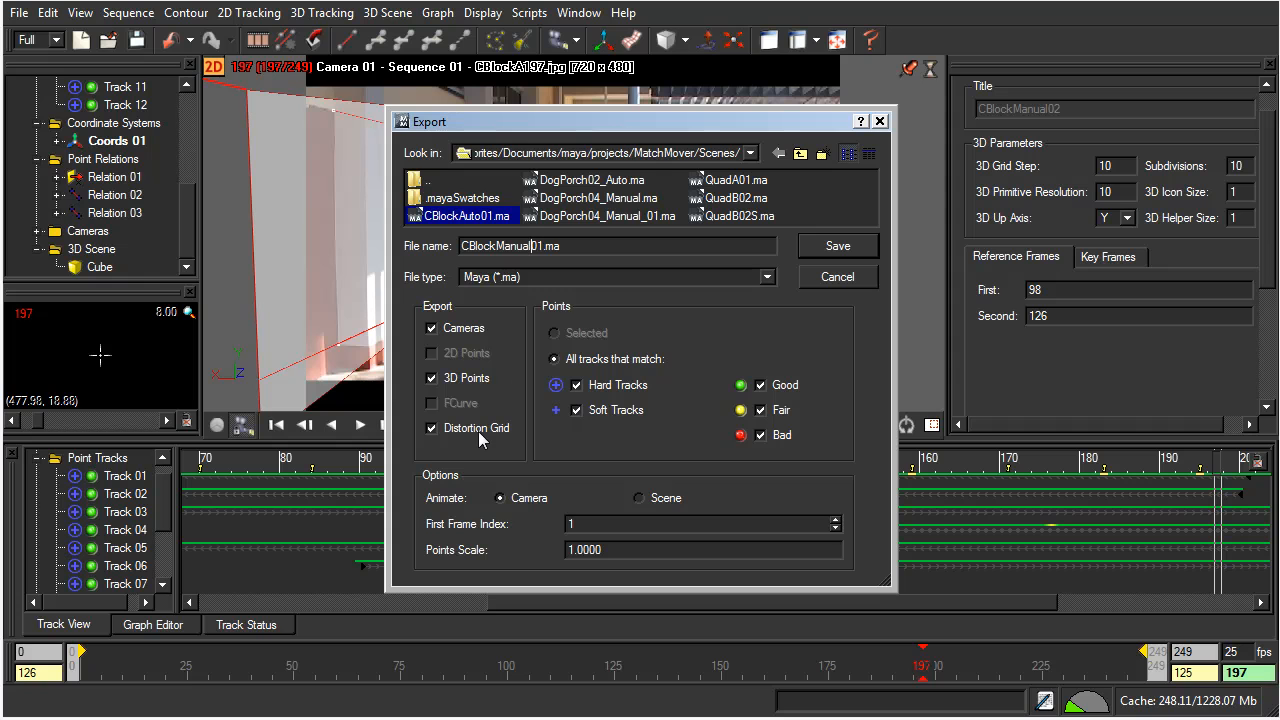
mouse_move(484, 440)
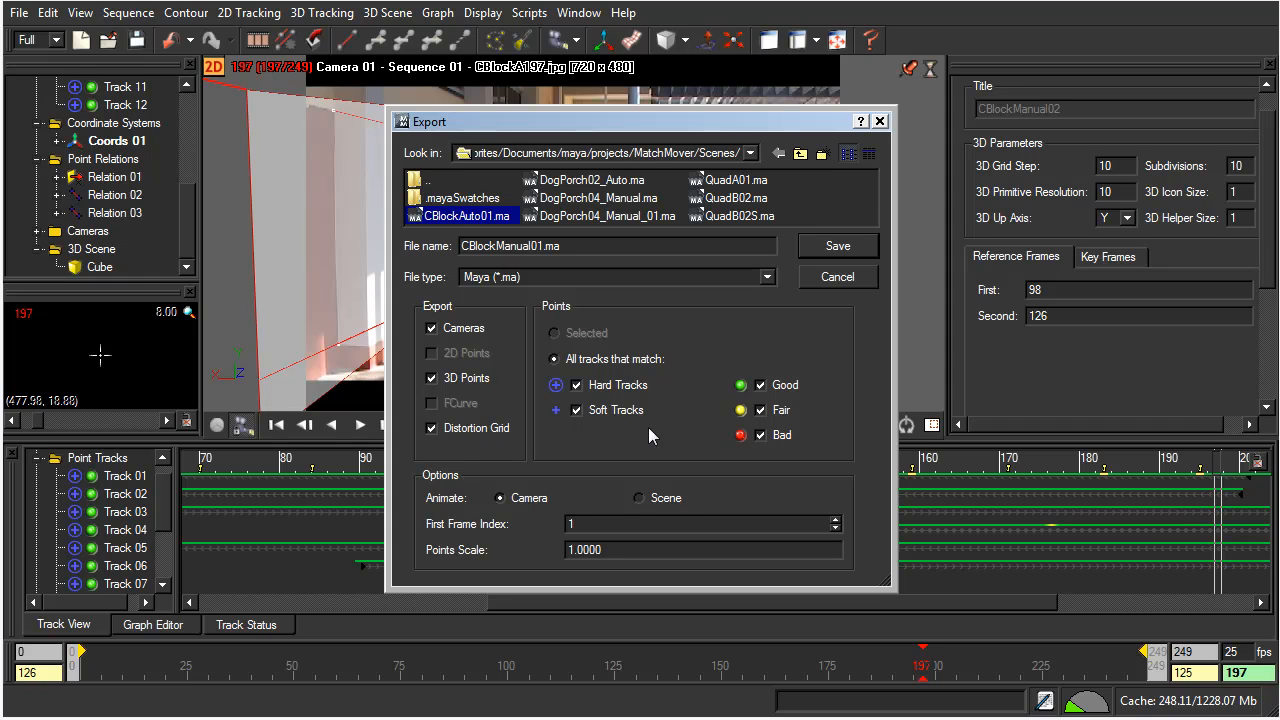
mouse_move(648, 394)
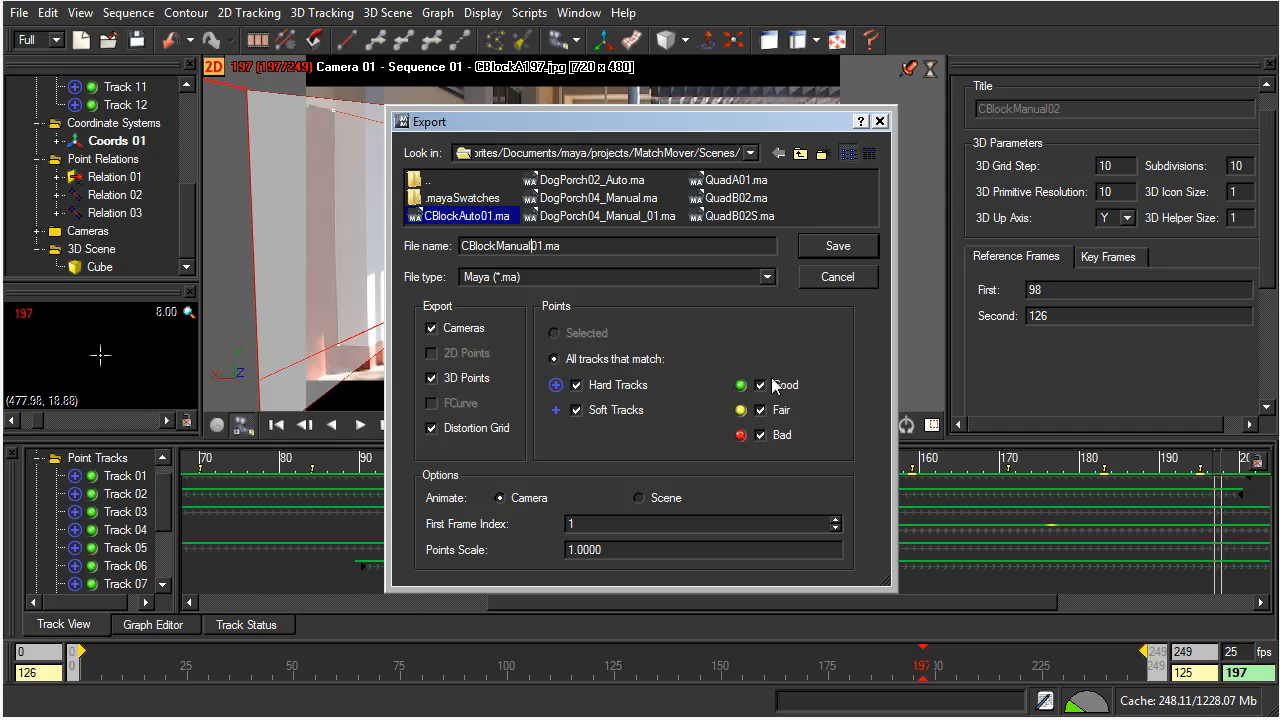
mouse_move(772, 384)
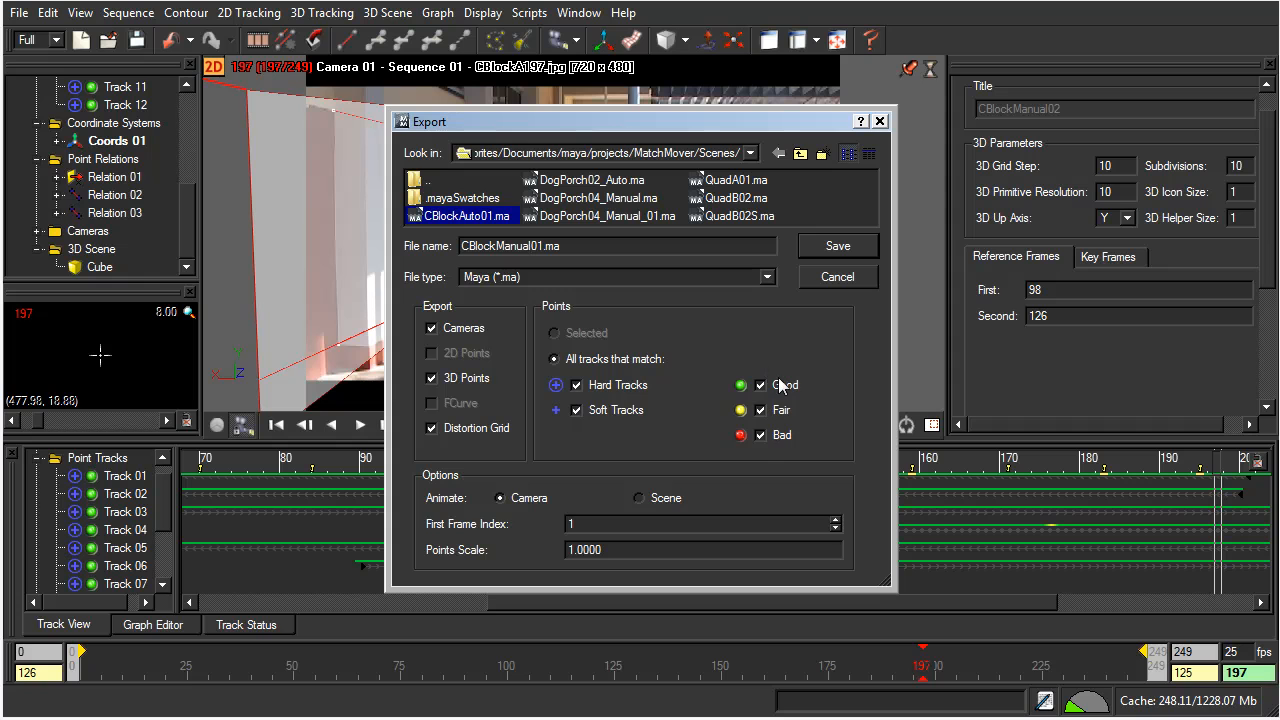
mouse_move(804, 424)
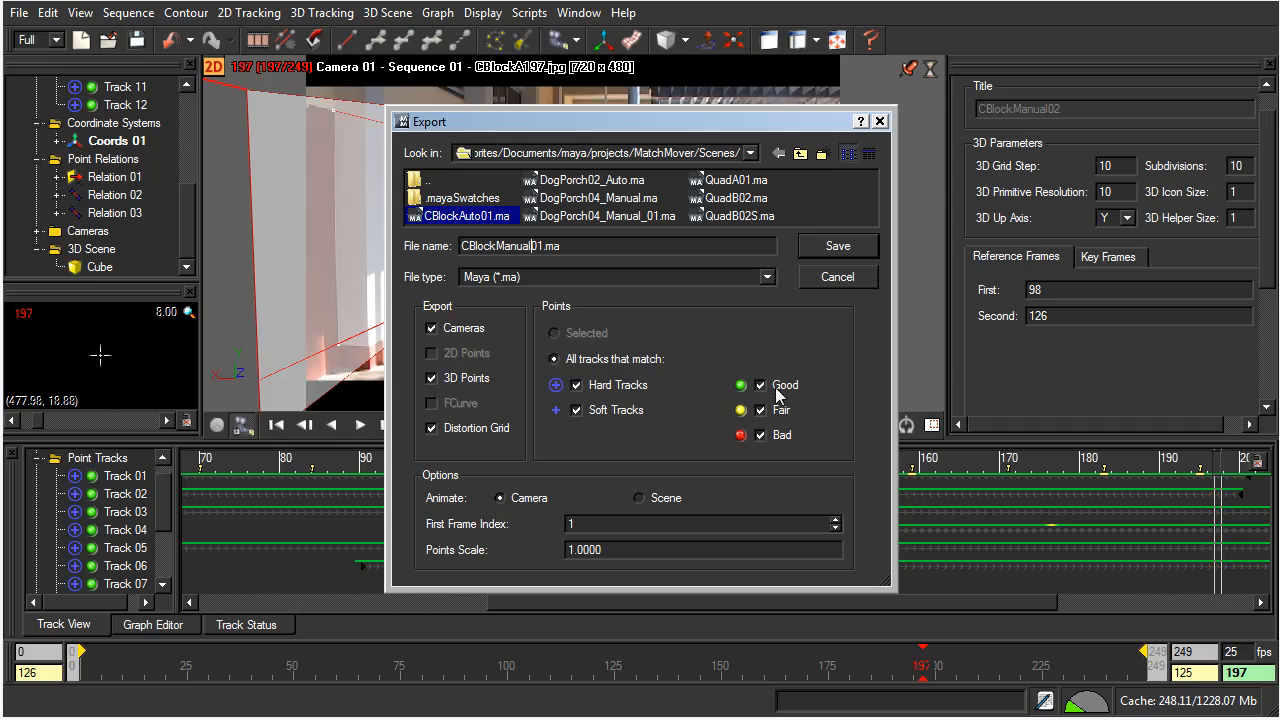
mouse_move(752, 422)
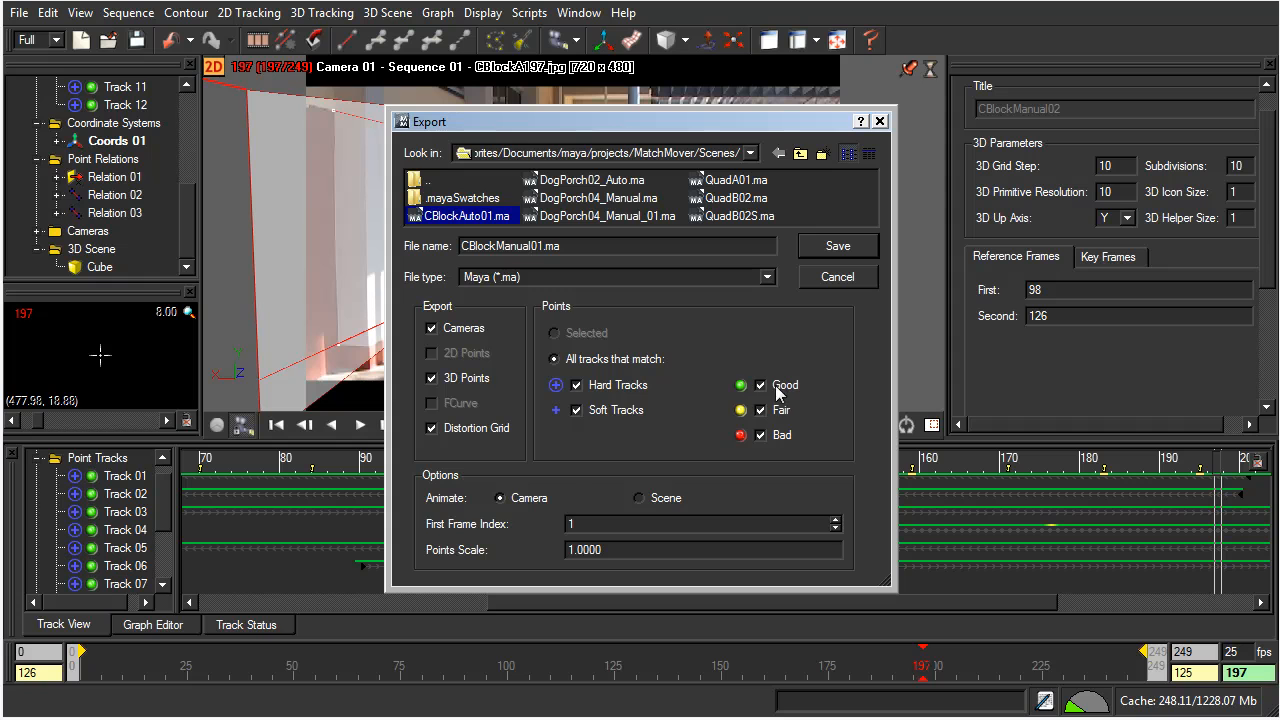
mouse_move(644, 468)
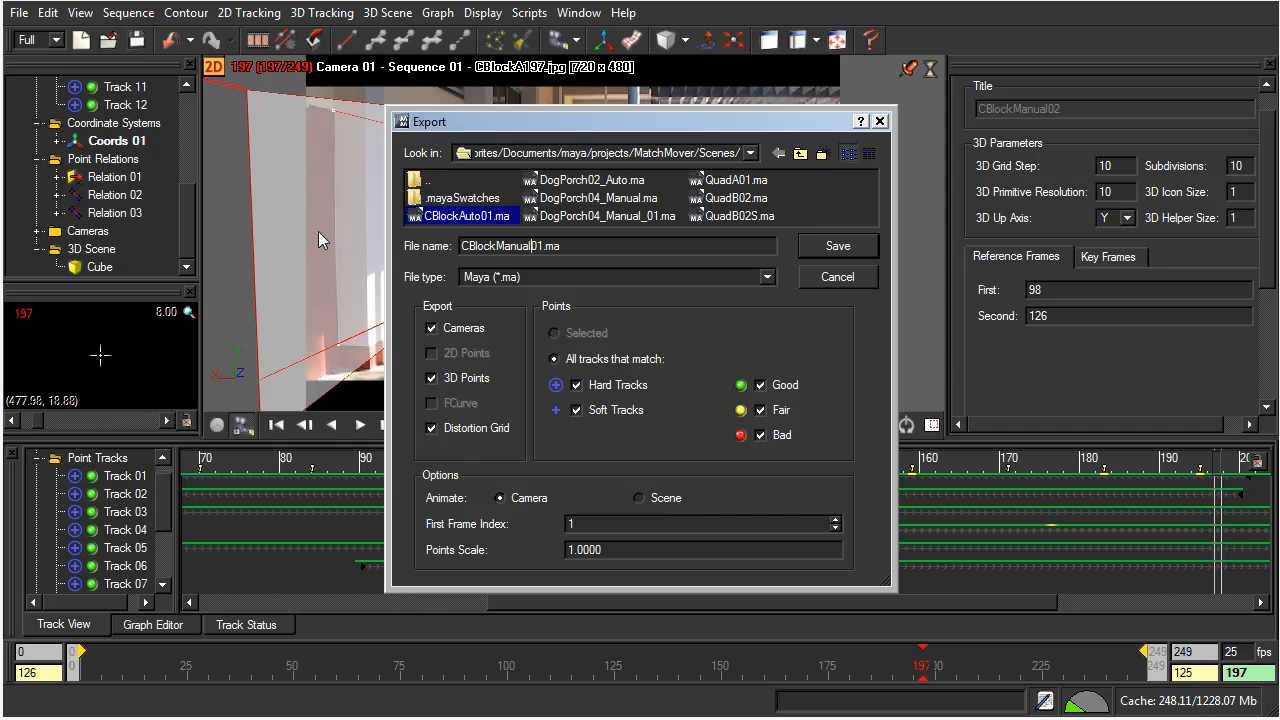
mouse_move(332, 280)
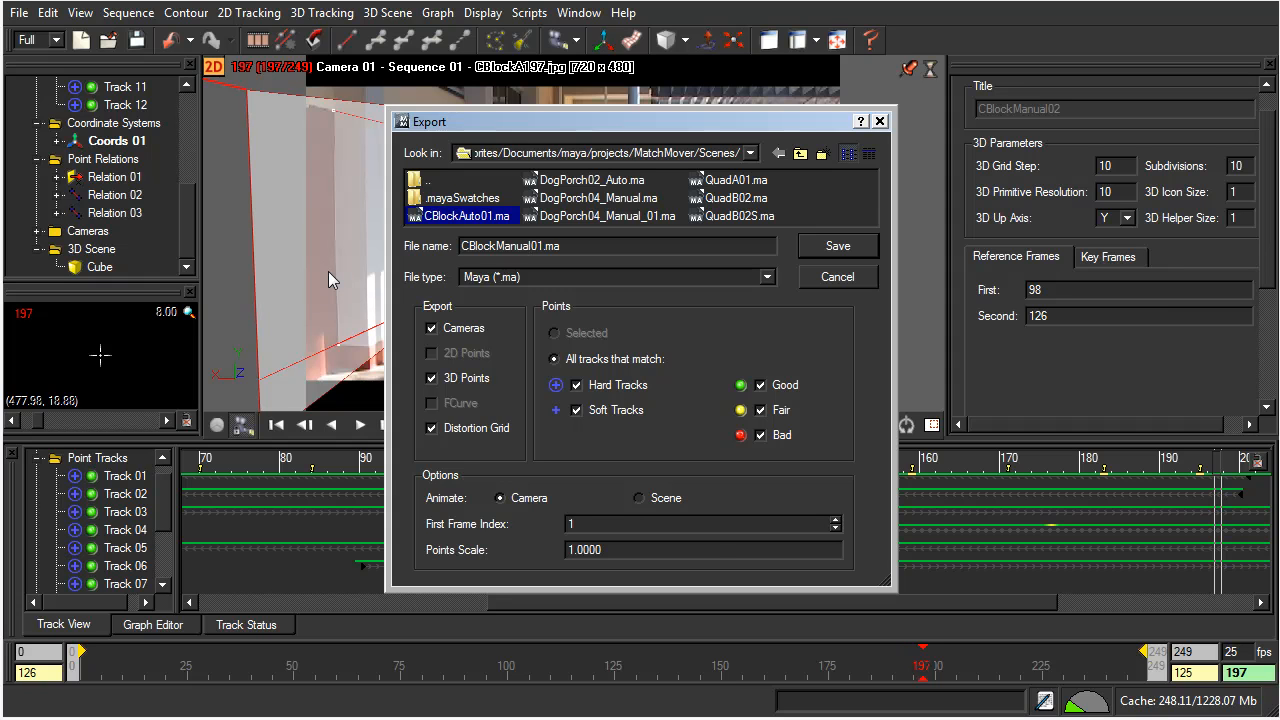
mouse_move(356, 540)
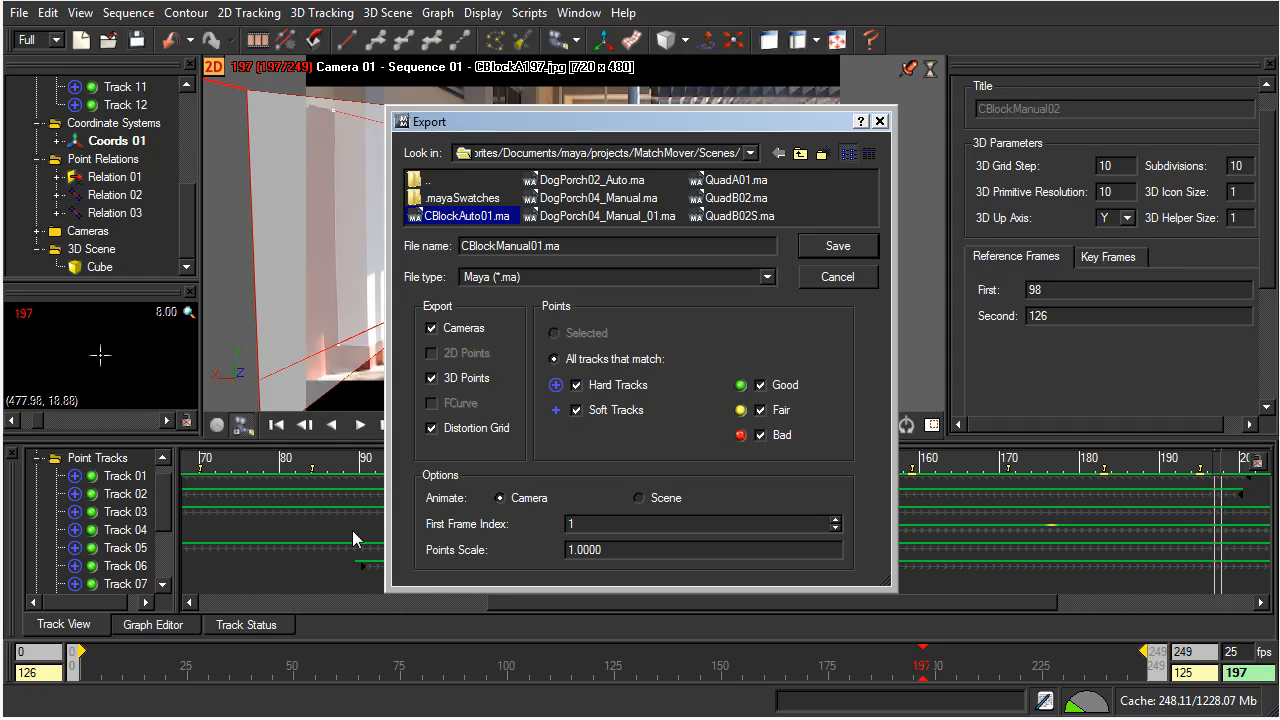
mouse_move(372, 248)
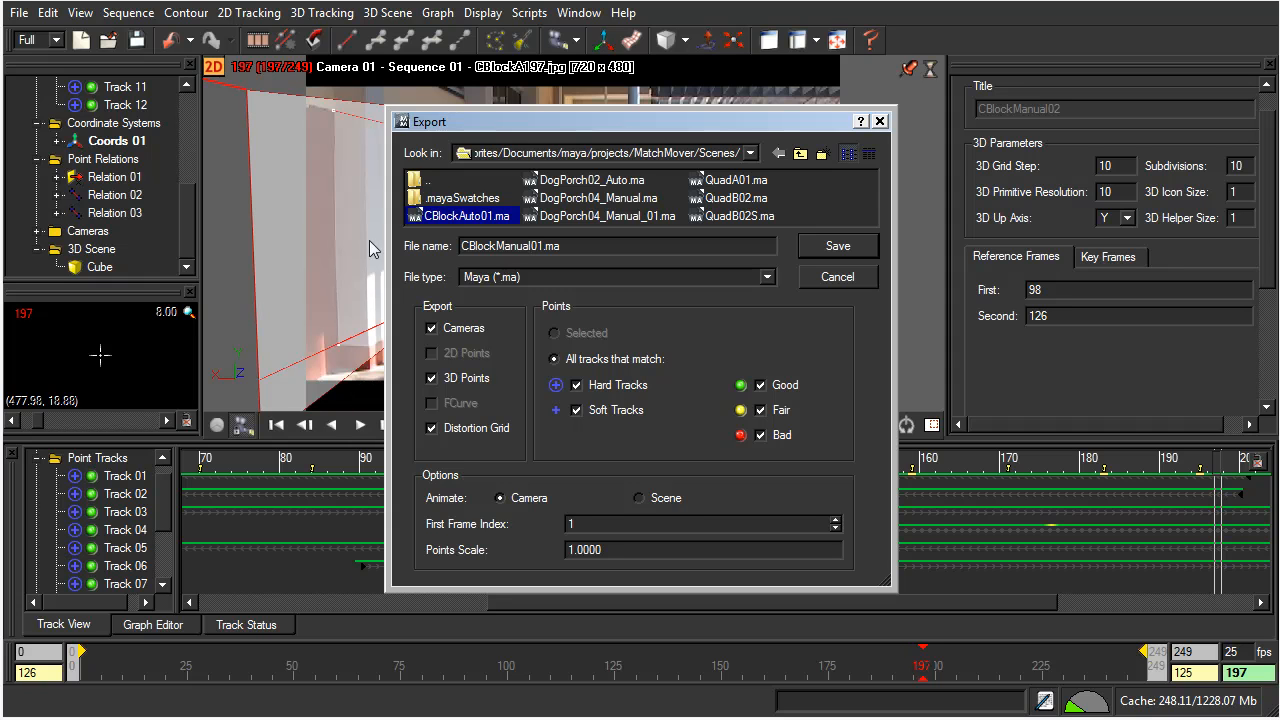
mouse_move(352, 250)
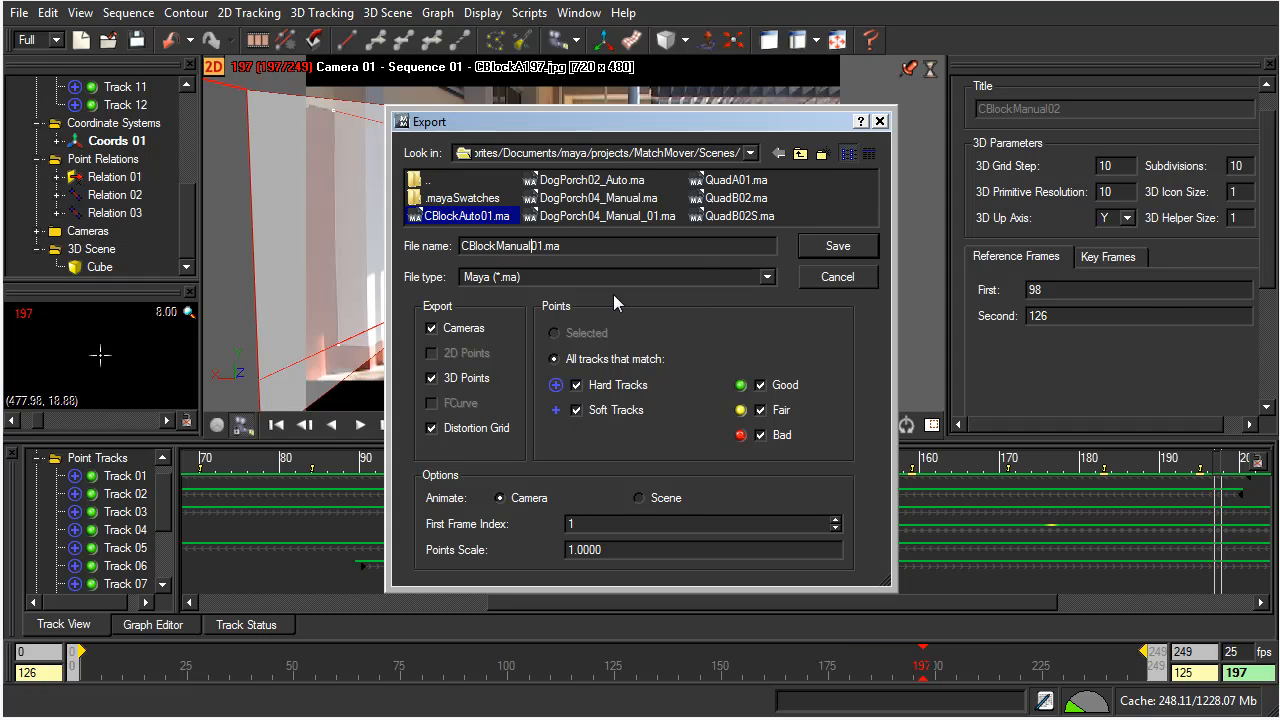
mouse_move(528, 508)
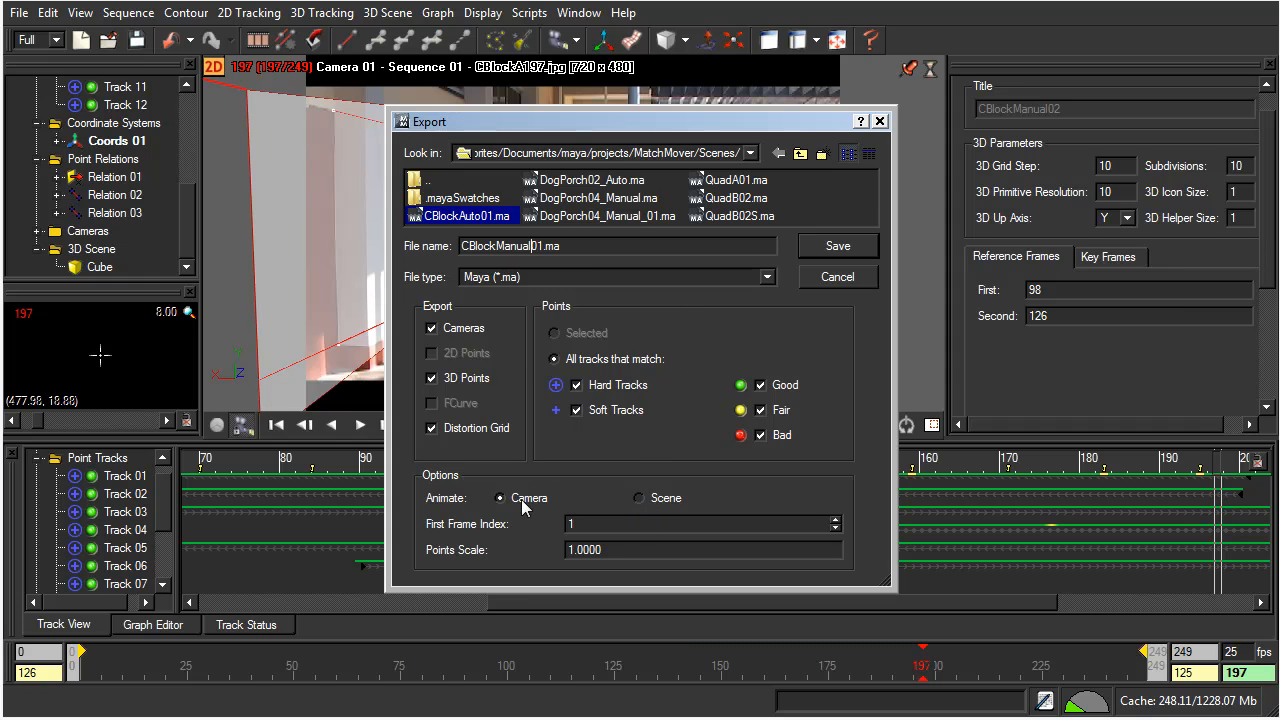
mouse_move(512, 514)
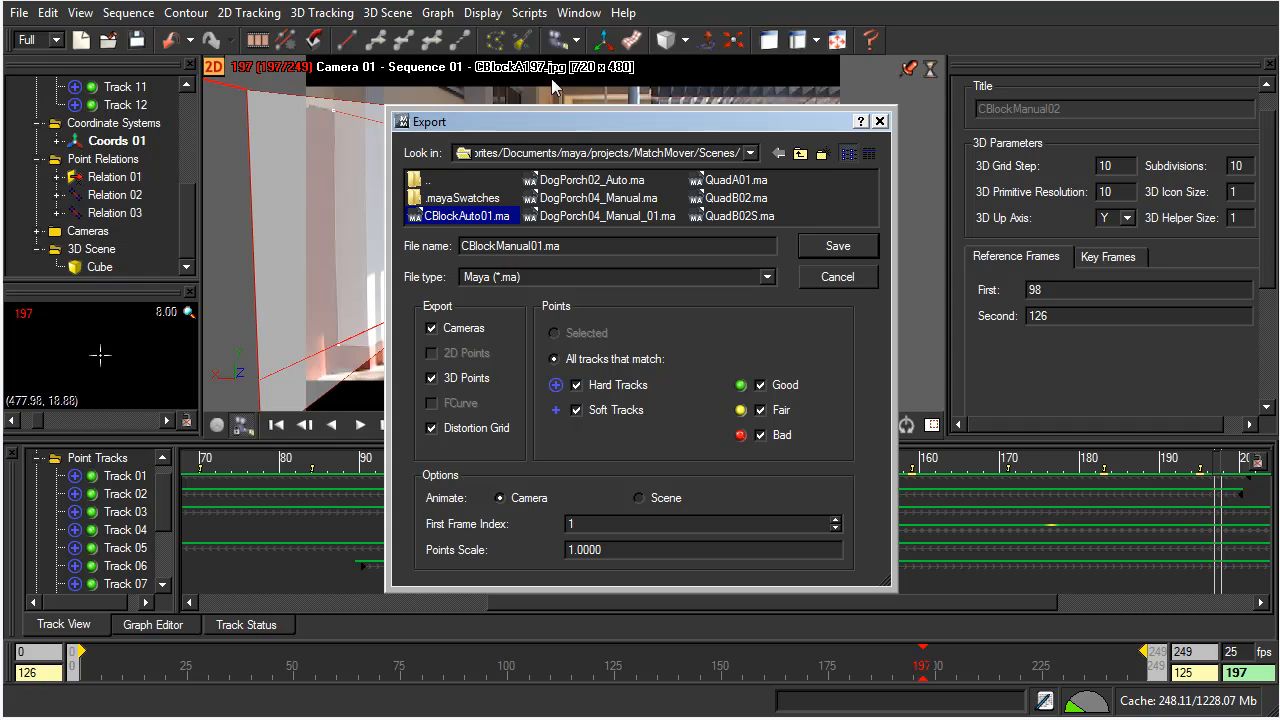
mouse_move(472, 550)
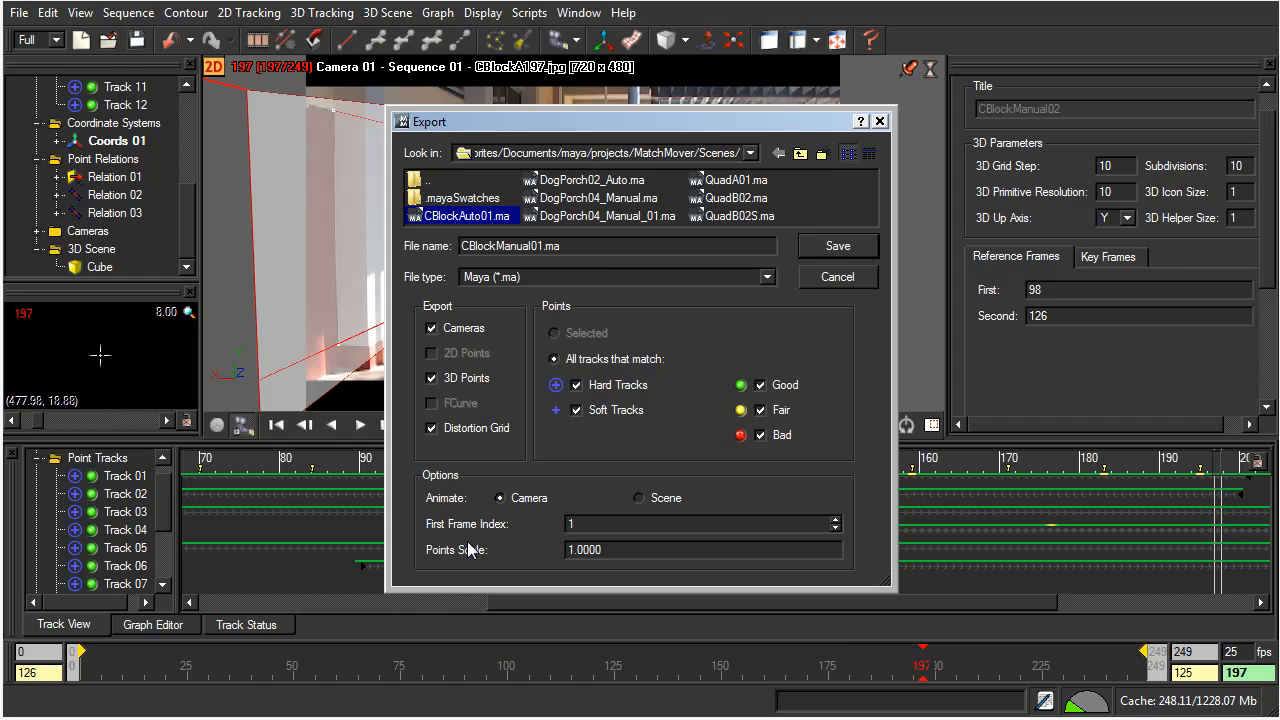
mouse_move(536, 536)
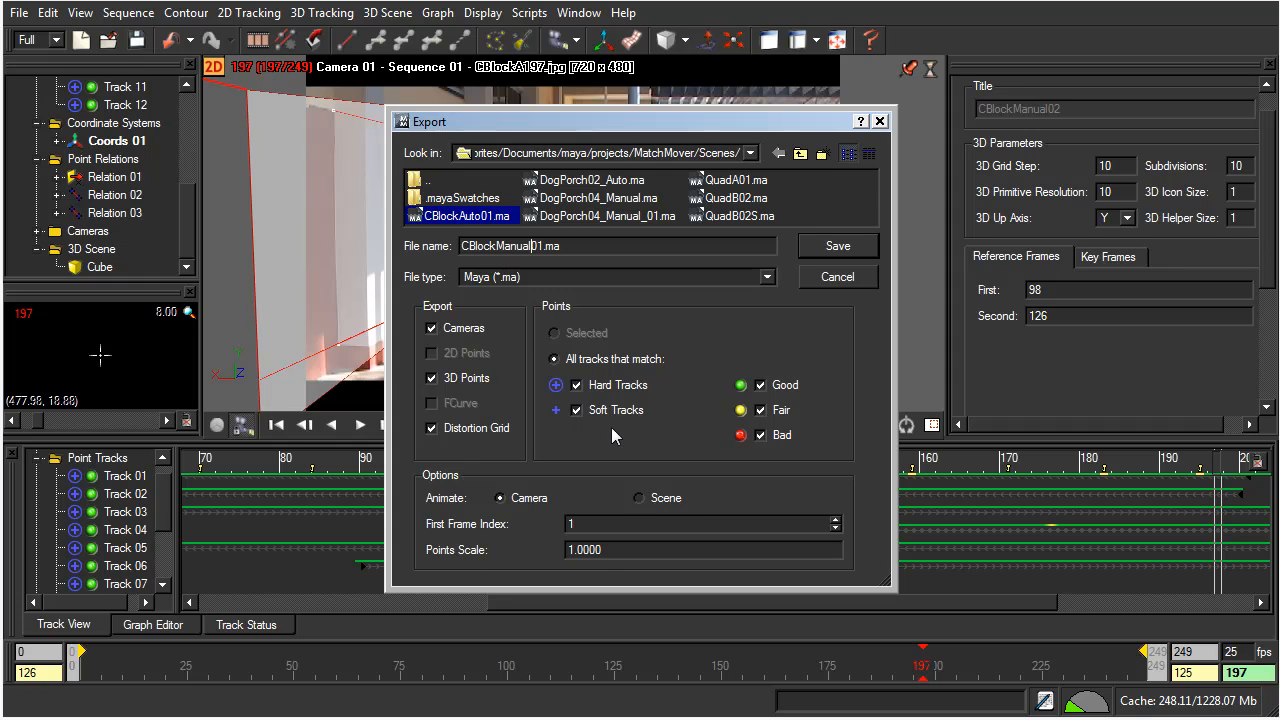
mouse_move(696, 414)
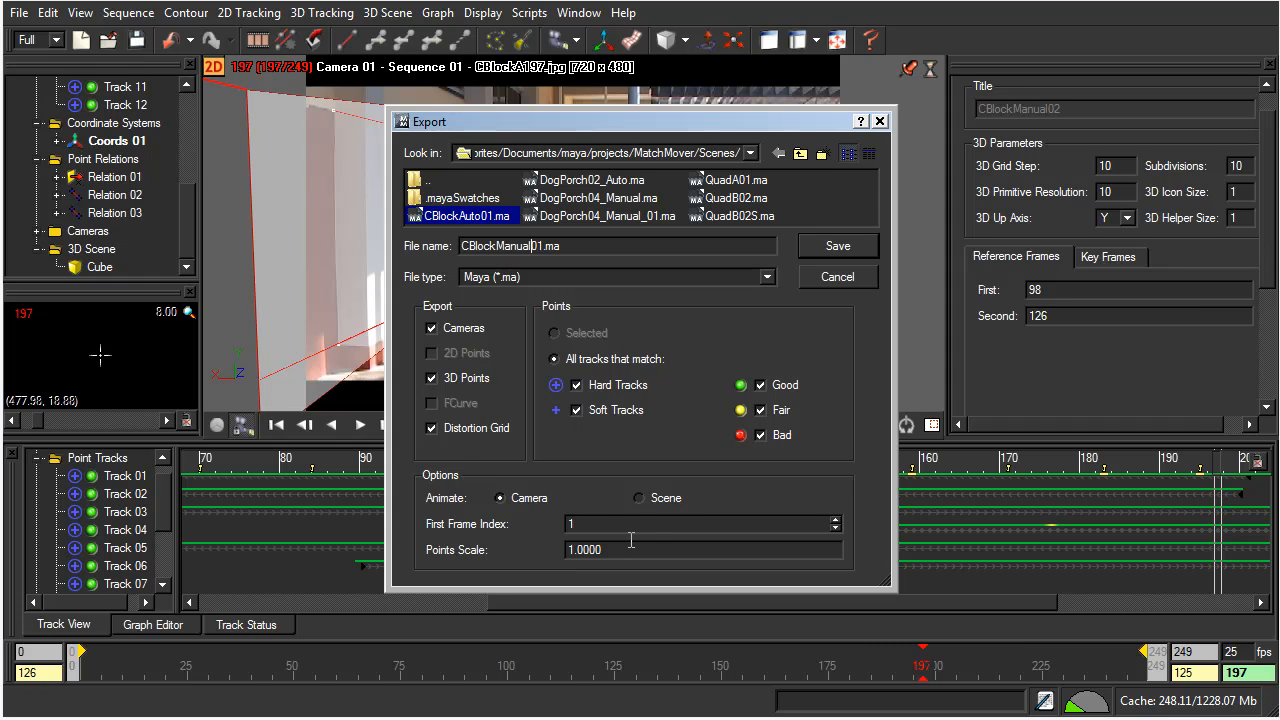
mouse_move(664, 524)
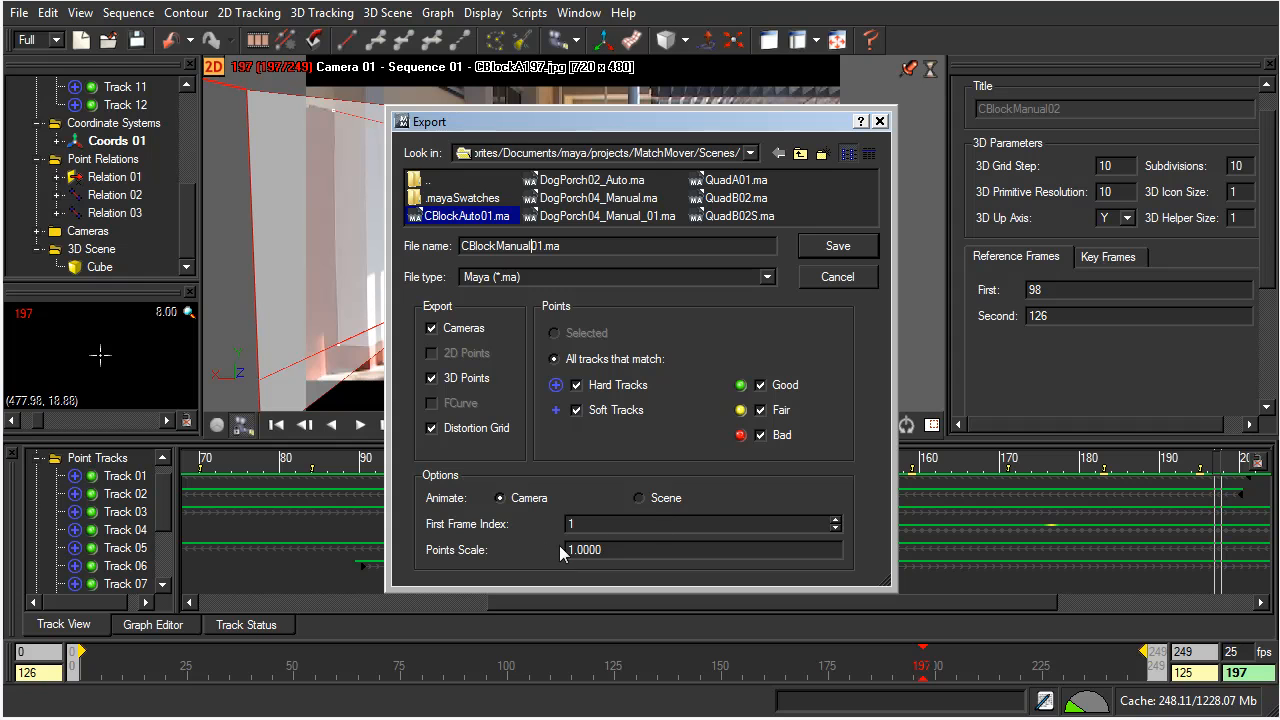
mouse_move(678, 580)
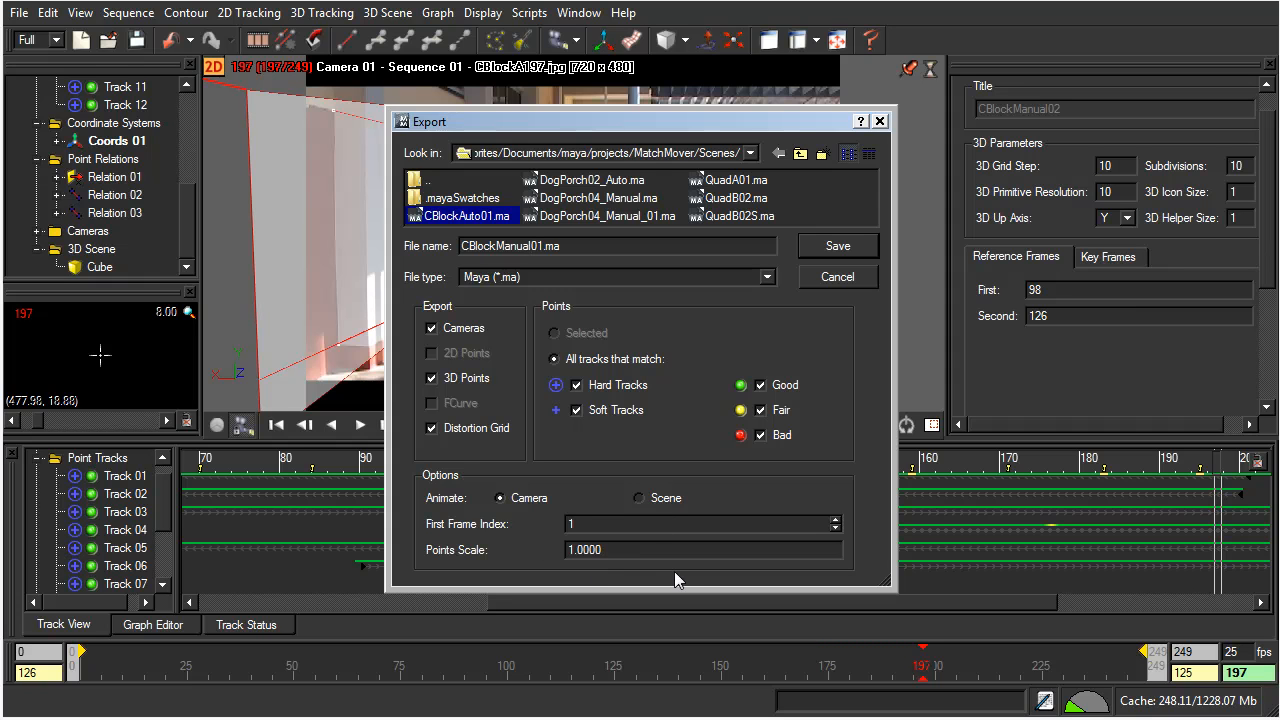
mouse_move(836, 248)
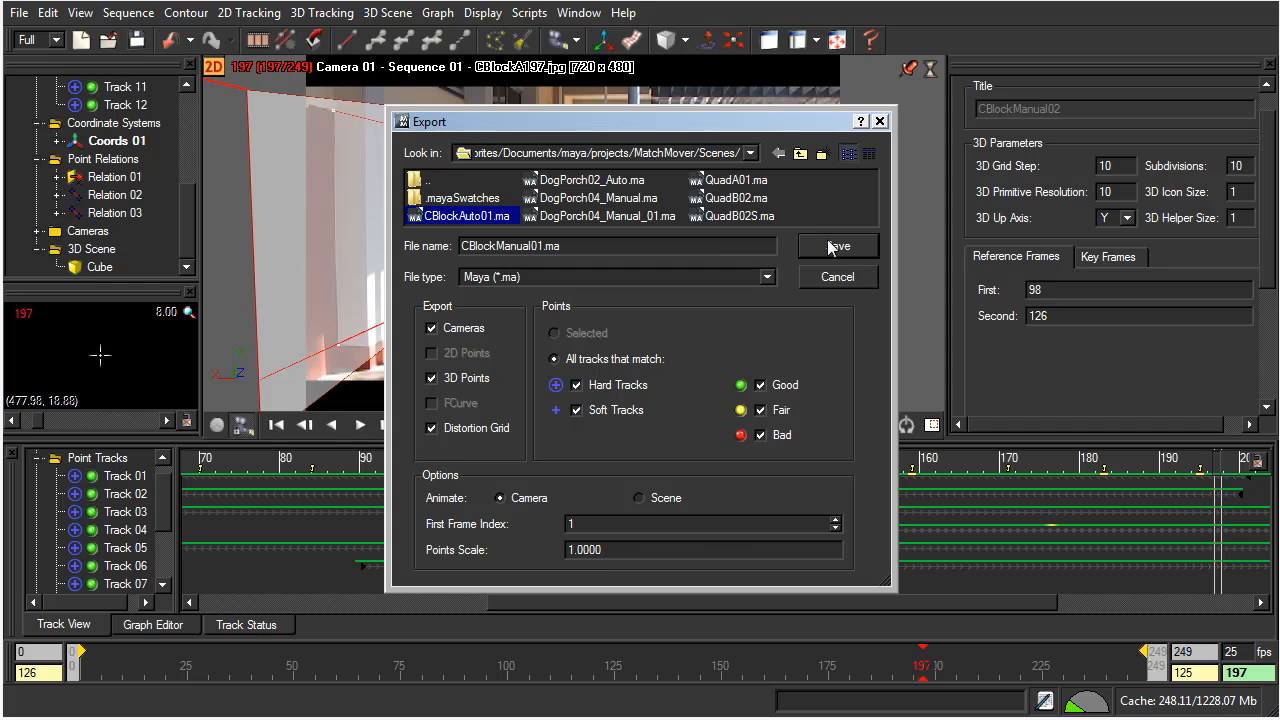
Save the Maya export CBlockManual01.ma with Animate: Camera and Points Scale 1.0000
left_click(838, 246)
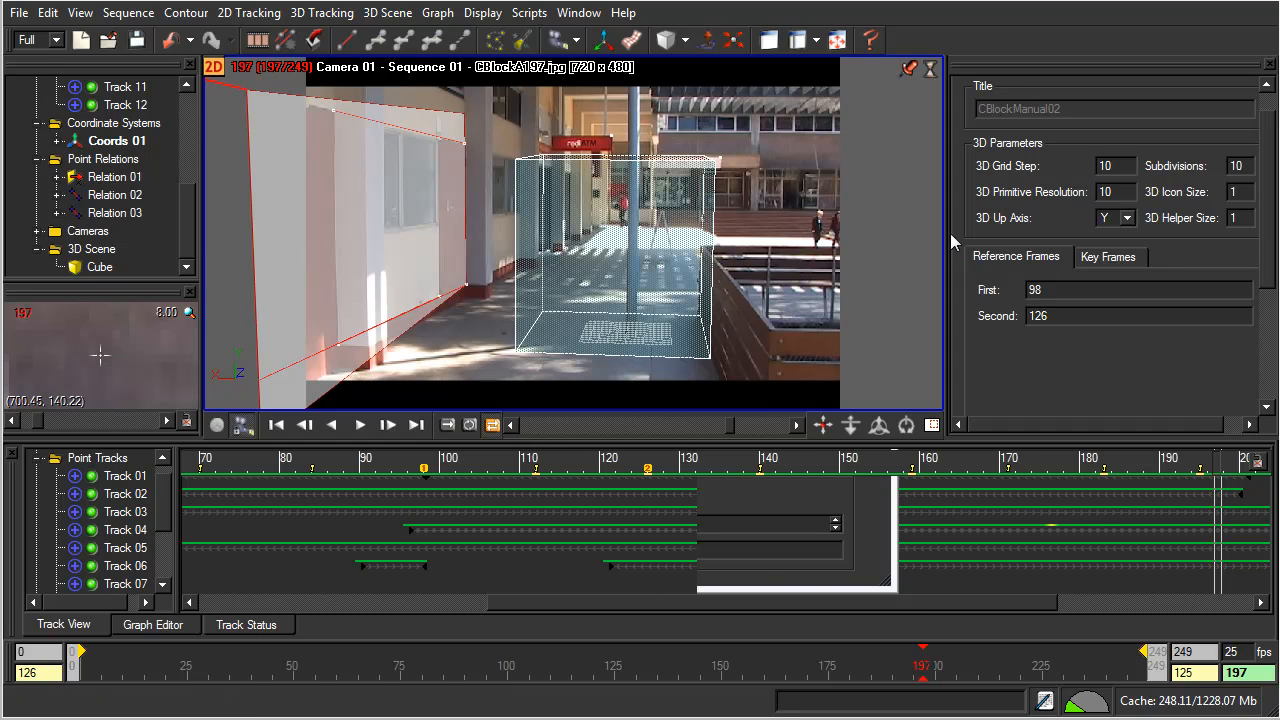
mouse_move(996, 374)
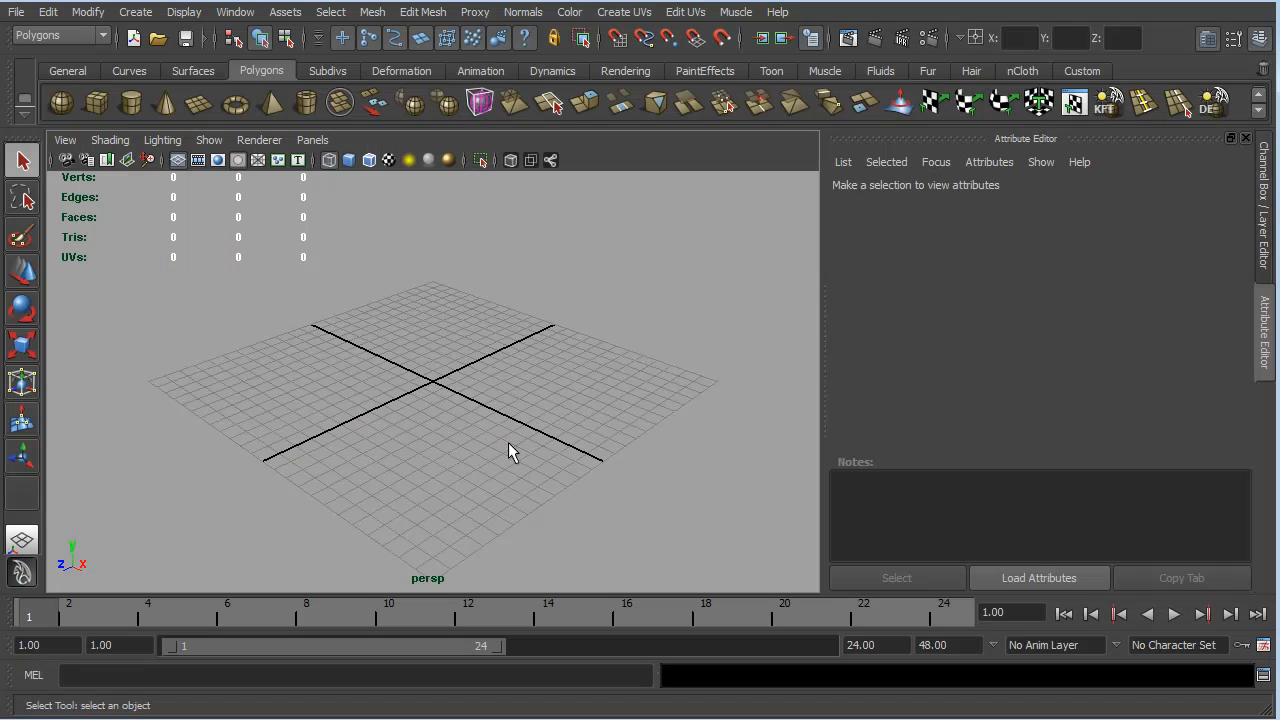
mouse_move(436, 444)
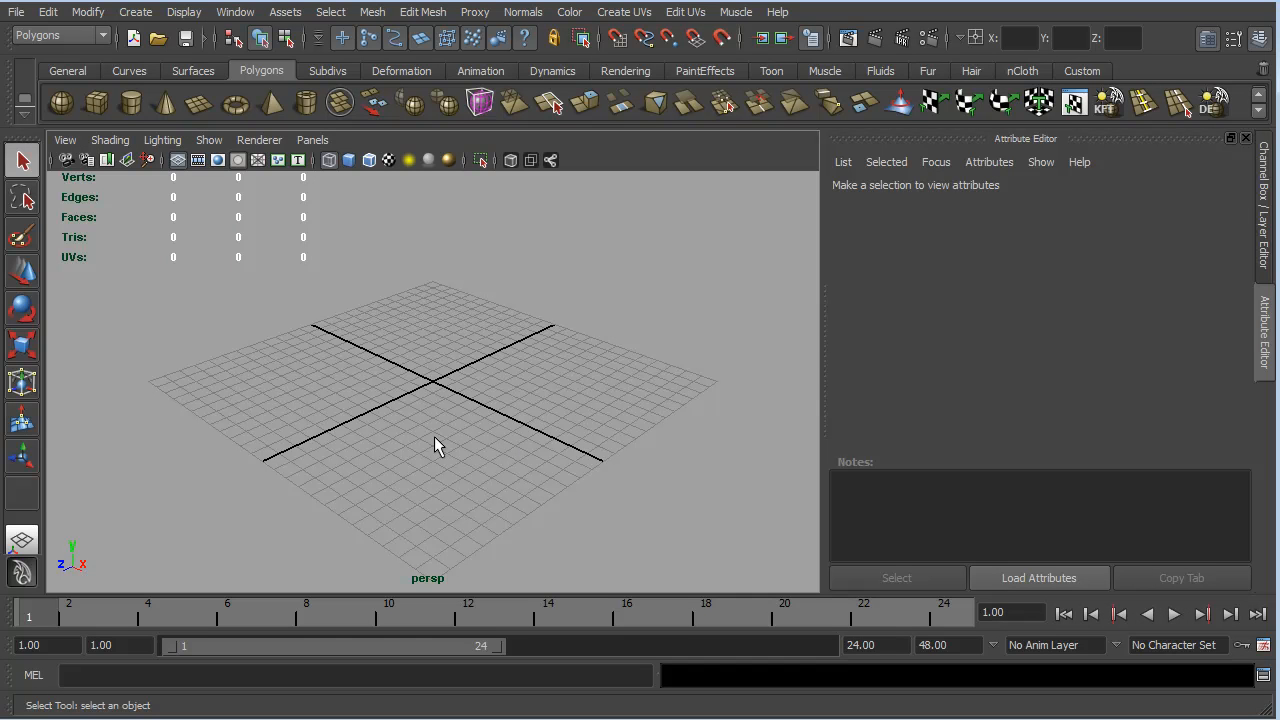
mouse_move(452, 392)
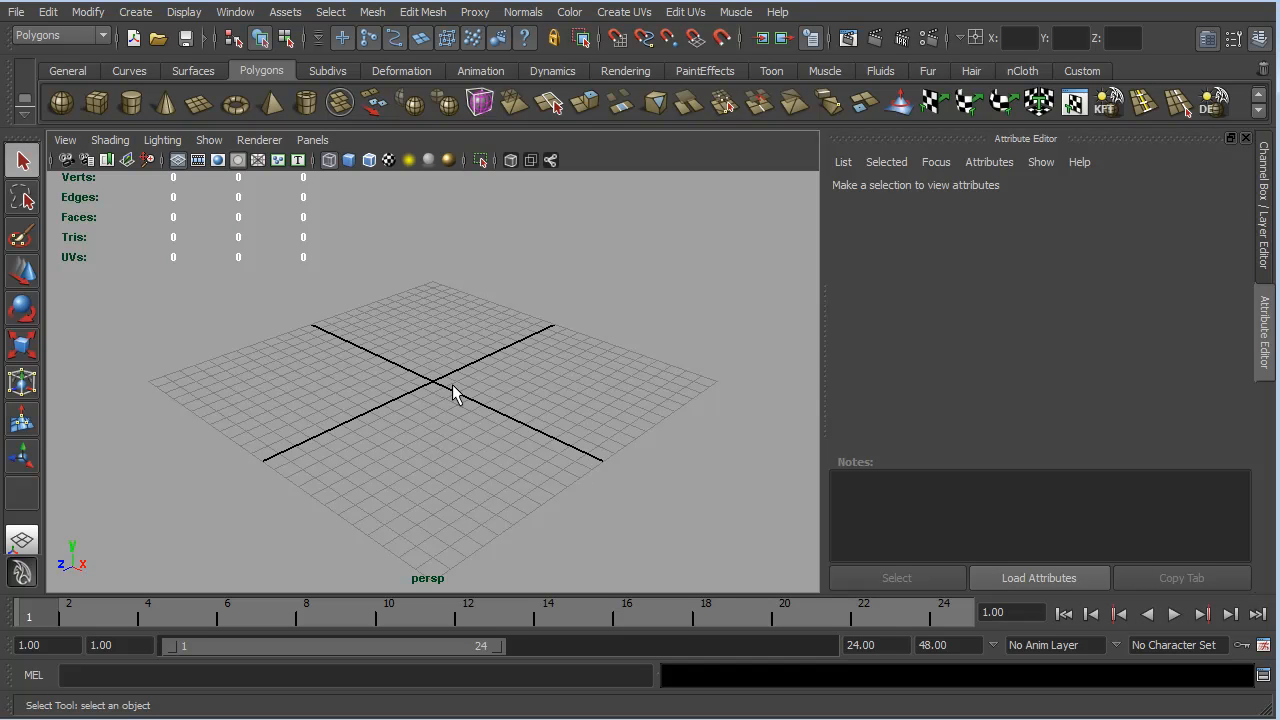
mouse_move(130, 318)
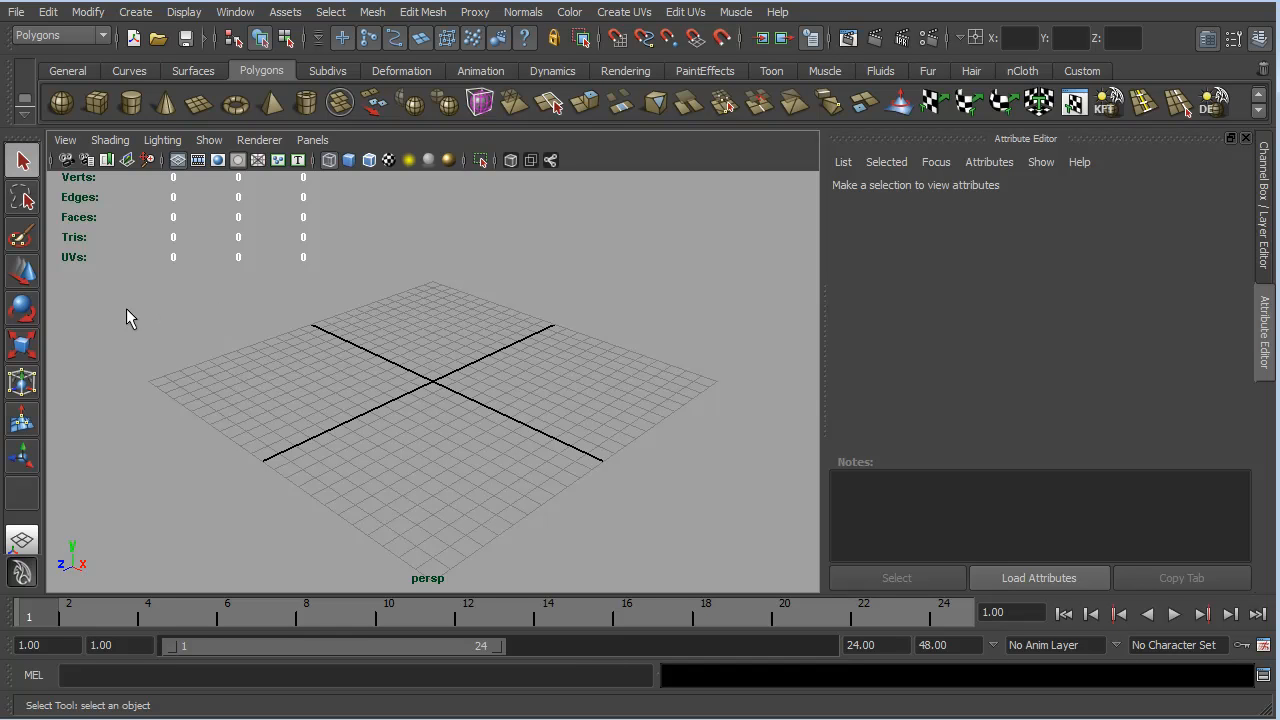
mouse_move(210, 356)
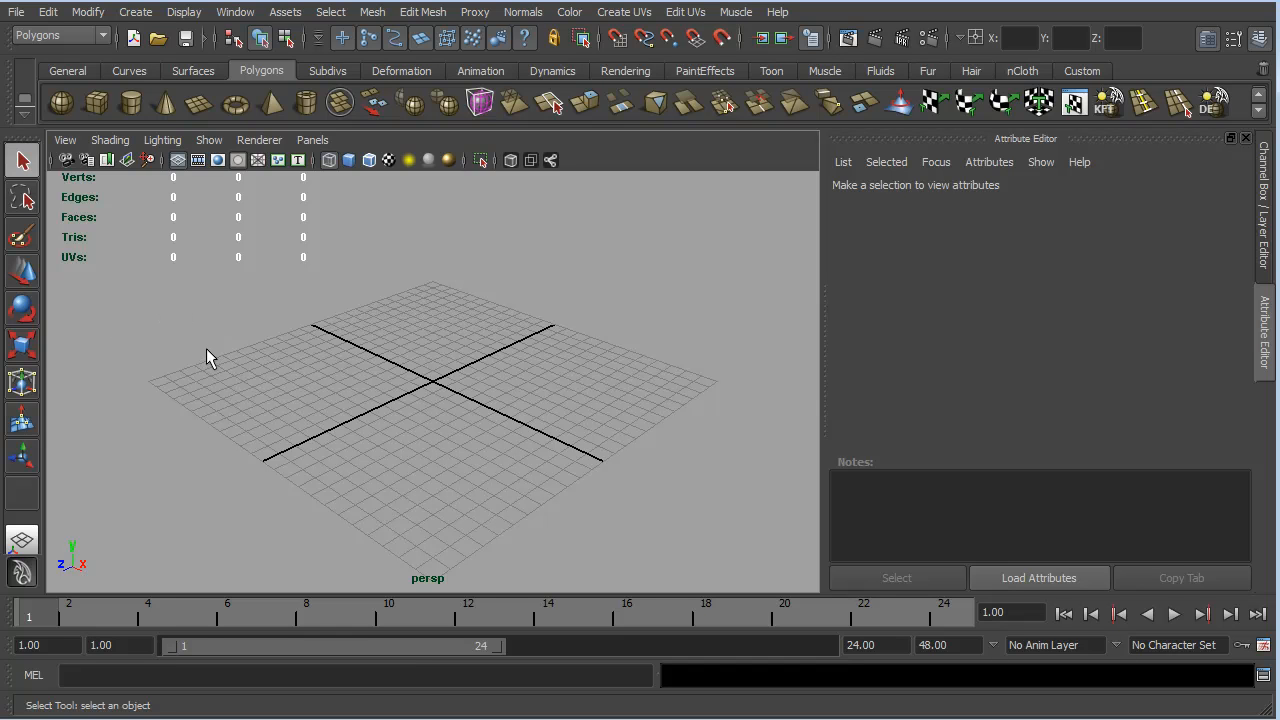
mouse_move(168, 360)
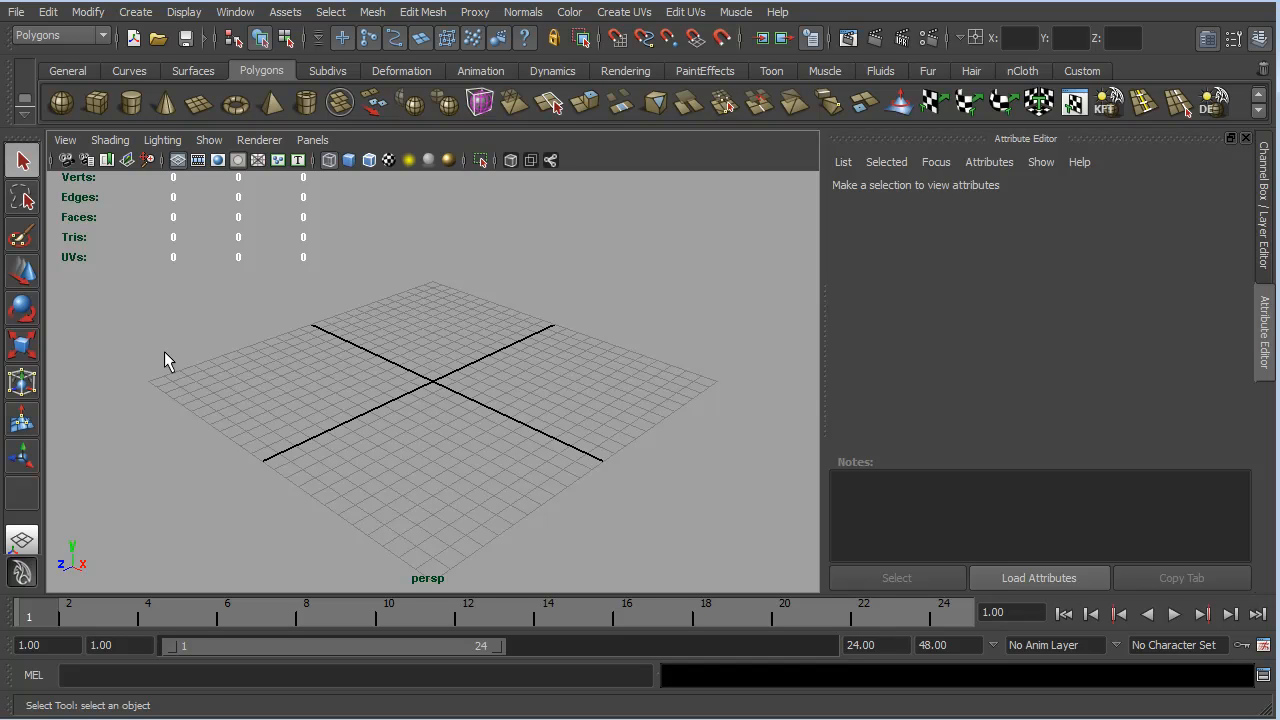
mouse_move(230, 332)
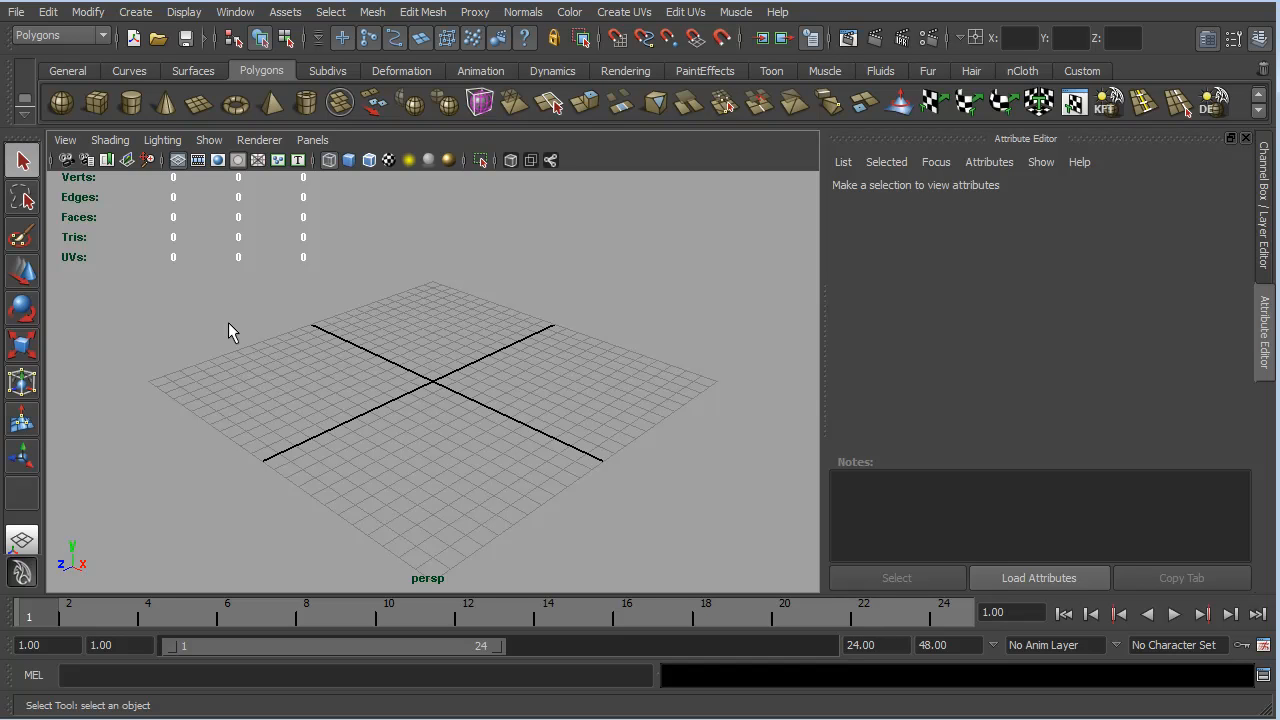
mouse_move(256, 304)
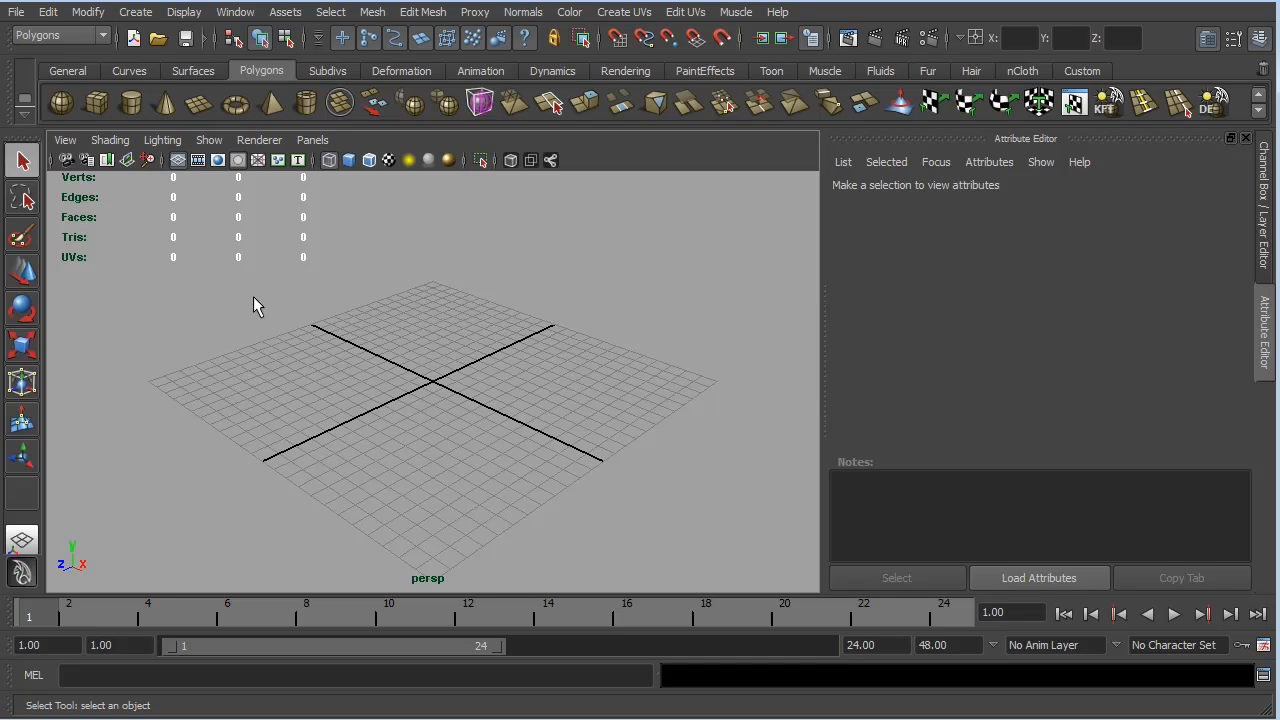
mouse_move(190, 324)
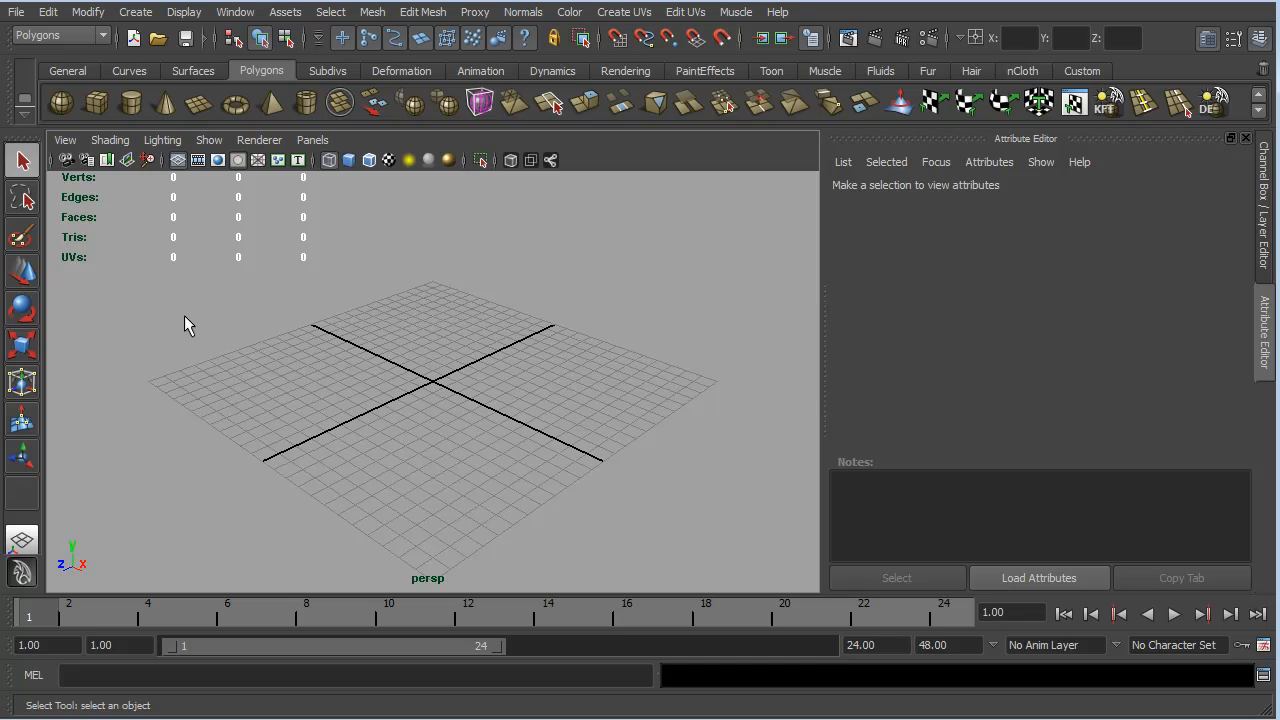
mouse_move(168, 318)
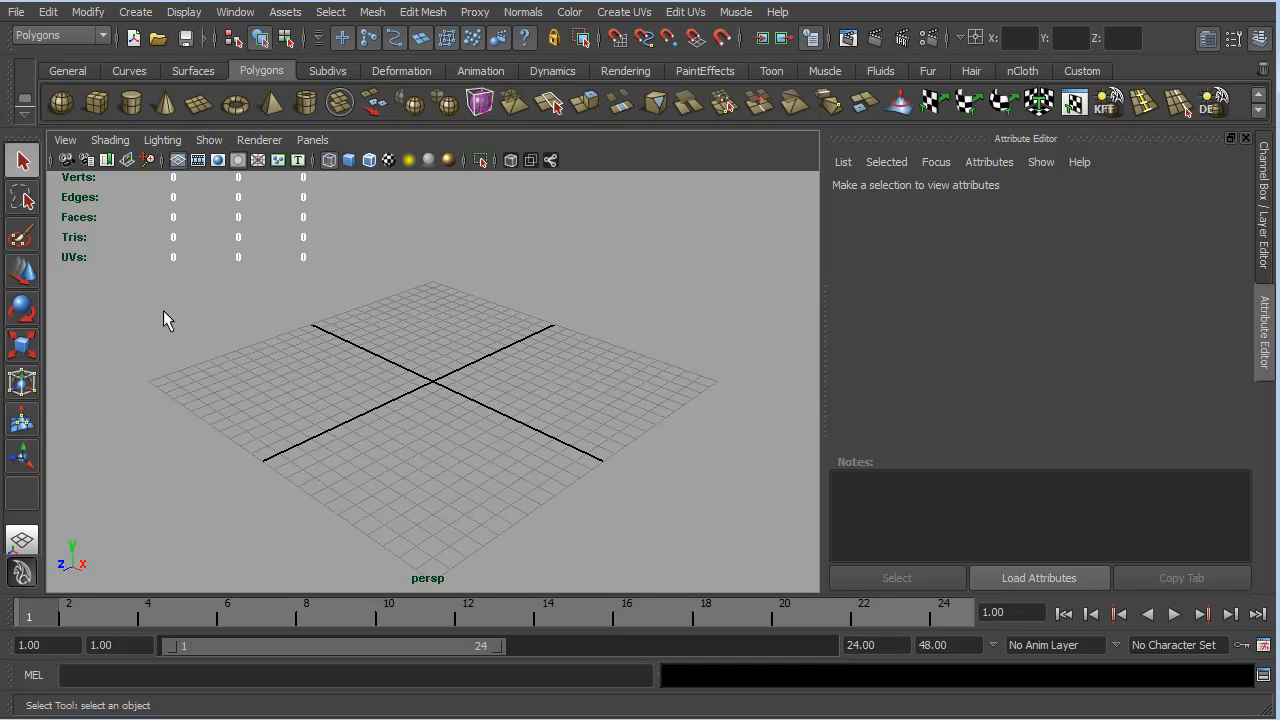
mouse_move(130, 328)
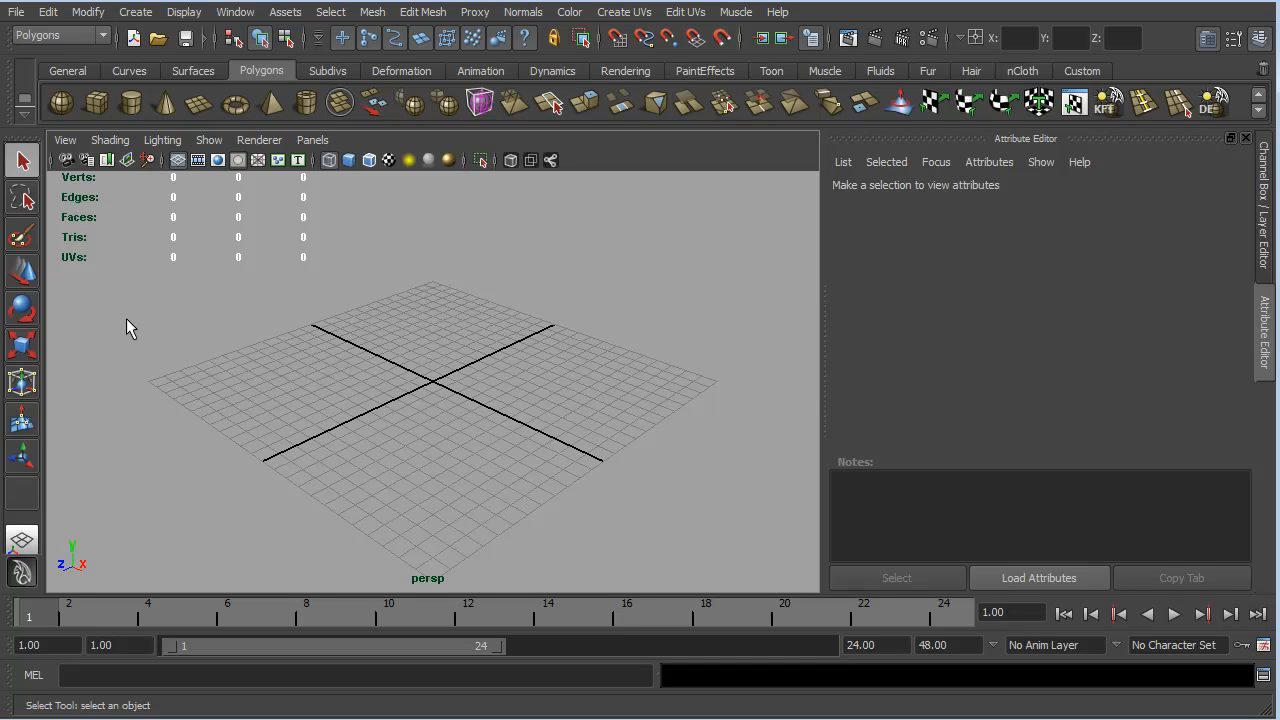
mouse_move(168, 338)
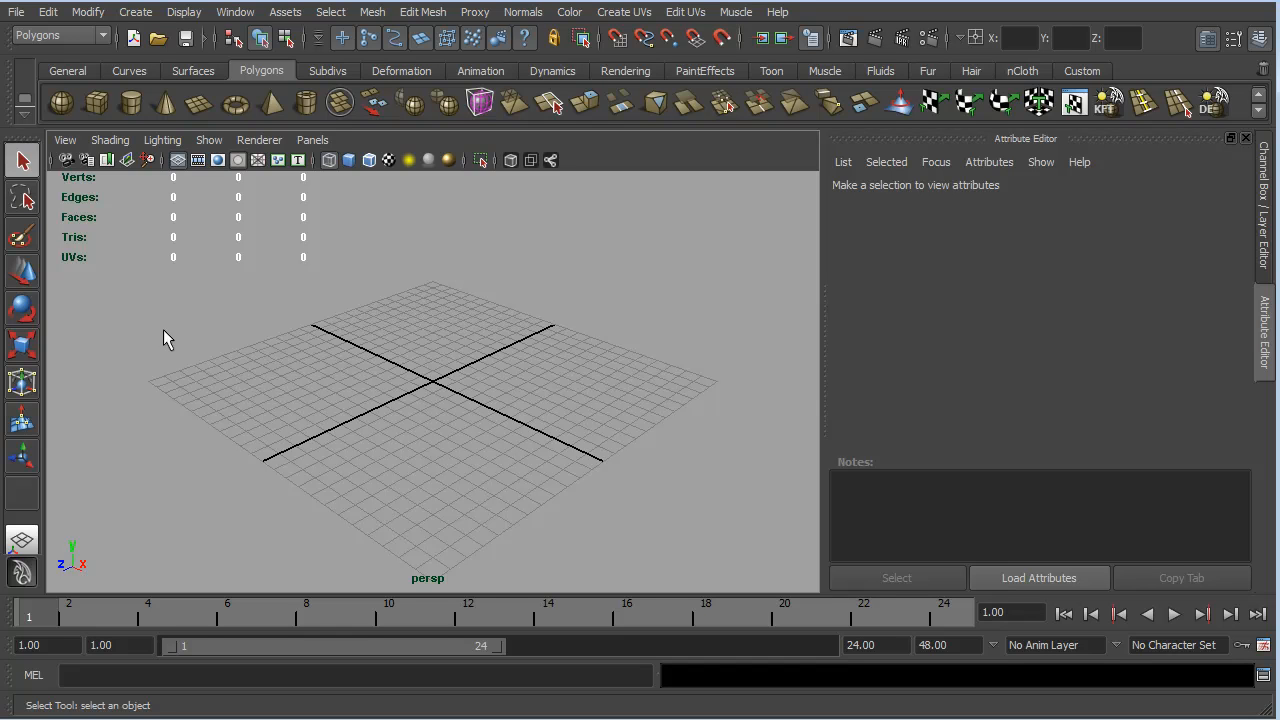
mouse_move(204, 292)
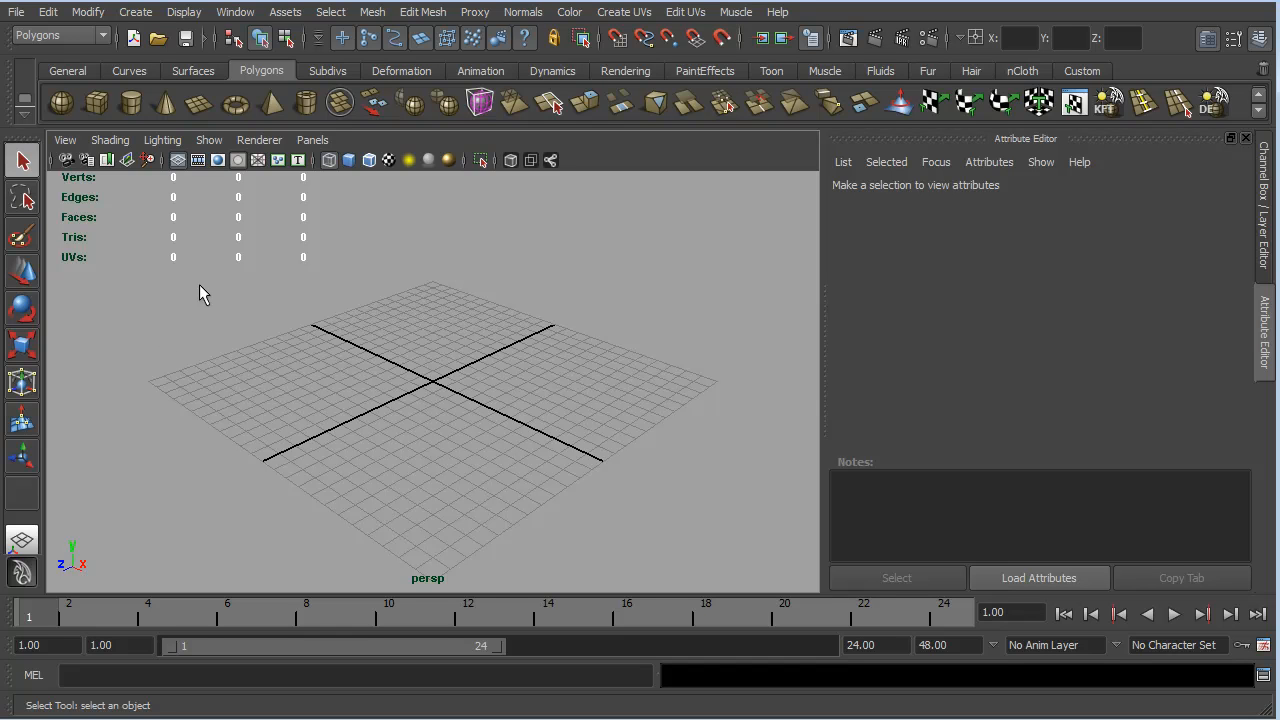
mouse_move(198, 318)
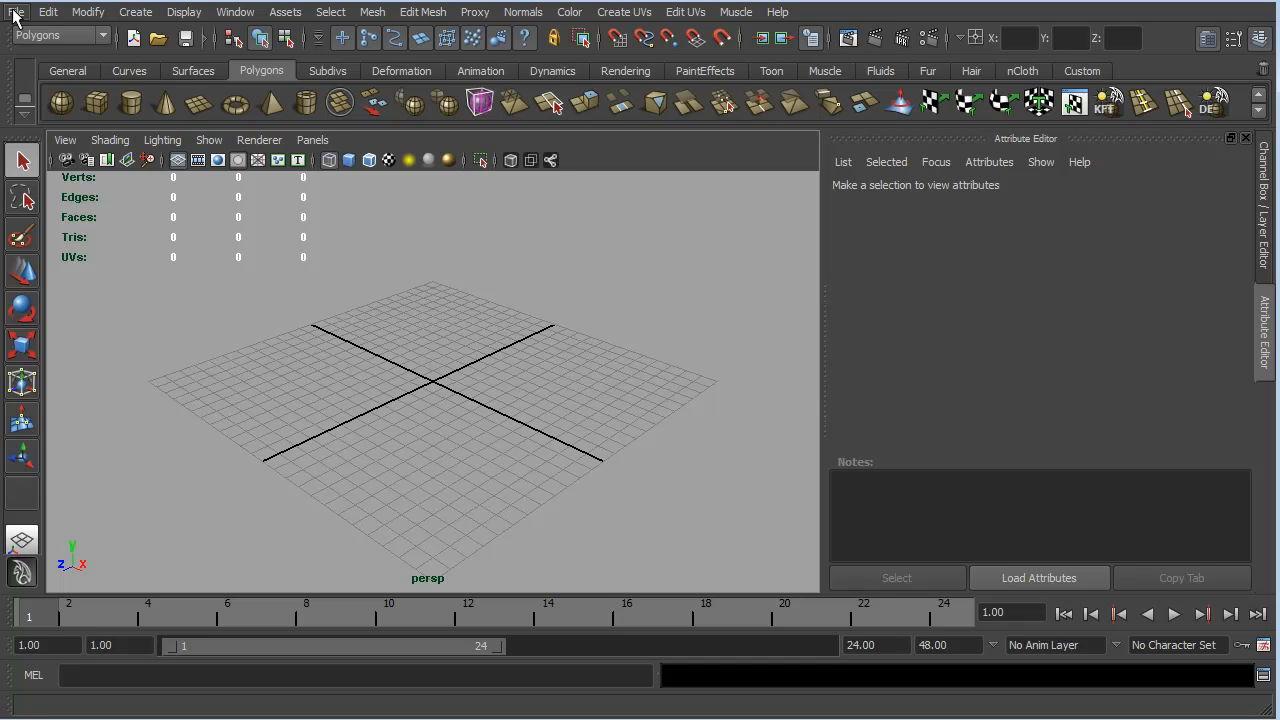
Reopen the auto-tracked CBlockAuto01.ma scene from Recent Files
left_click(16, 12)
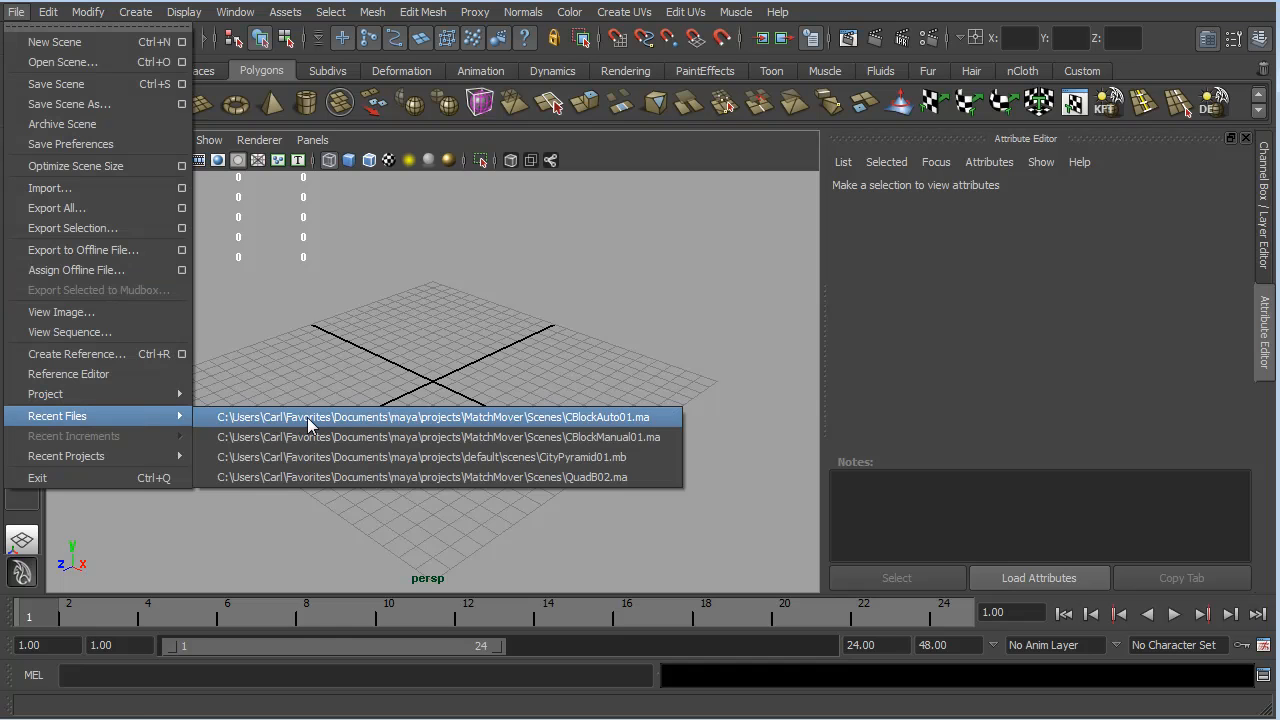
left_click(432, 418)
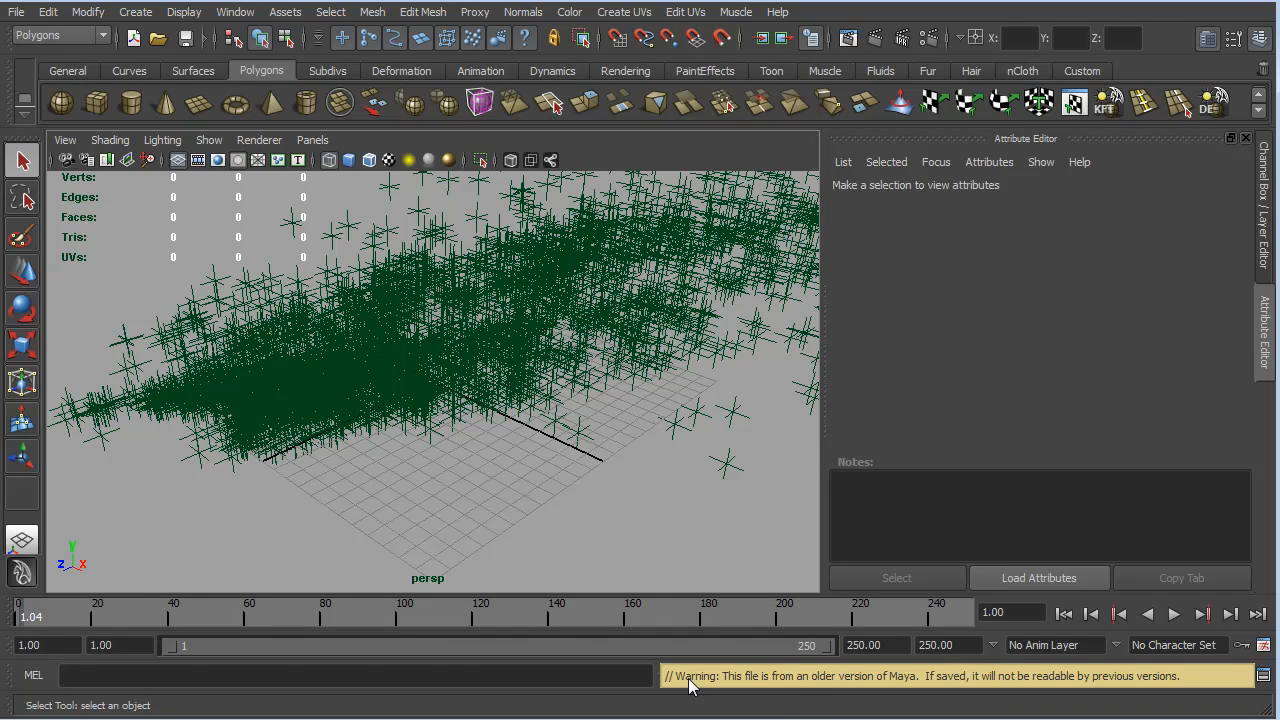
mouse_move(810, 688)
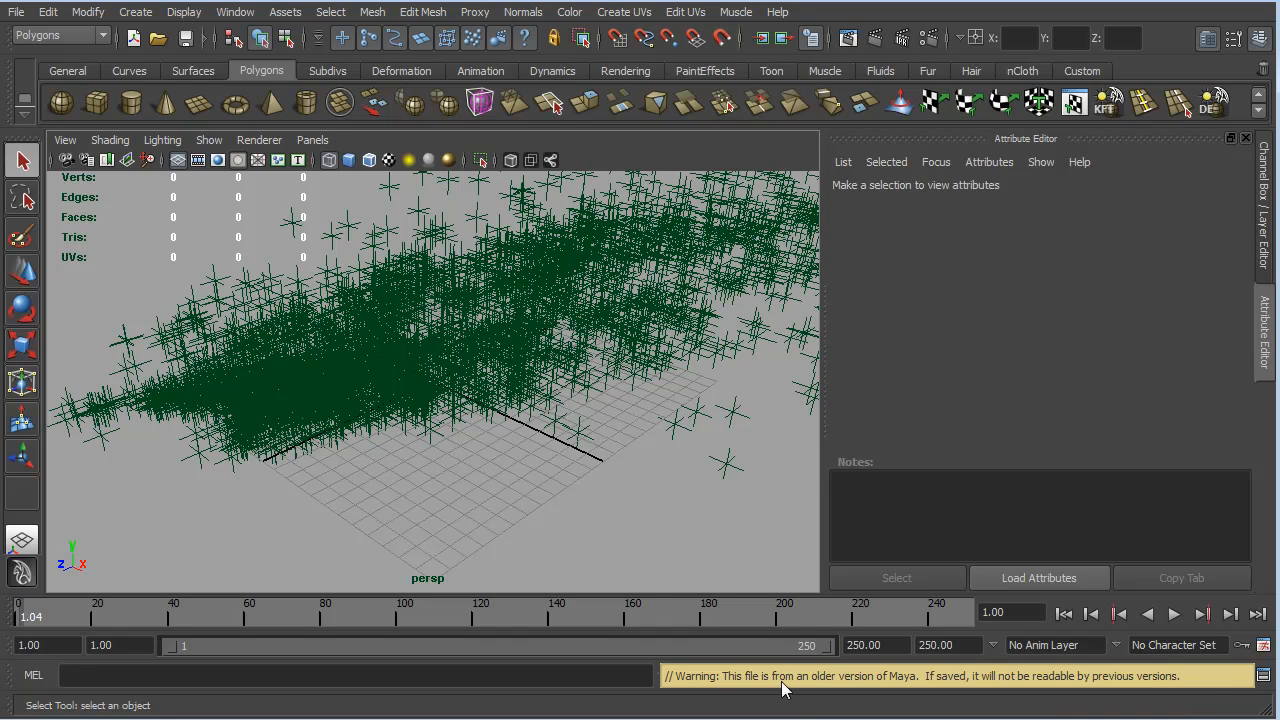
mouse_move(464, 360)
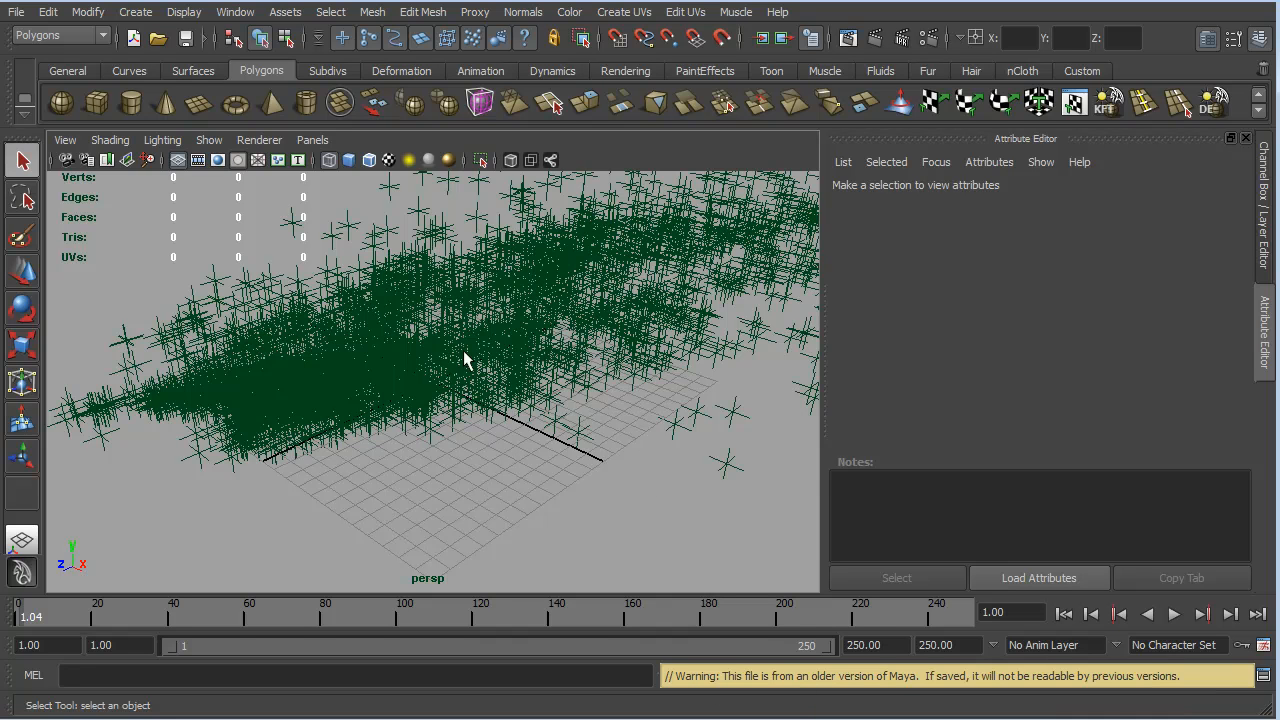
mouse_move(530, 412)
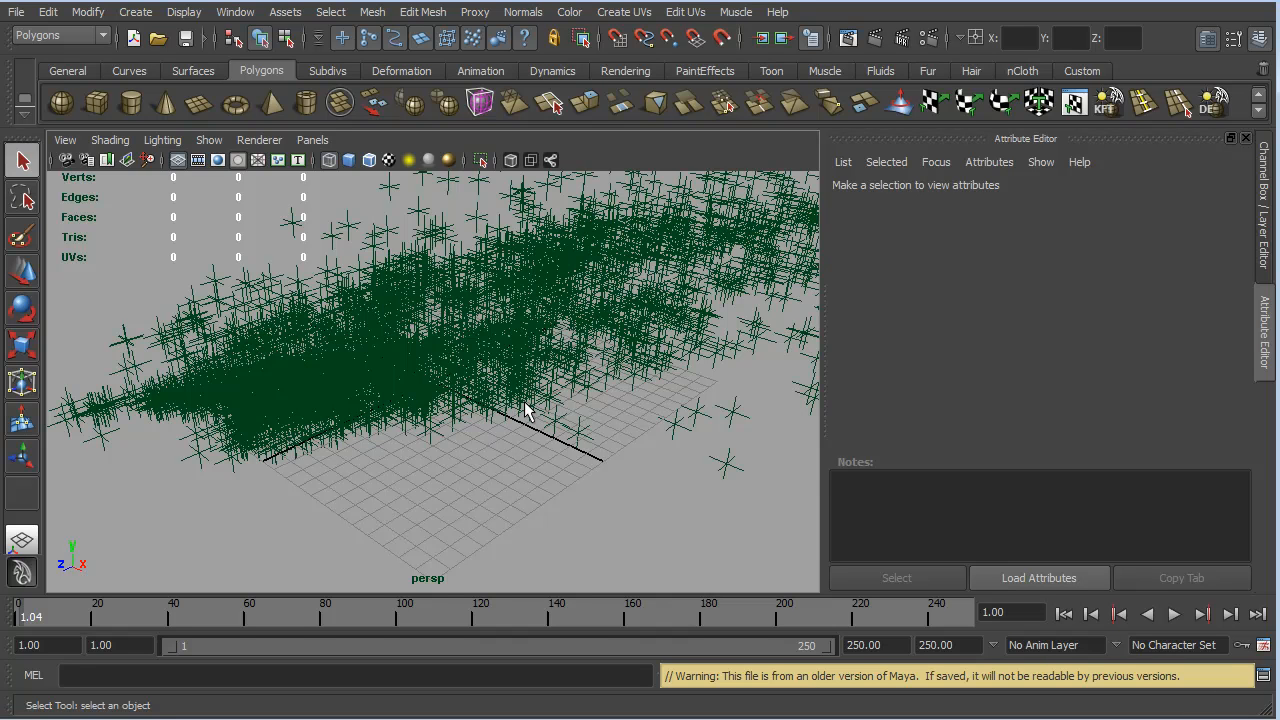
mouse_move(622, 444)
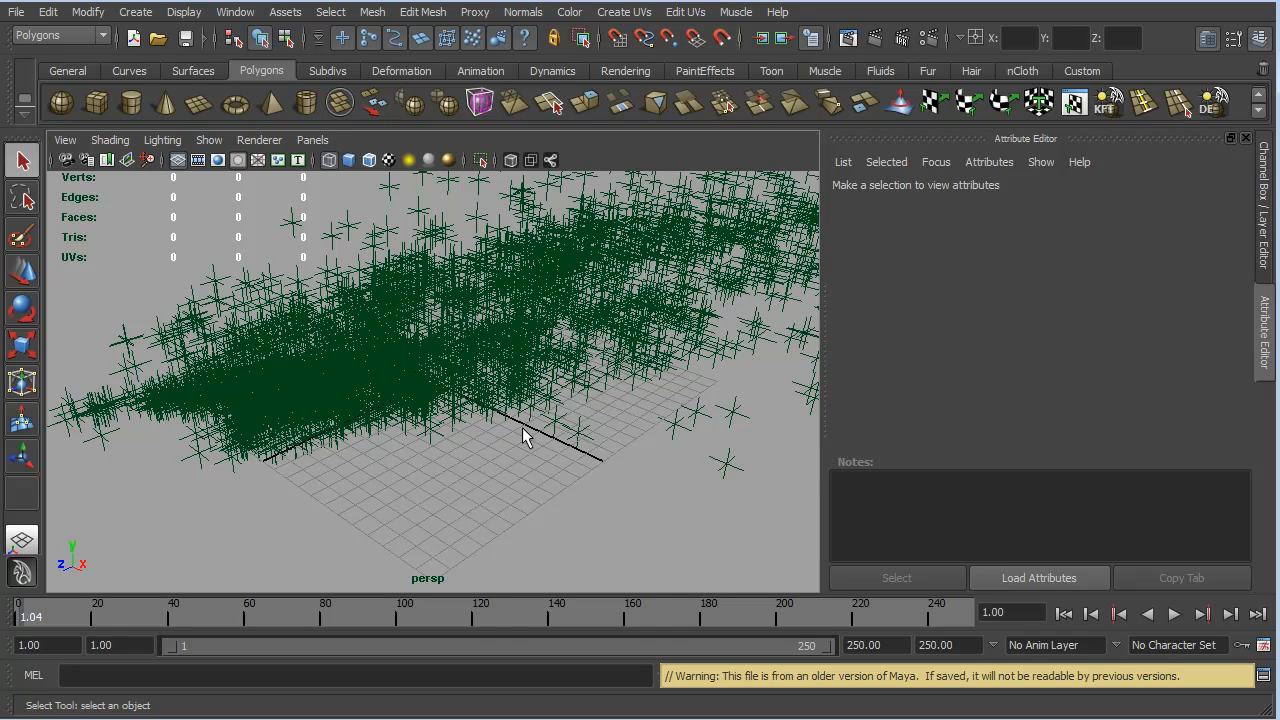
mouse_move(430, 518)
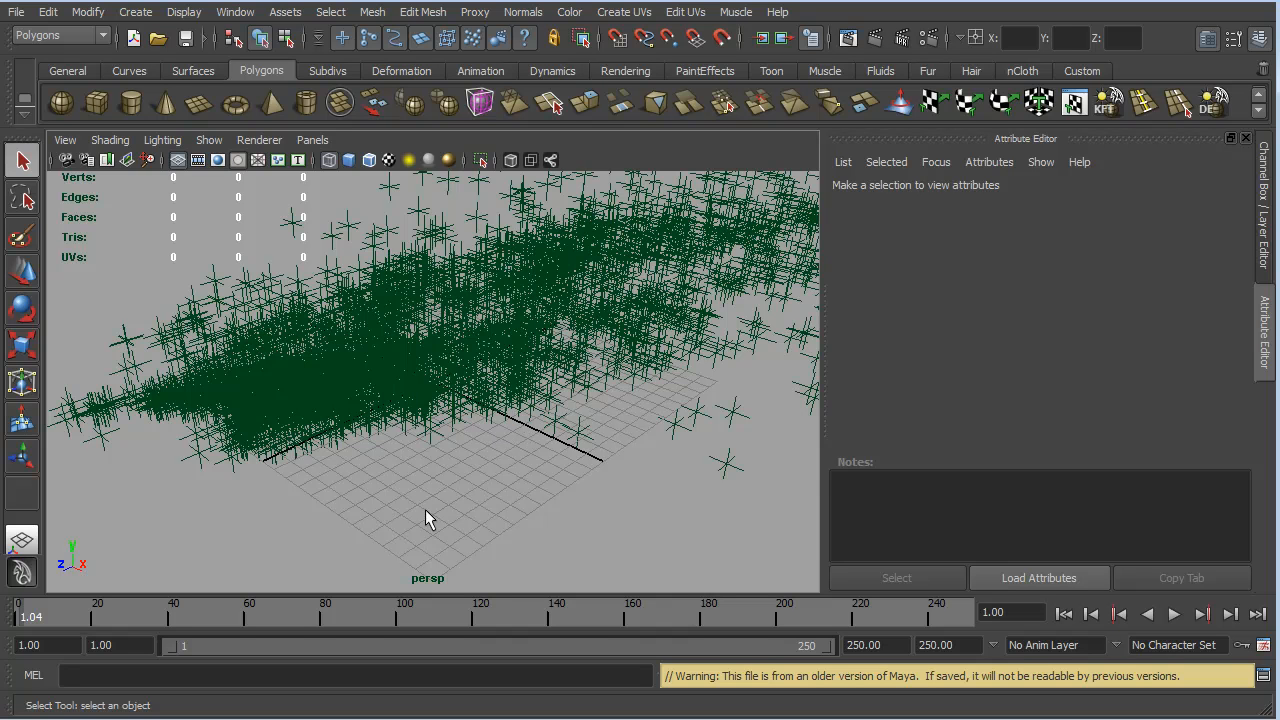
mouse_move(500, 480)
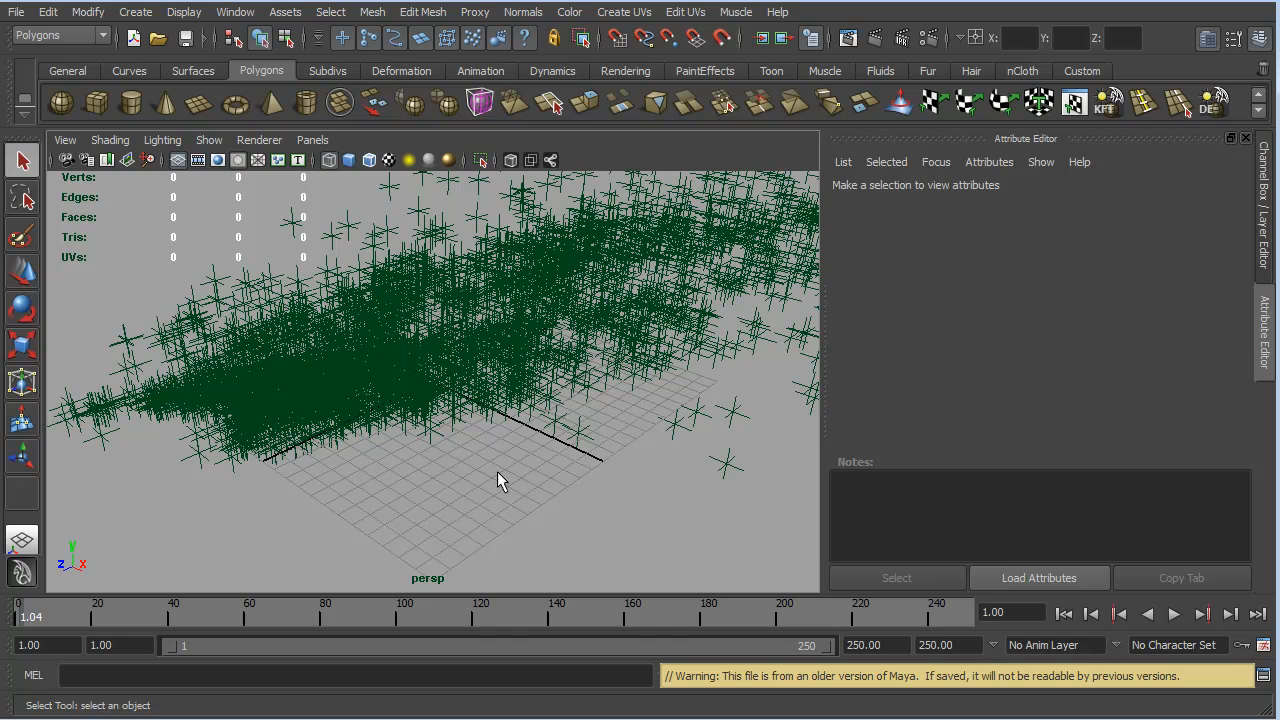
mouse_move(428, 476)
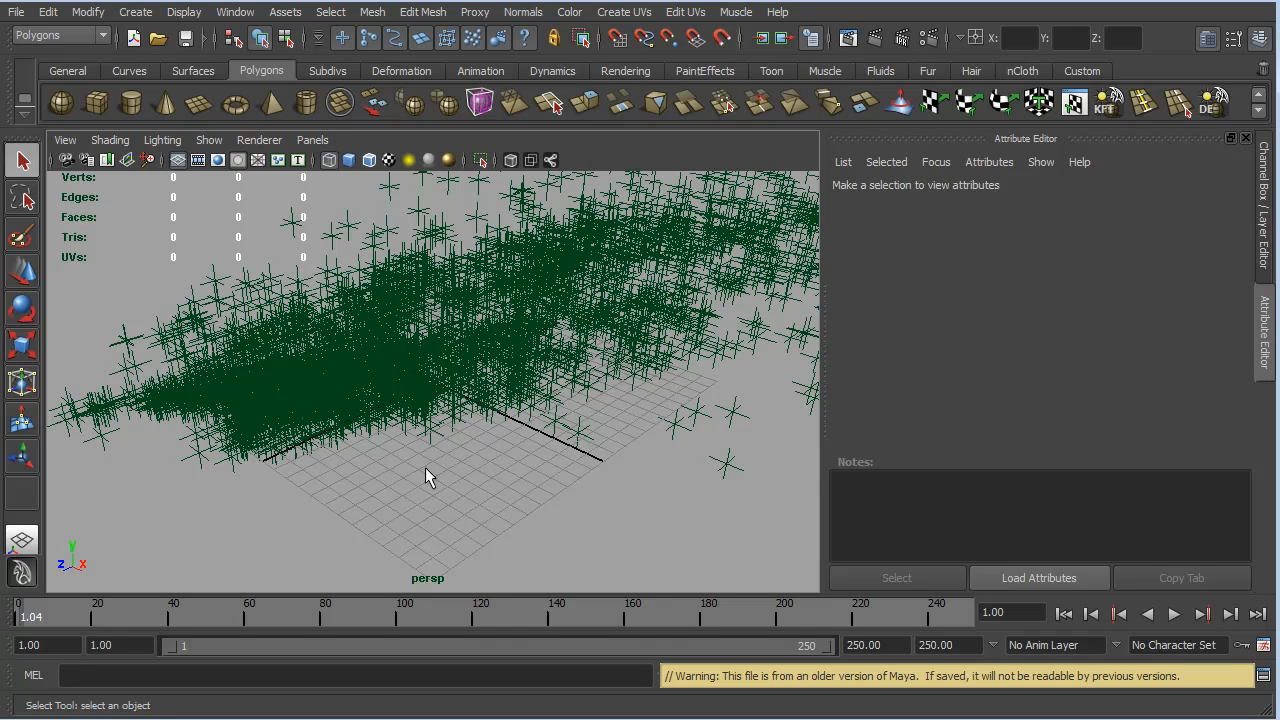
mouse_move(480, 280)
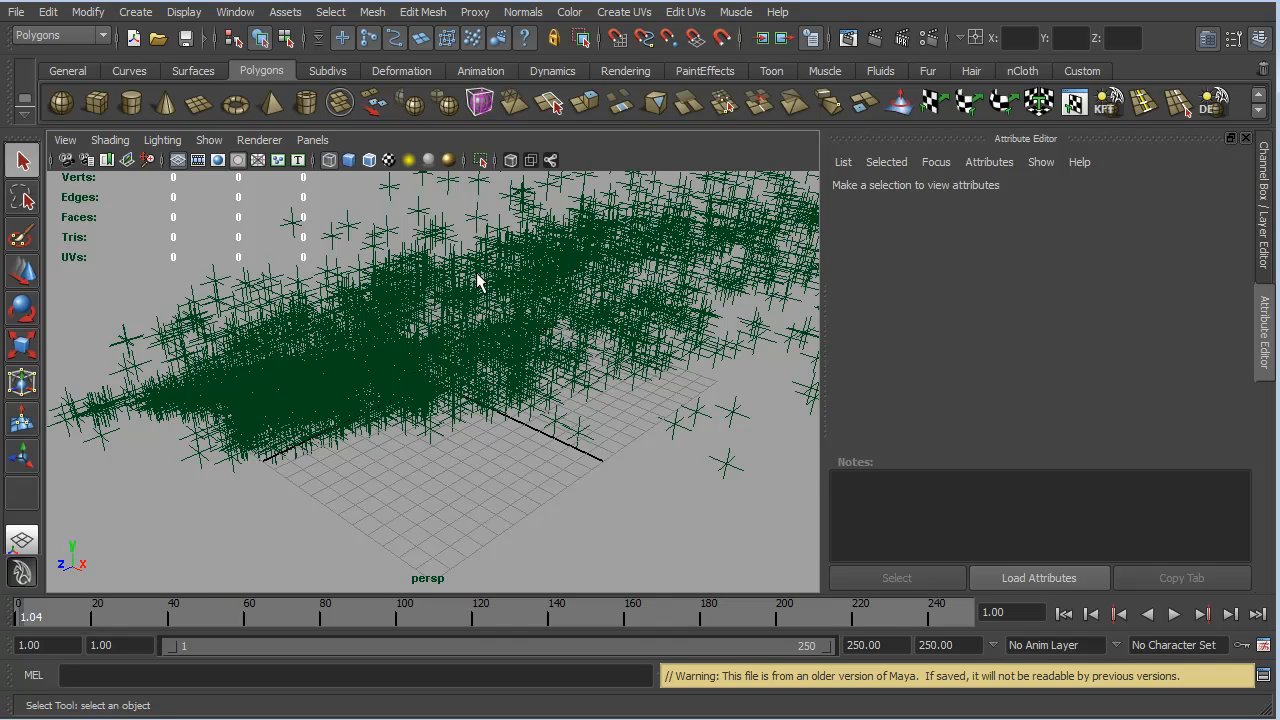
mouse_move(388, 464)
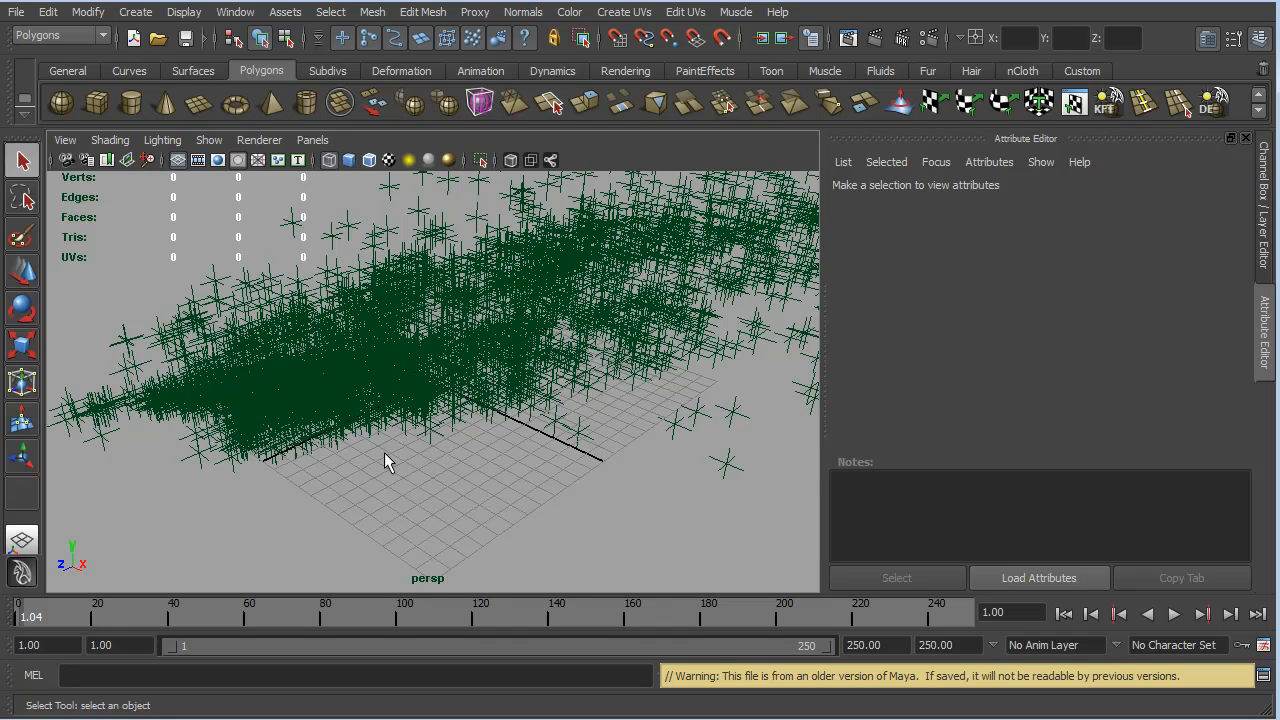
mouse_move(388, 414)
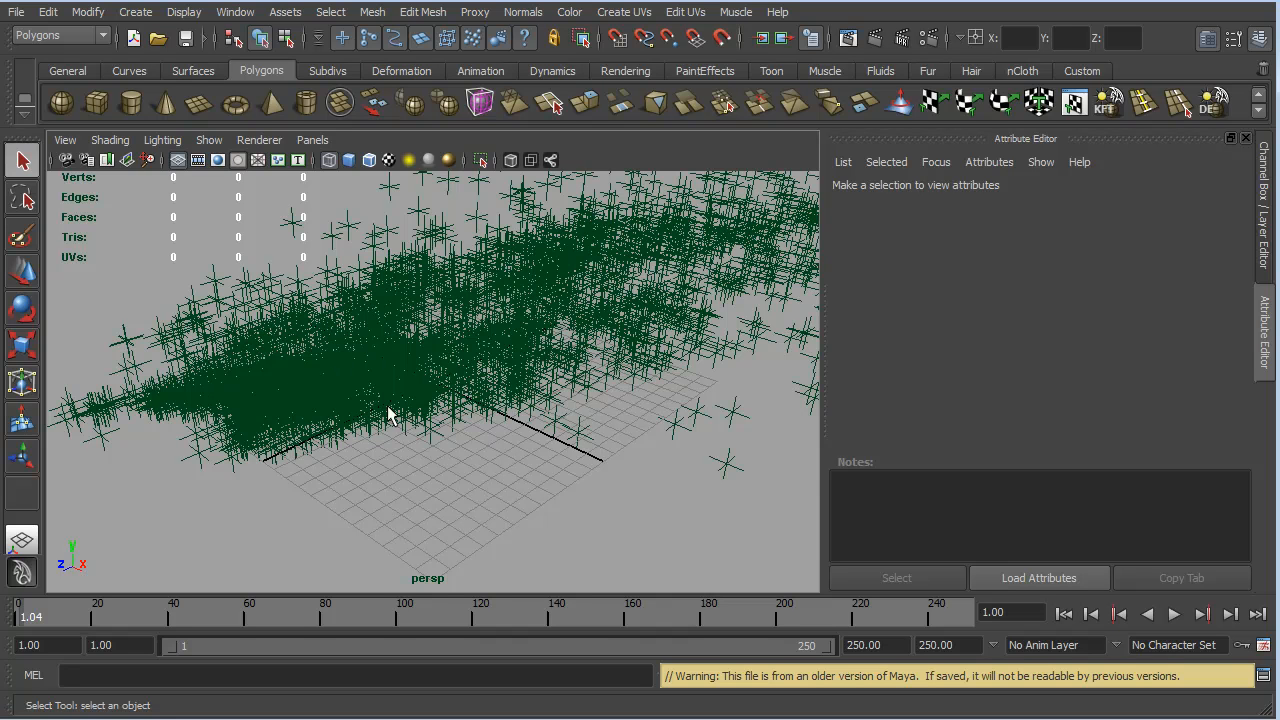
mouse_move(576, 428)
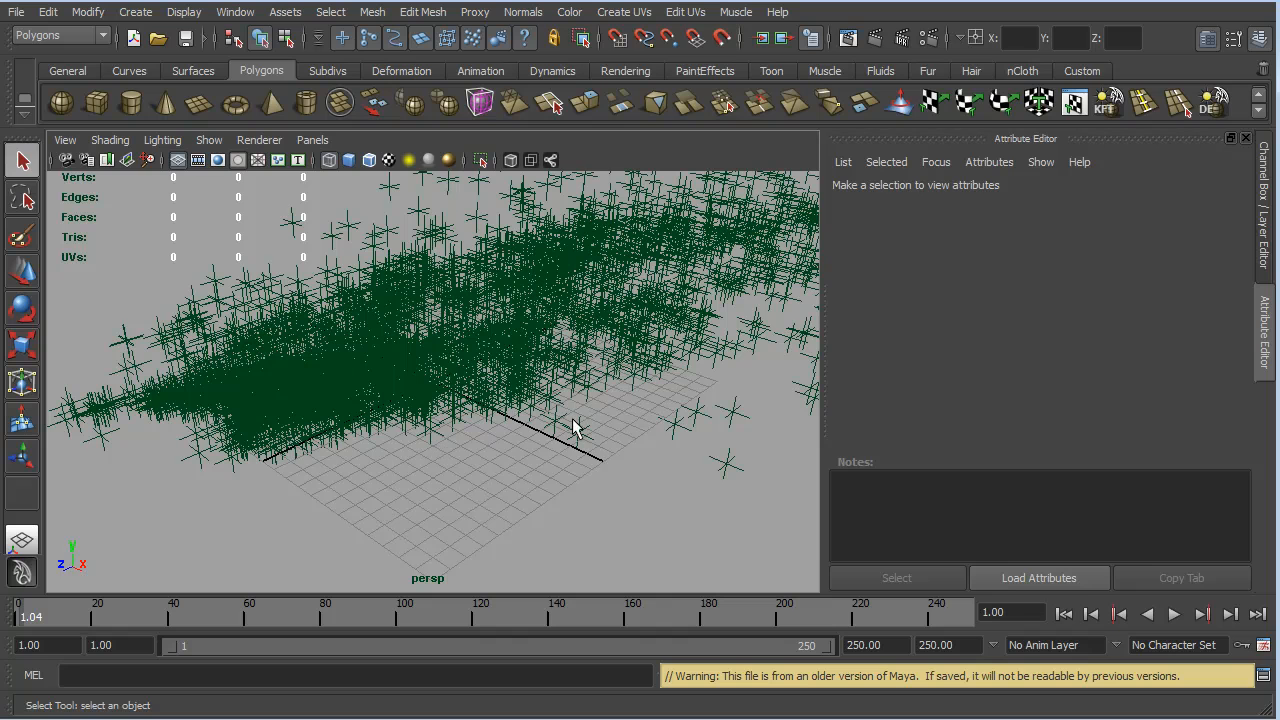
mouse_move(584, 448)
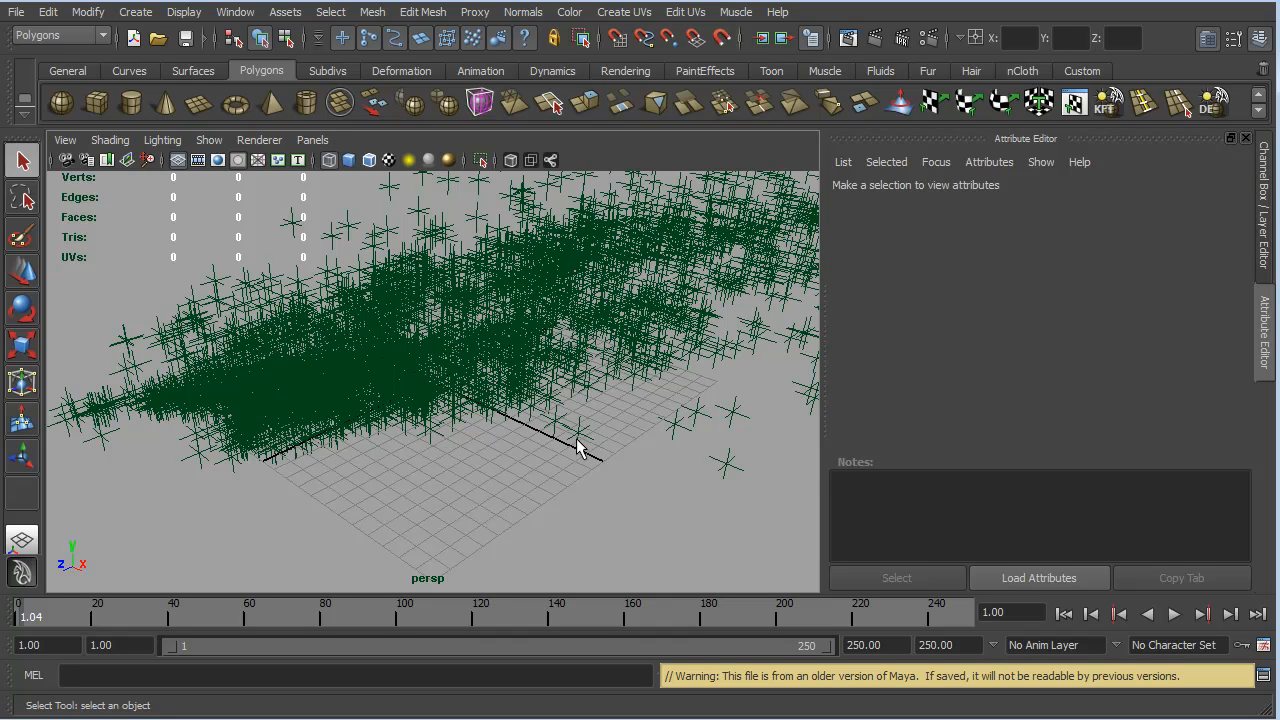
mouse_move(584, 532)
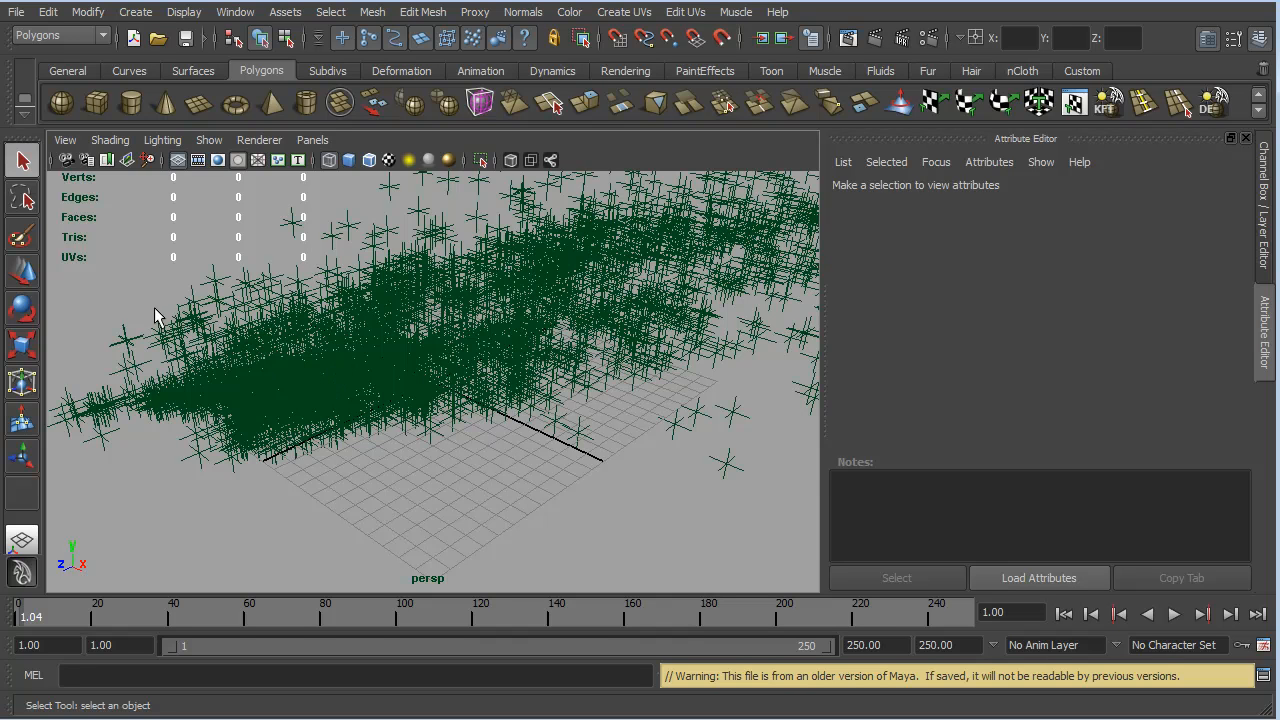
mouse_move(512, 472)
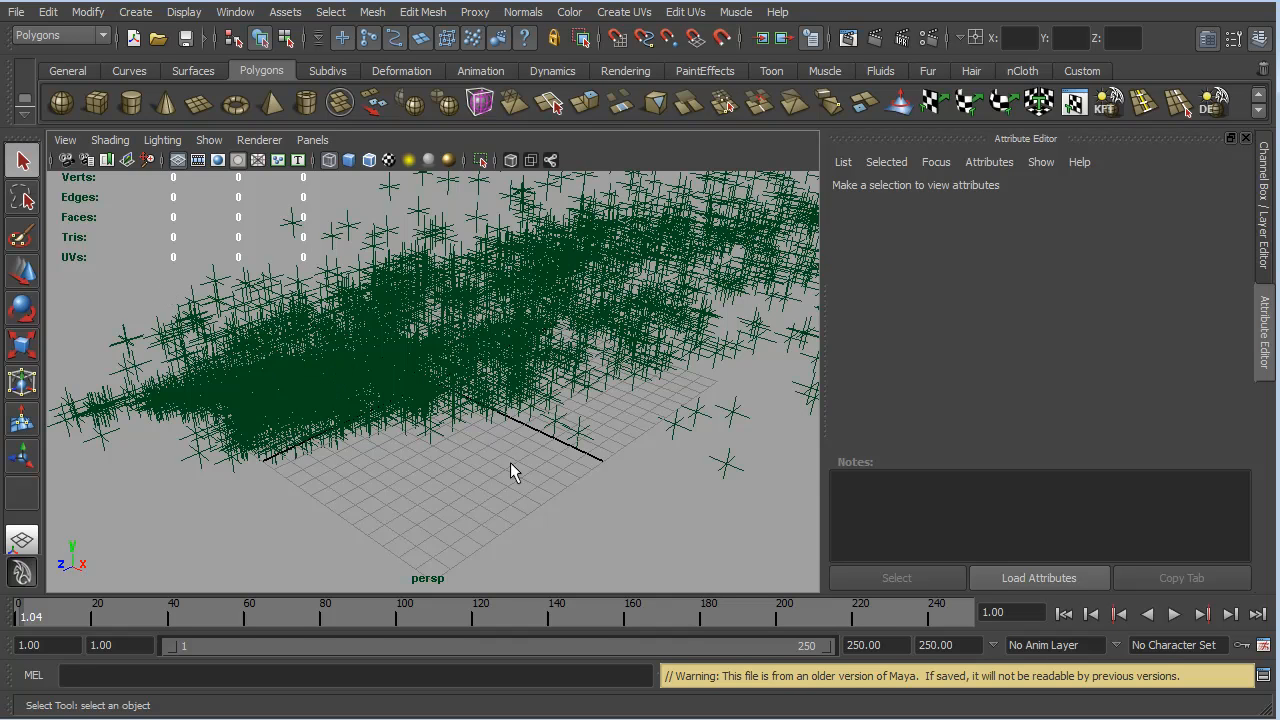
mouse_move(444, 482)
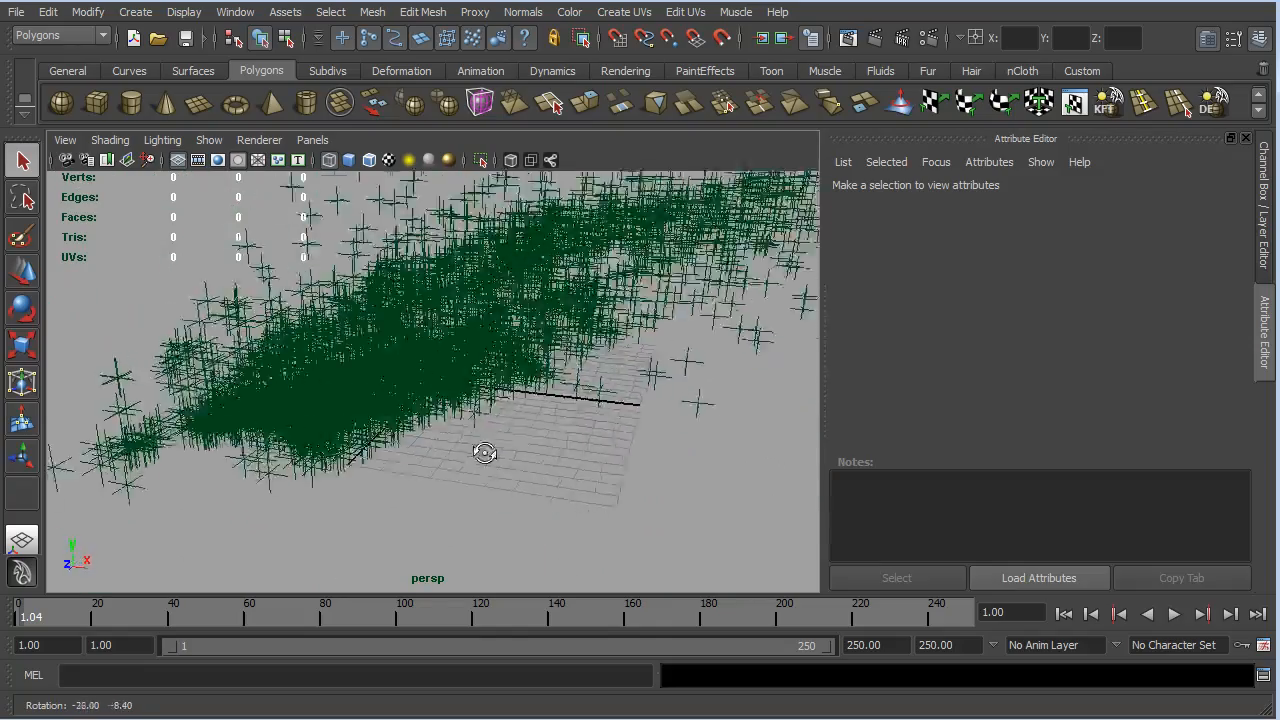
left_click_drag(484, 452, 162, 460)
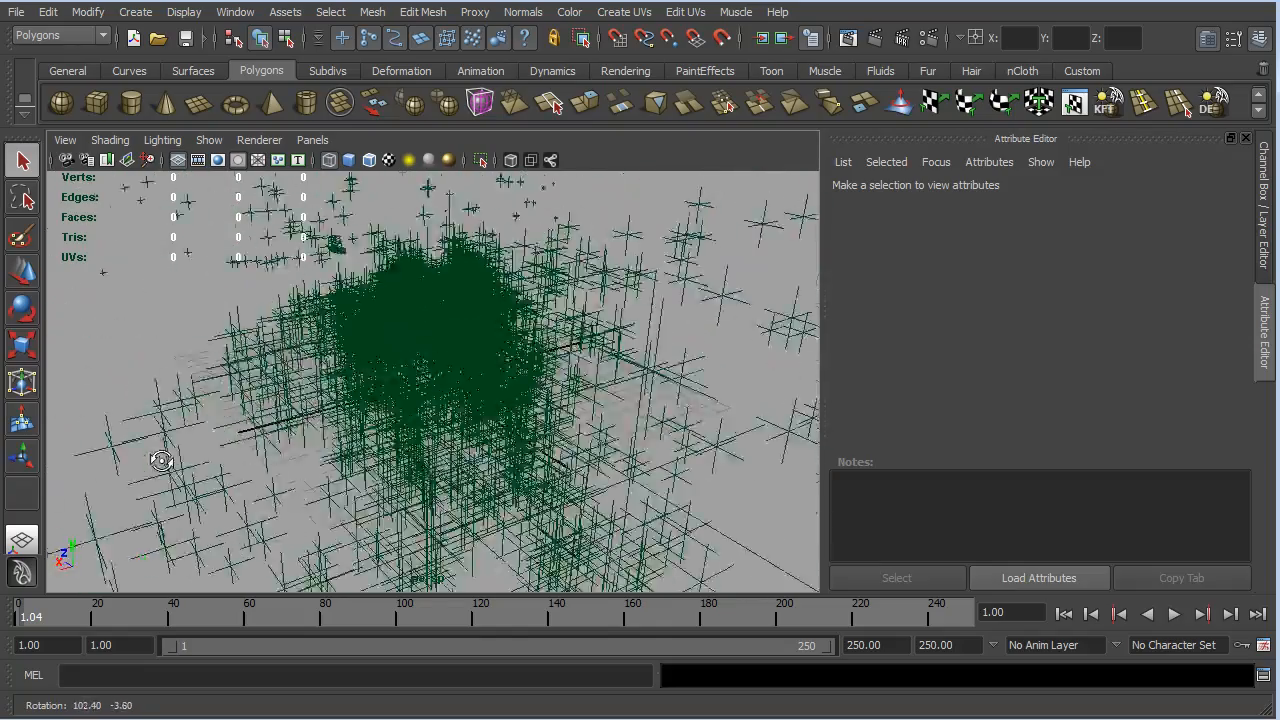
left_click_drag(162, 460, 592, 444)
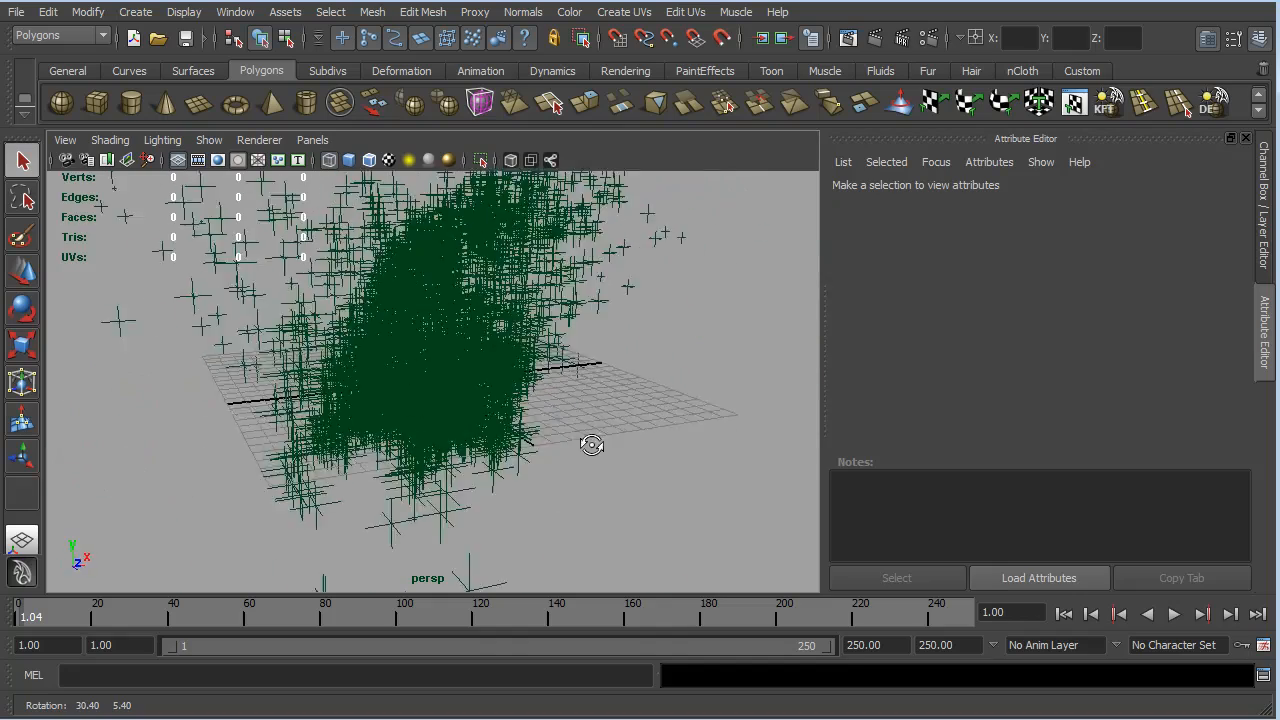
left_click_drag(590, 444, 610, 432)
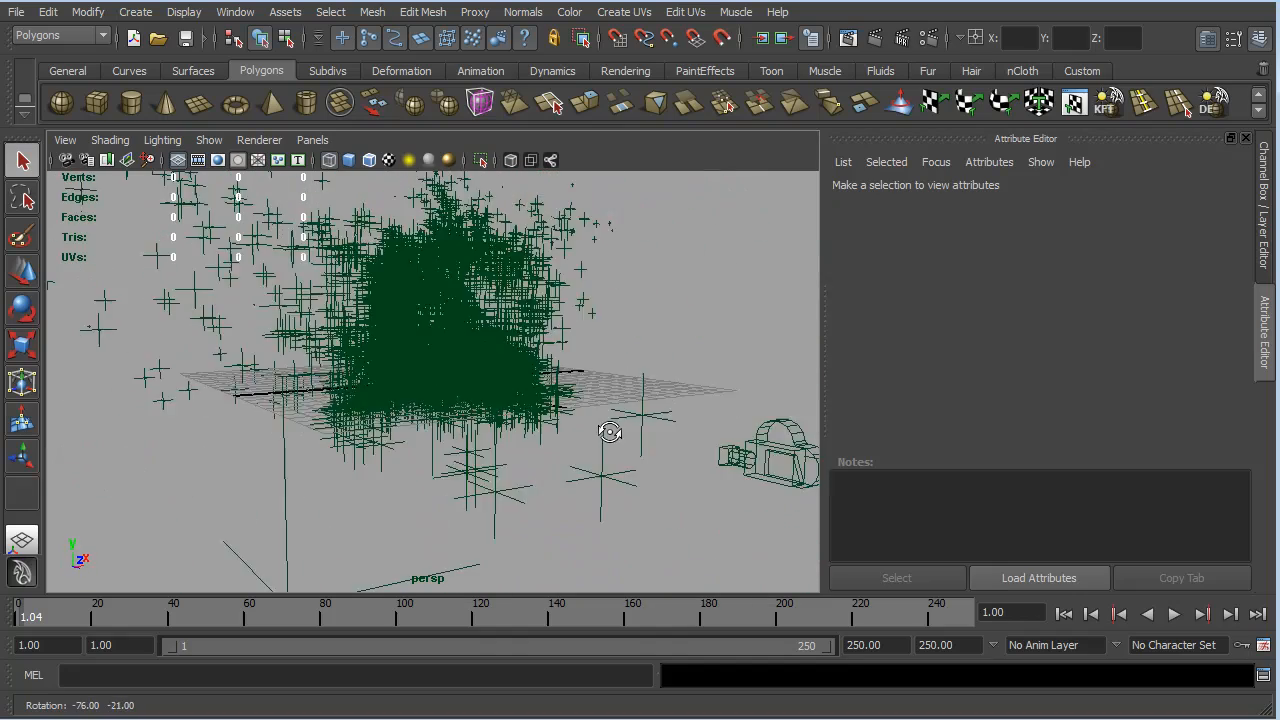
left_click_drag(610, 432, 588, 448)
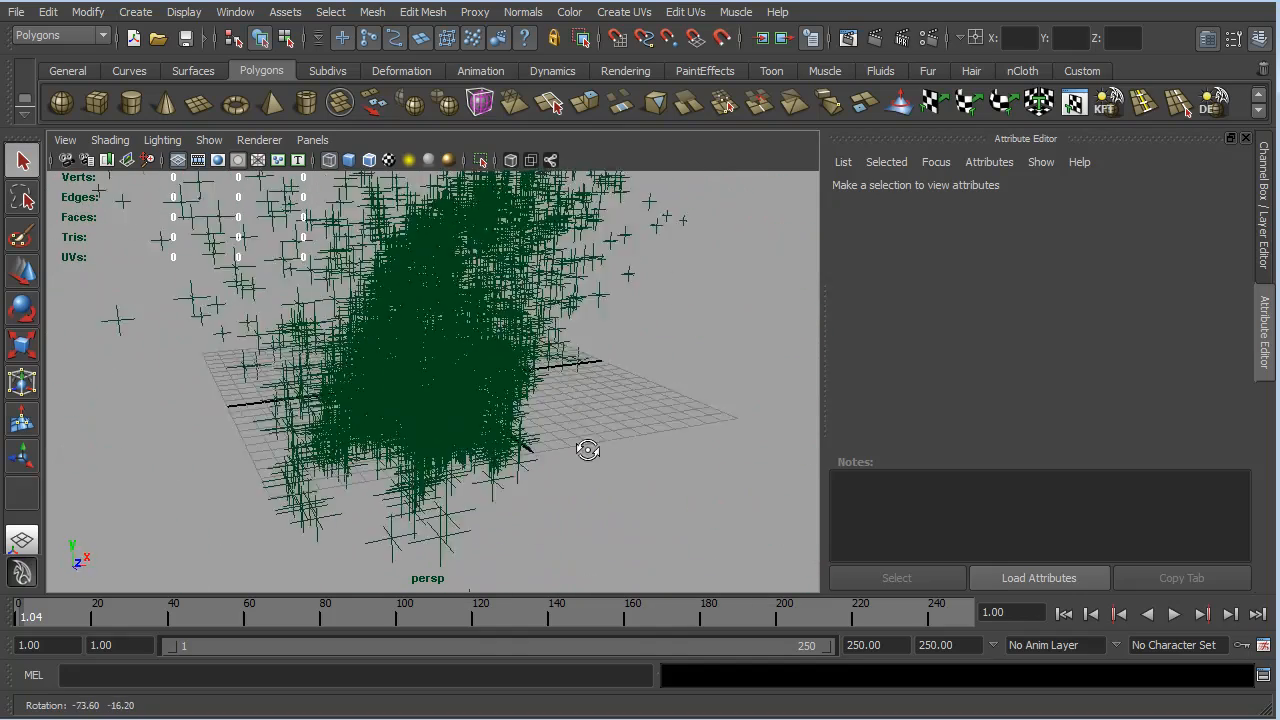
left_click_drag(588, 450, 568, 456)
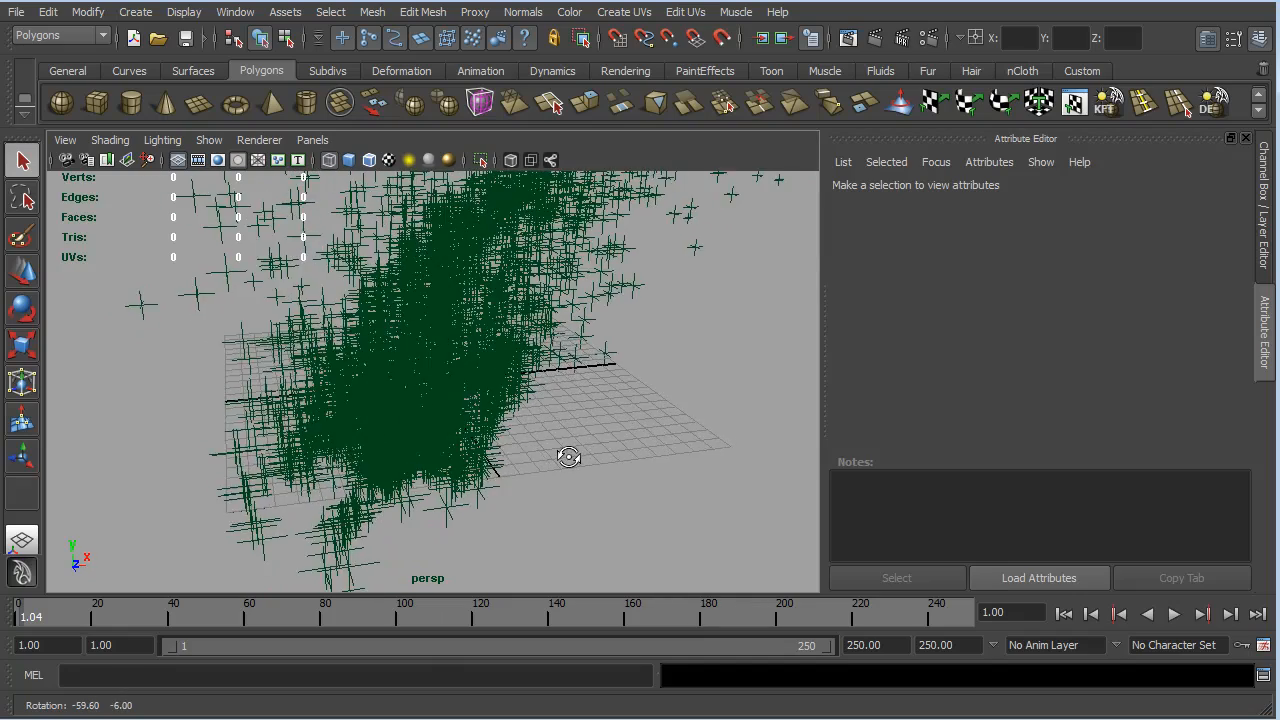
left_click_drag(568, 456, 584, 448)
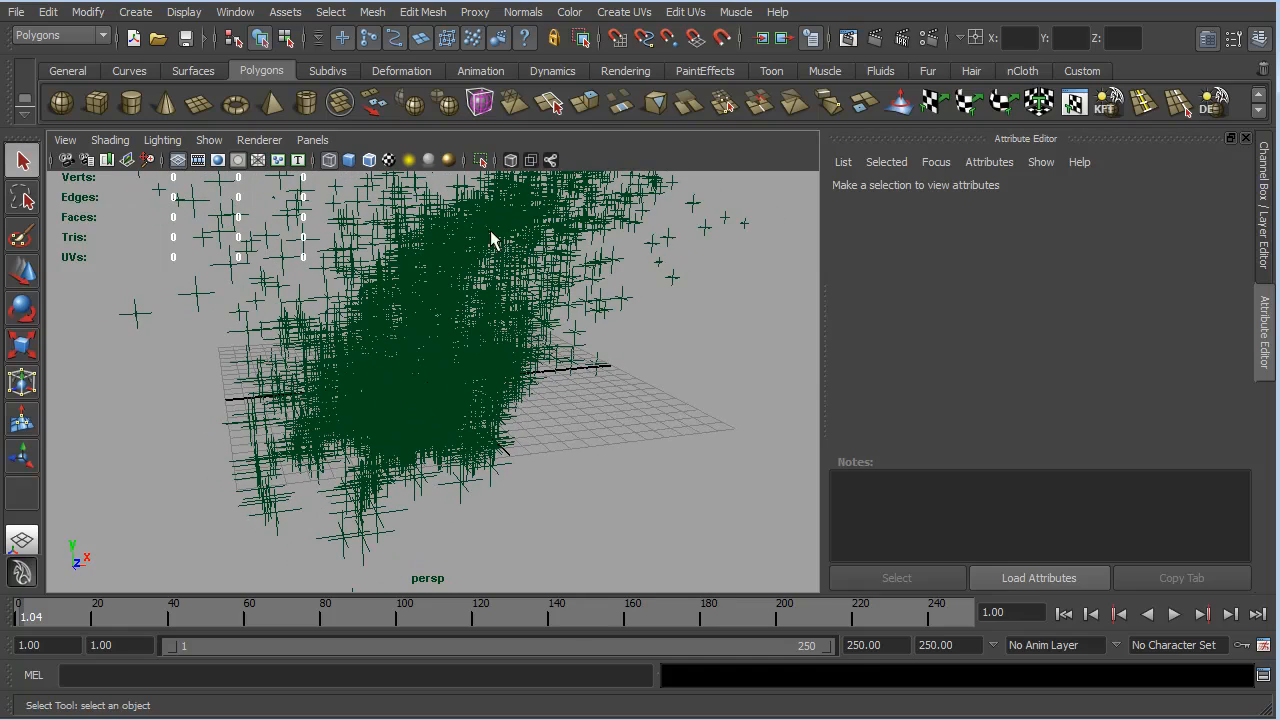
mouse_move(444, 232)
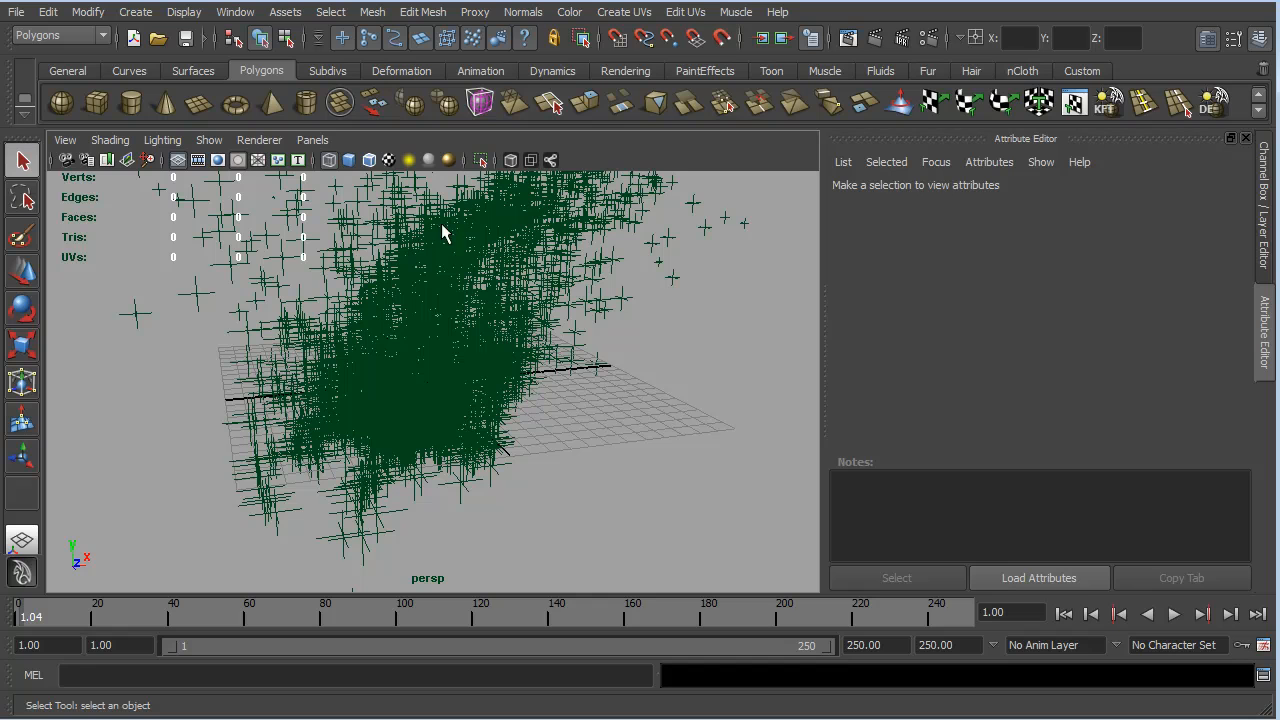
mouse_move(256, 448)
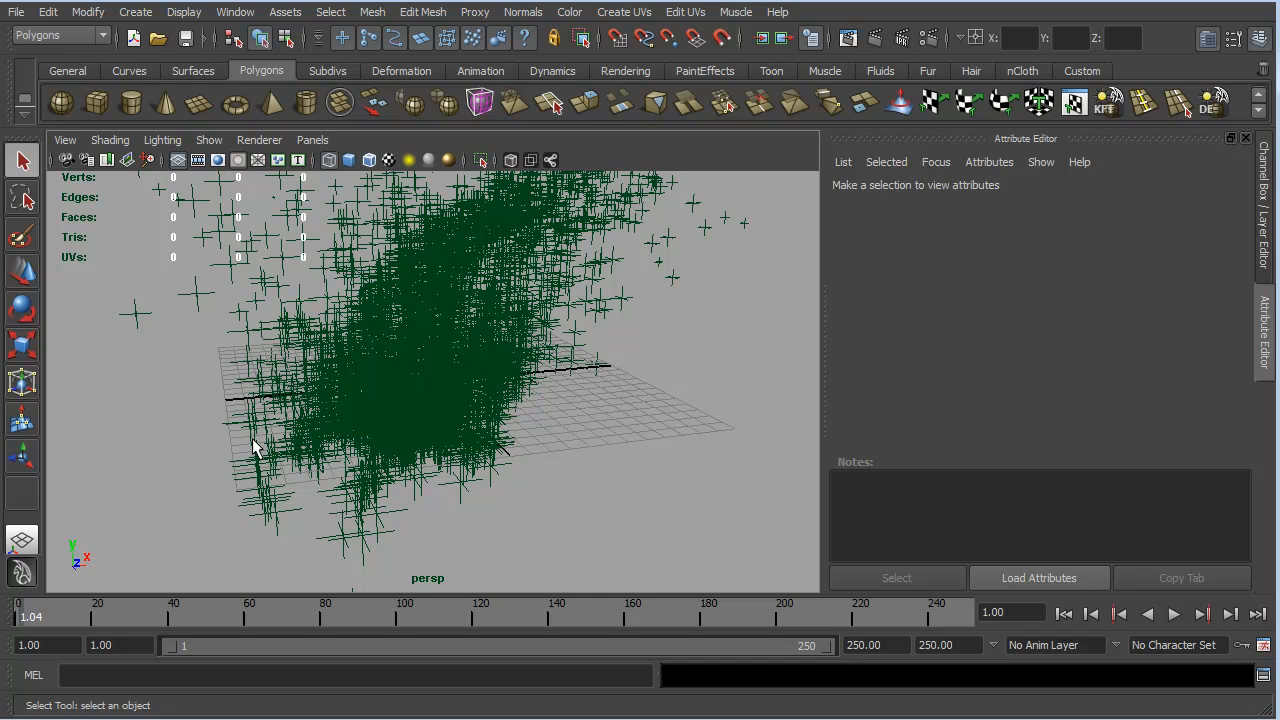
mouse_move(536, 364)
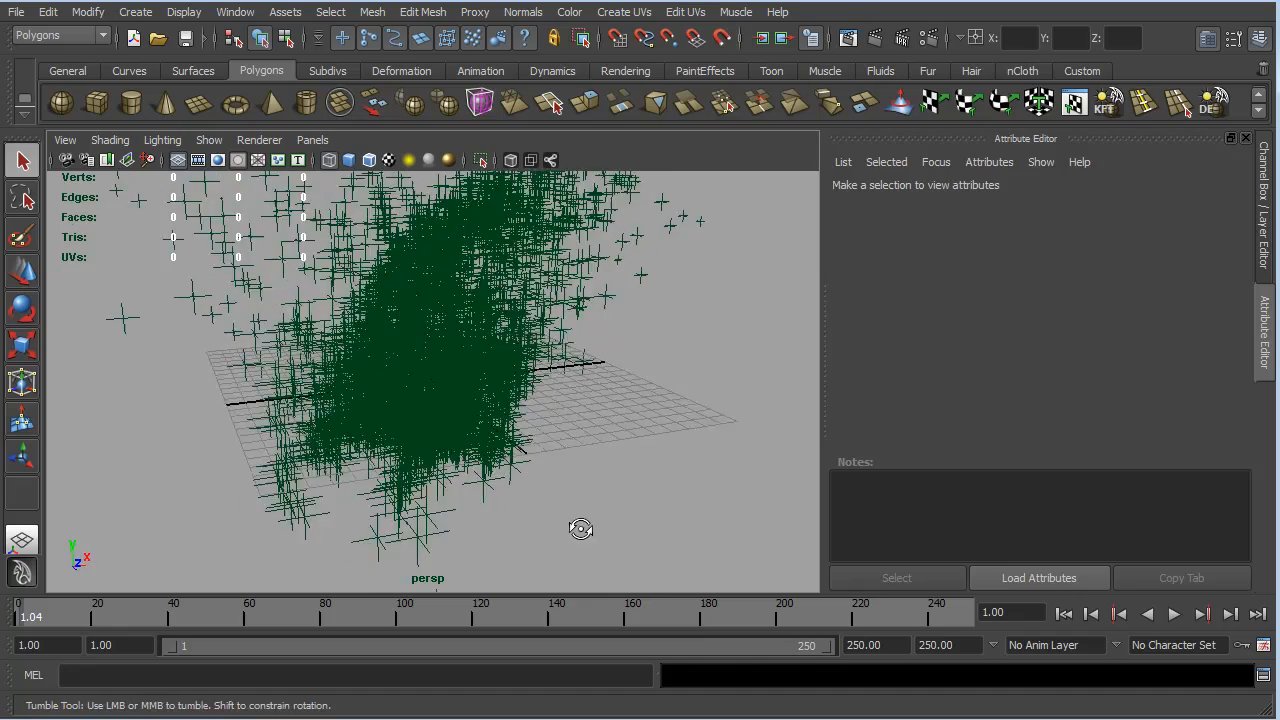
left_click_drag(580, 528, 412, 544)
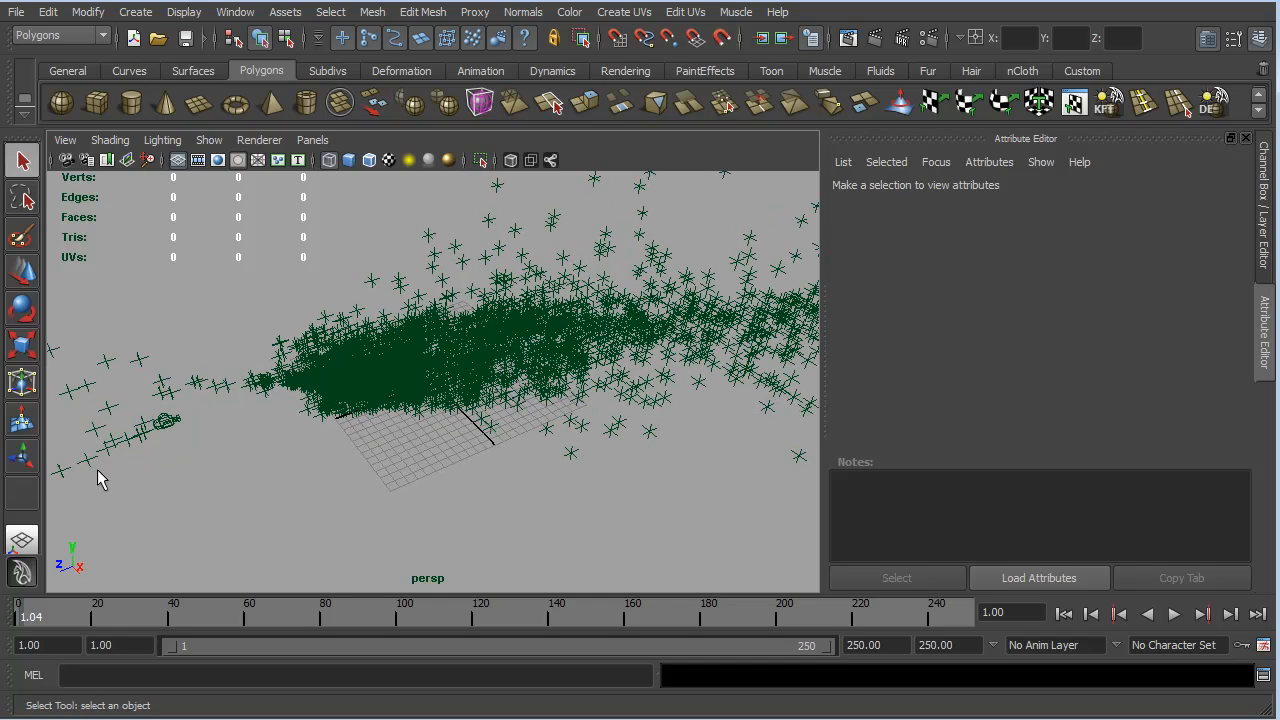
mouse_move(190, 498)
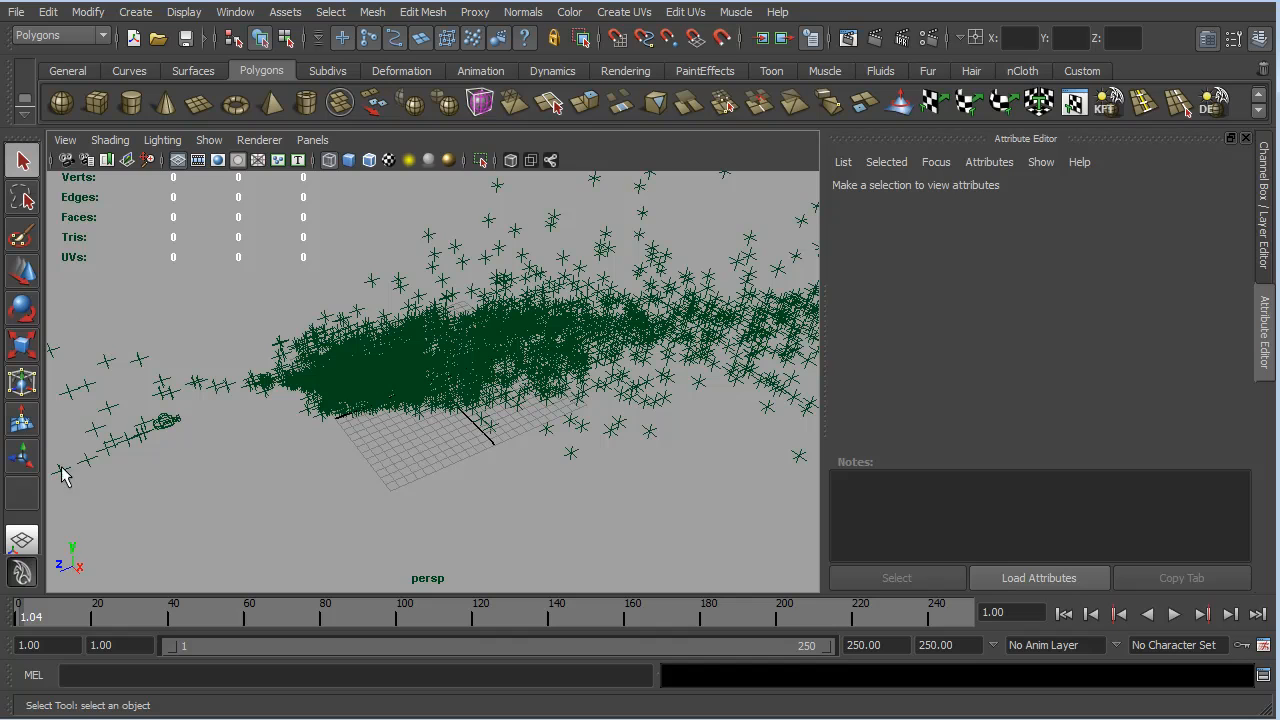
mouse_move(132, 498)
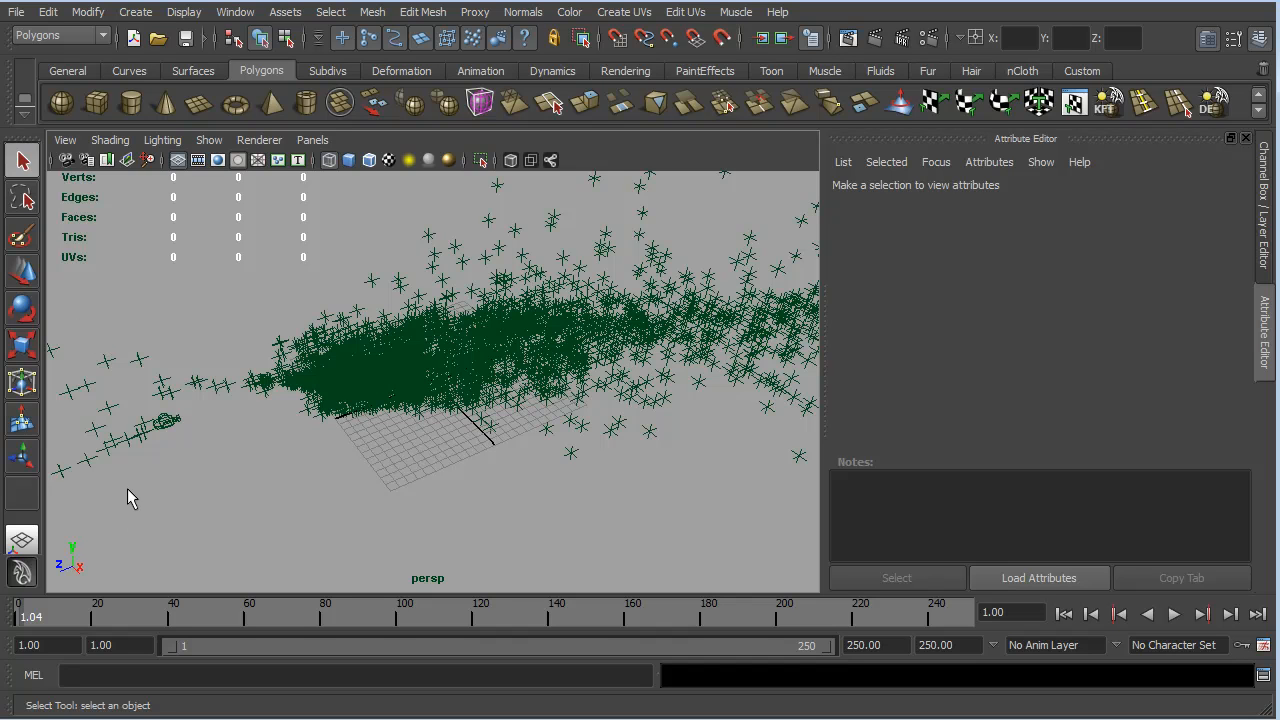
mouse_move(170, 532)
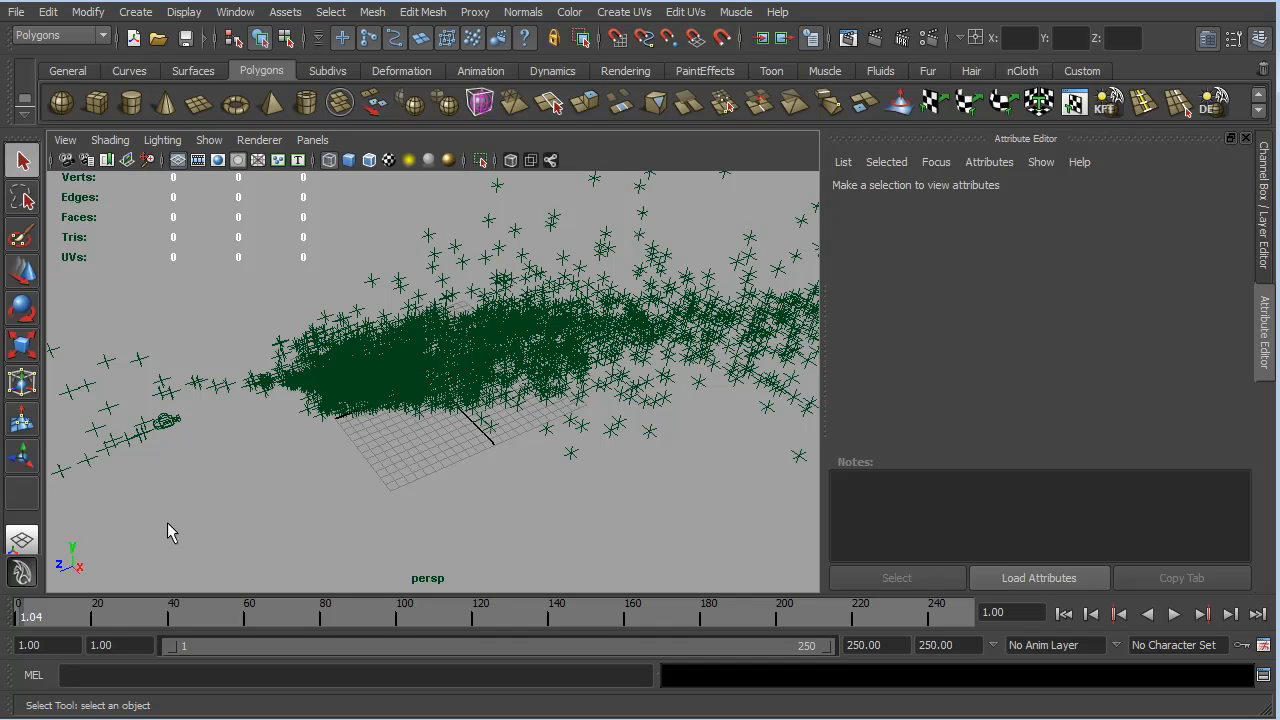
mouse_move(184, 488)
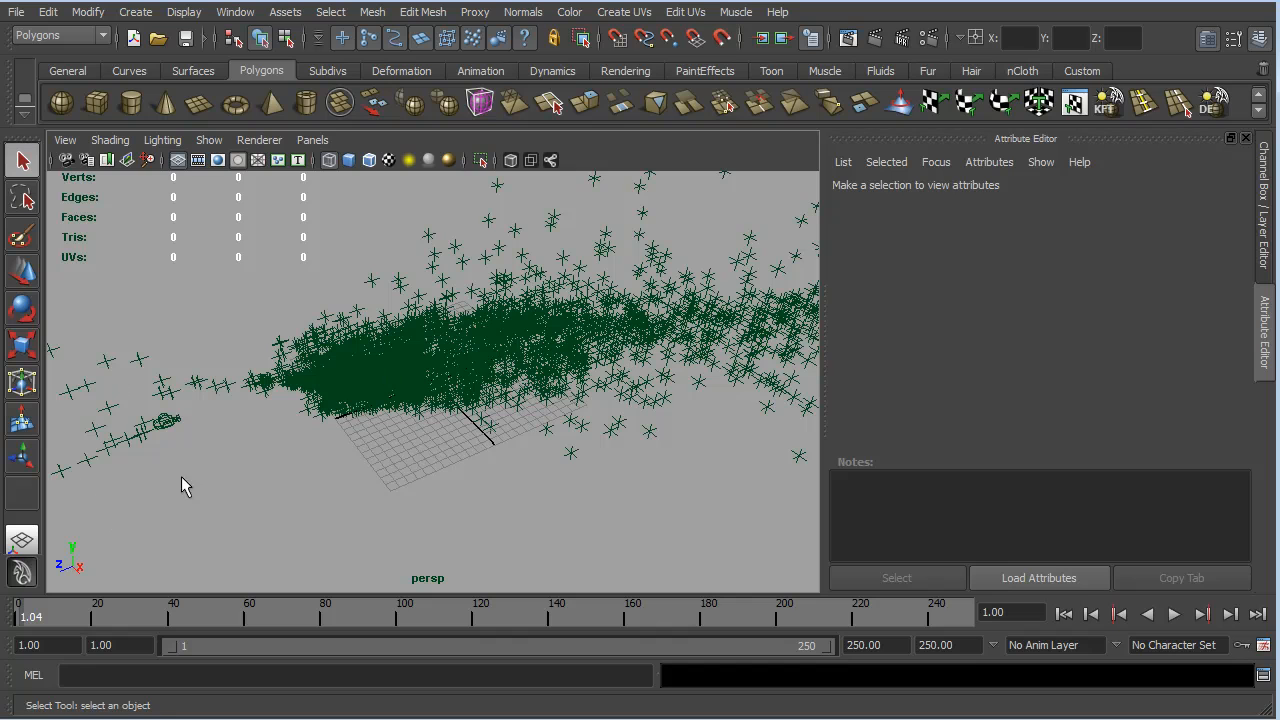
mouse_move(96, 452)
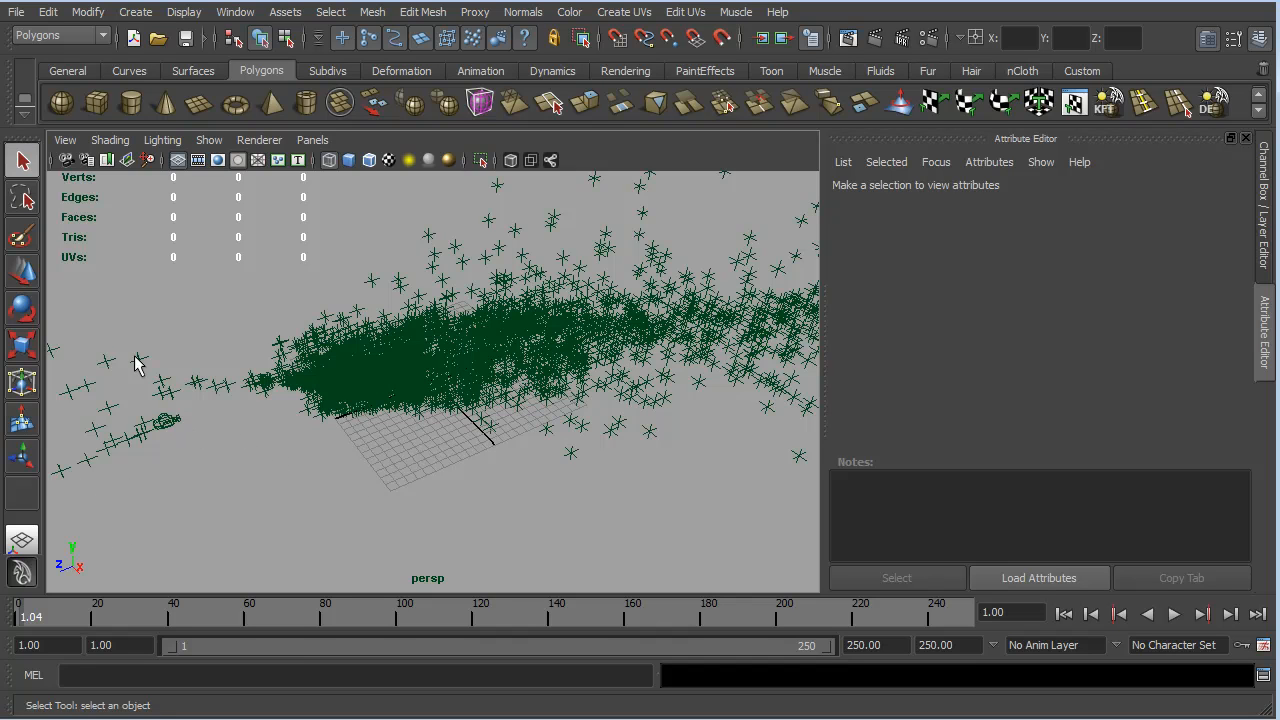
mouse_move(210, 362)
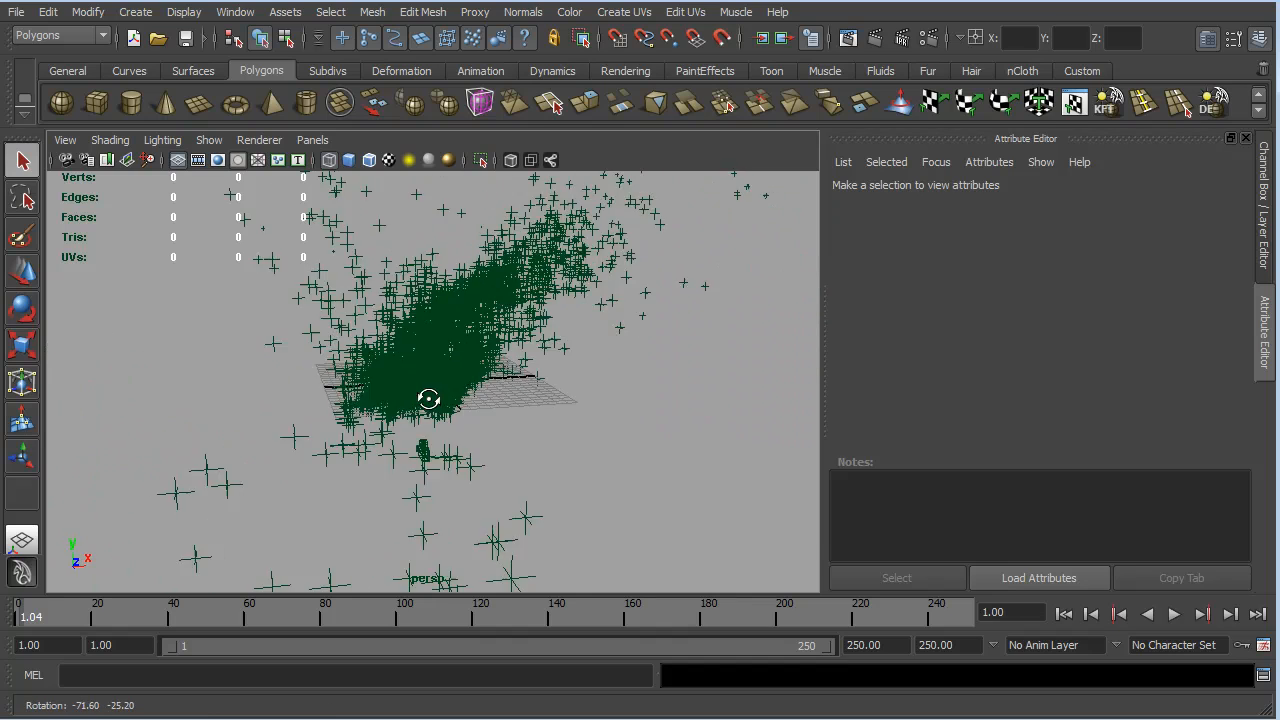
left_click_drag(430, 400, 450, 390)
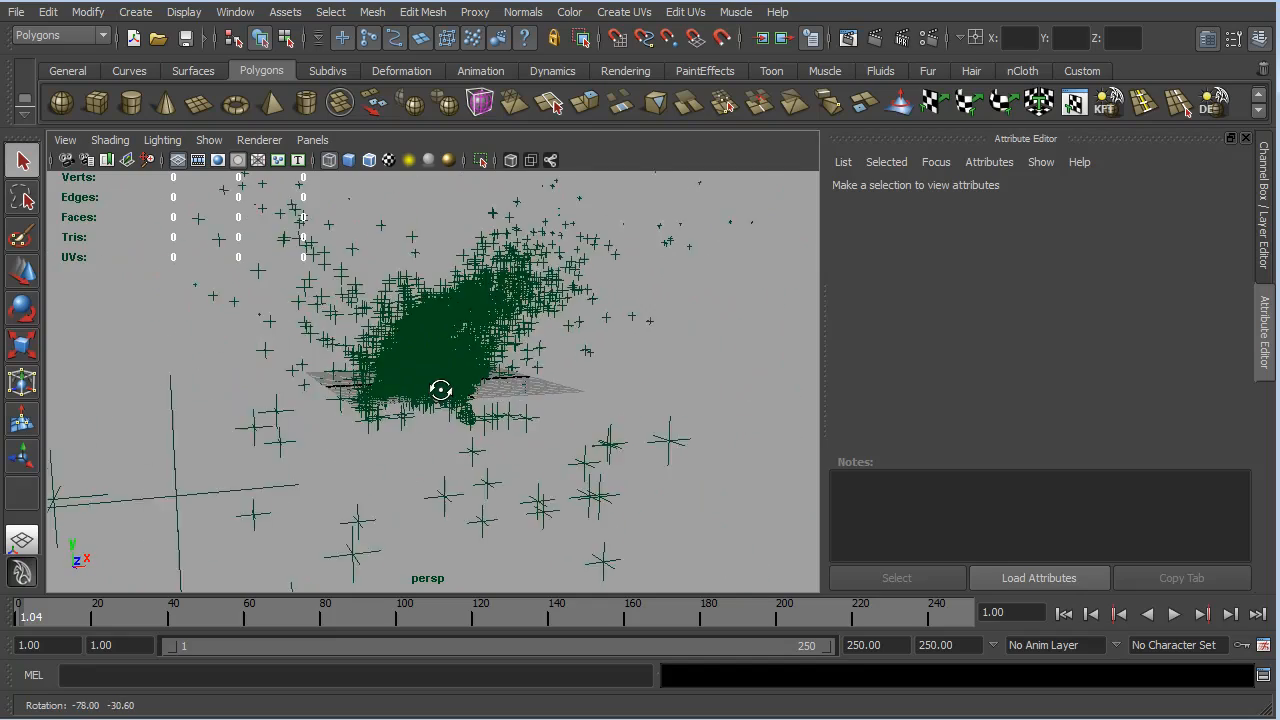
left_click_drag(440, 390, 376, 432)
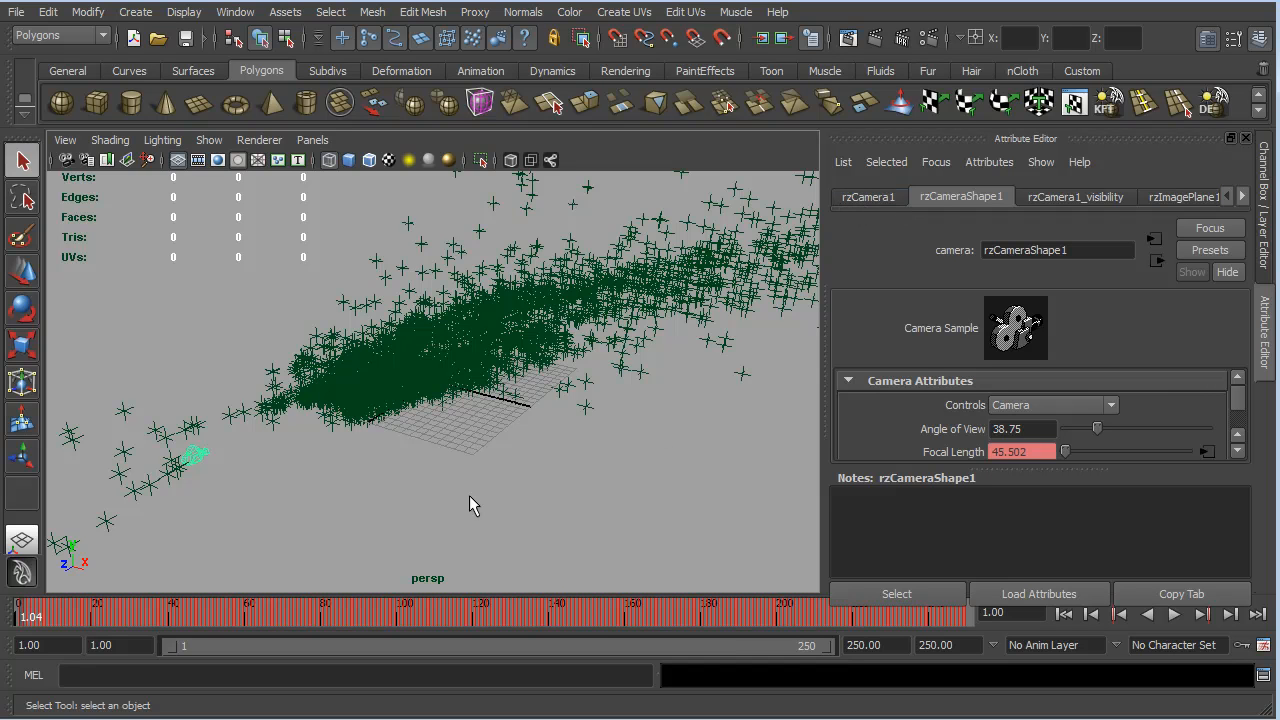
mouse_move(448, 460)
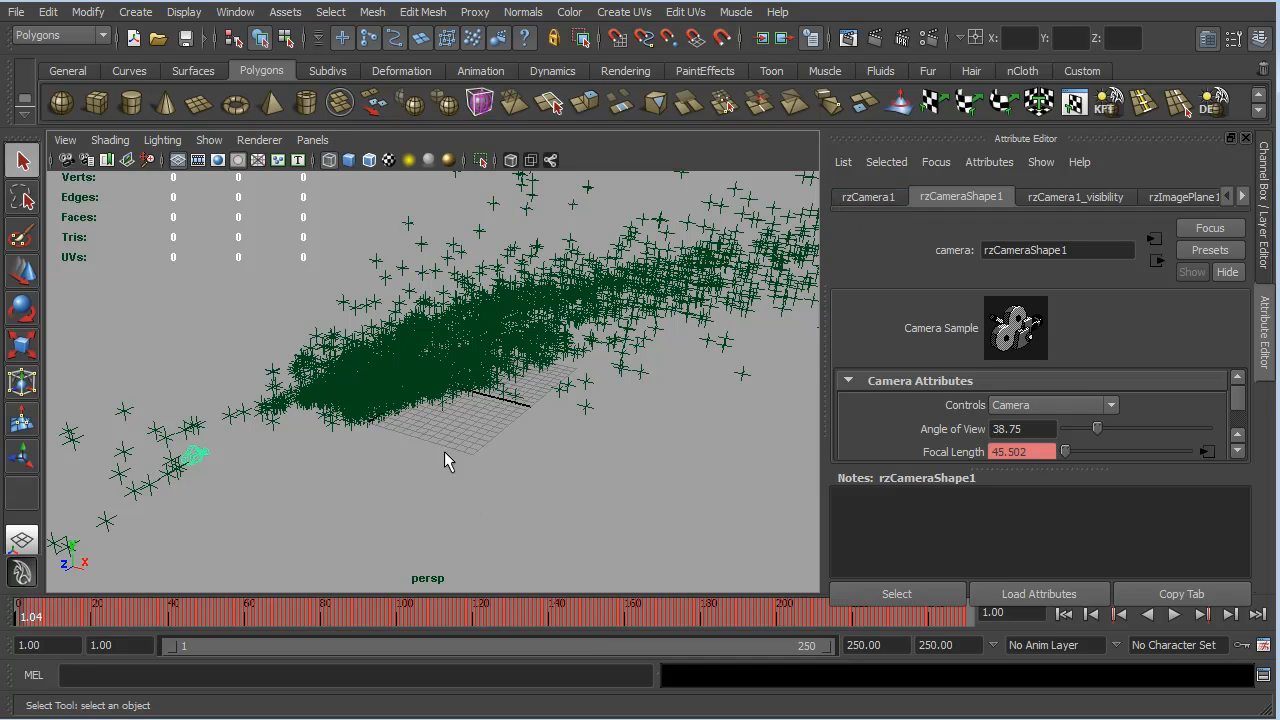
mouse_move(868, 198)
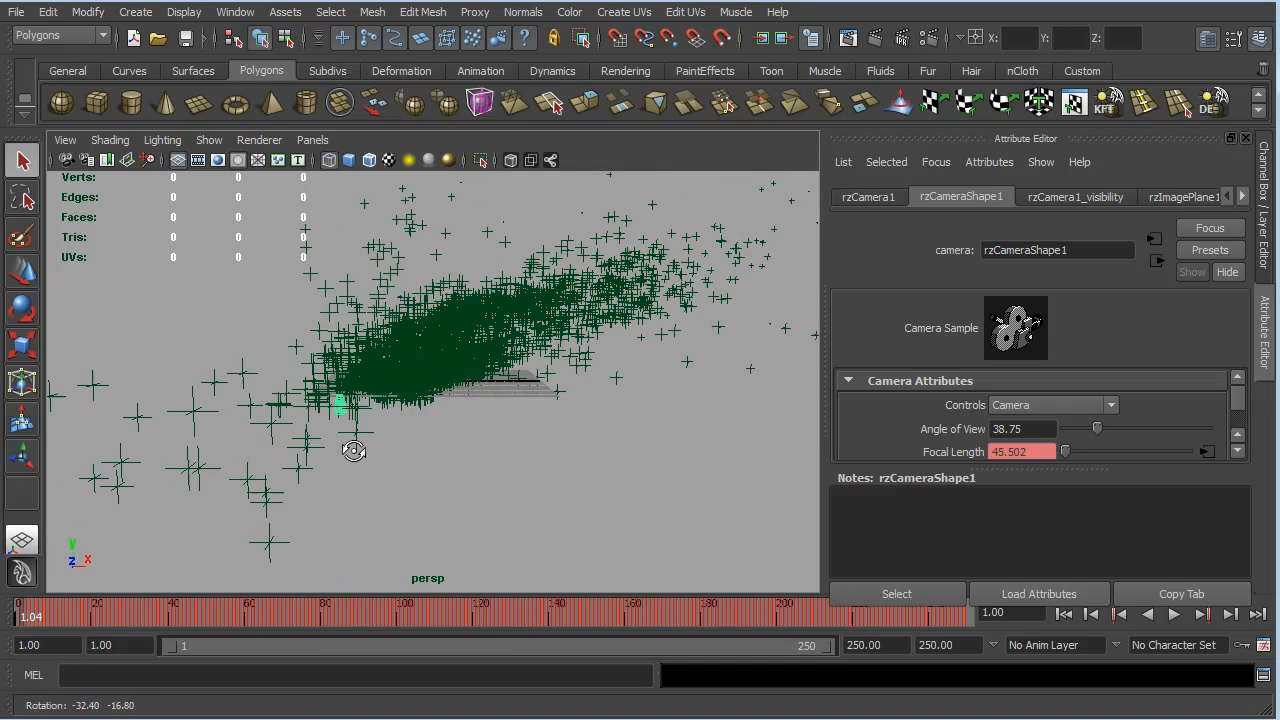
Orbit the perspective view around the locator cloud to inspect rzCamera1's position
left_click_drag(354, 450, 416, 478)
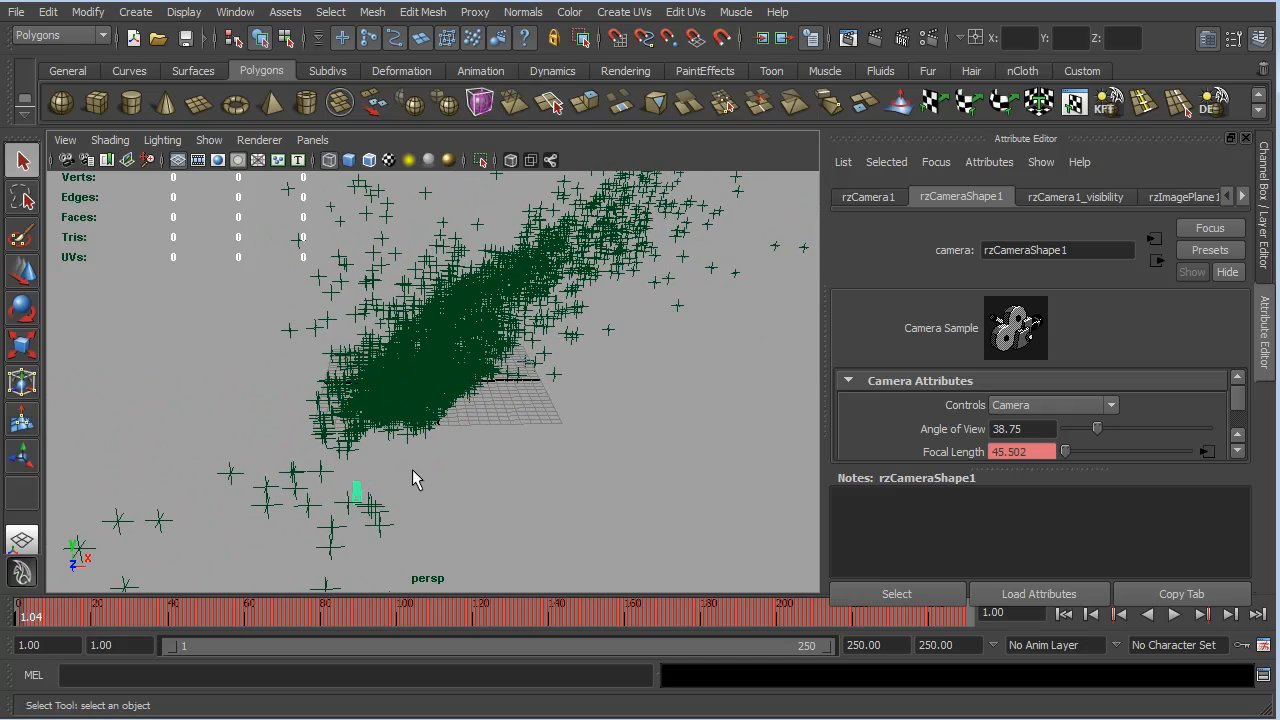
left_click_drag(416, 478, 458, 488)
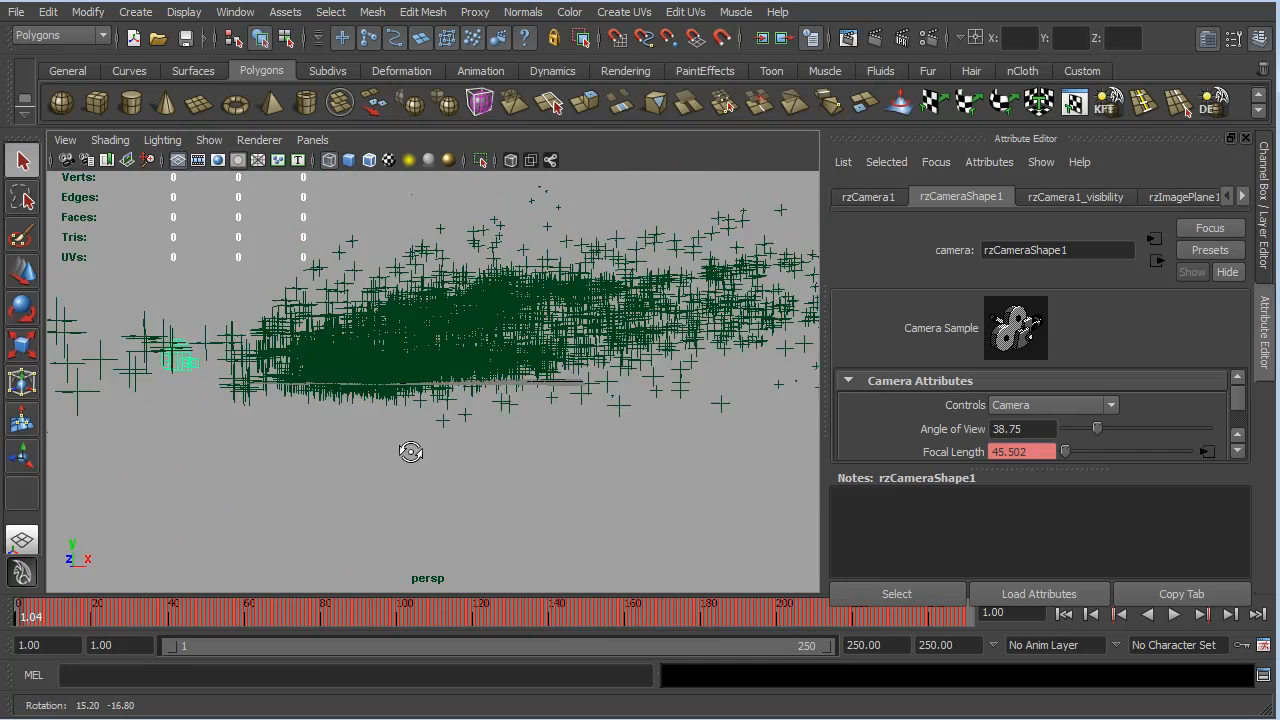
left_click_drag(412, 452, 444, 464)
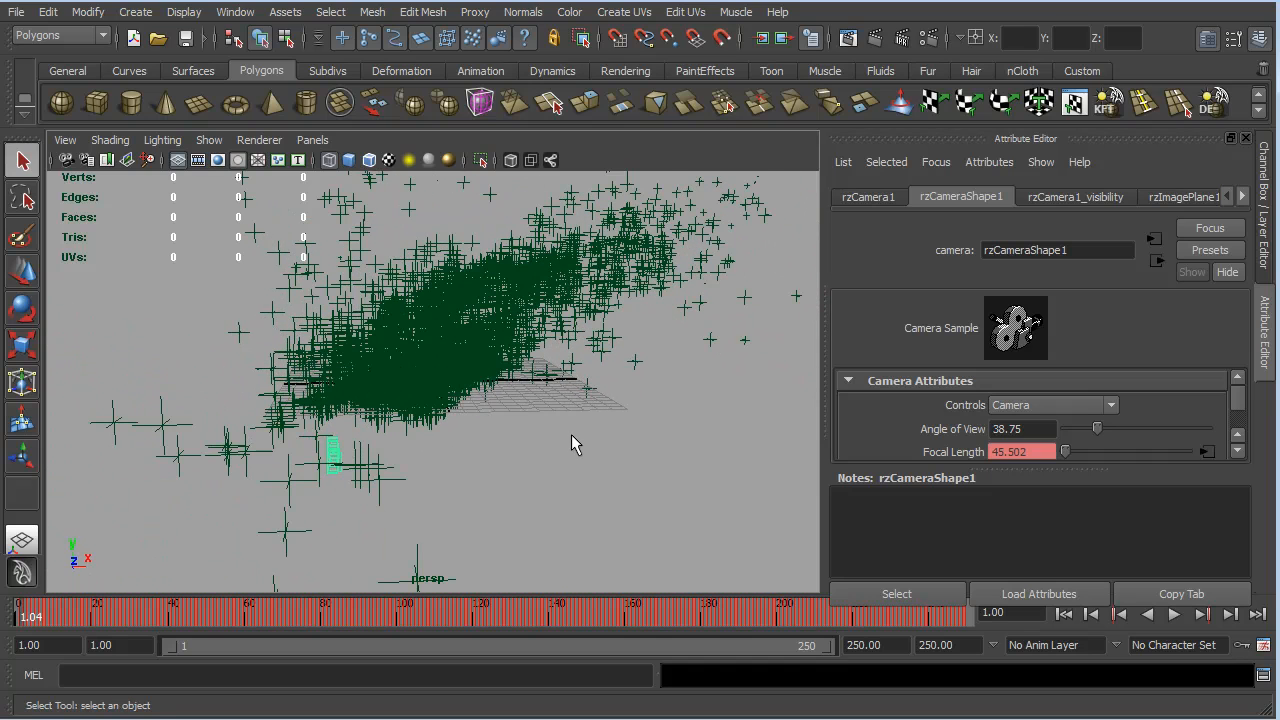
mouse_move(320, 432)
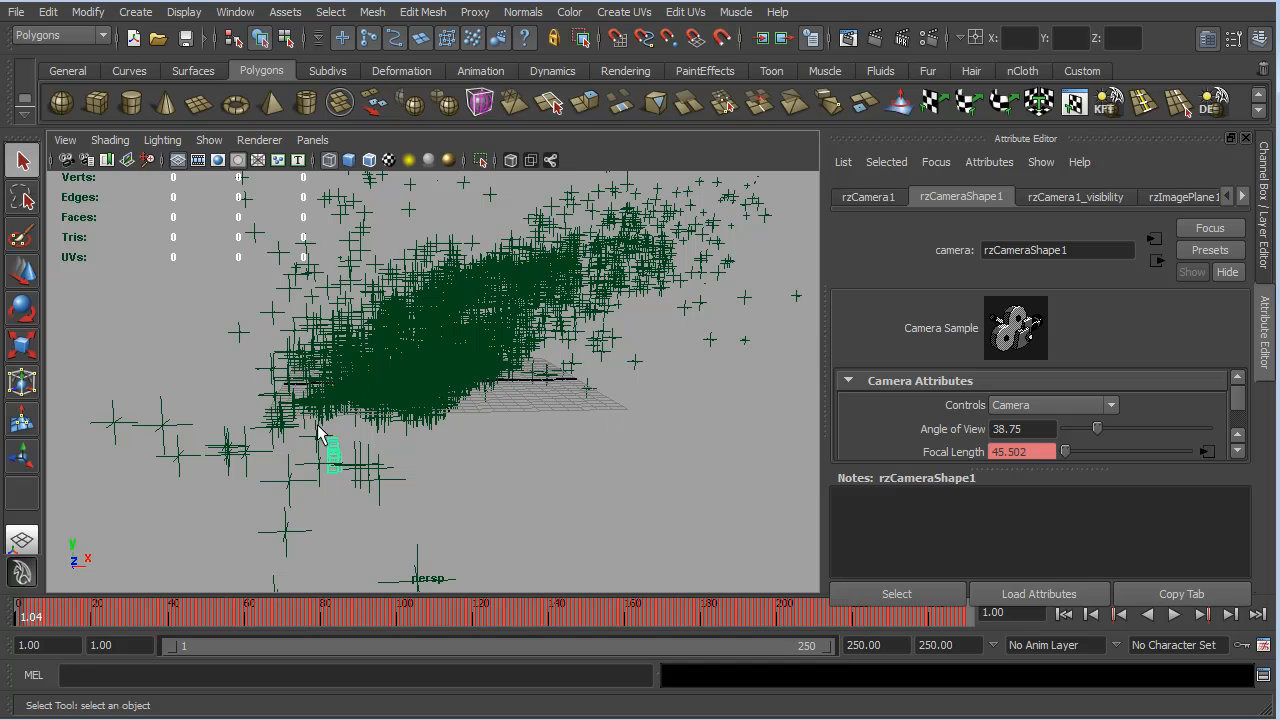
mouse_move(432, 500)
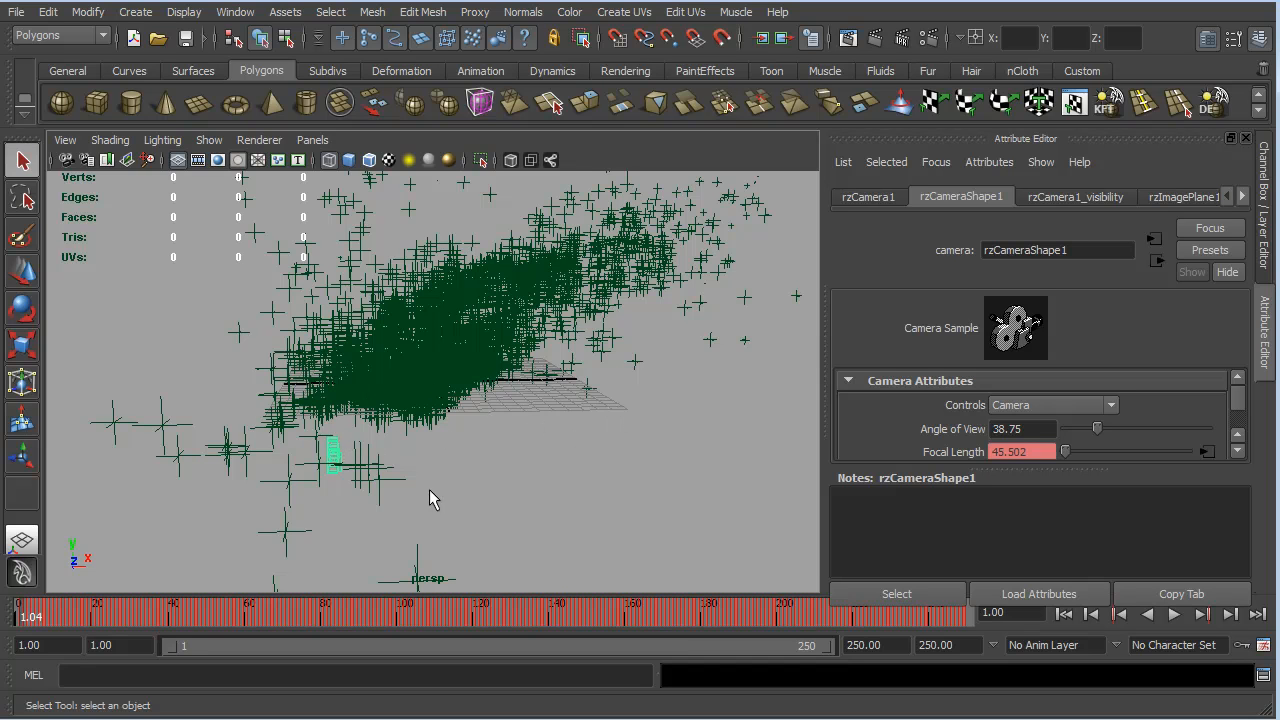
mouse_move(336, 312)
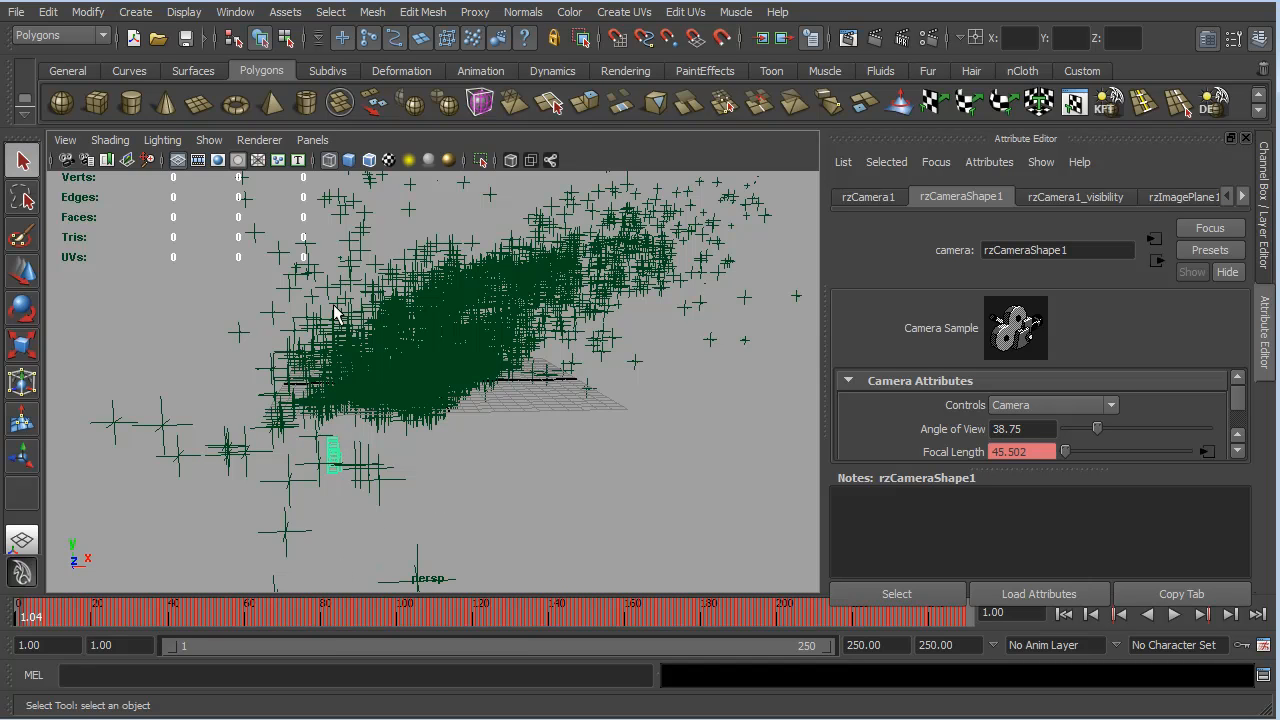
mouse_move(336, 400)
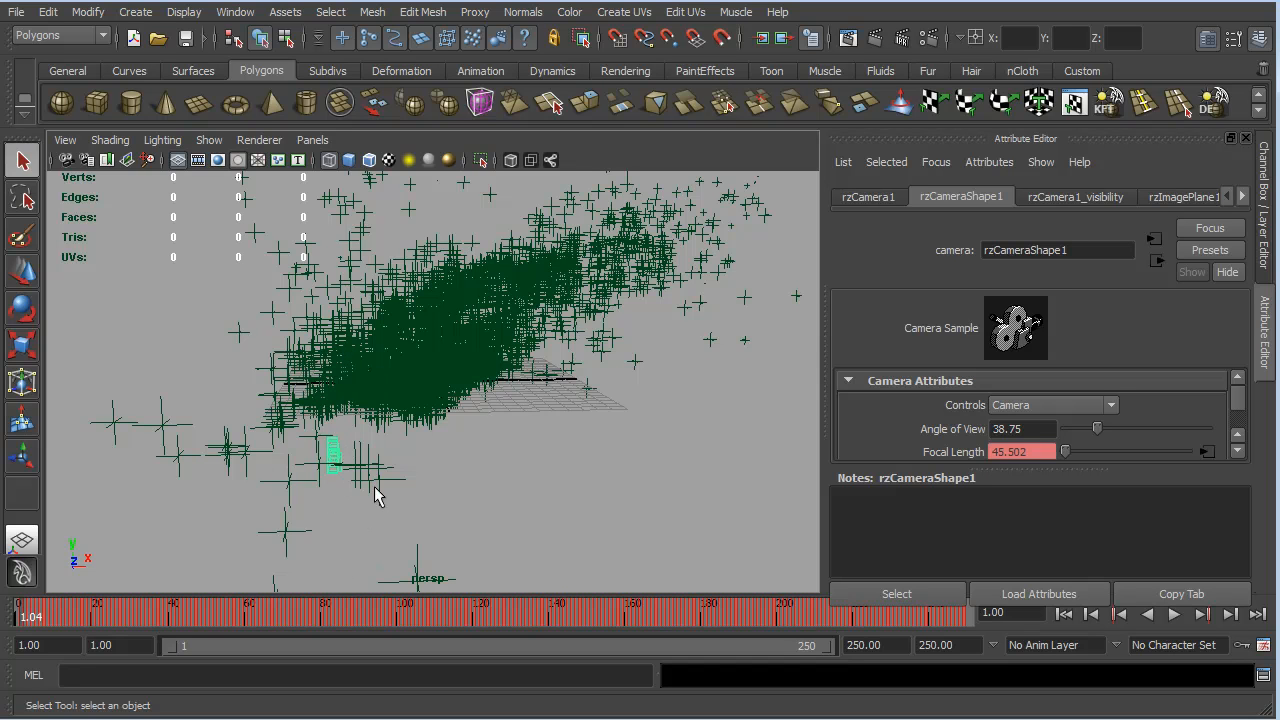
mouse_move(400, 464)
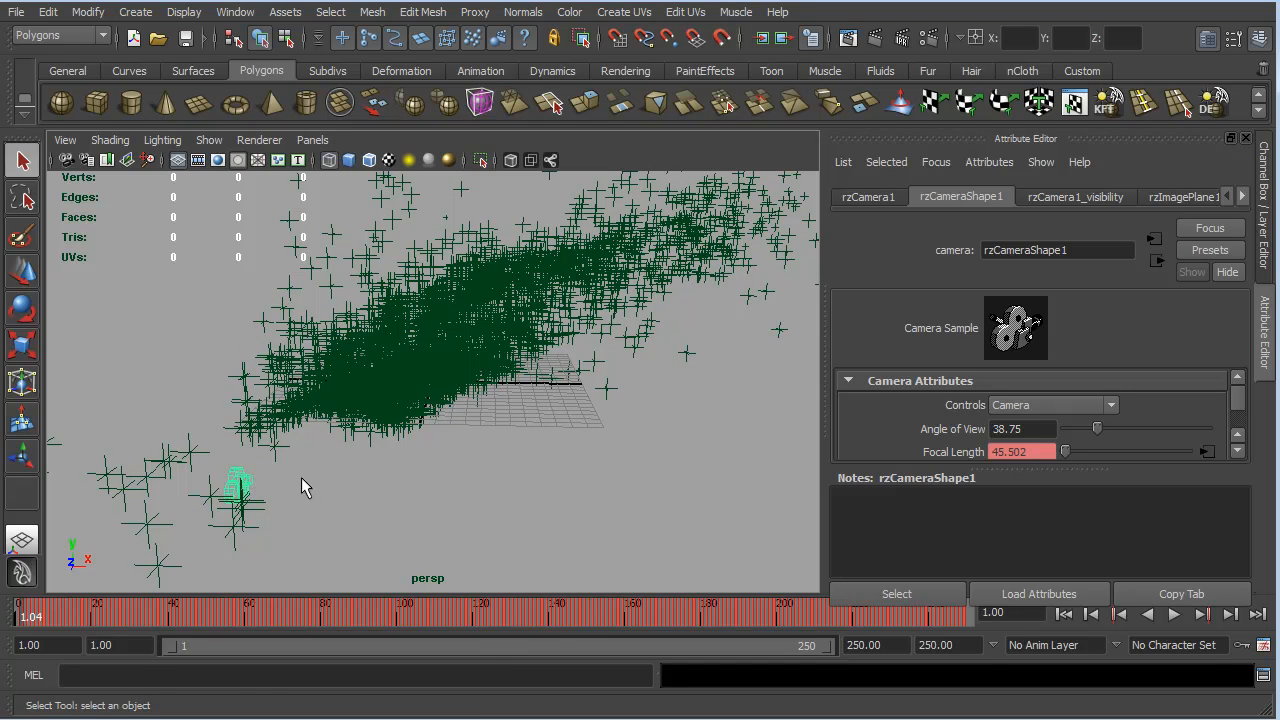
mouse_move(416, 510)
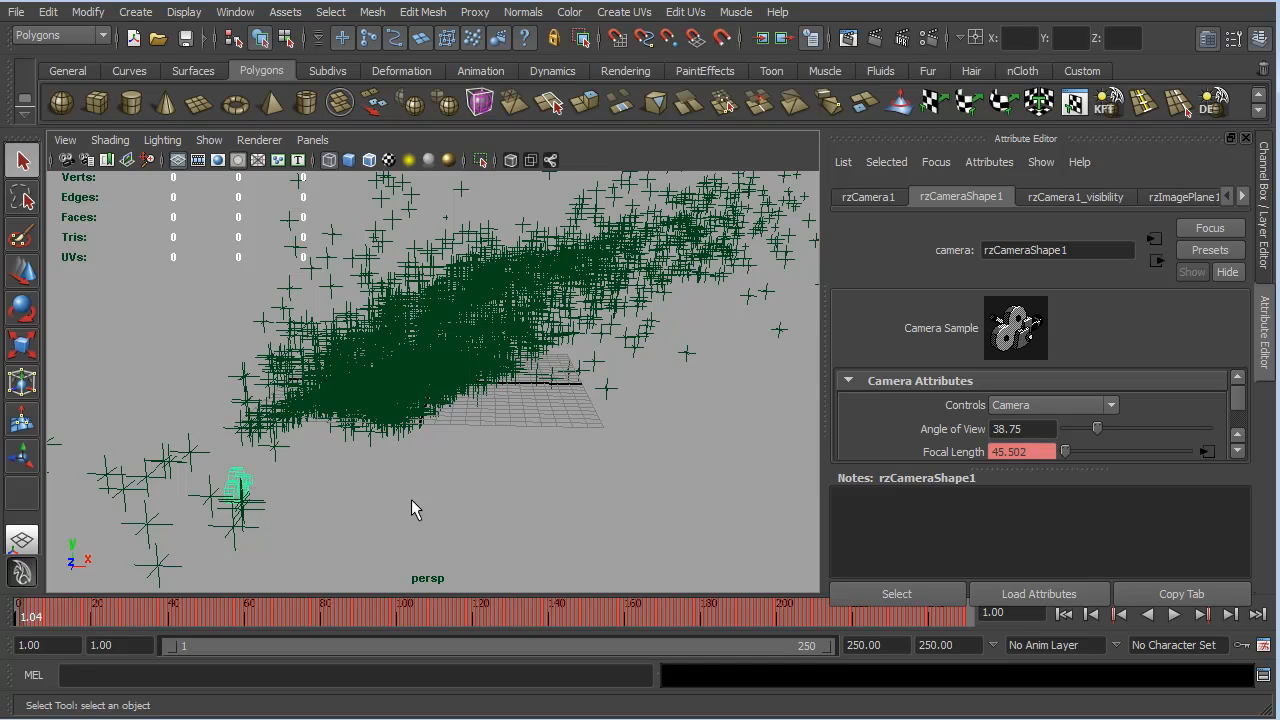
left_click_drag(416, 508, 500, 482)
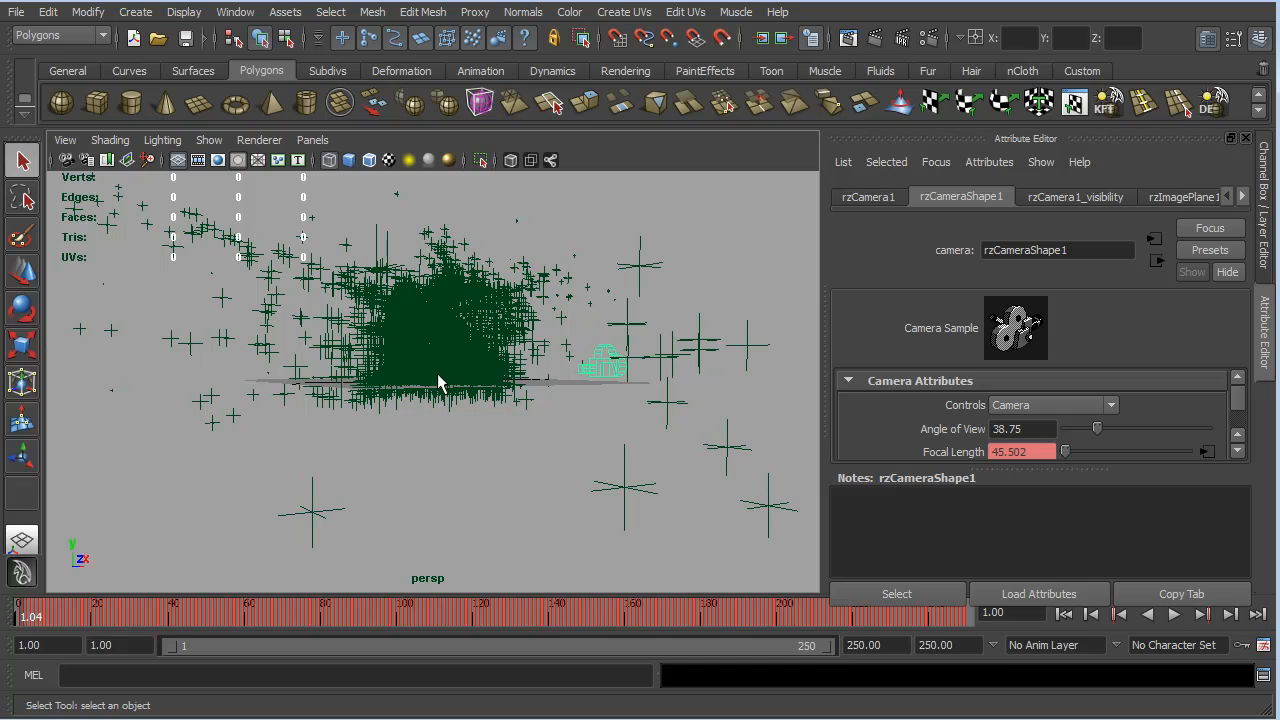
mouse_move(478, 264)
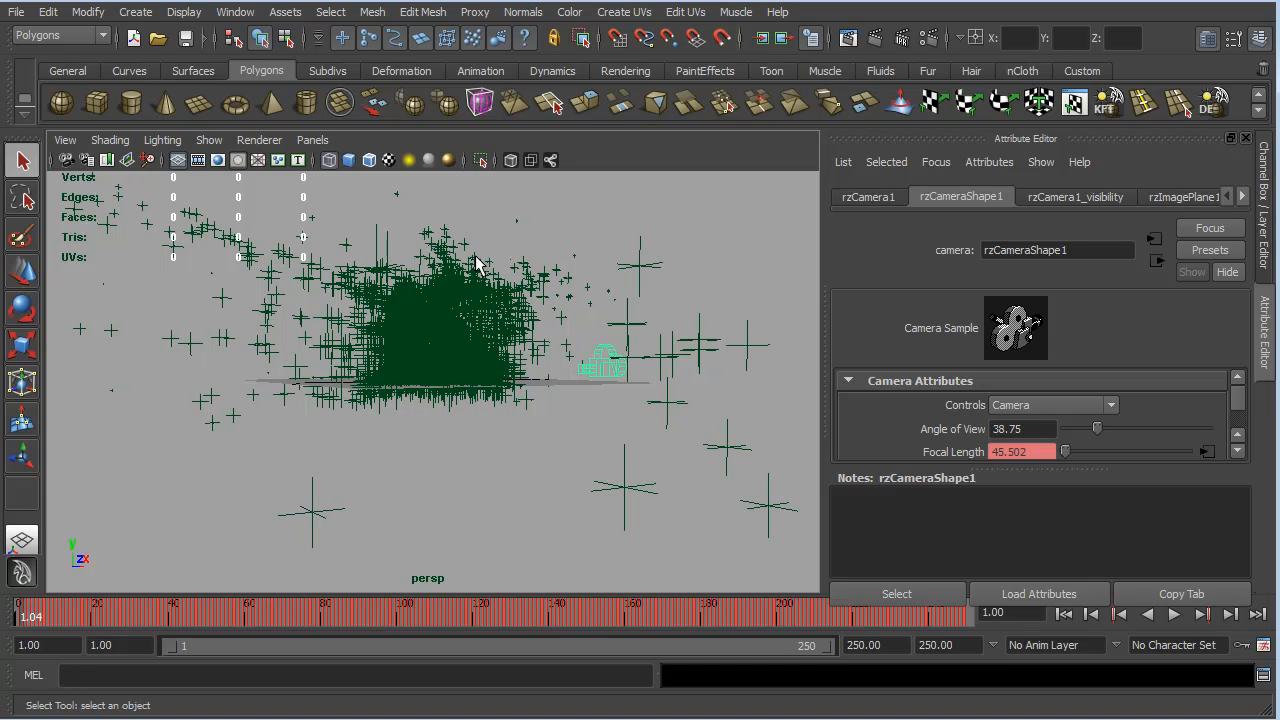
mouse_move(482, 336)
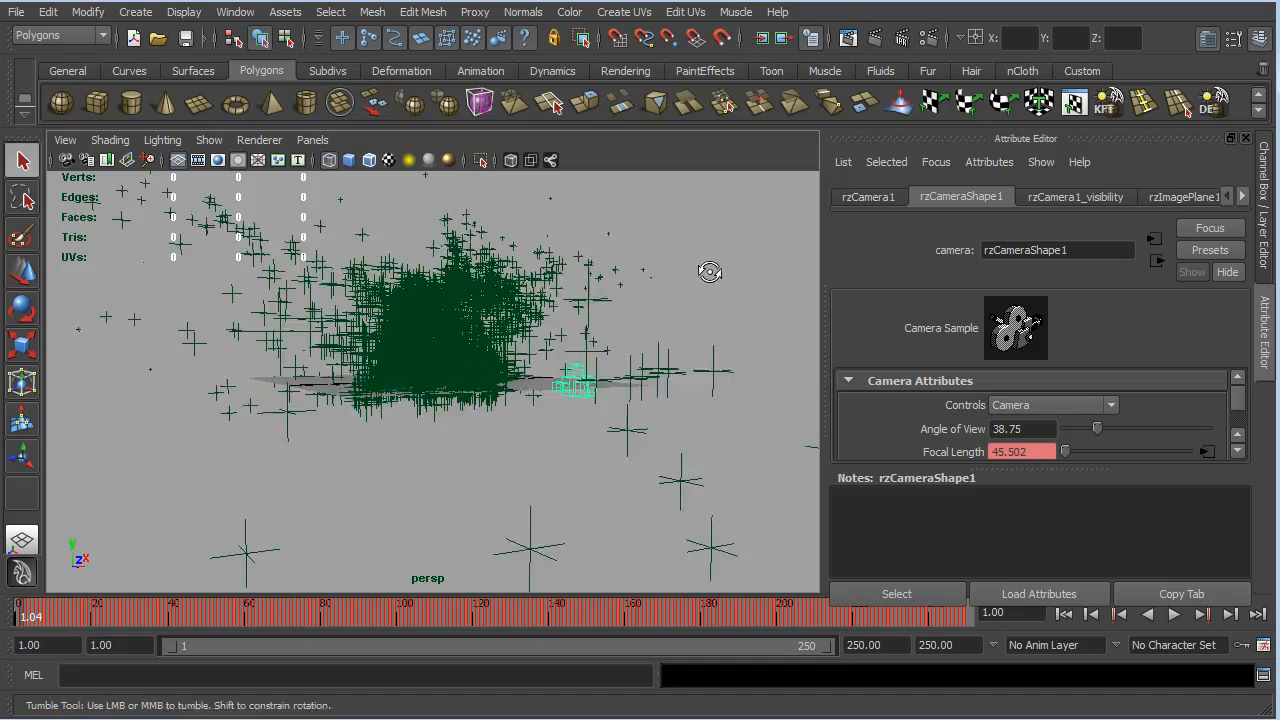
left_click_drag(710, 272, 644, 300)
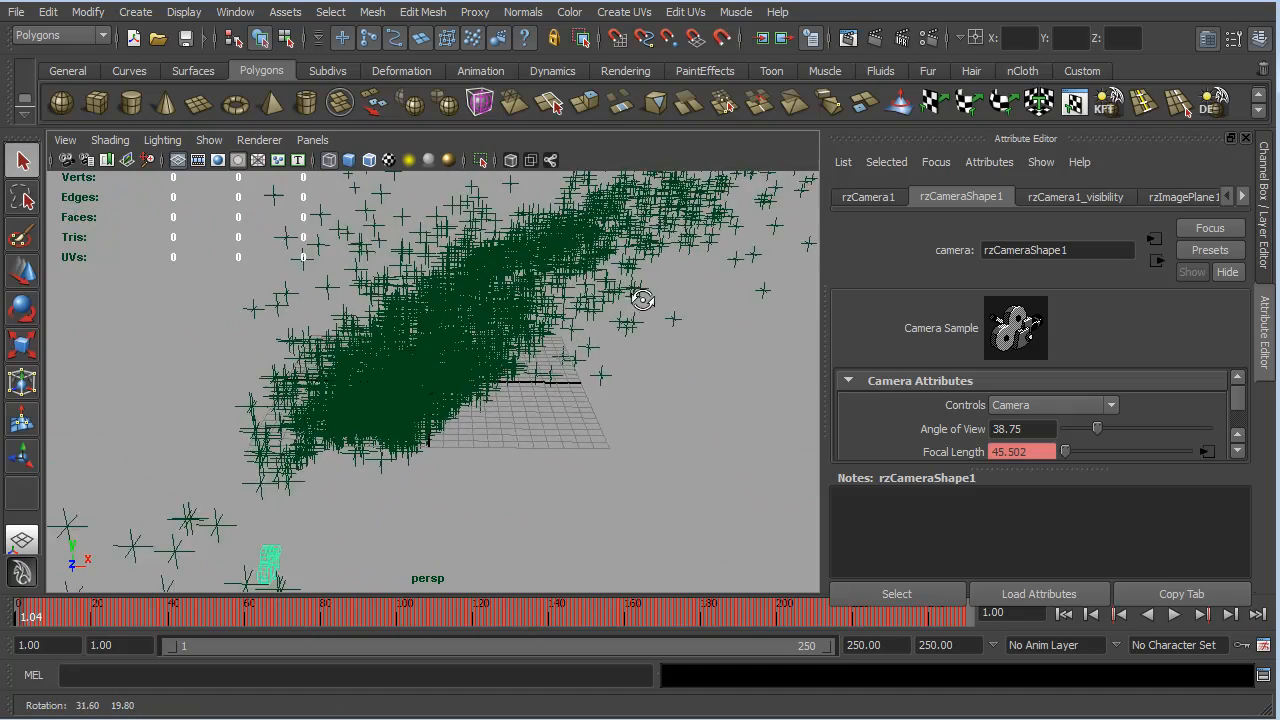
left_click_drag(644, 300, 704, 280)
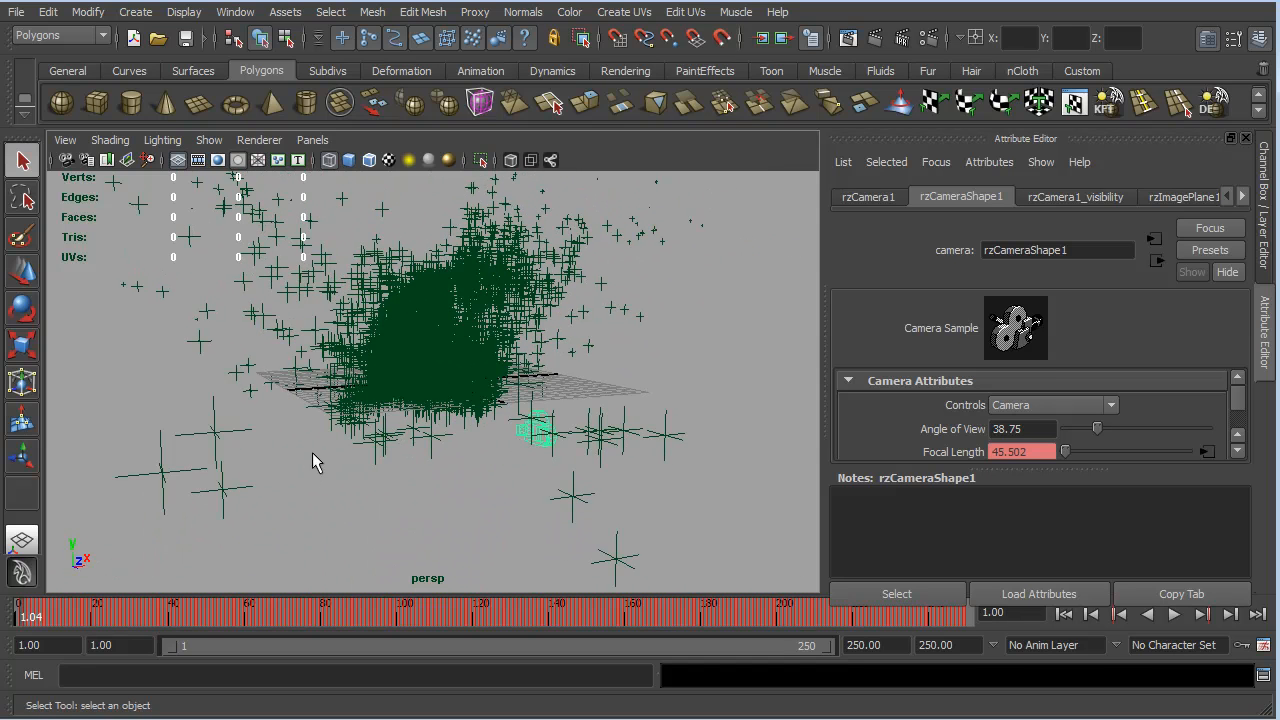
left_click_drag(316, 460, 604, 348)
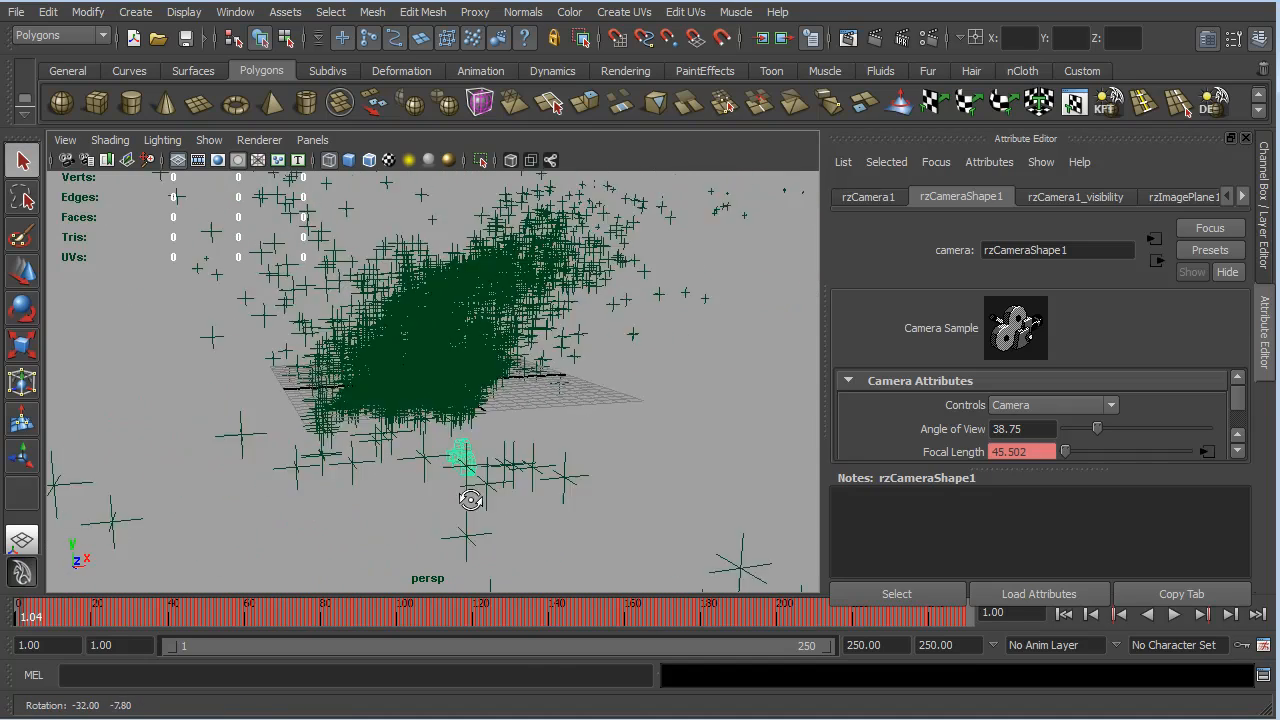
left_click_drag(470, 500, 426, 496)
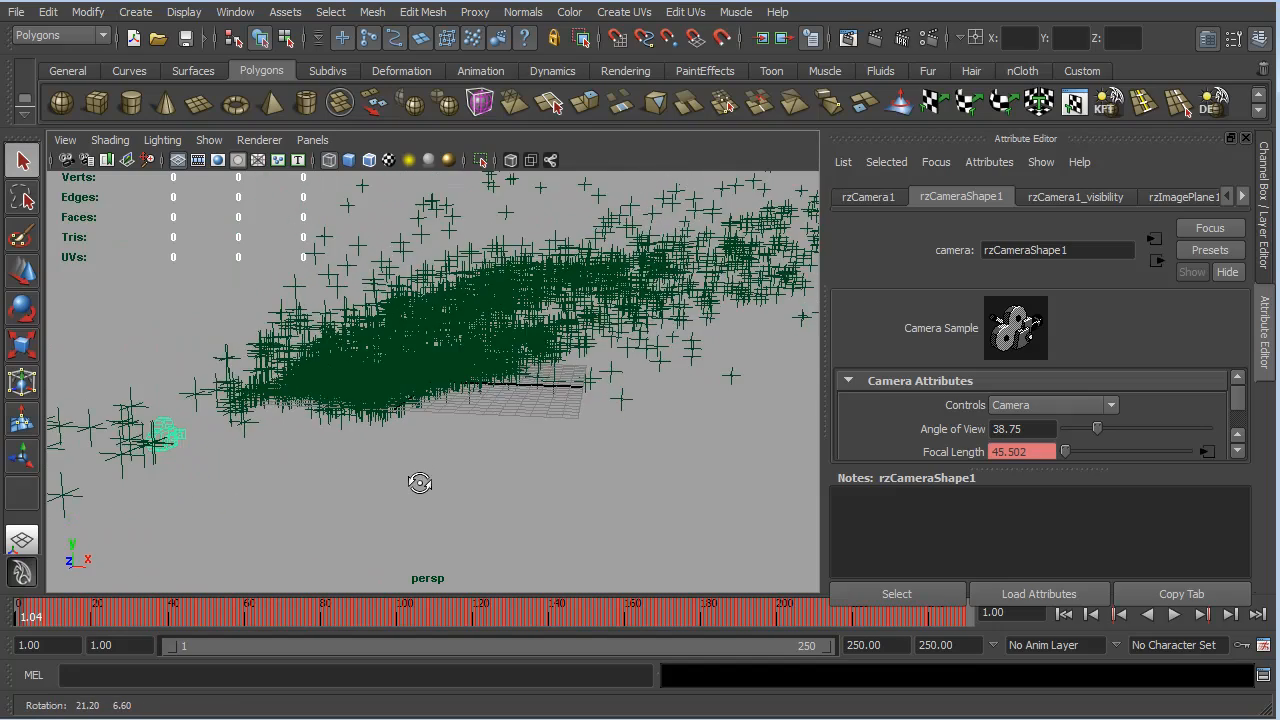
left_click_drag(420, 482, 424, 468)
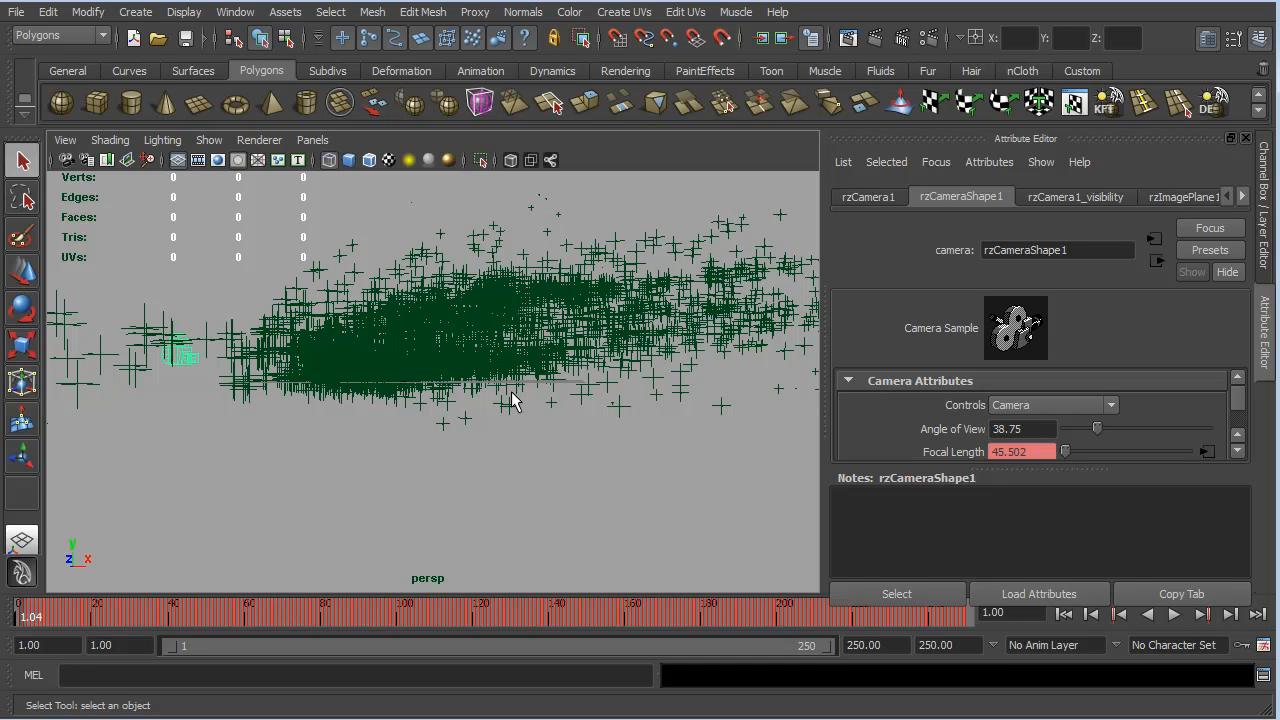
mouse_move(508, 424)
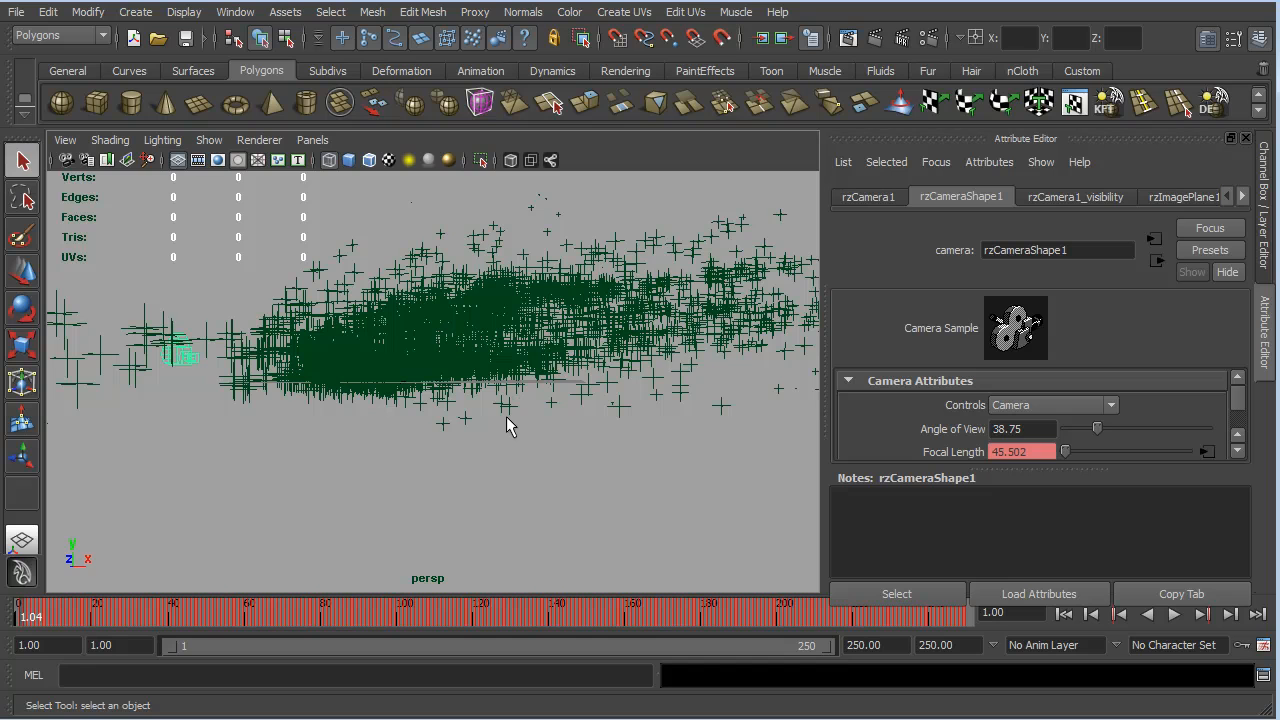
mouse_move(498, 412)
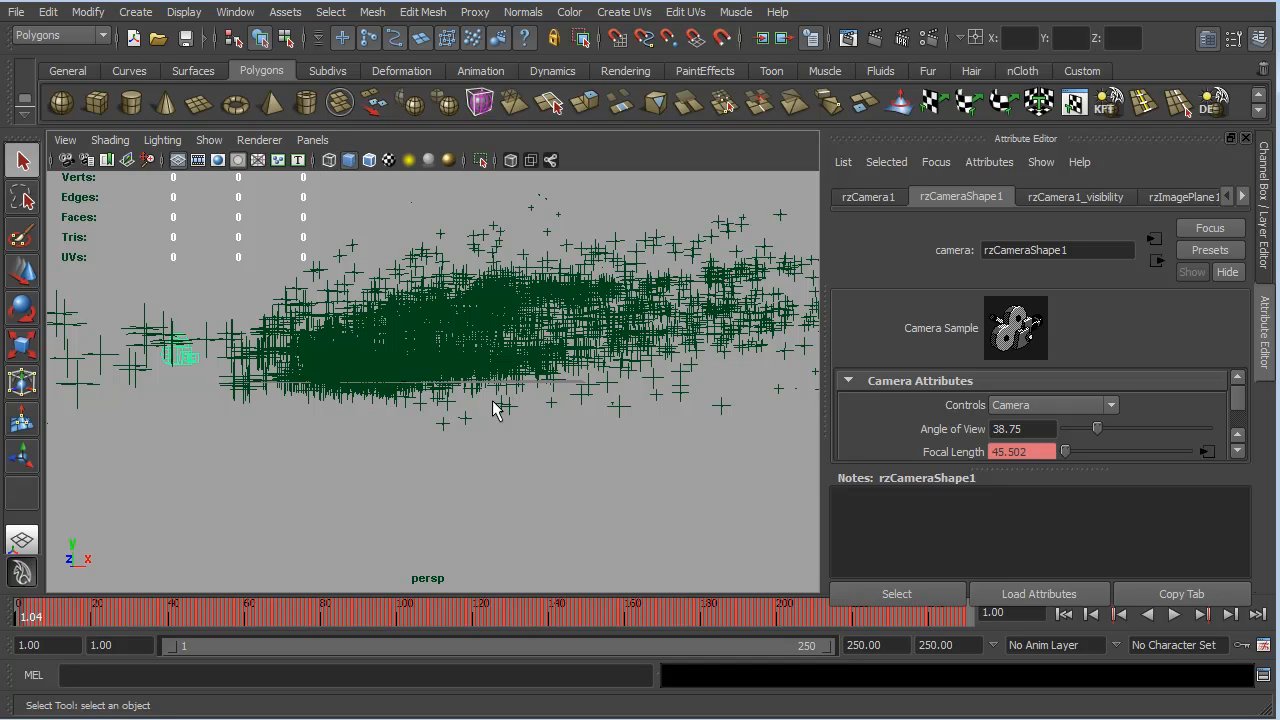
mouse_move(490, 324)
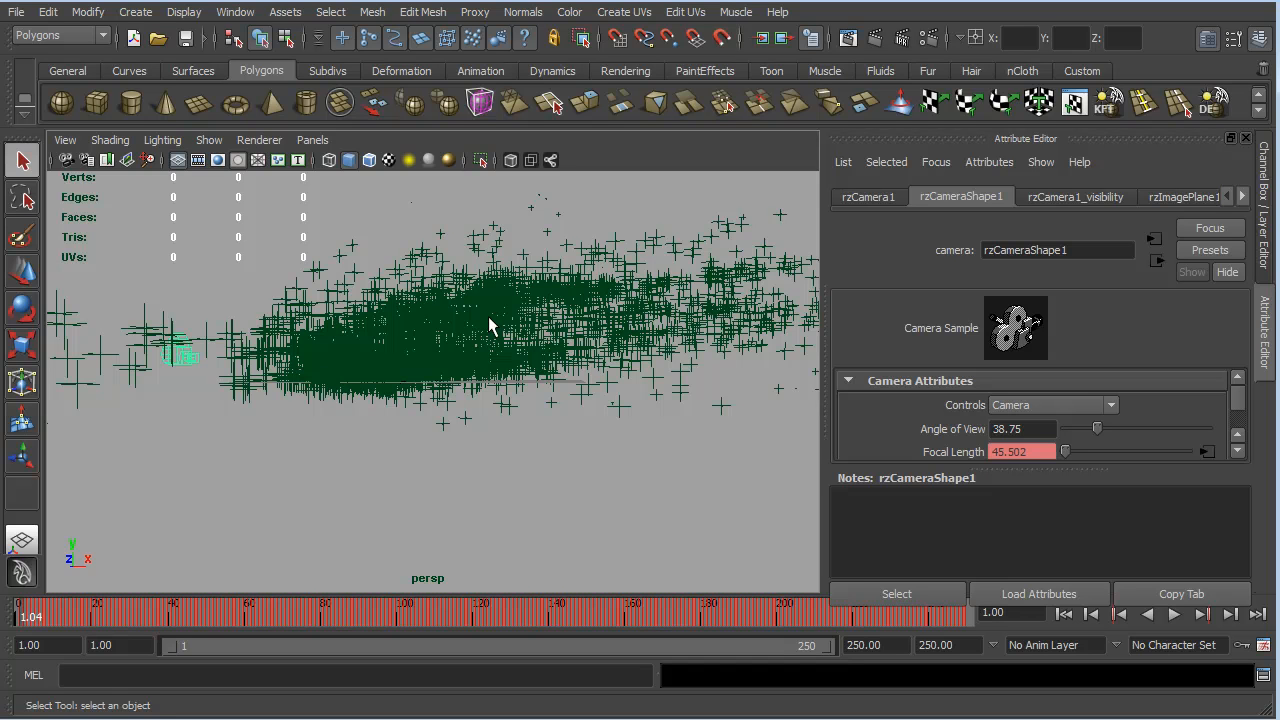
mouse_move(338, 530)
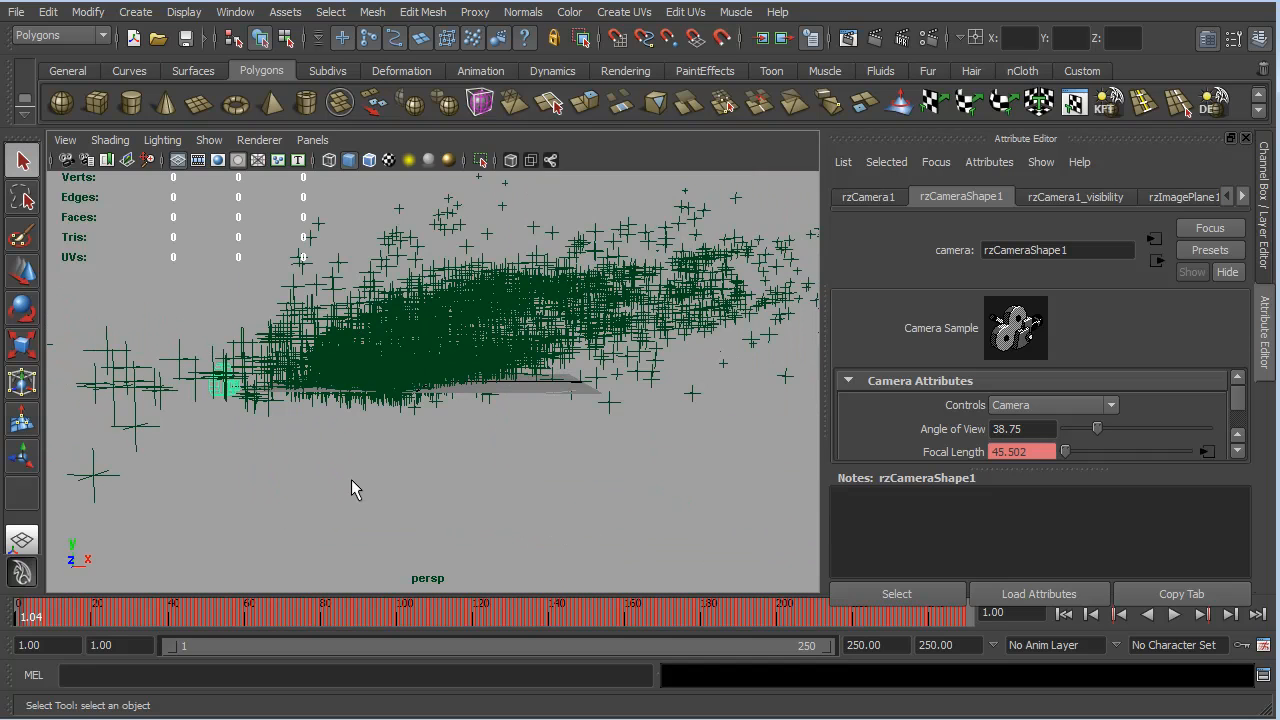
mouse_move(584, 418)
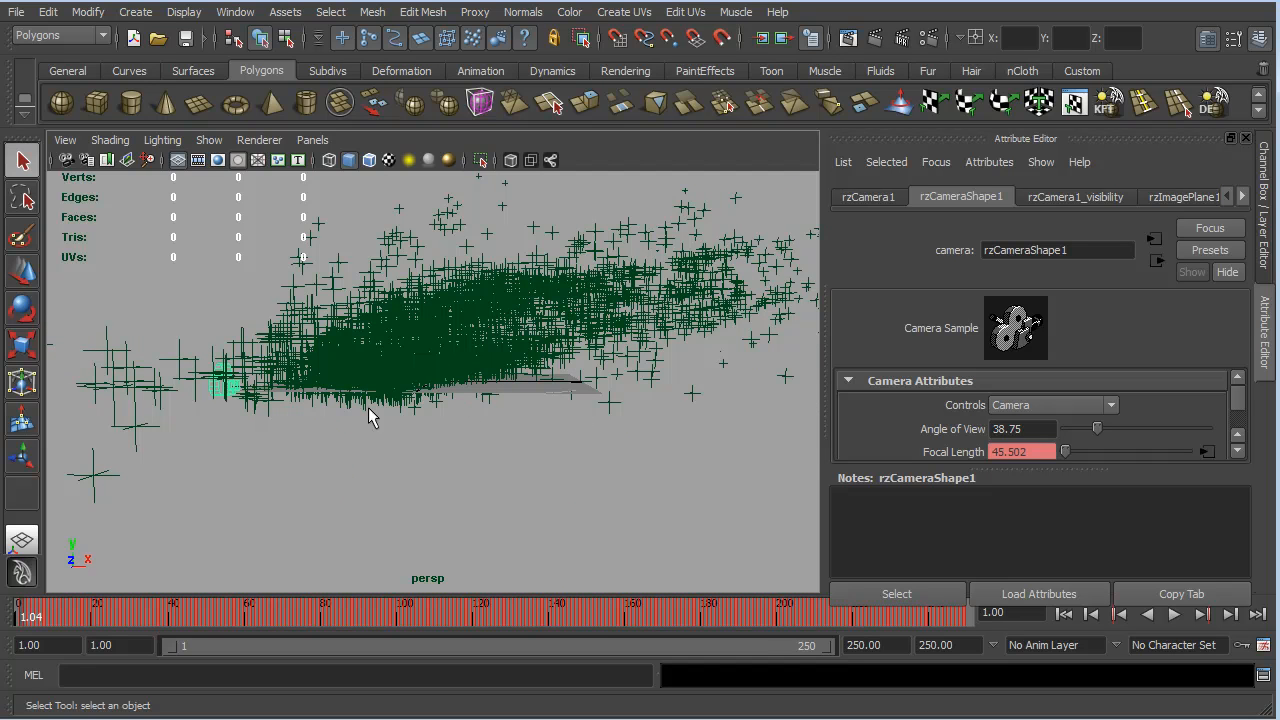
mouse_move(452, 460)
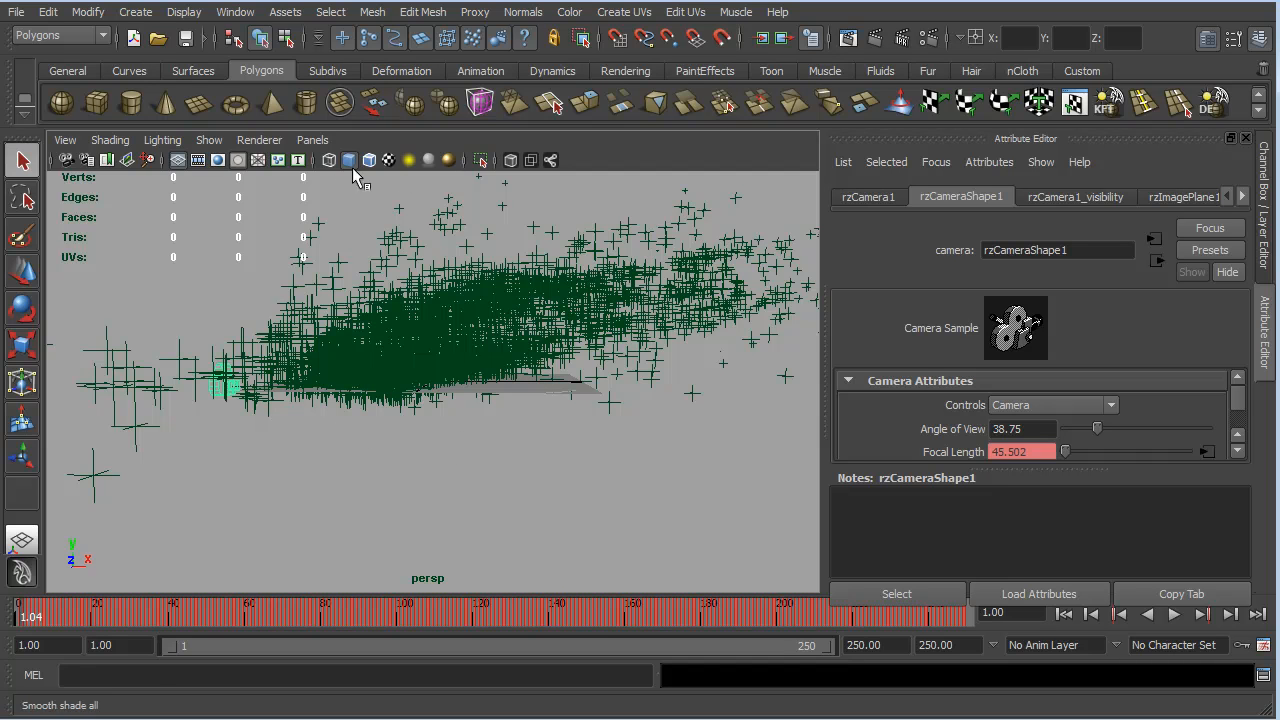
Look through rzCamera1 via Panels > Perspective and play the shot forward
left_click(312, 140)
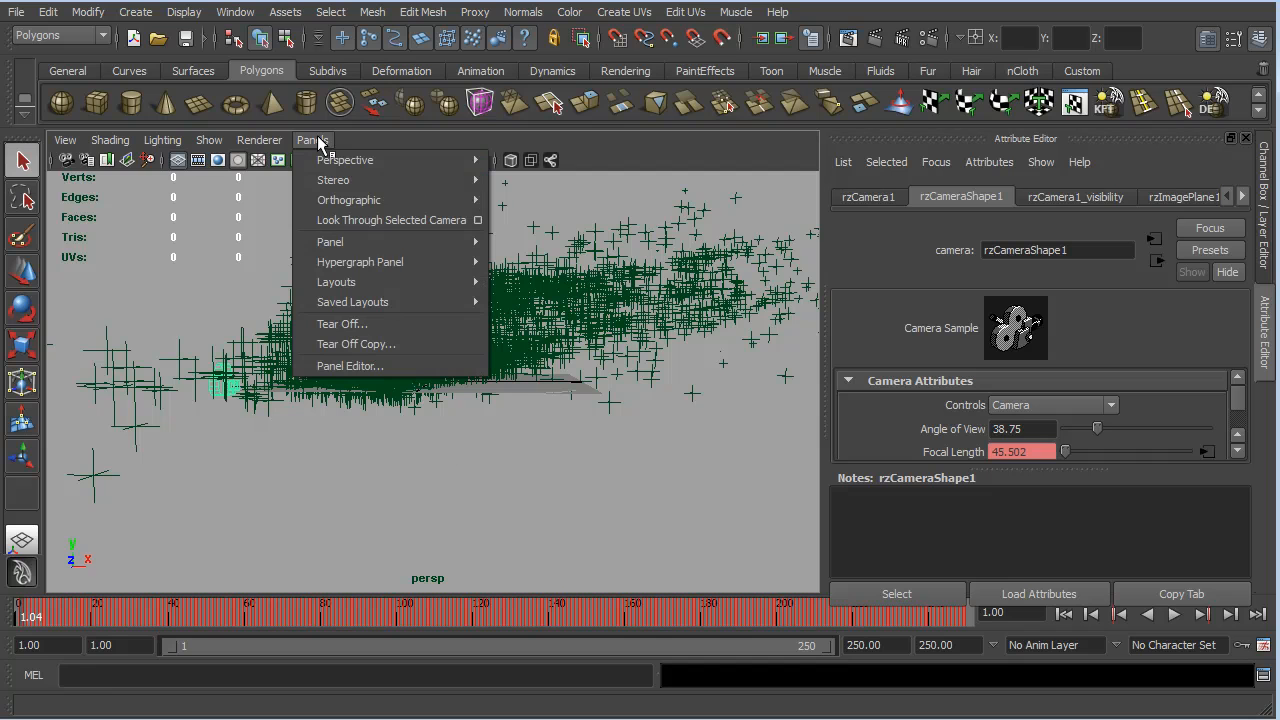
mouse_move(344, 160)
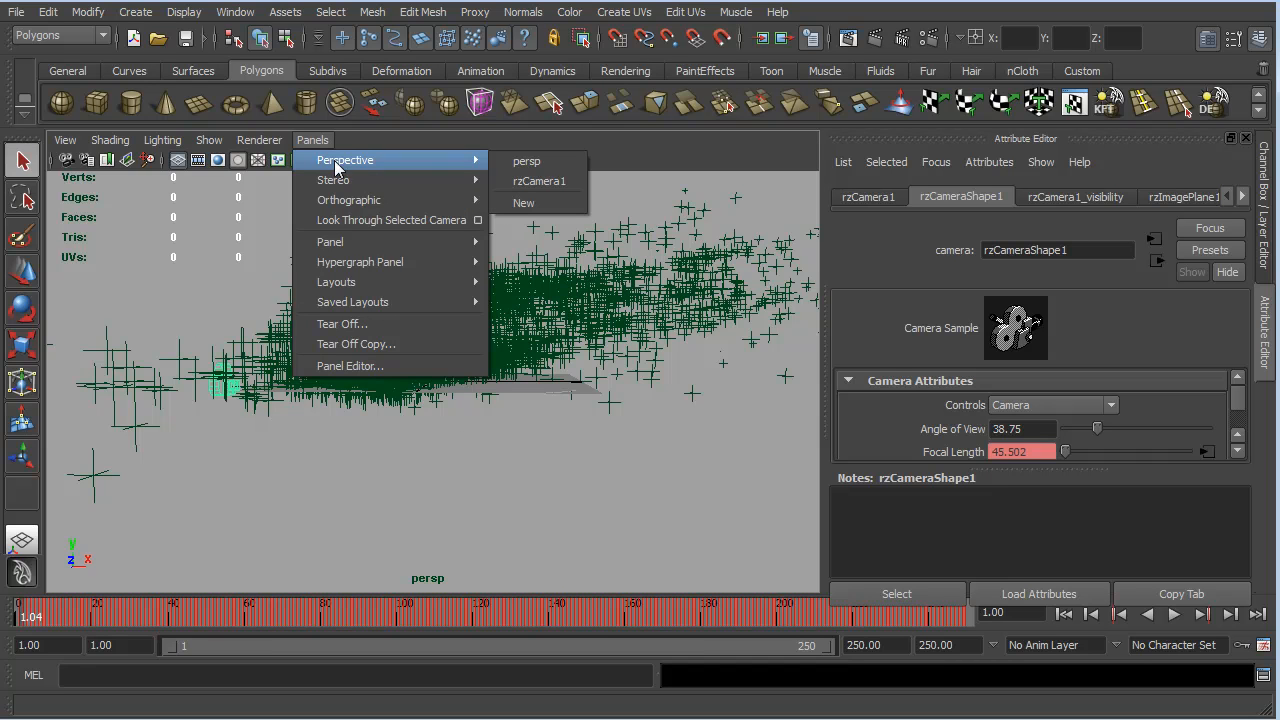
mouse_move(528, 160)
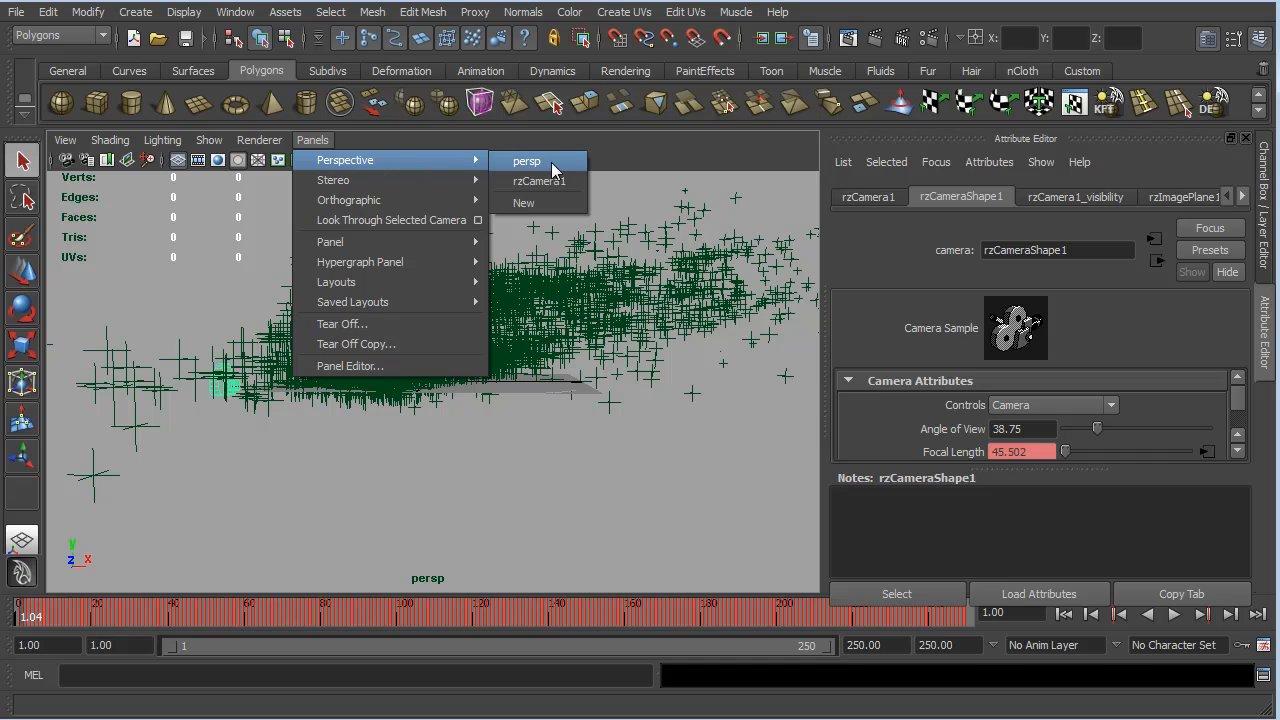
mouse_move(540, 180)
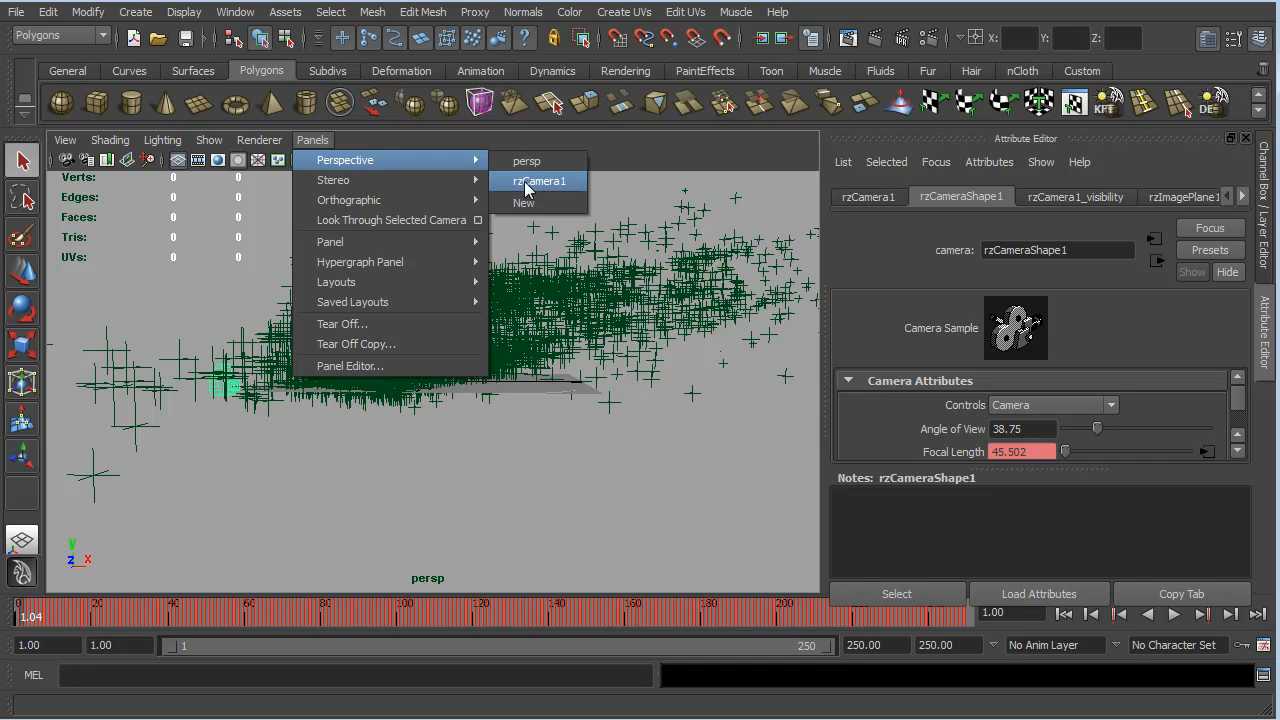
left_click(538, 180)
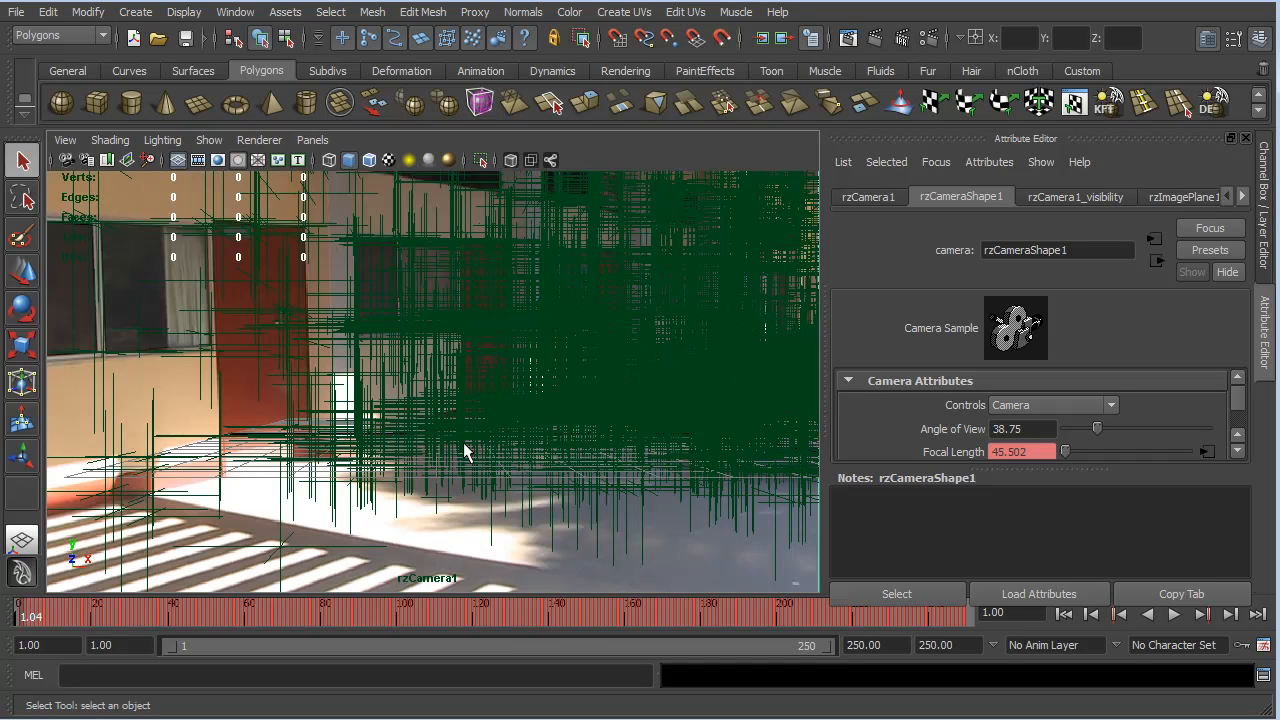
mouse_move(672, 380)
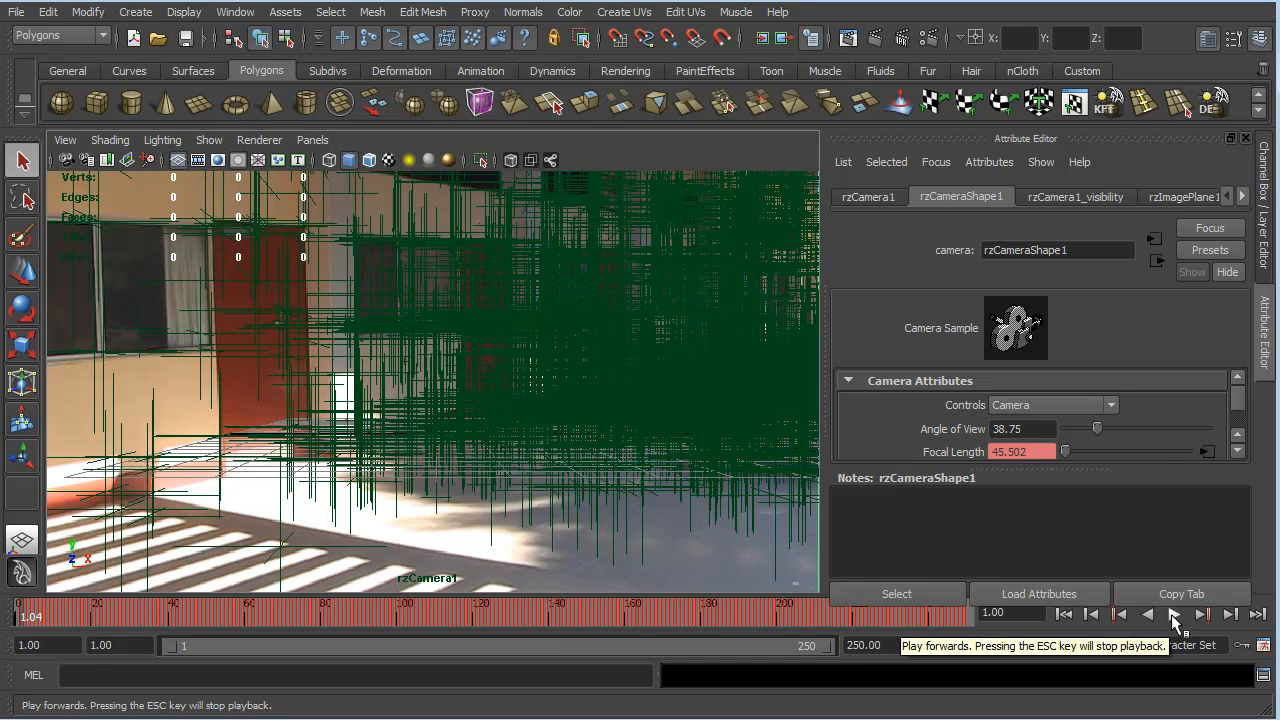
left_click(1174, 614)
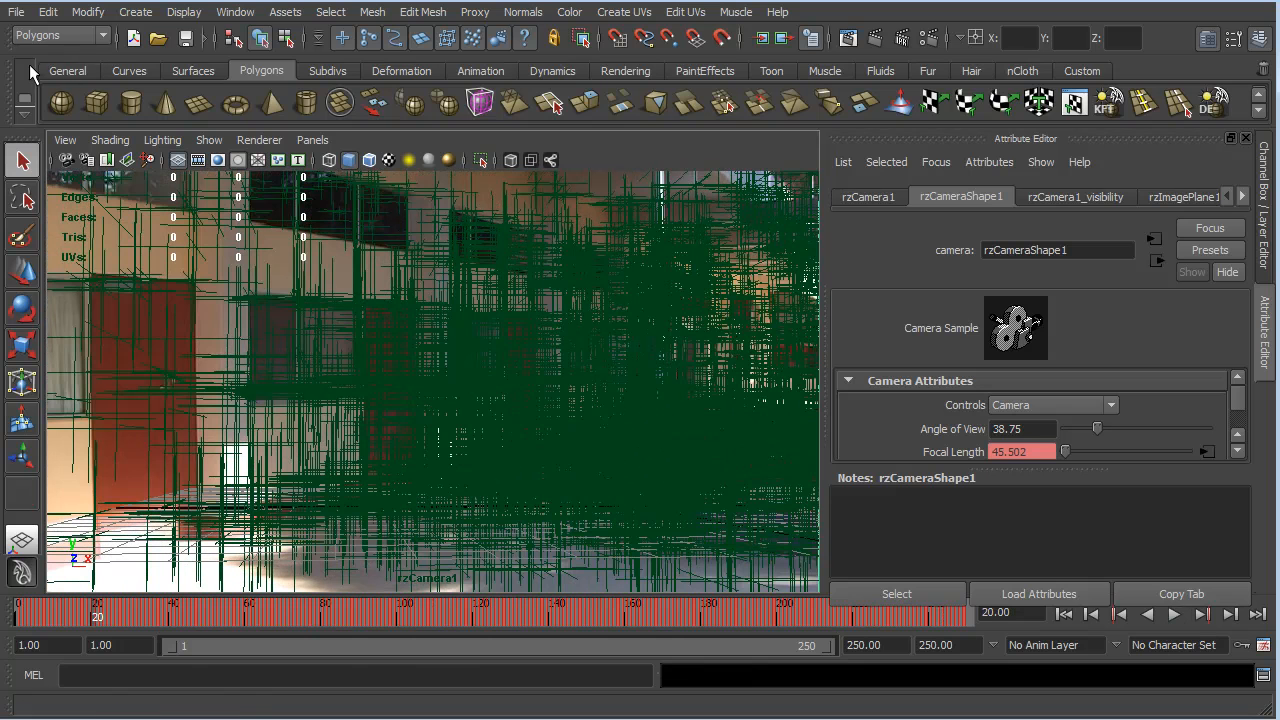
Open another tracked scene via File > Open Scene, discarding changes to CBlockAuto01
left_click(16, 12)
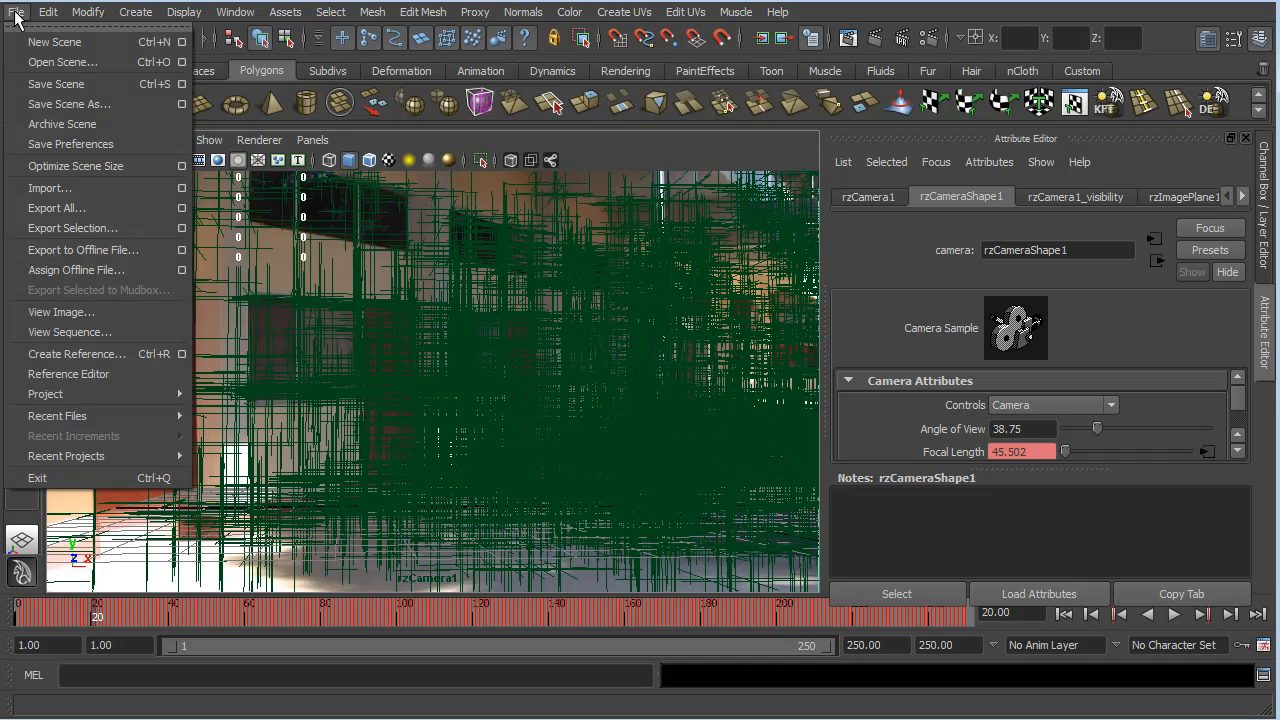
left_click(56, 414)
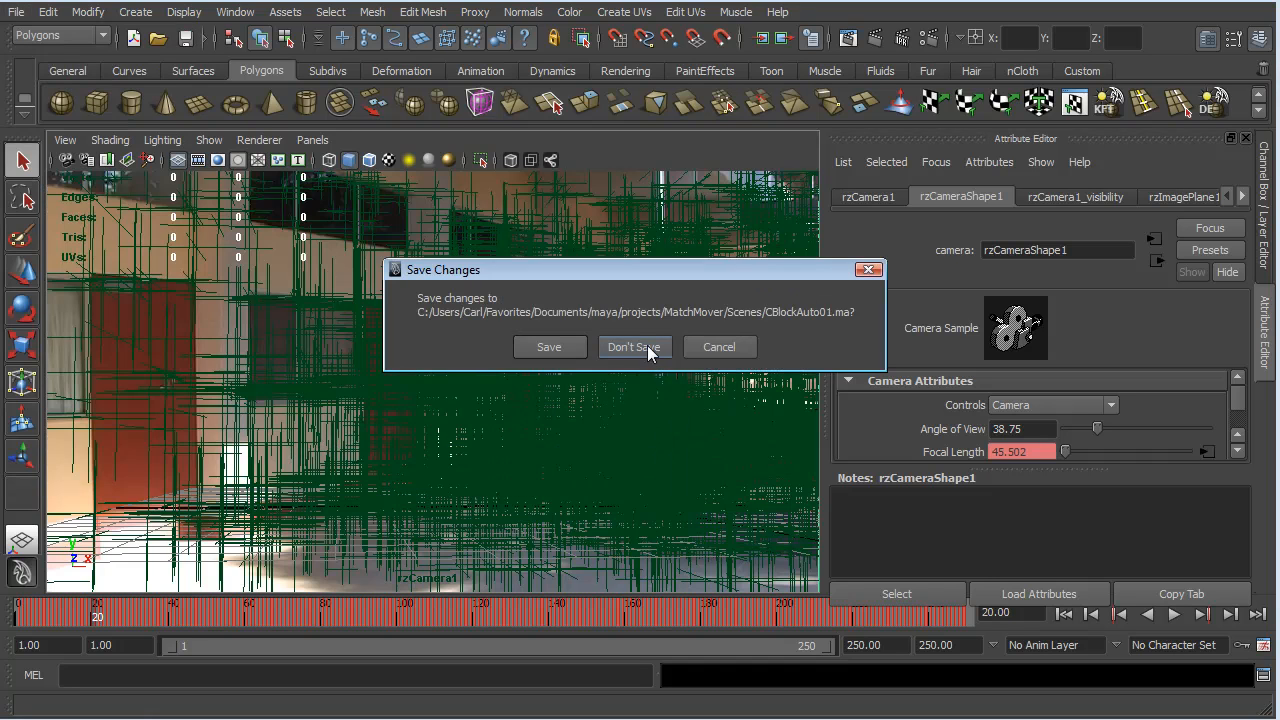
left_click(632, 346)
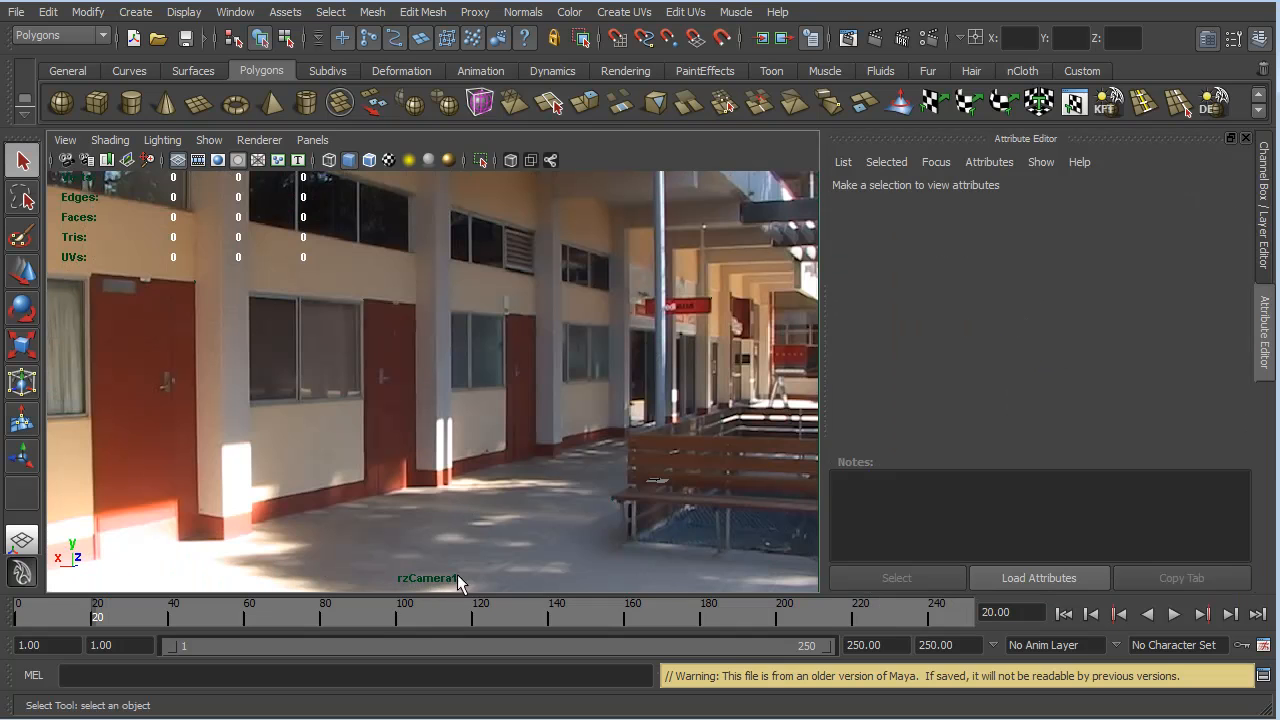
mouse_move(380, 240)
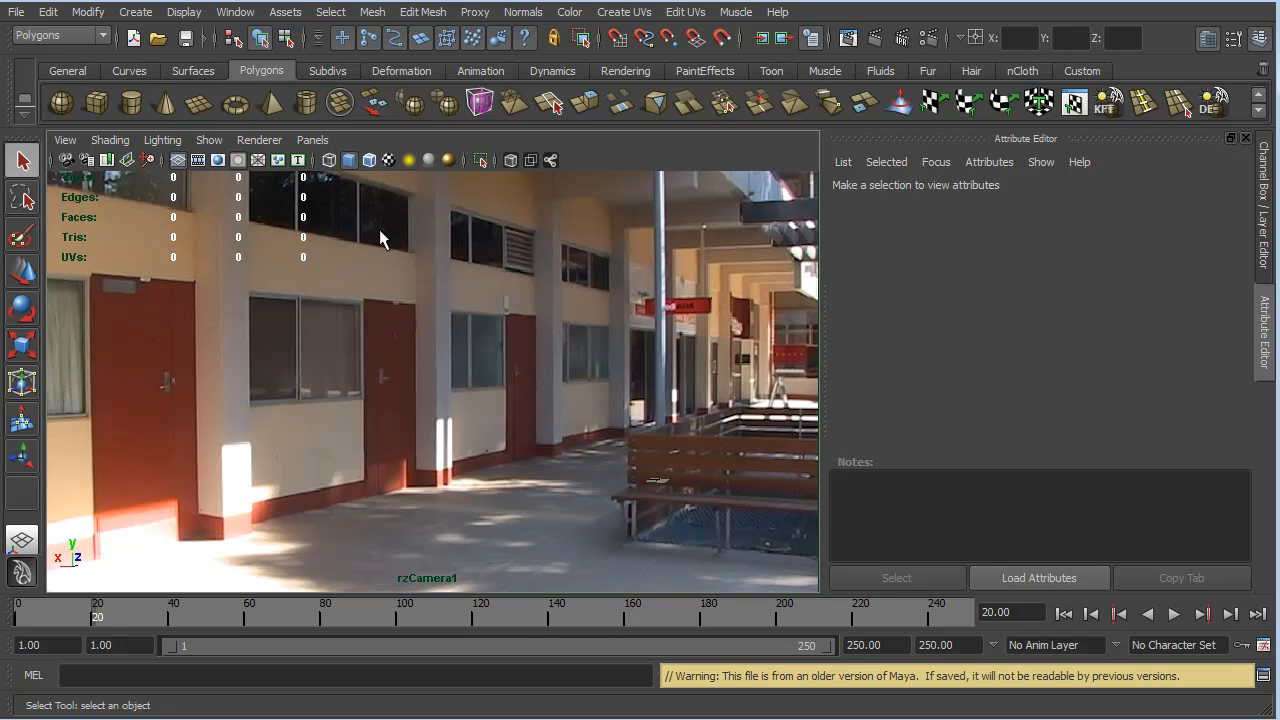
Switch the viewport to the default persp camera to see the grid, locators and plate
left_click(312, 140)
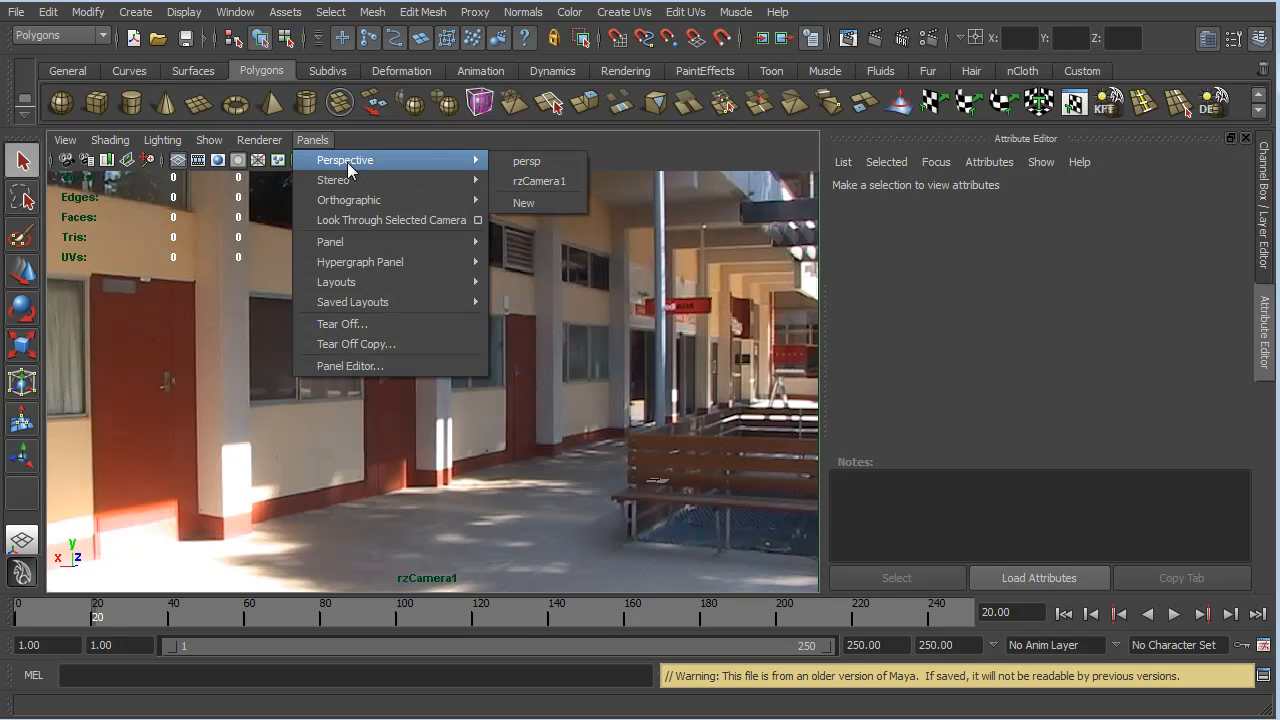
left_click(526, 160)
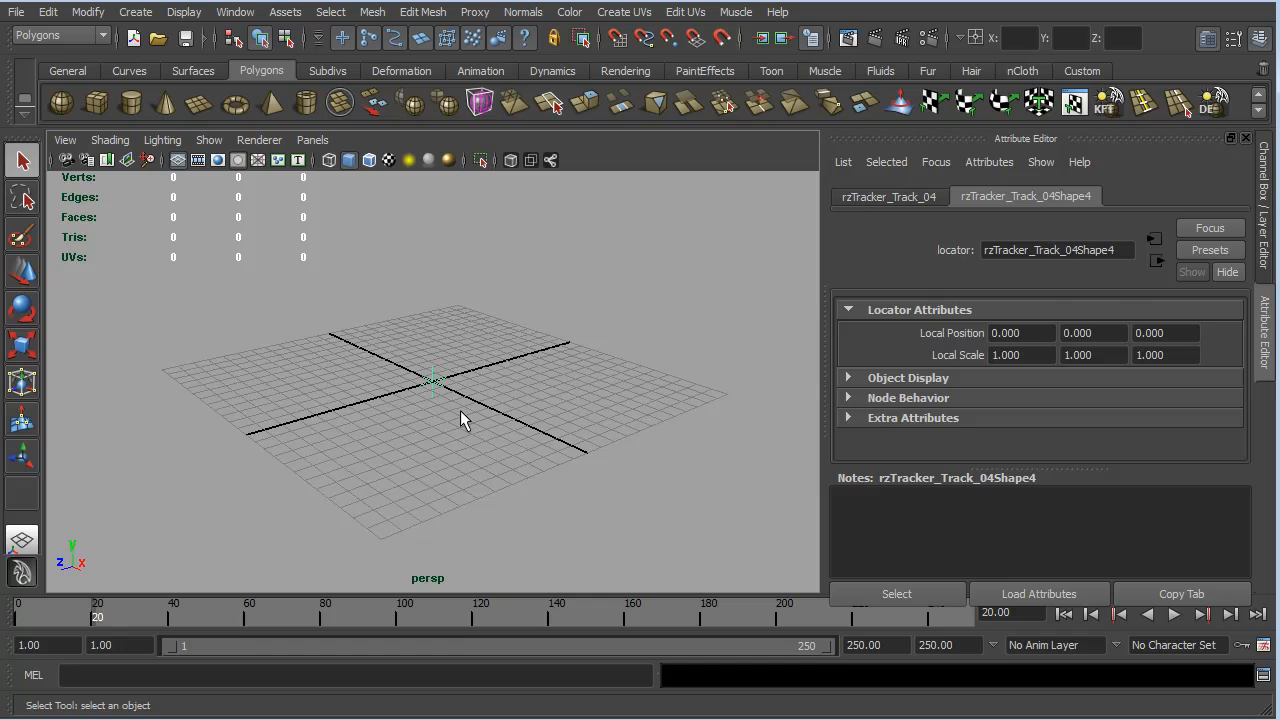
mouse_move(478, 442)
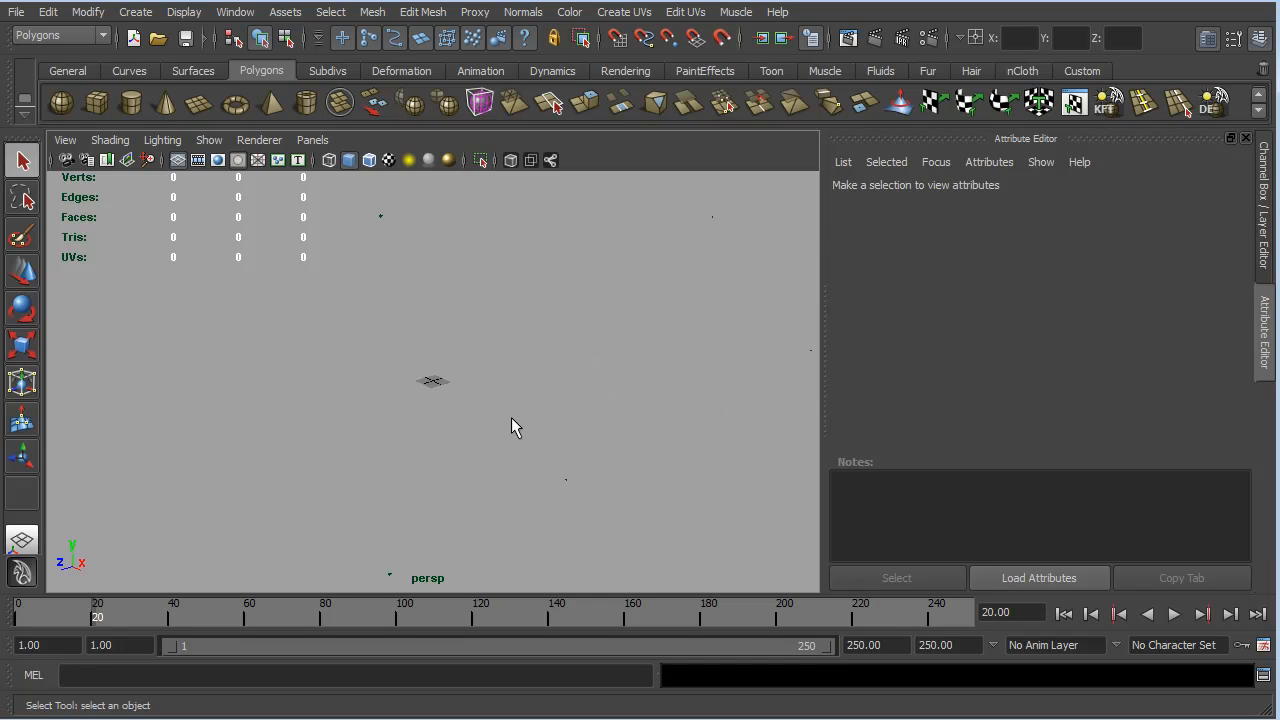
mouse_move(364, 312)
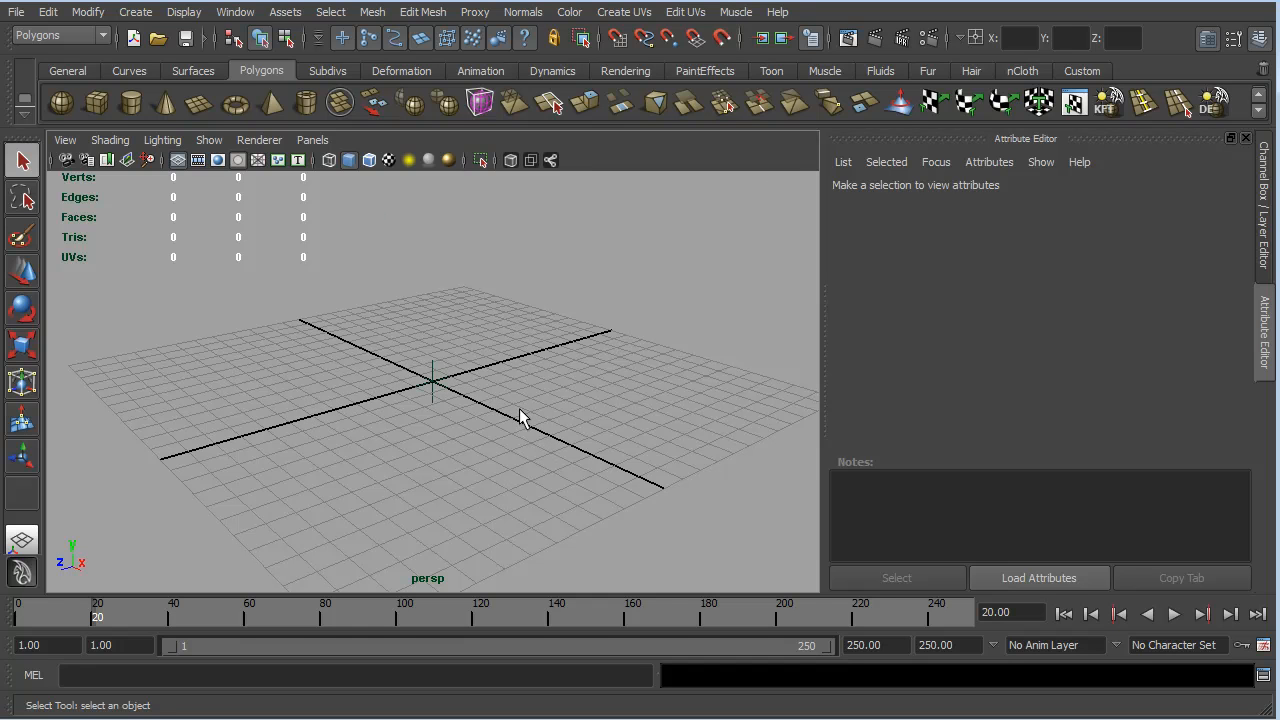
mouse_move(528, 388)
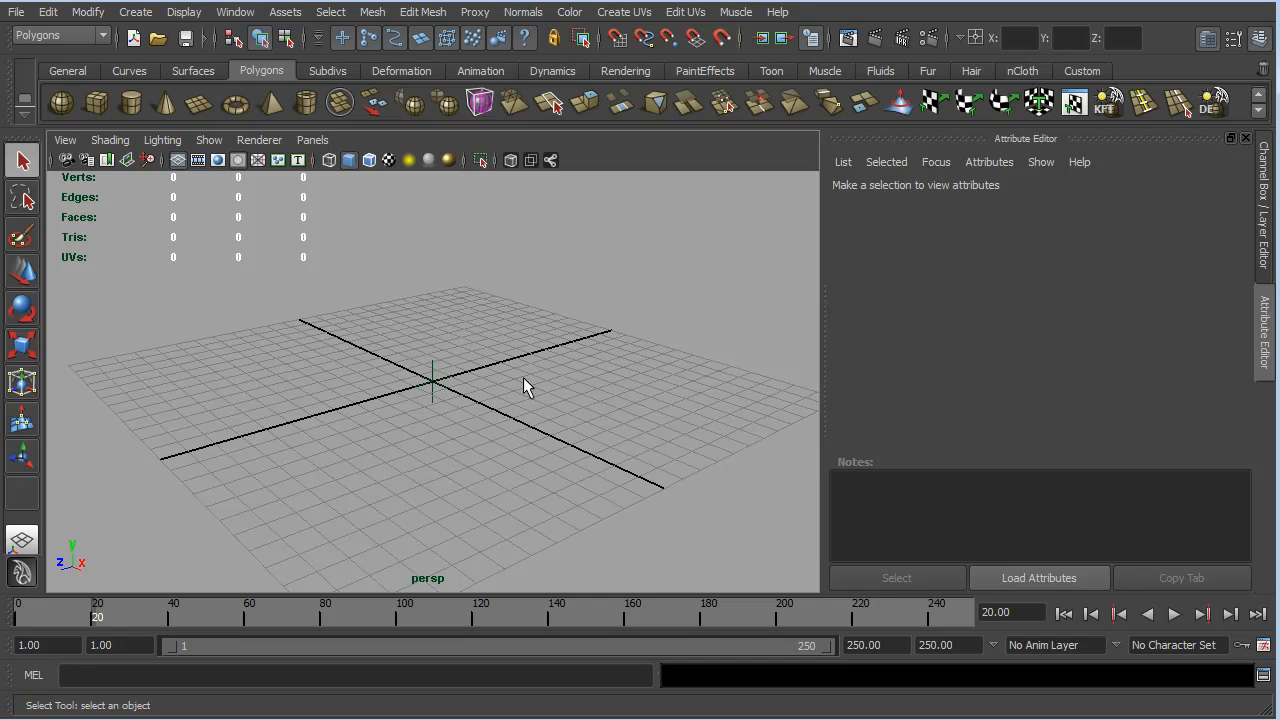
mouse_move(502, 450)
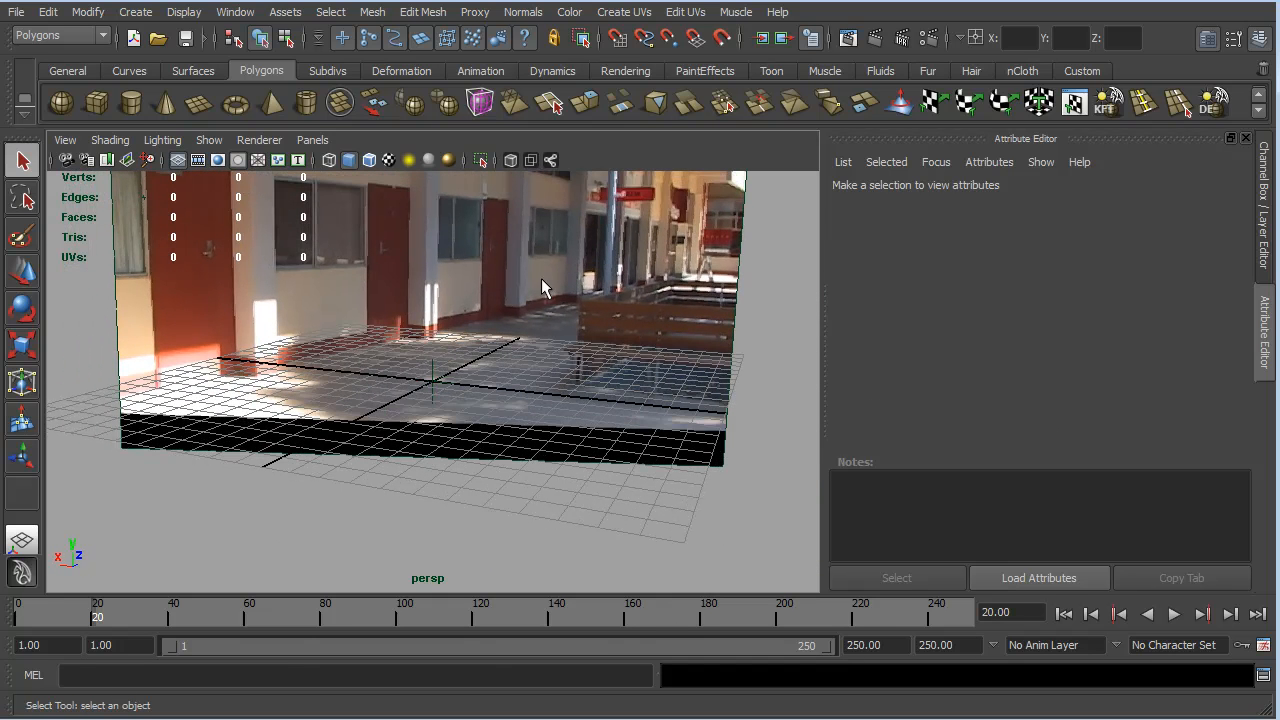
mouse_move(364, 184)
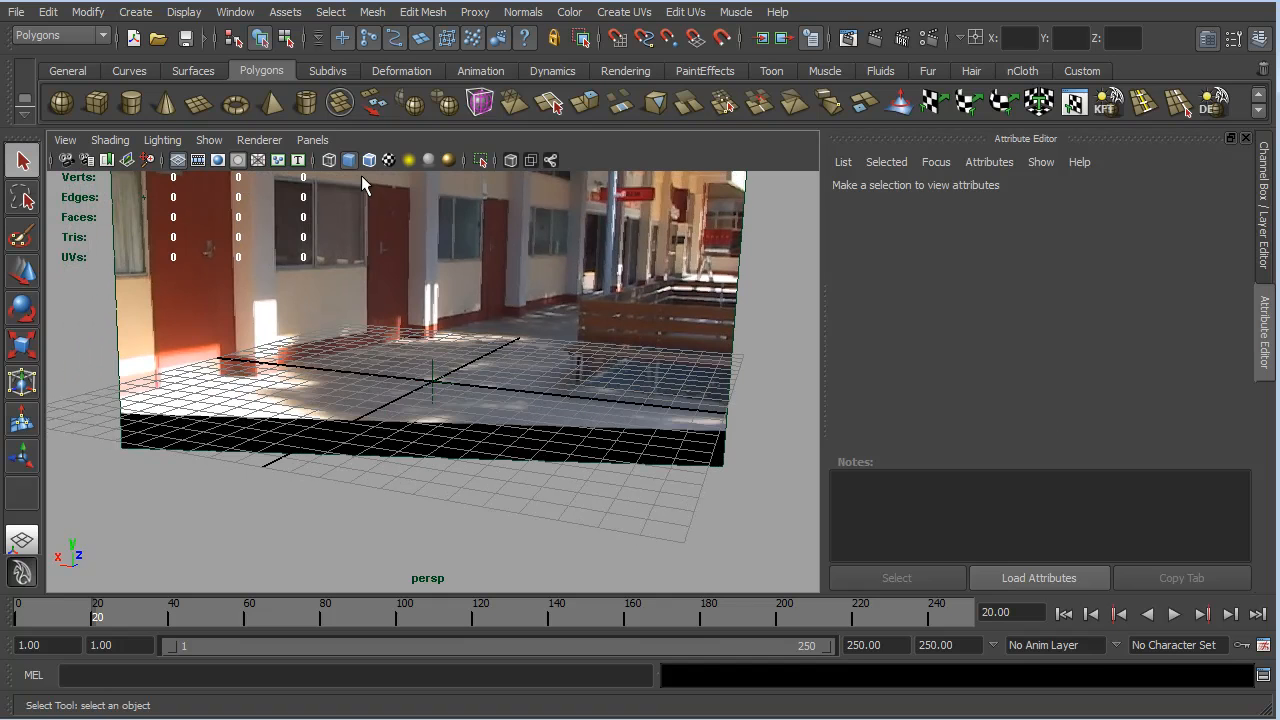
Look through rzCamera1 over the footage and play the shot forward to check the track
left_click(312, 140)
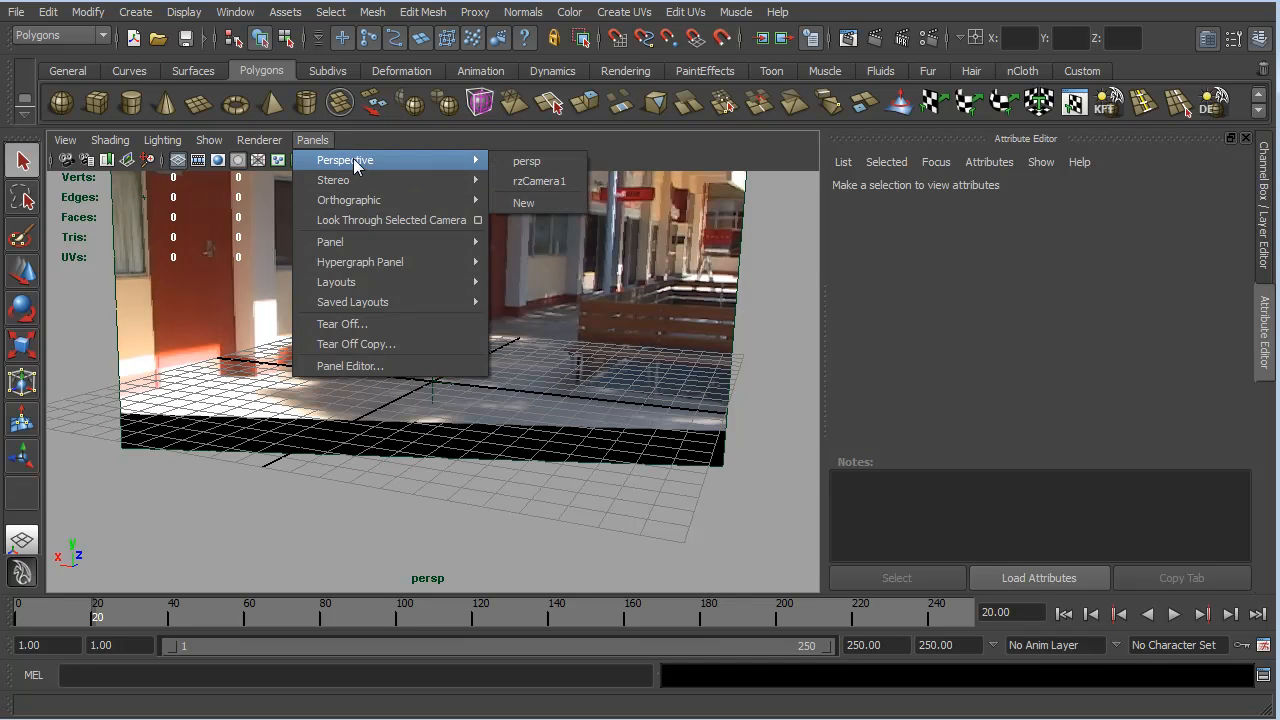
left_click(540, 180)
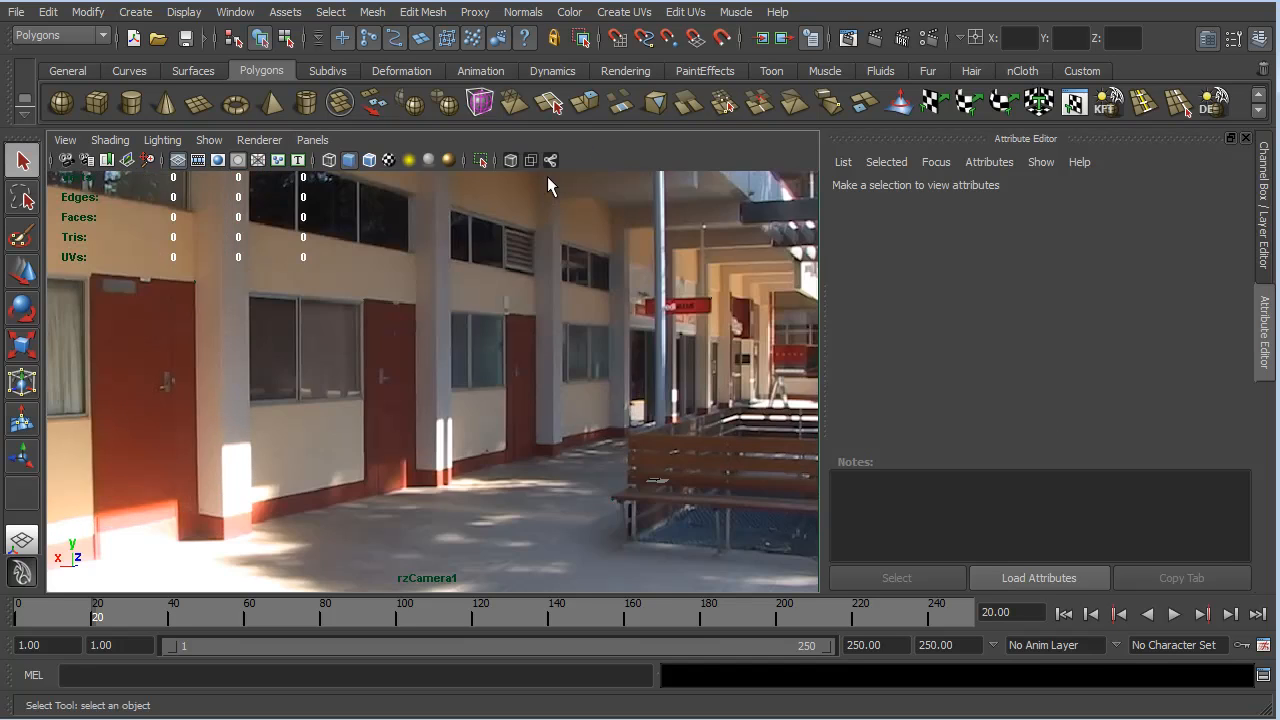
left_click(1172, 614)
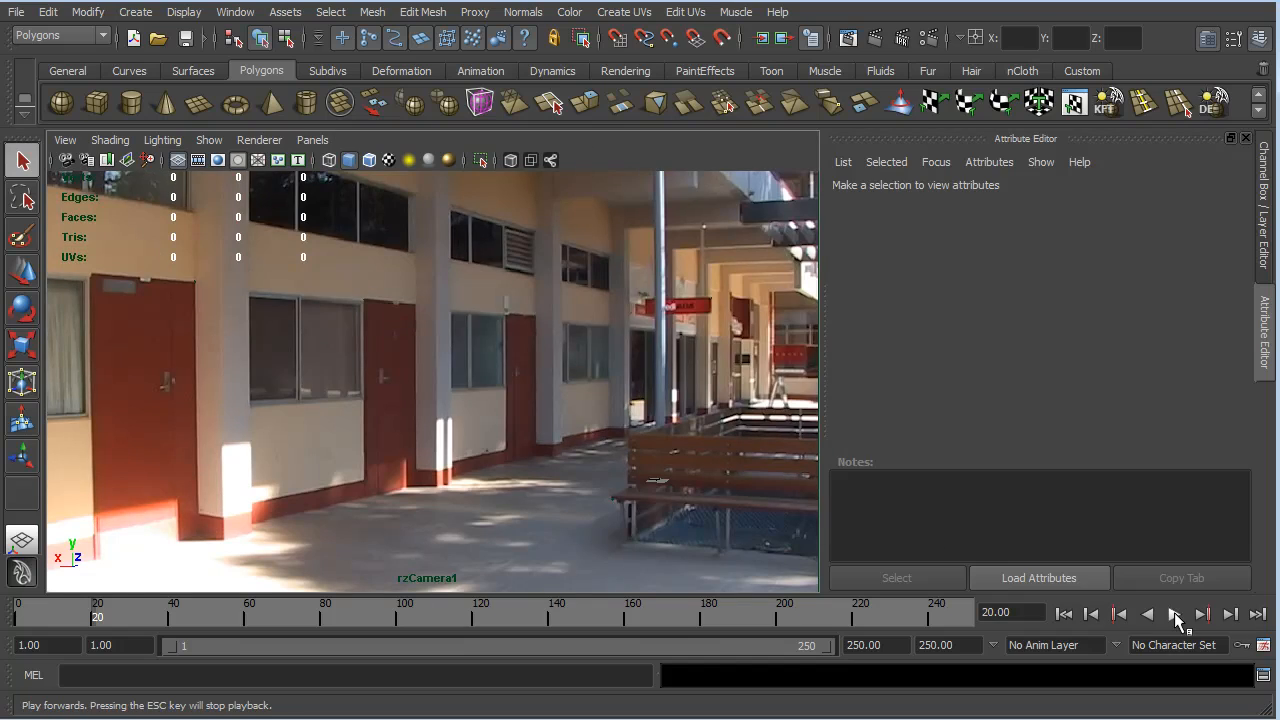
left_click(1176, 614)
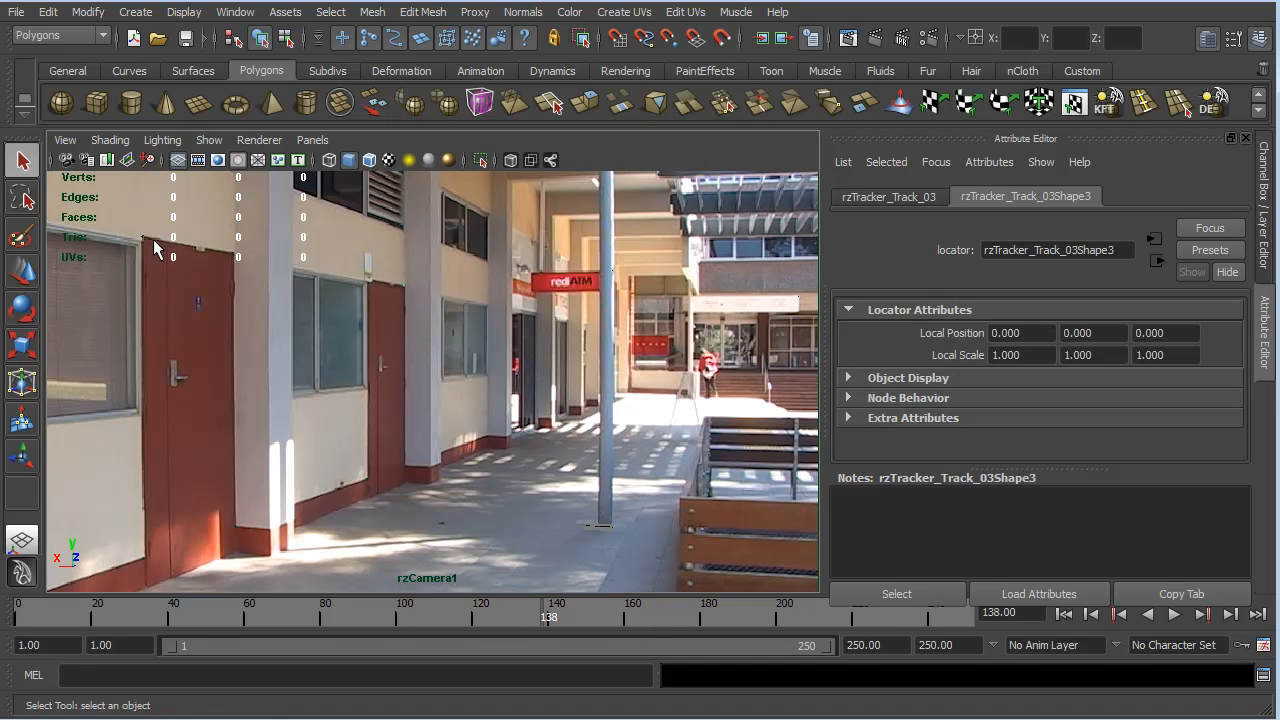
mouse_move(470, 410)
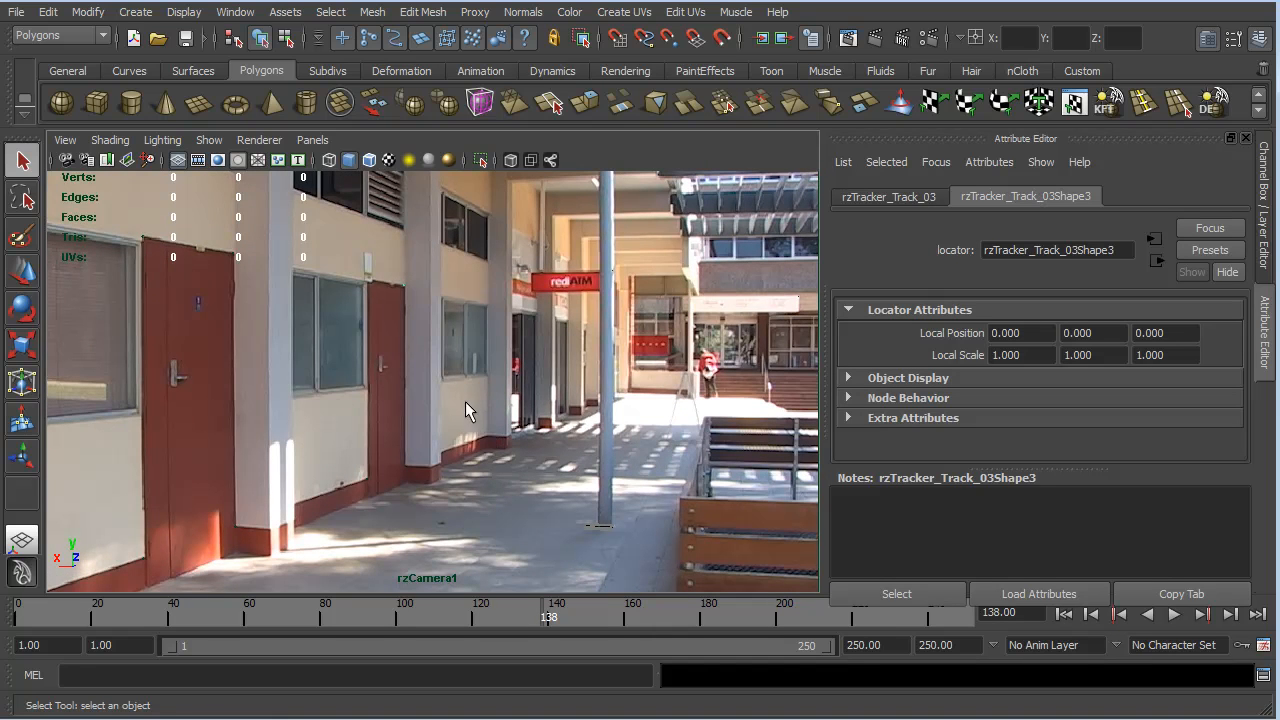
mouse_move(530, 420)
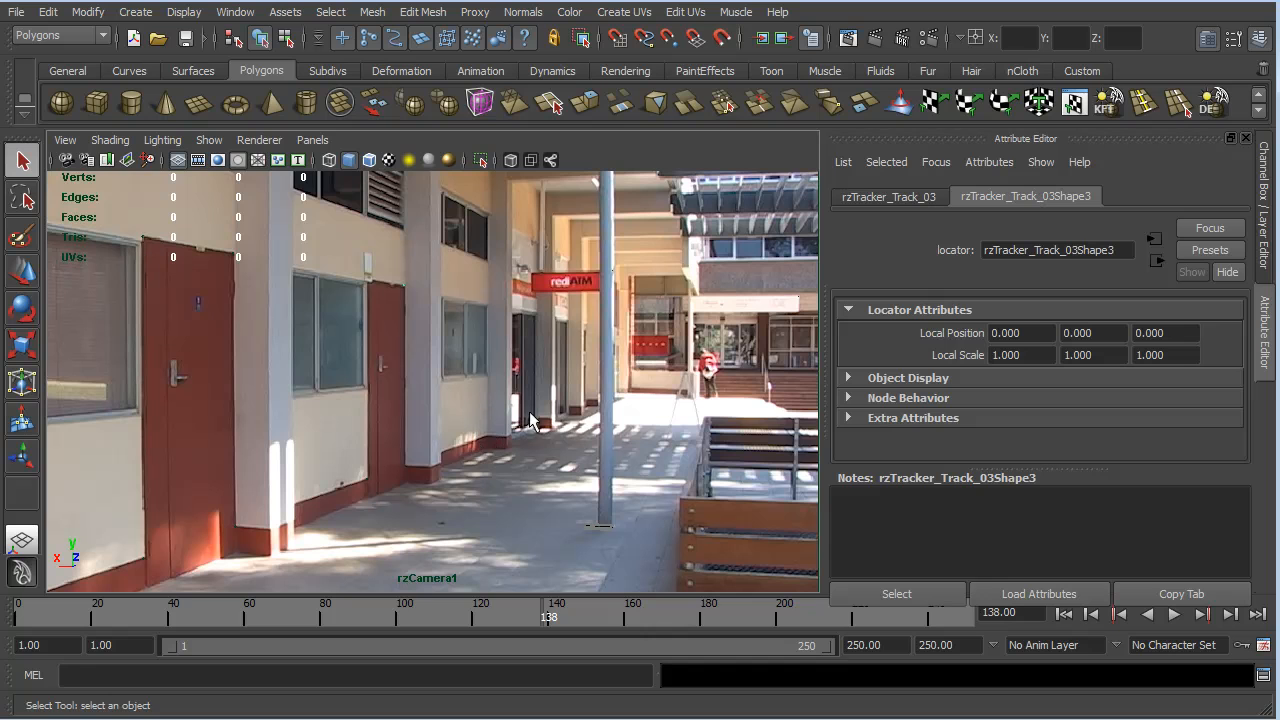